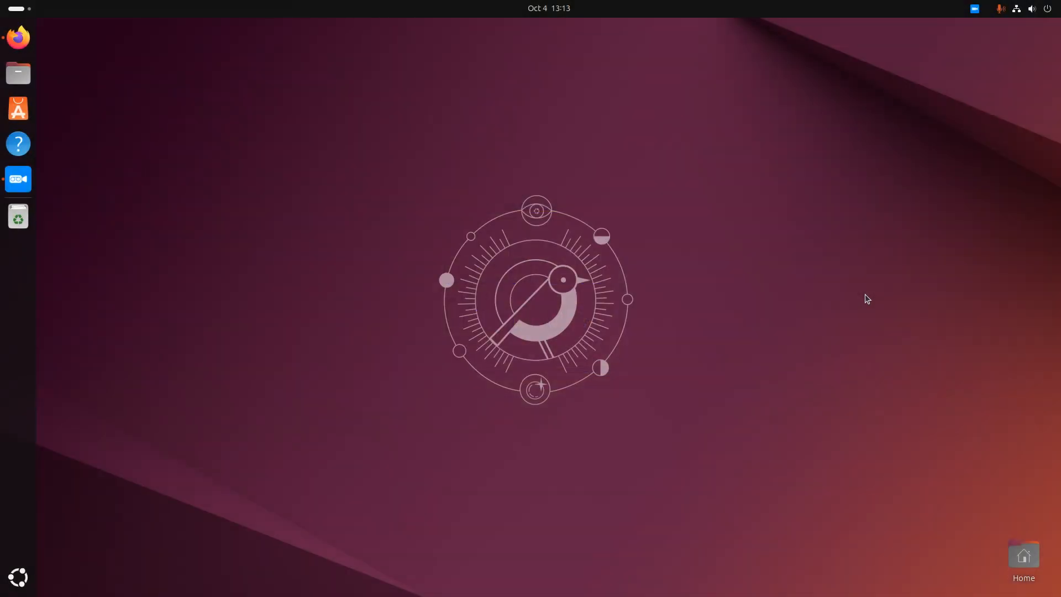
mouse_move(871, 305)
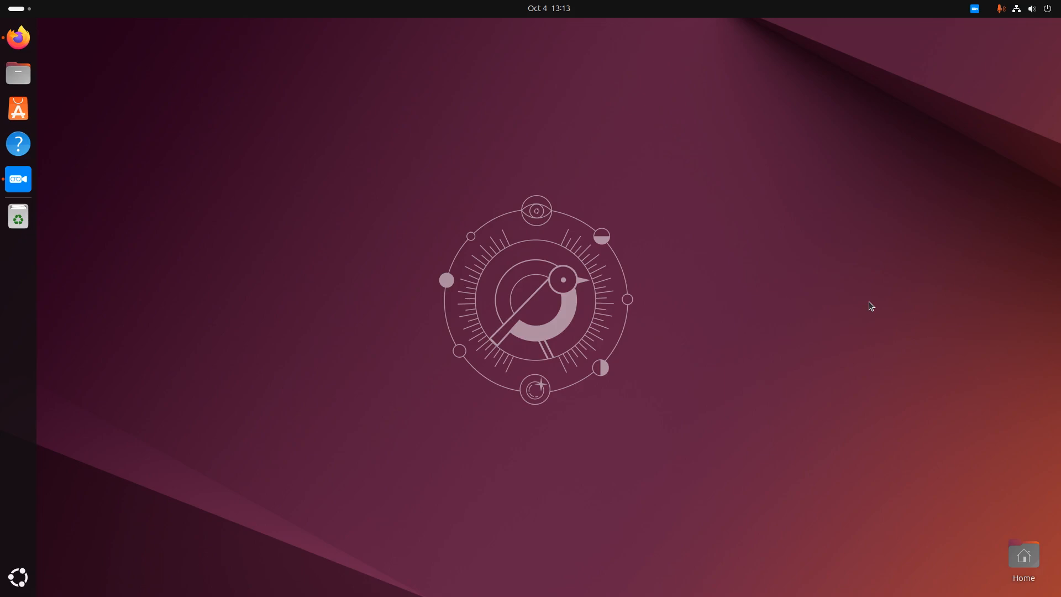
mouse_move(862, 321)
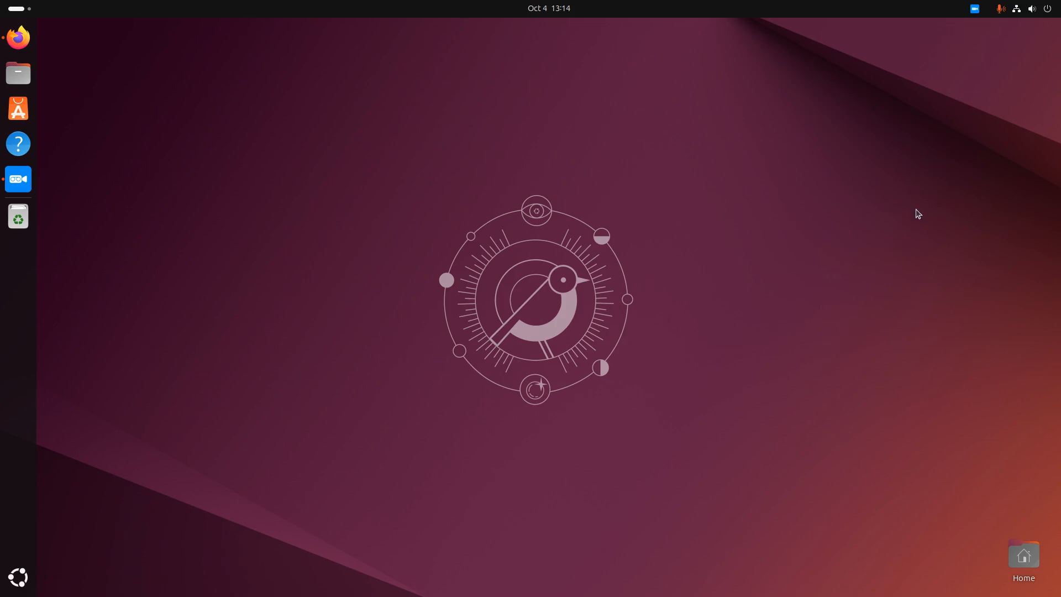
mouse_move(917, 224)
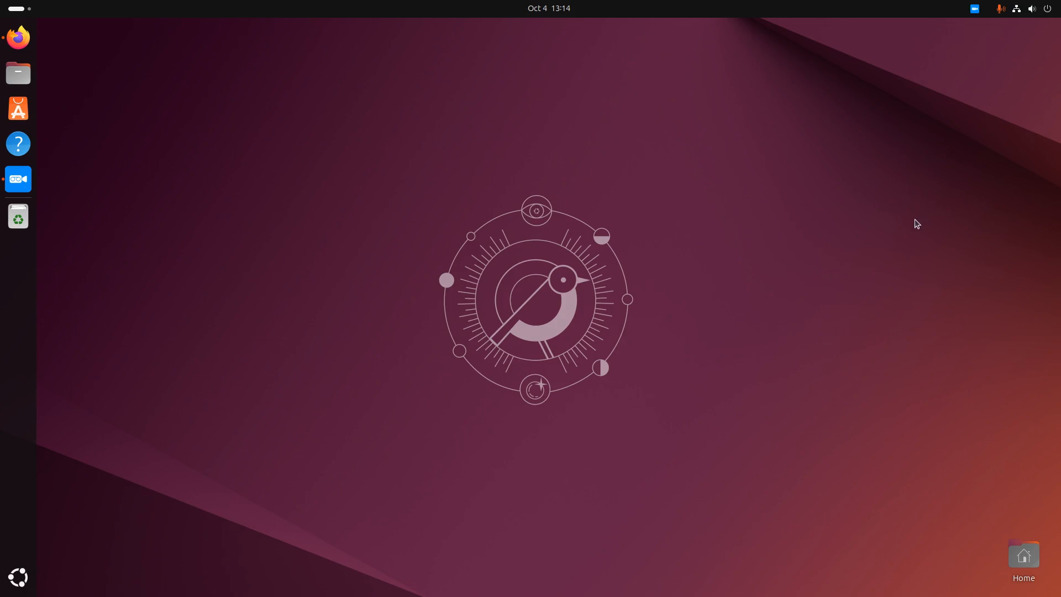
mouse_move(939, 206)
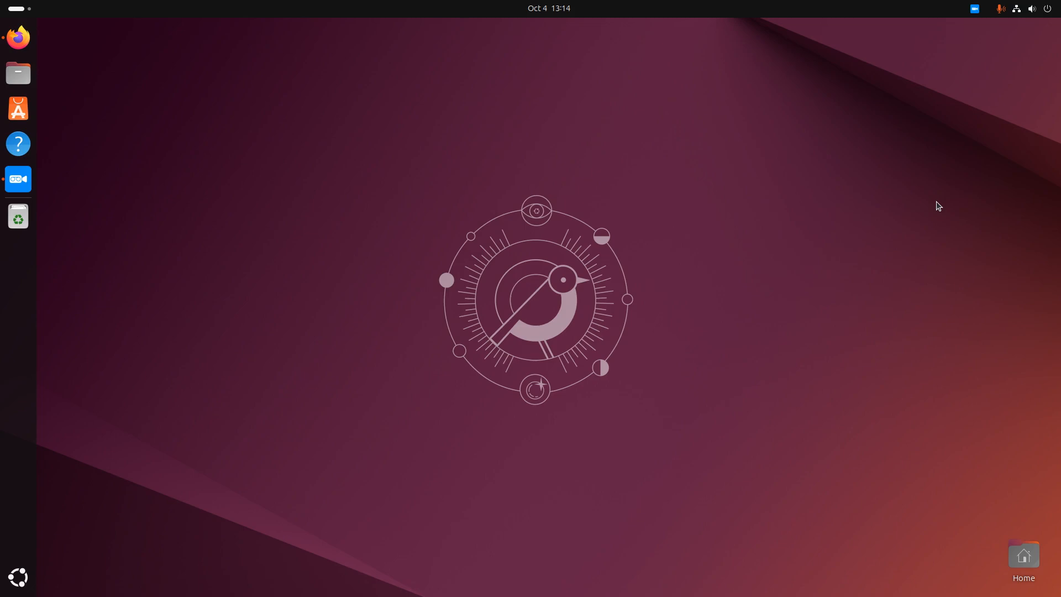
mouse_move(714, 116)
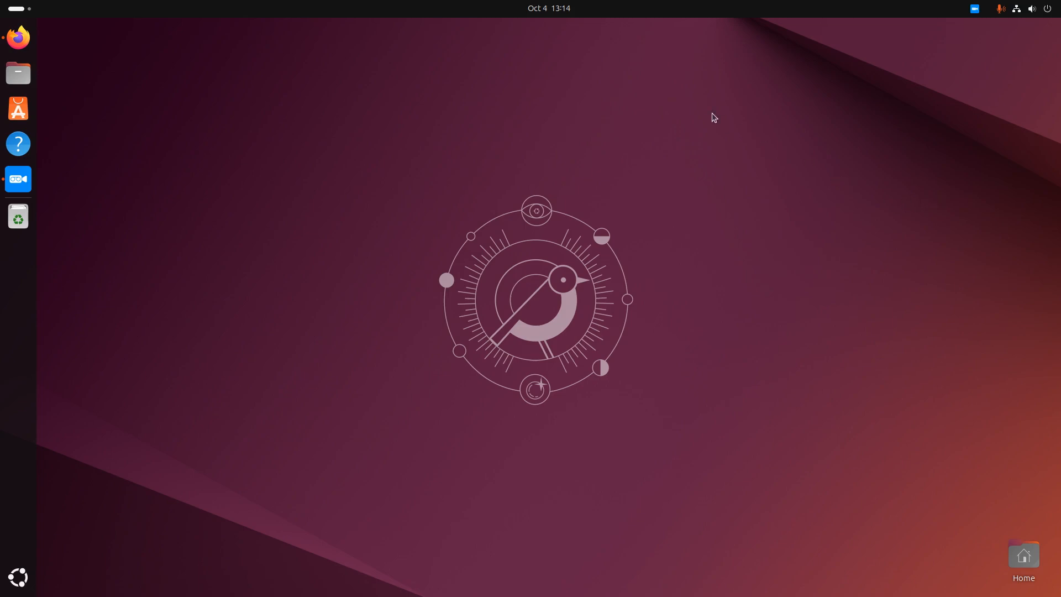
mouse_move(507, 163)
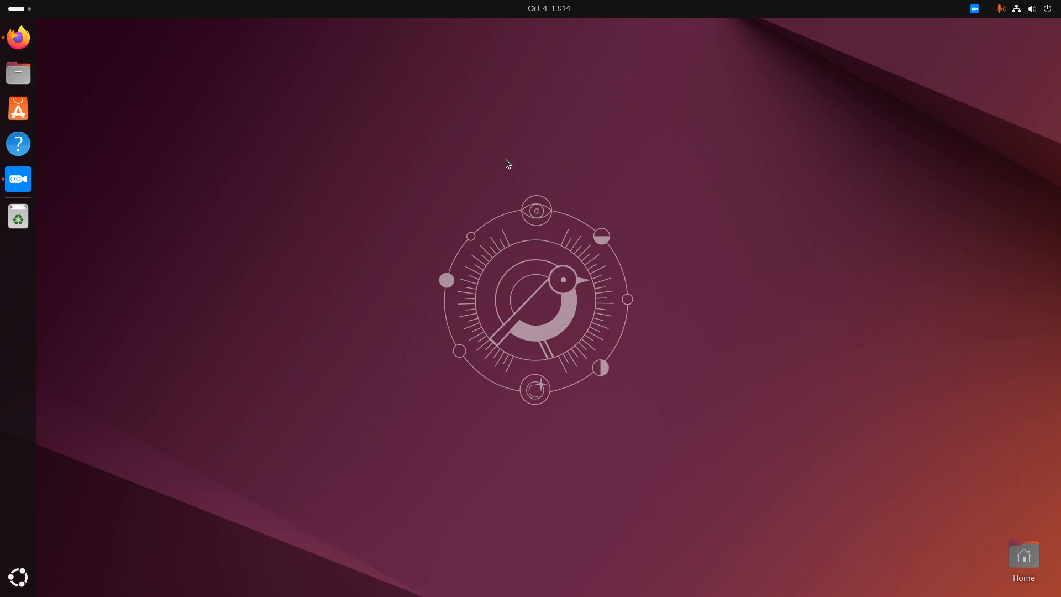
mouse_move(97, 294)
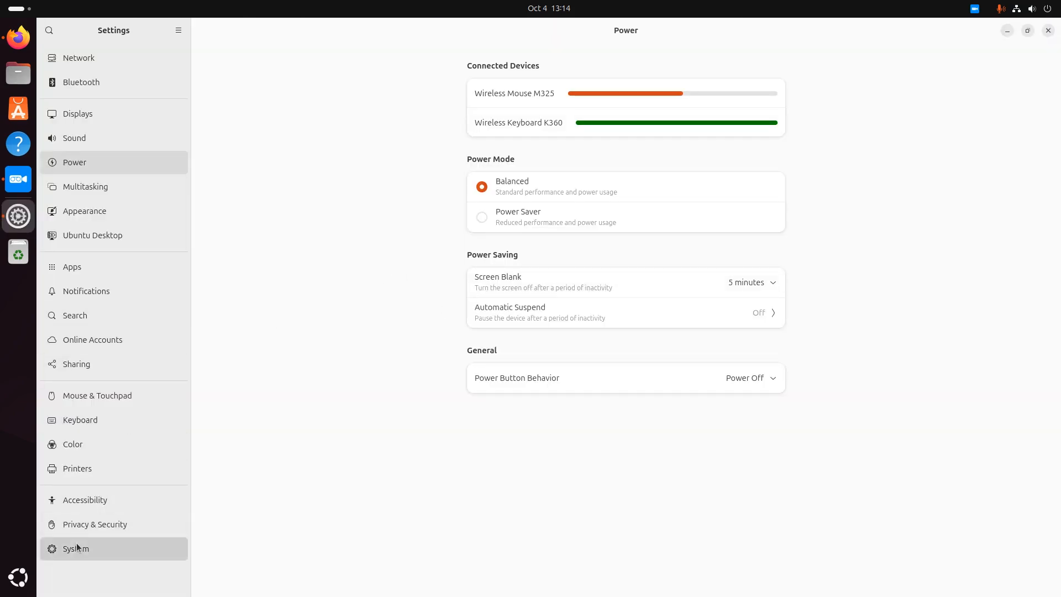
Open System > About, view the full system details summary, then close it
left_click(76, 548)
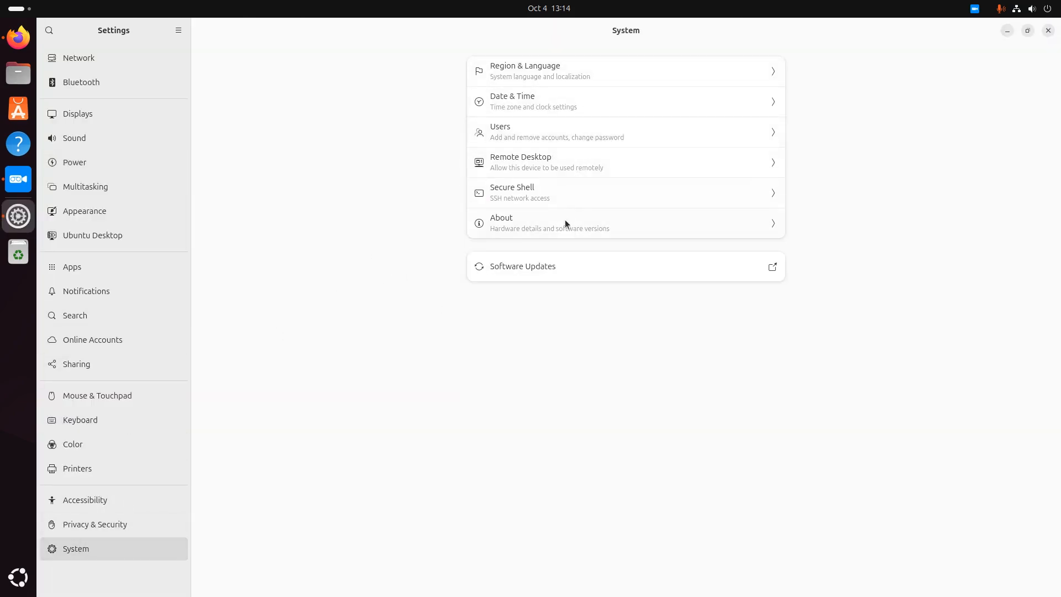
left_click(500, 223)
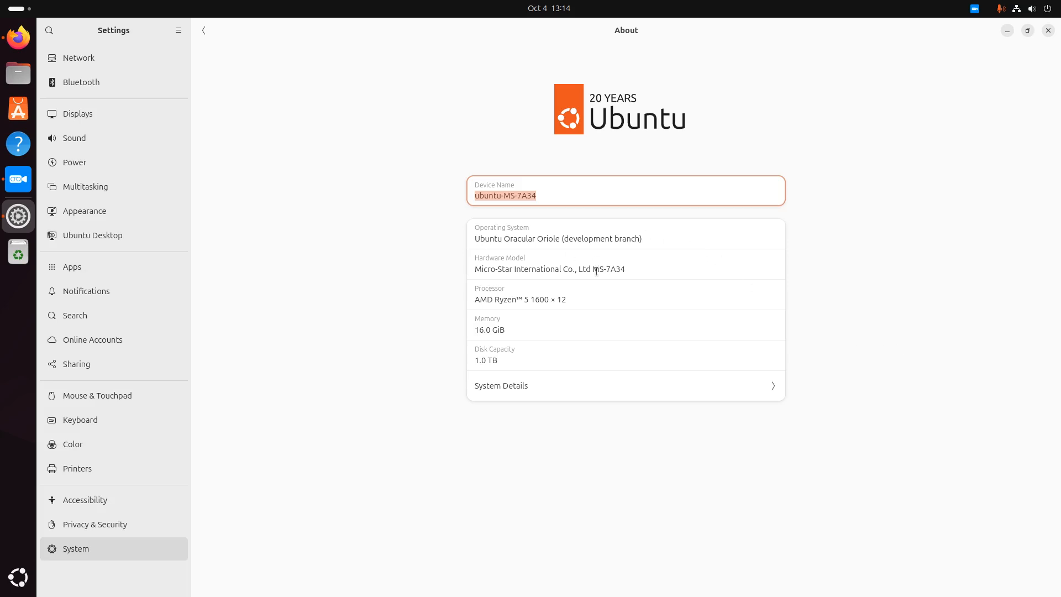
mouse_move(520, 332)
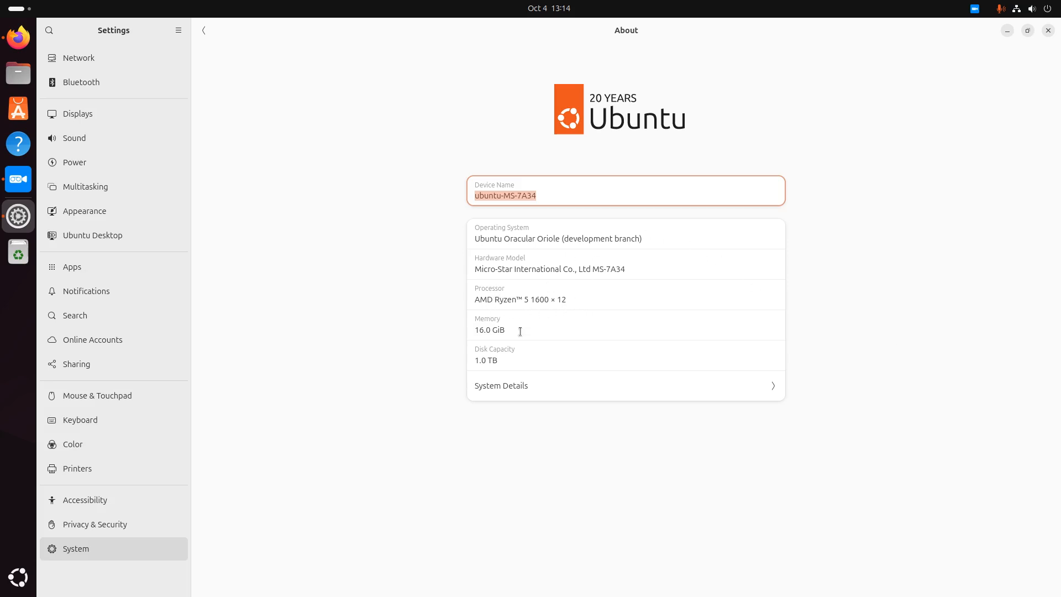
mouse_move(615, 302)
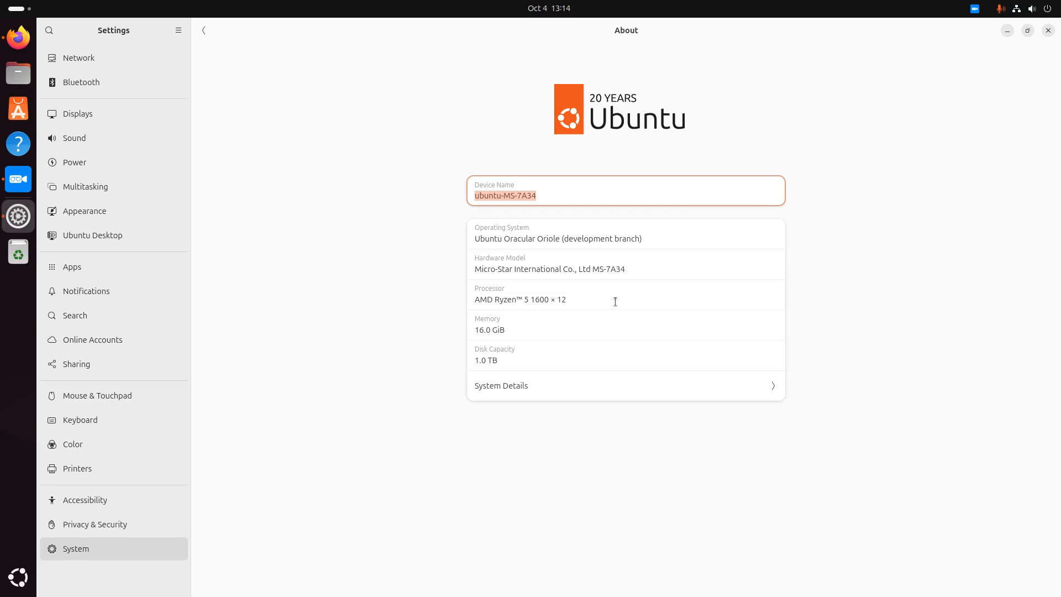
mouse_move(520, 328)
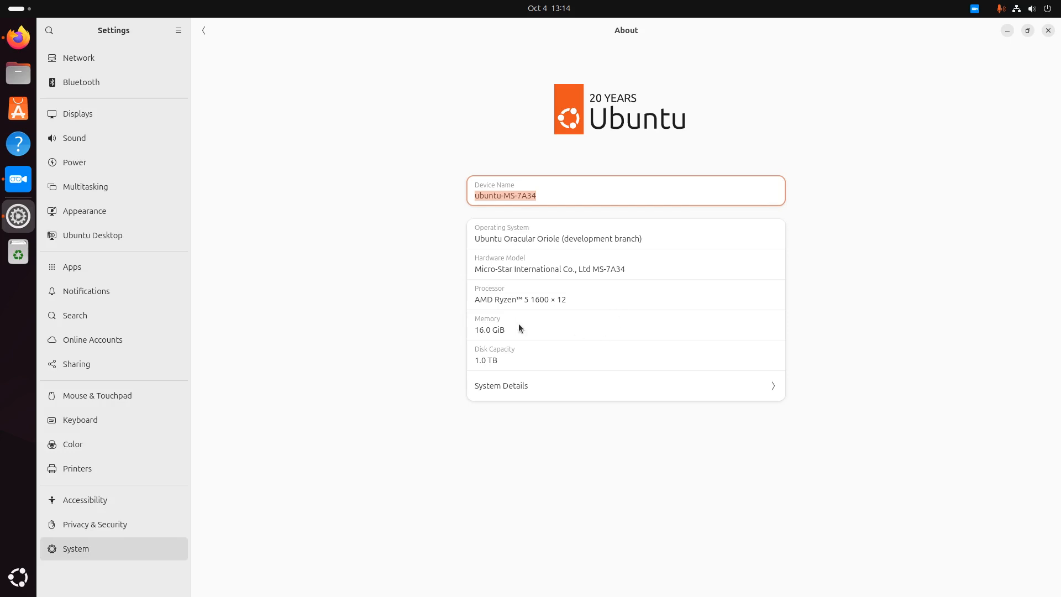
left_click(501, 385)
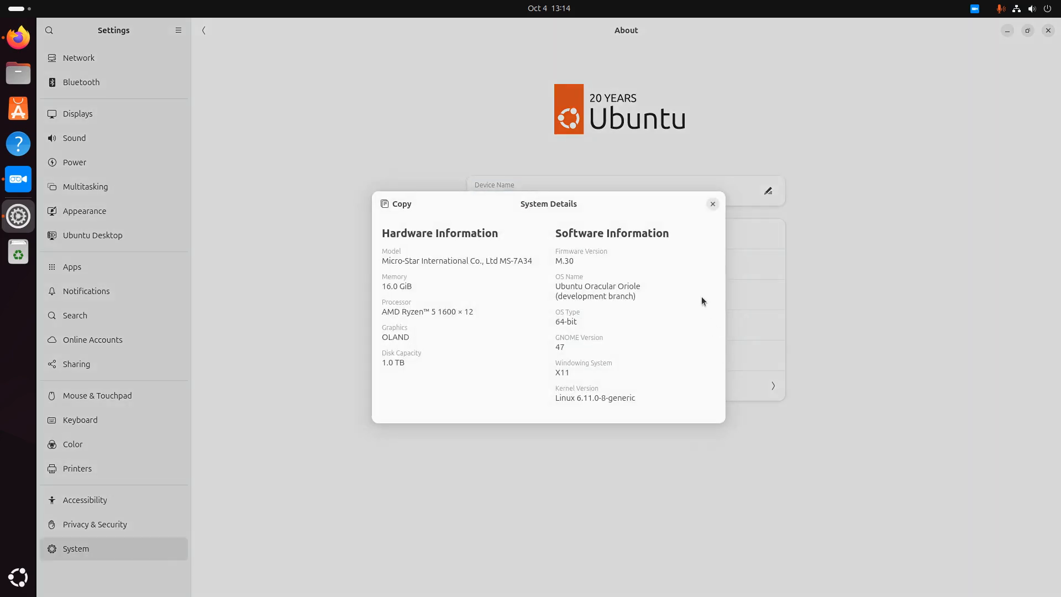
mouse_move(534, 393)
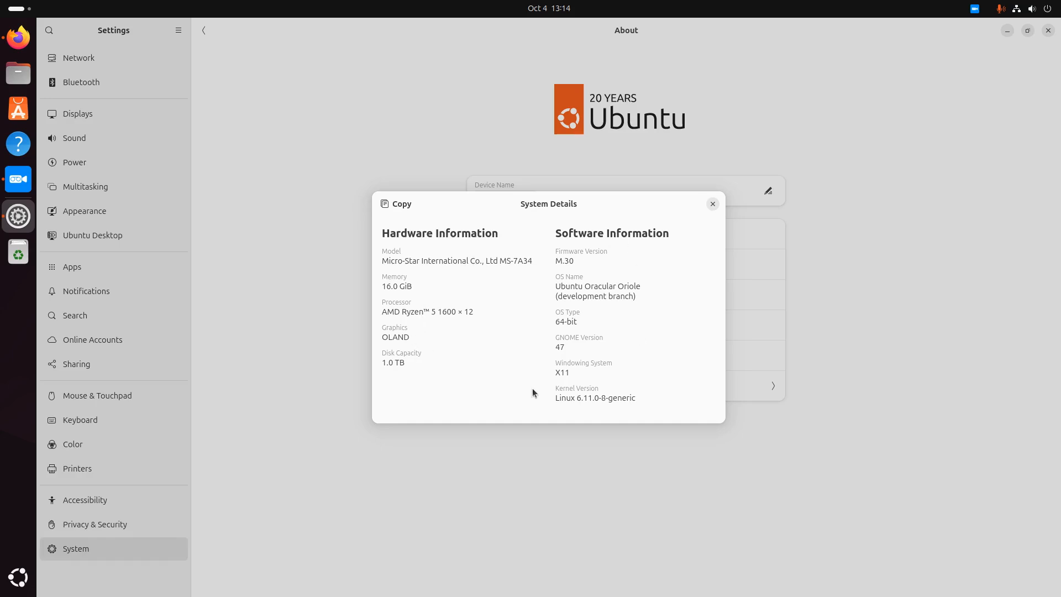
mouse_move(756, 198)
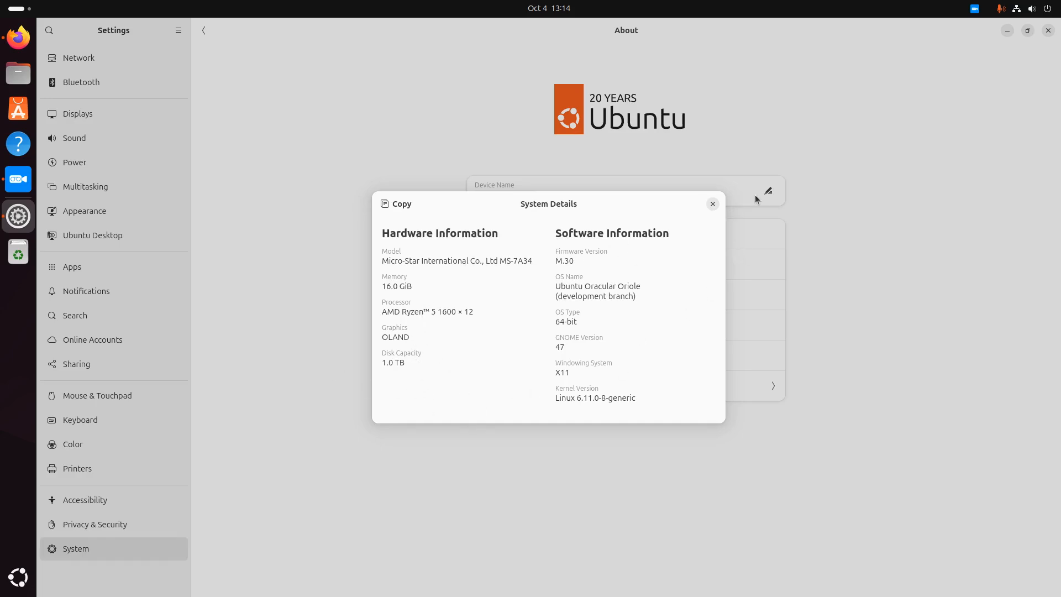
mouse_move(766, 202)
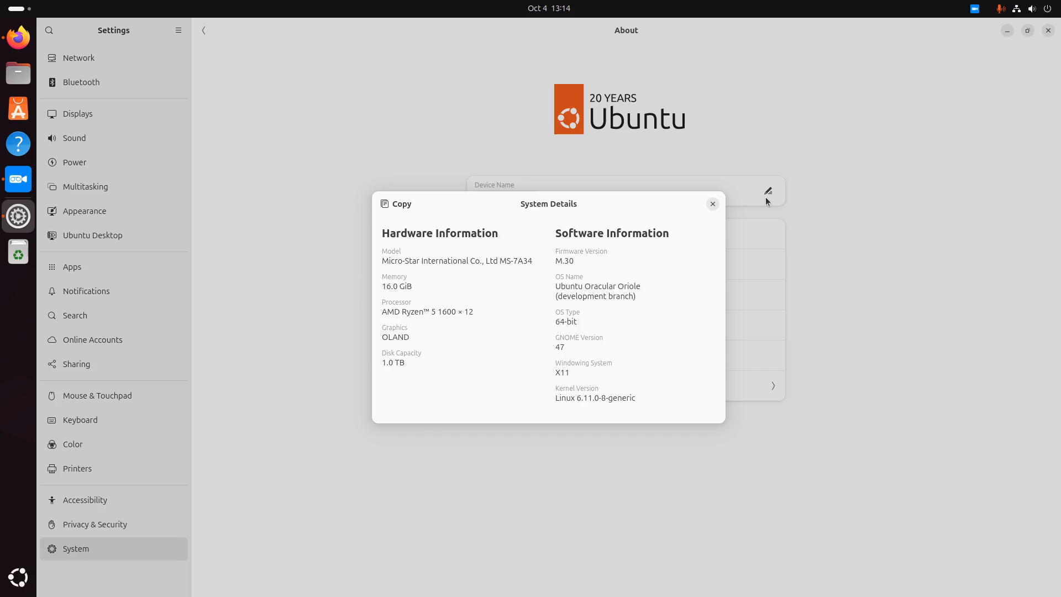
left_click(712, 204)
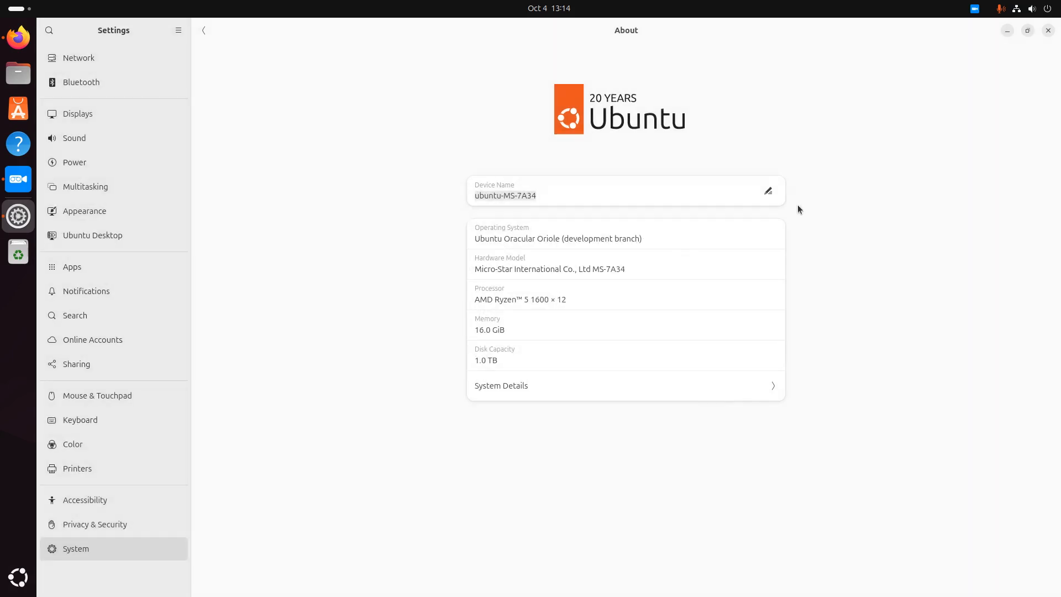
mouse_move(681, 133)
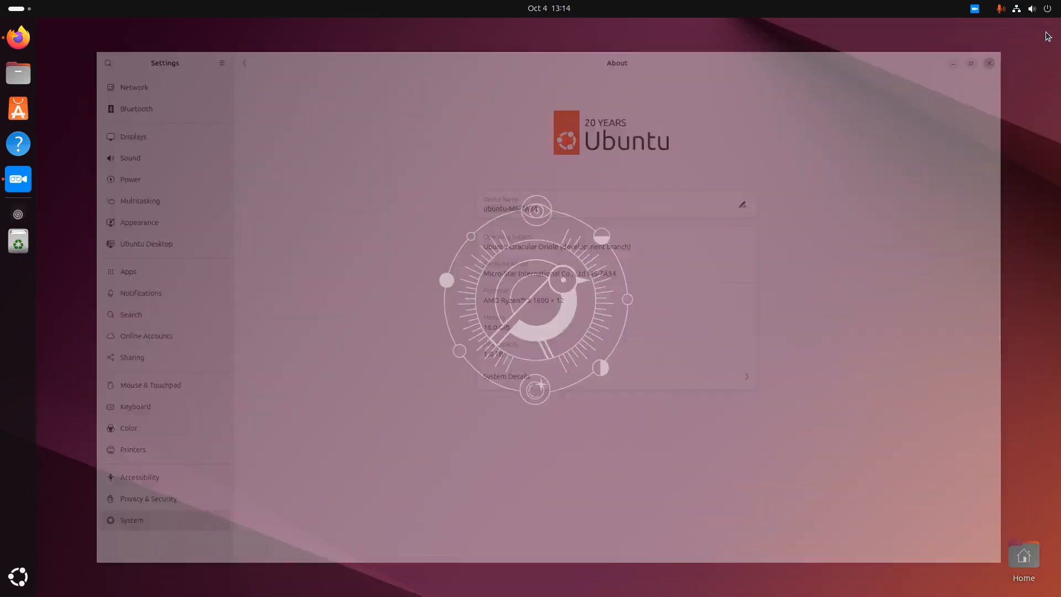
Close Settings and launch Firefox on the OMG! Ubuntu 24.10 features article
left_click(988, 63)
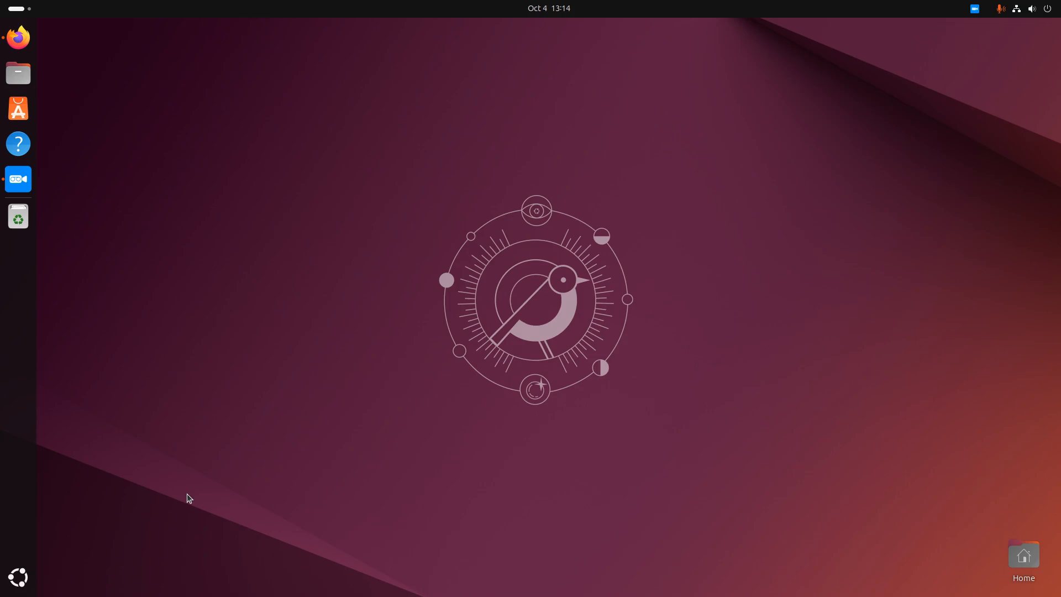
mouse_move(283, 365)
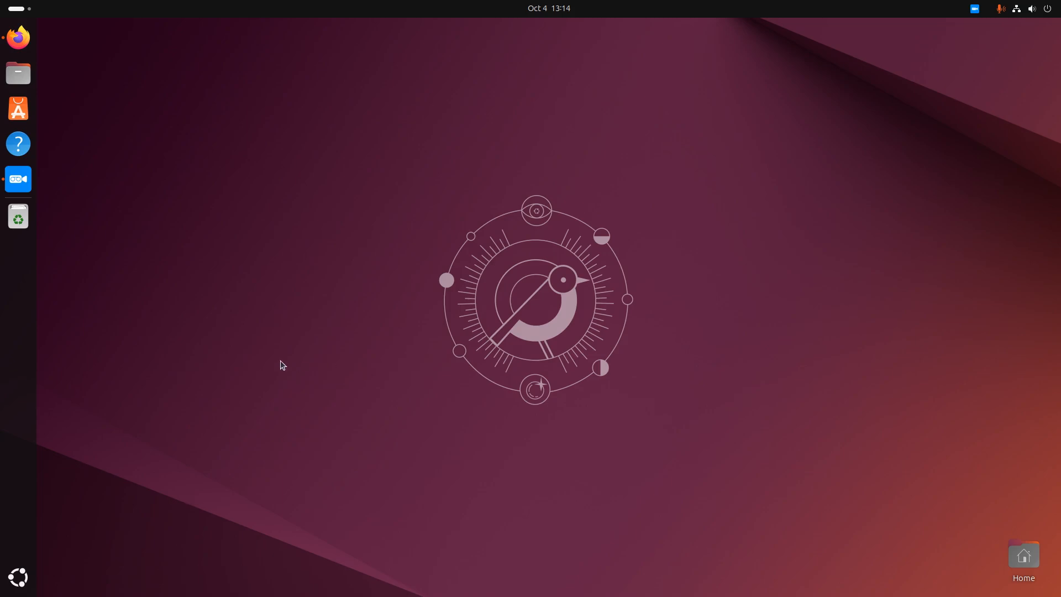
mouse_move(86, 145)
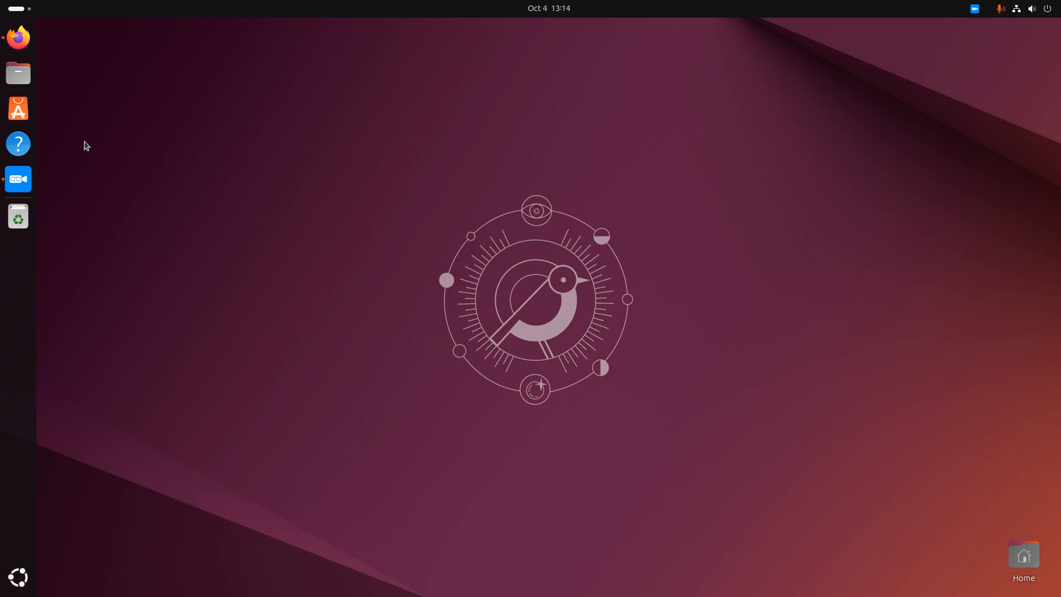
left_click(18, 37)
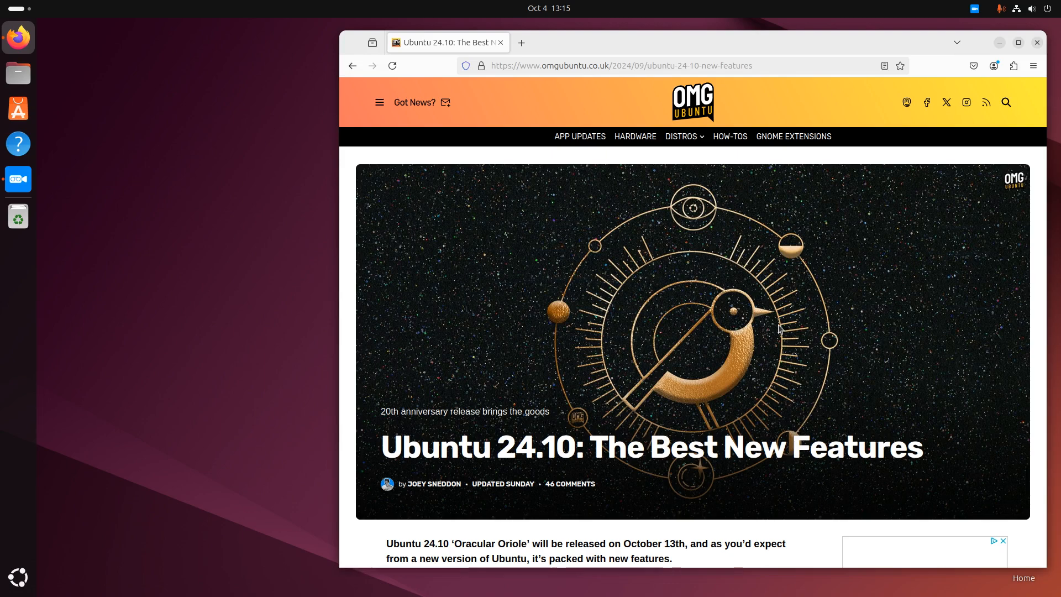
mouse_move(18, 179)
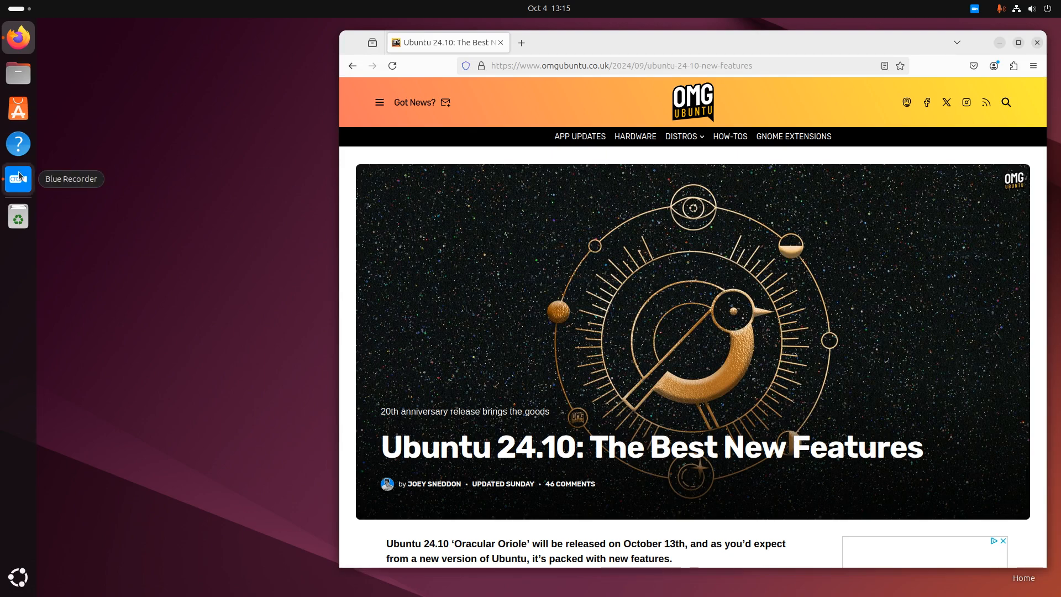
mouse_move(85, 235)
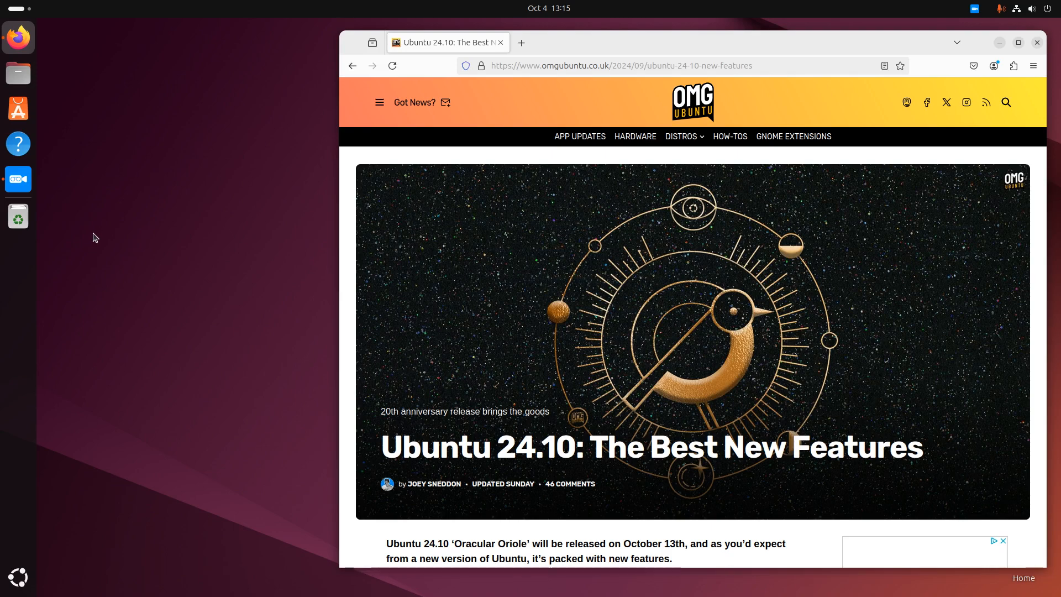
mouse_move(122, 233)
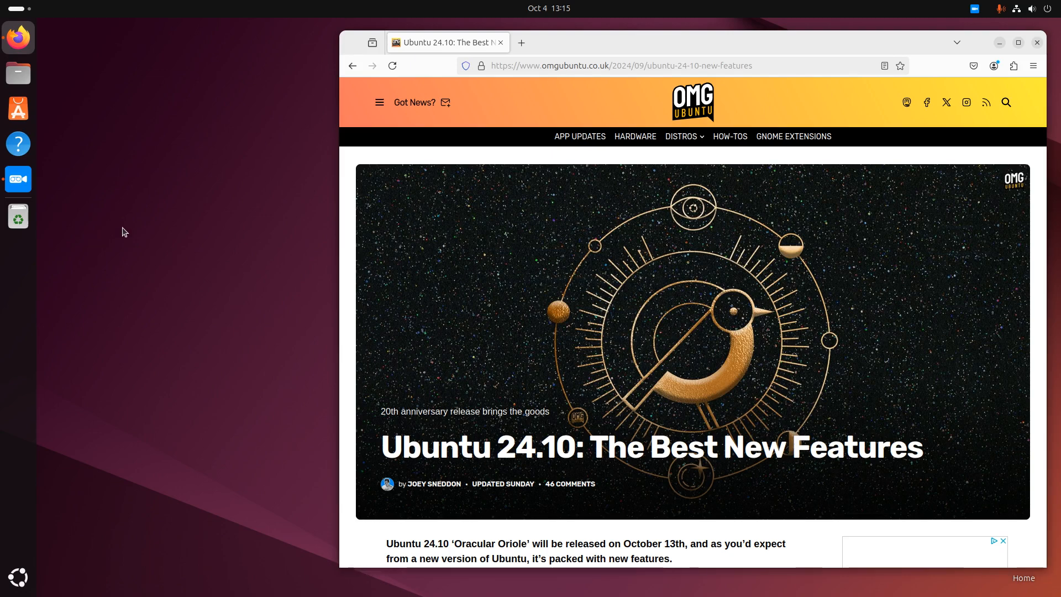
Scroll the article down to its intro and 'What's New in Ubuntu 24.10?' section
scroll("down", 3)
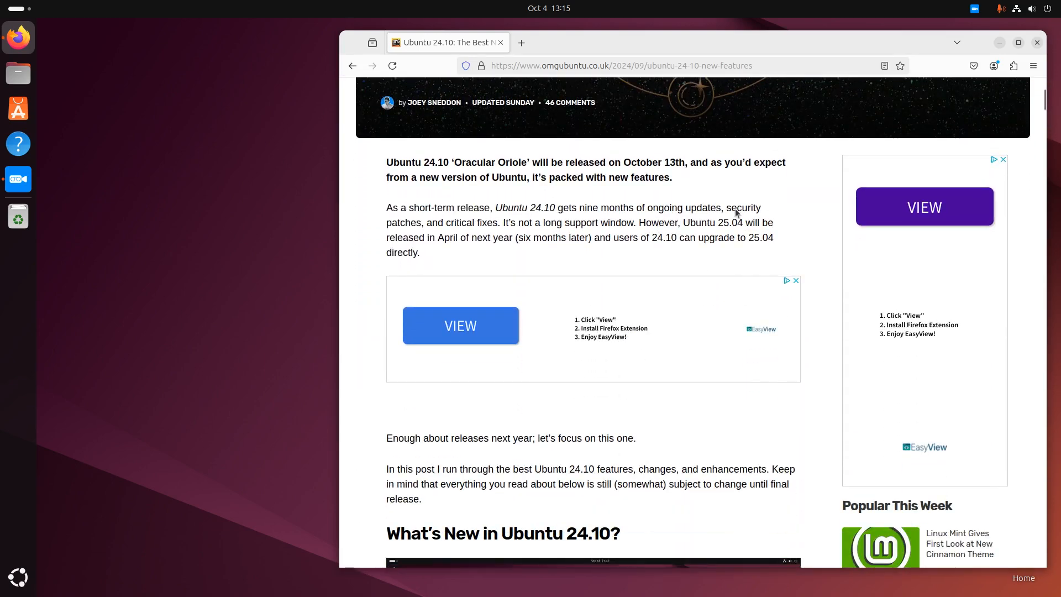
mouse_move(619, 205)
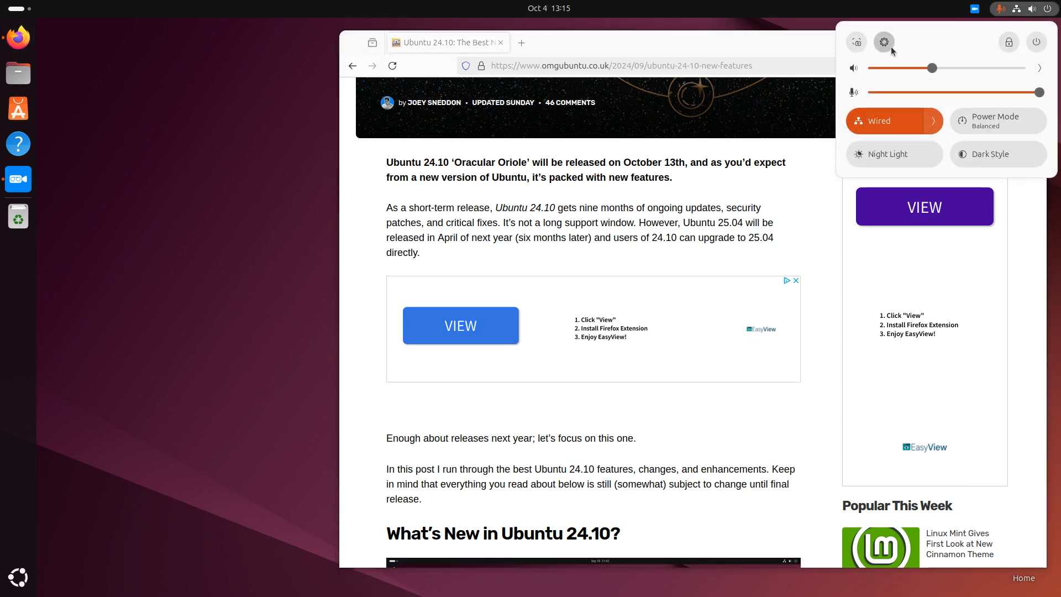
Open Settings from Quick Settings and go to the Accessibility page
left_click(883, 42)
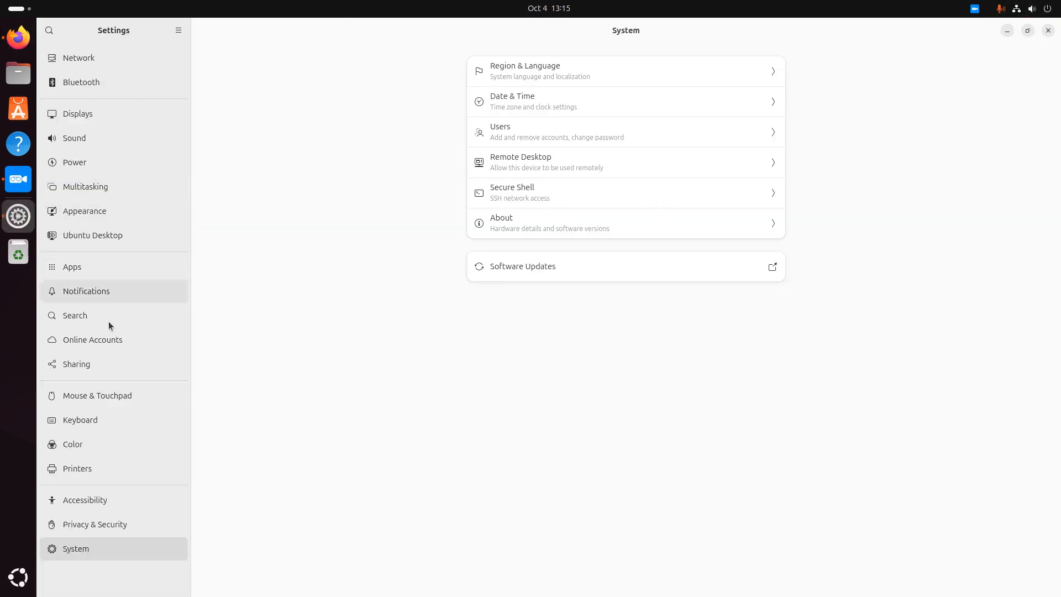
left_click(85, 500)
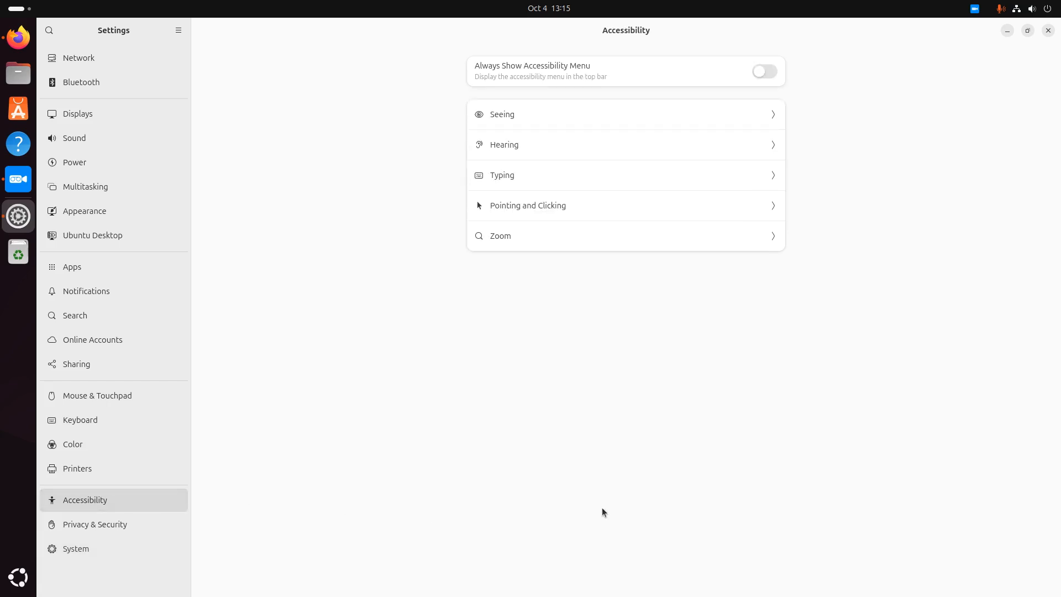
mouse_move(706, 142)
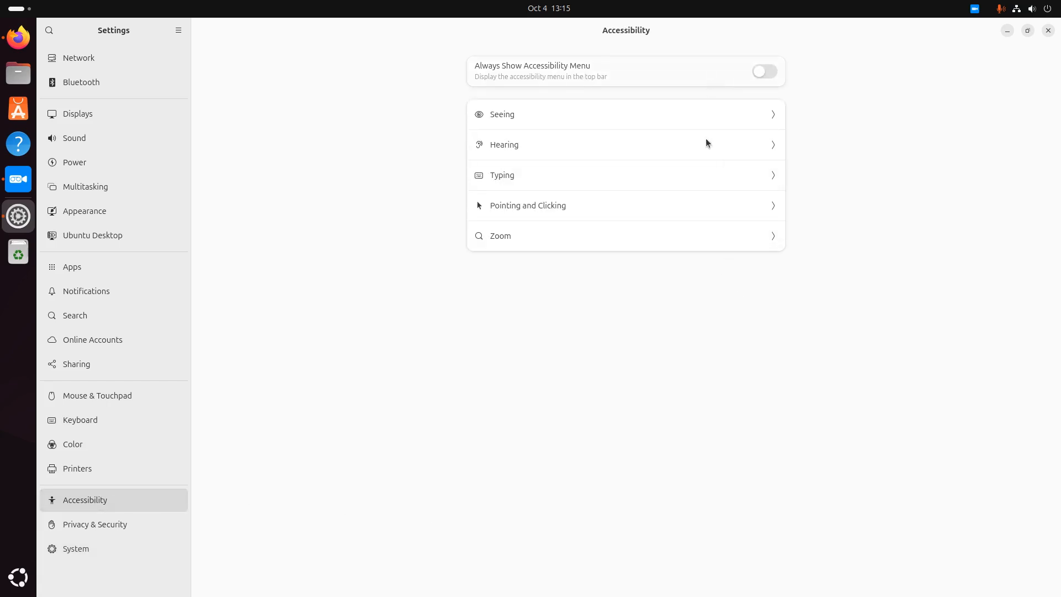
mouse_move(730, 150)
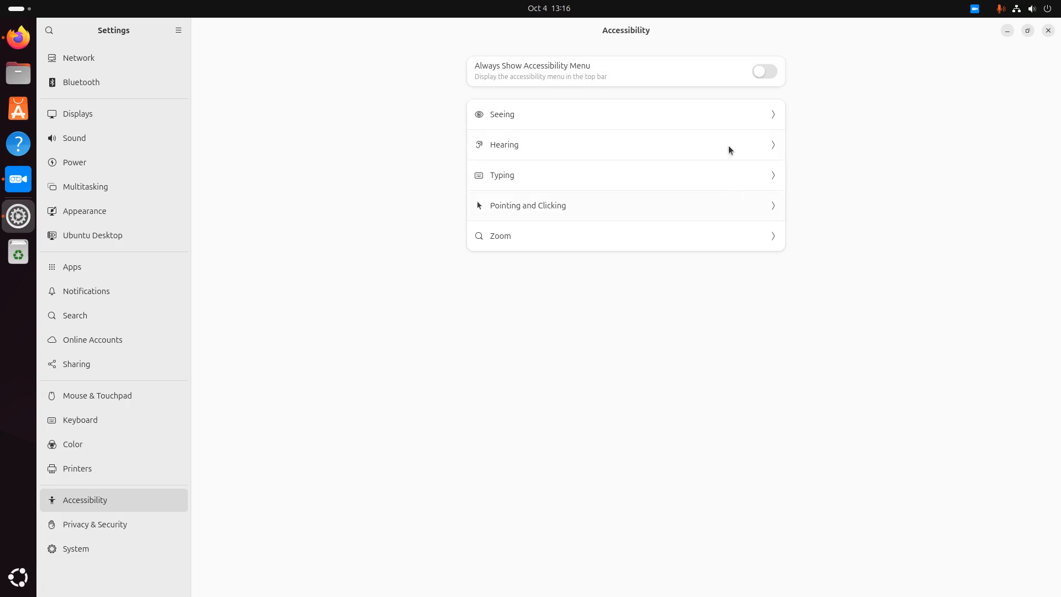
mouse_move(726, 297)
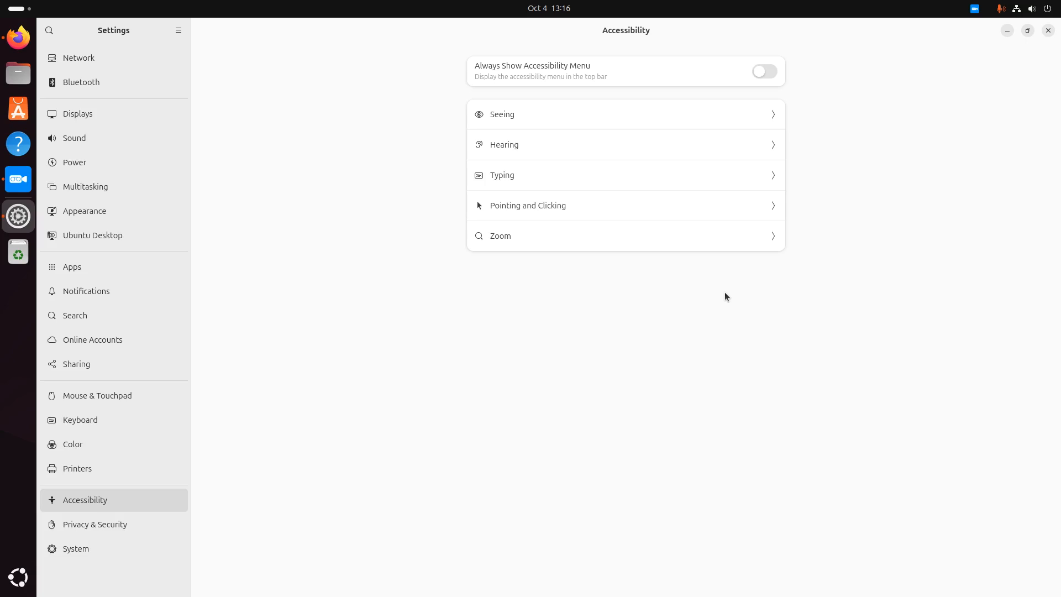
mouse_move(73, 444)
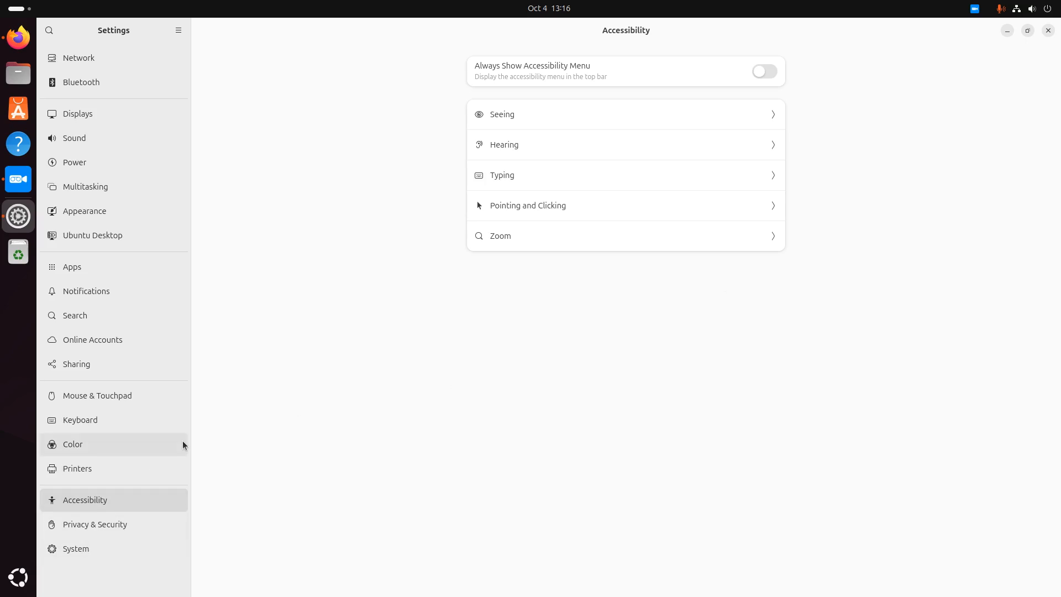
mouse_move(18, 144)
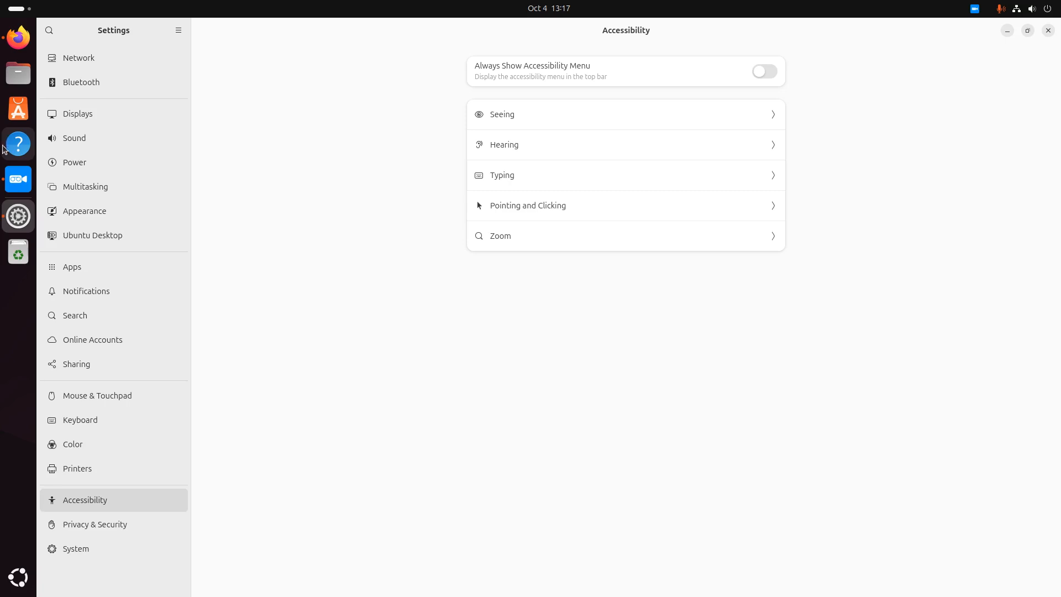
mouse_move(396, 393)
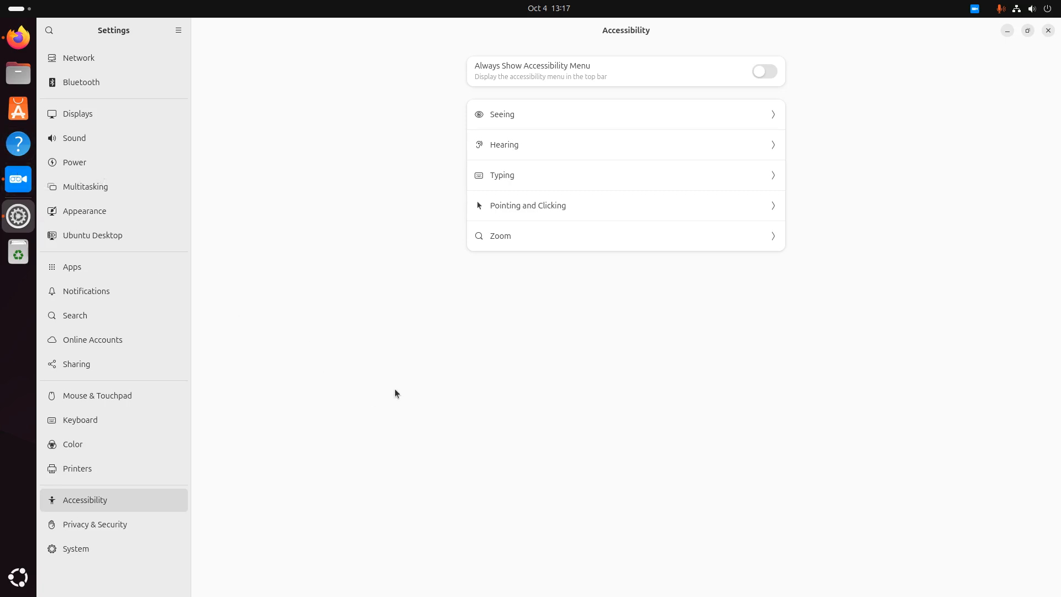
mouse_move(465, 410)
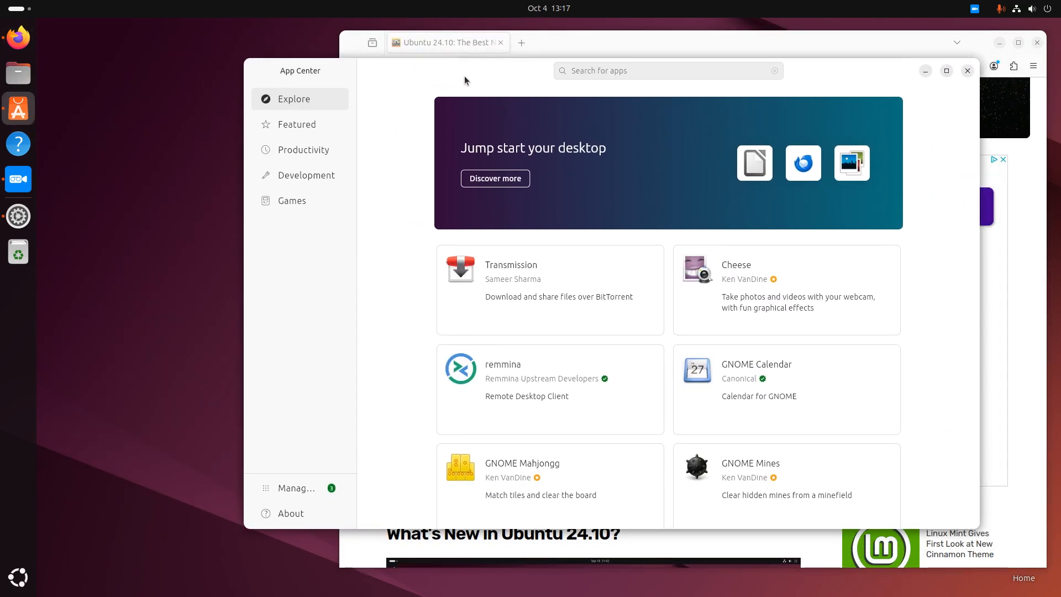
mouse_move(18, 179)
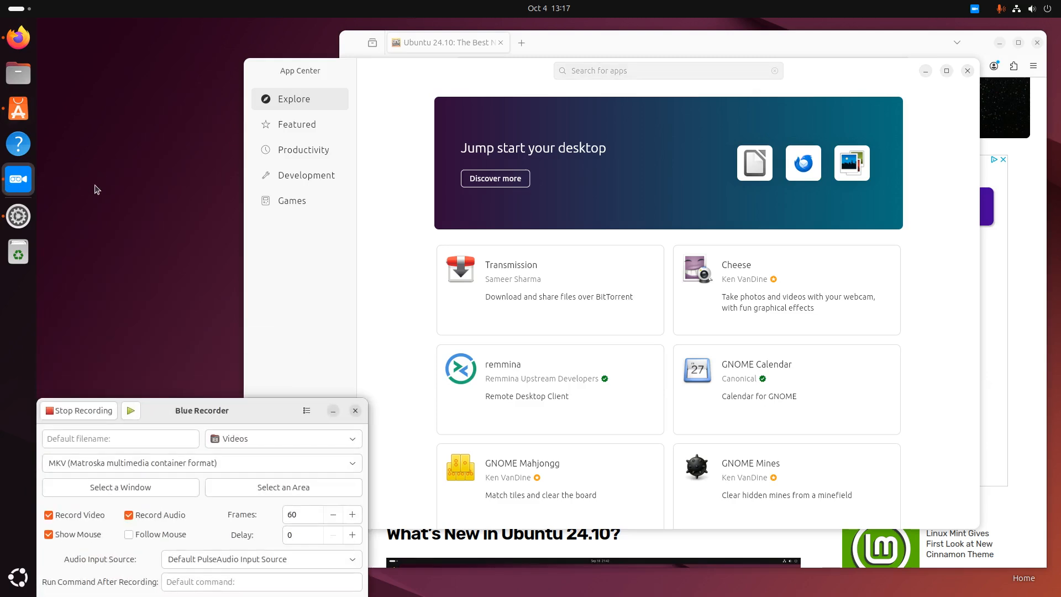
mouse_move(274, 397)
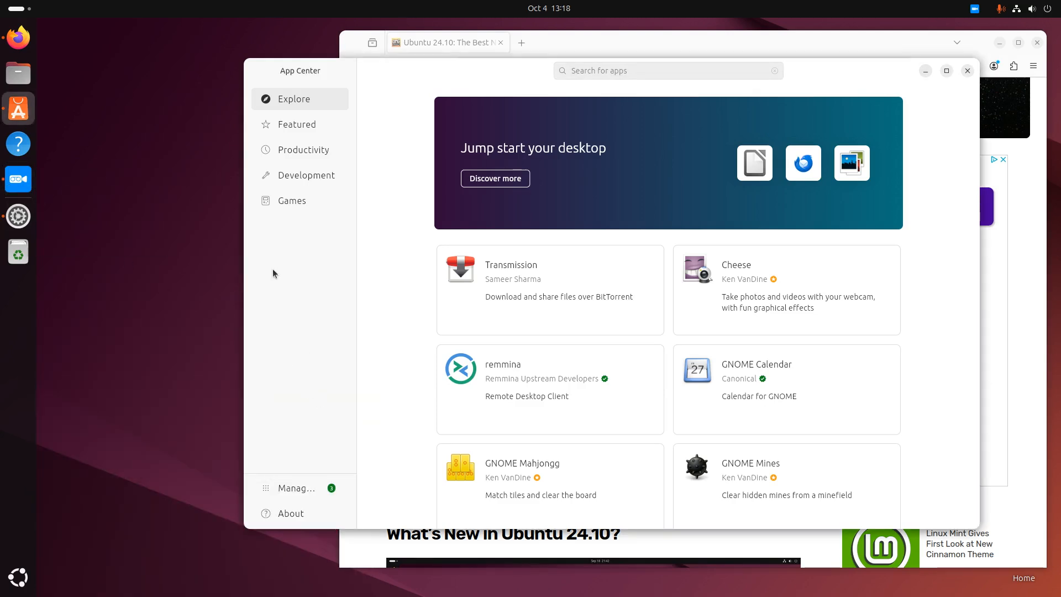
mouse_move(411, 275)
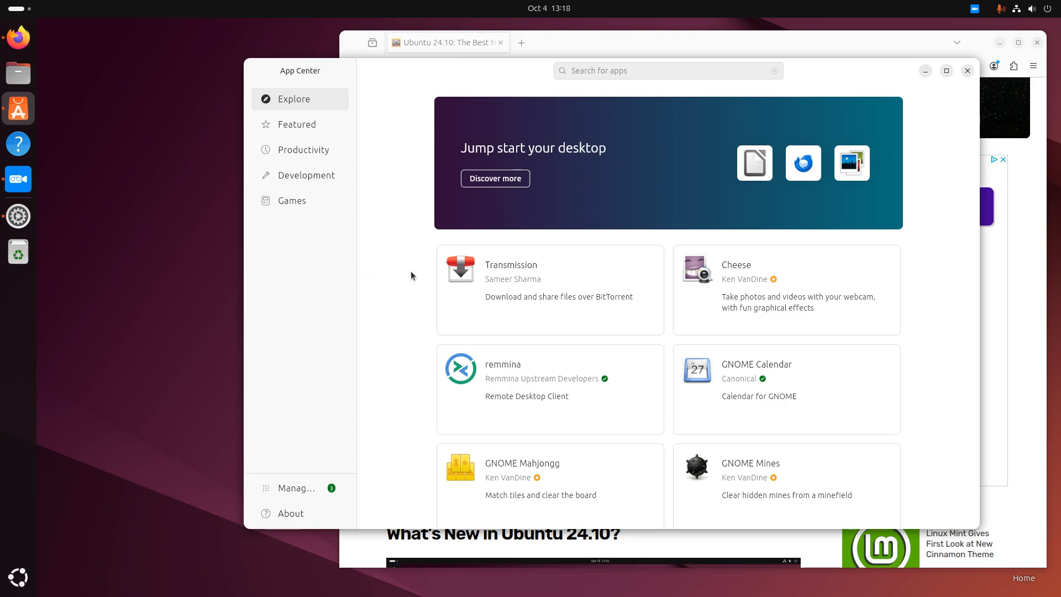
Search App Center for 'screen options' and scroll through the results
left_click(668, 70)
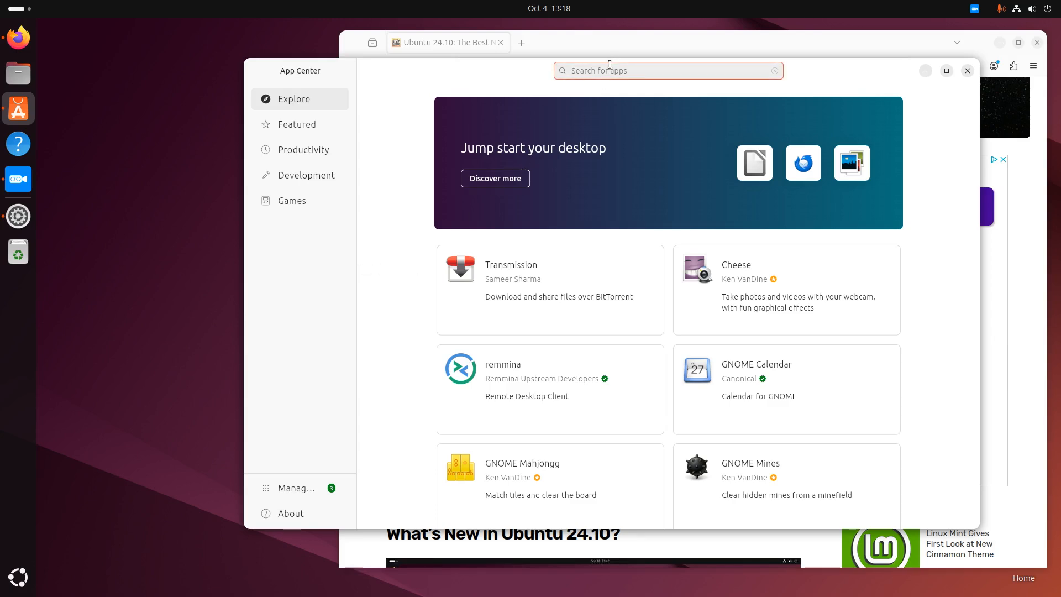
type("blue")
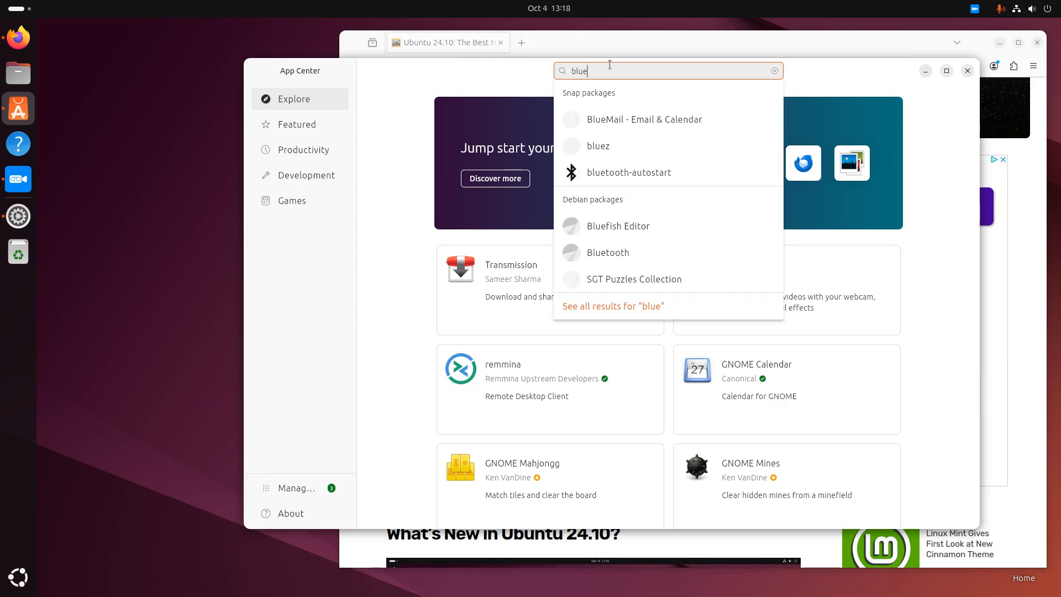
type("screen options")
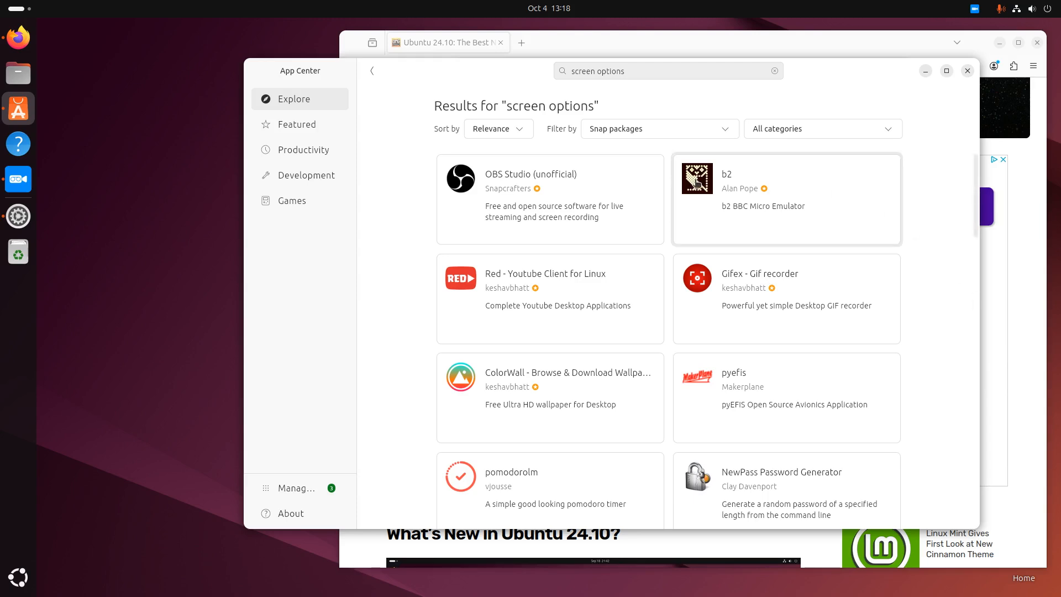
mouse_move(919, 309)
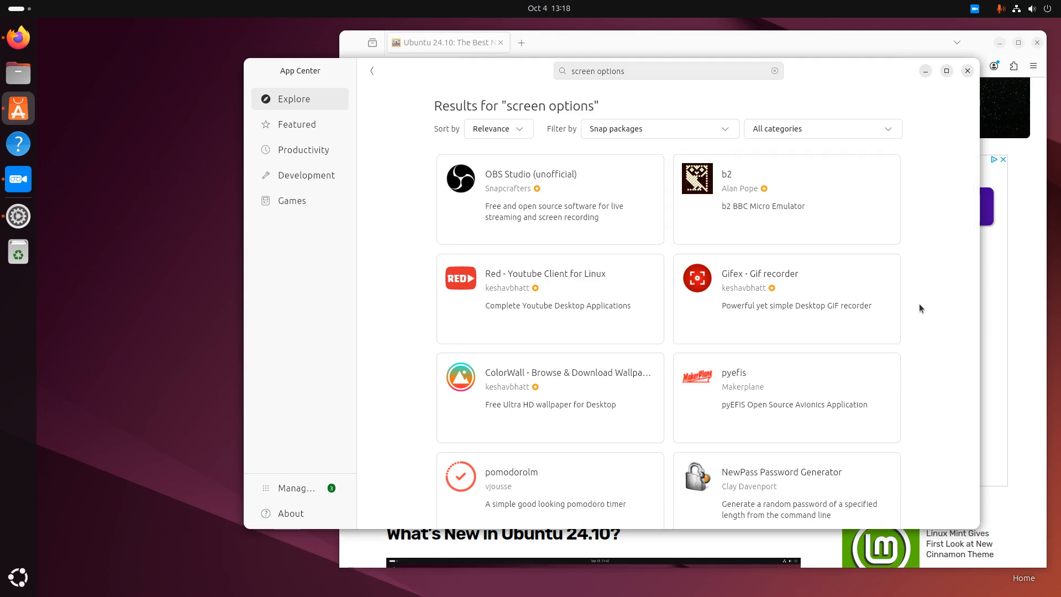
scroll("down", 3)
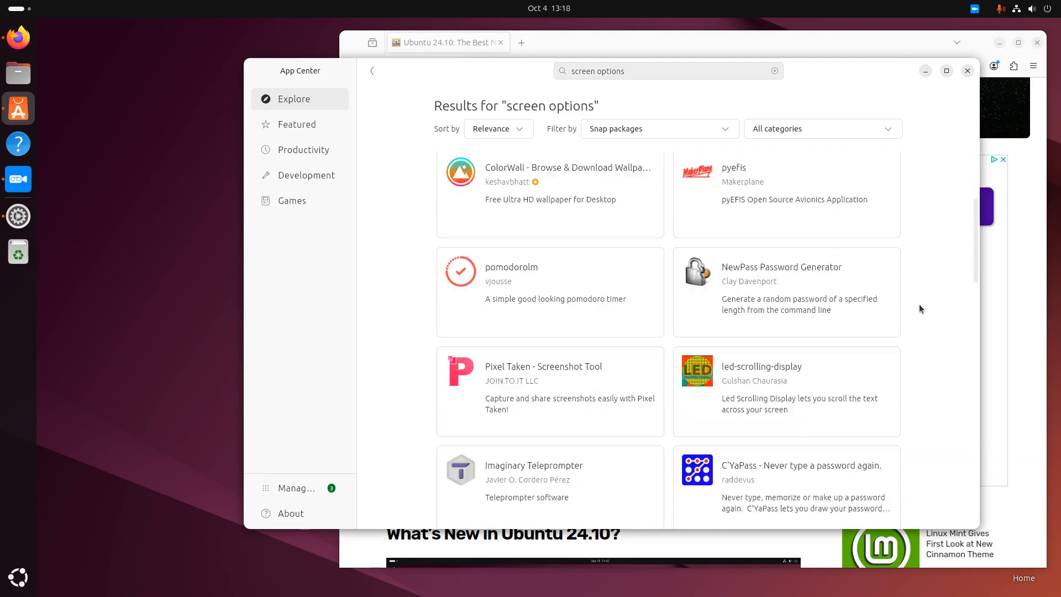
scroll("down", 3)
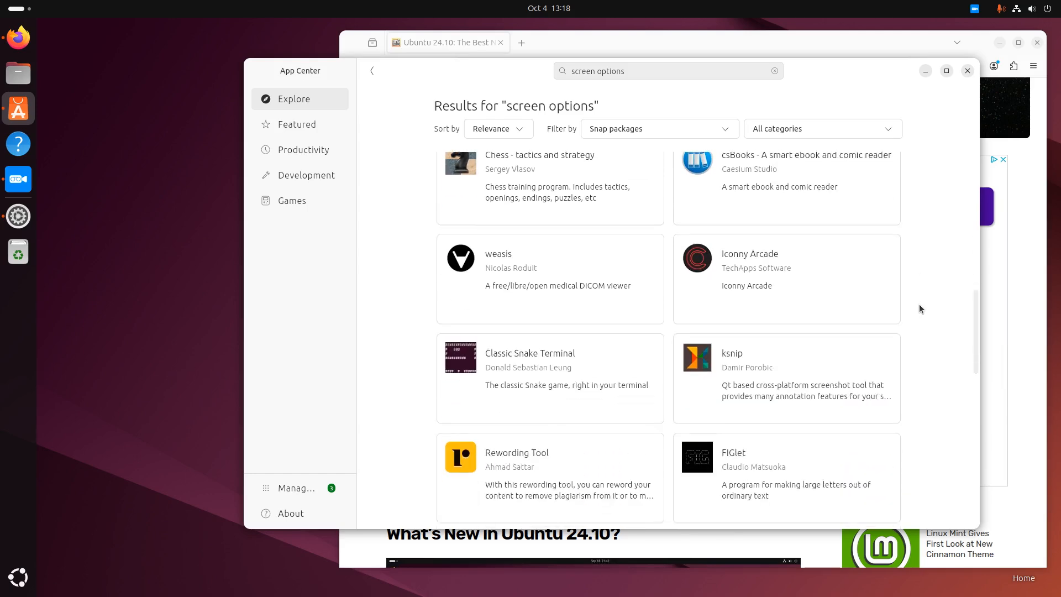
scroll("down", 3)
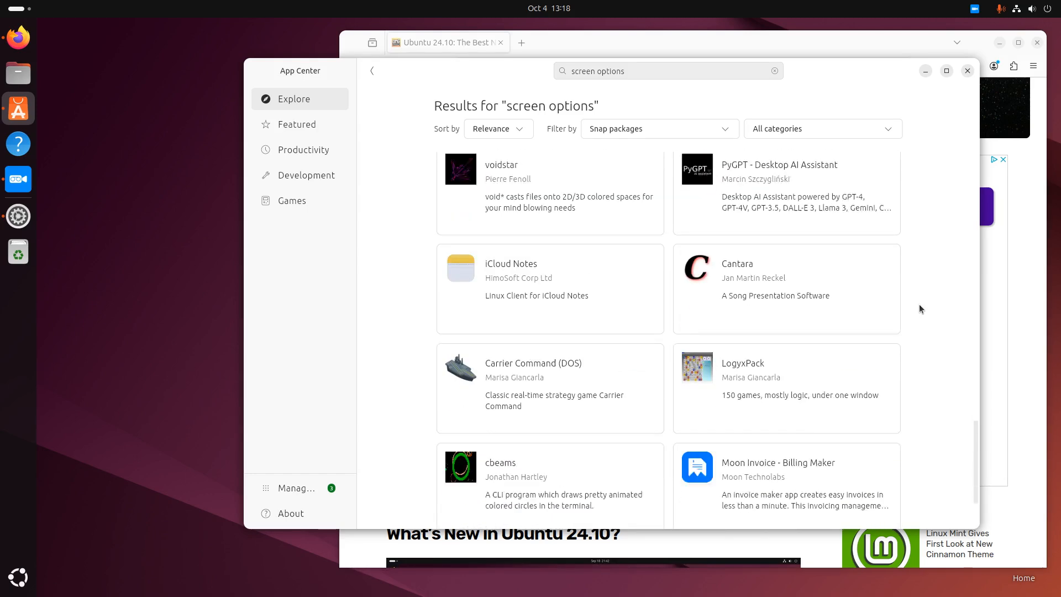
scroll("down", 3)
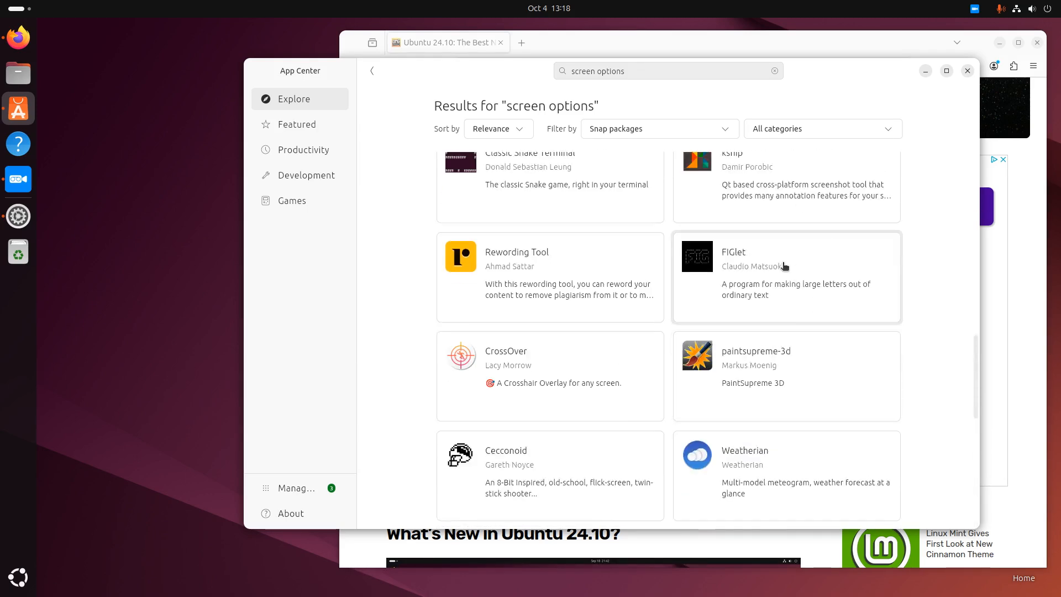
Filter the results to Debian packages, then switch back to Snap packages
left_click(658, 128)
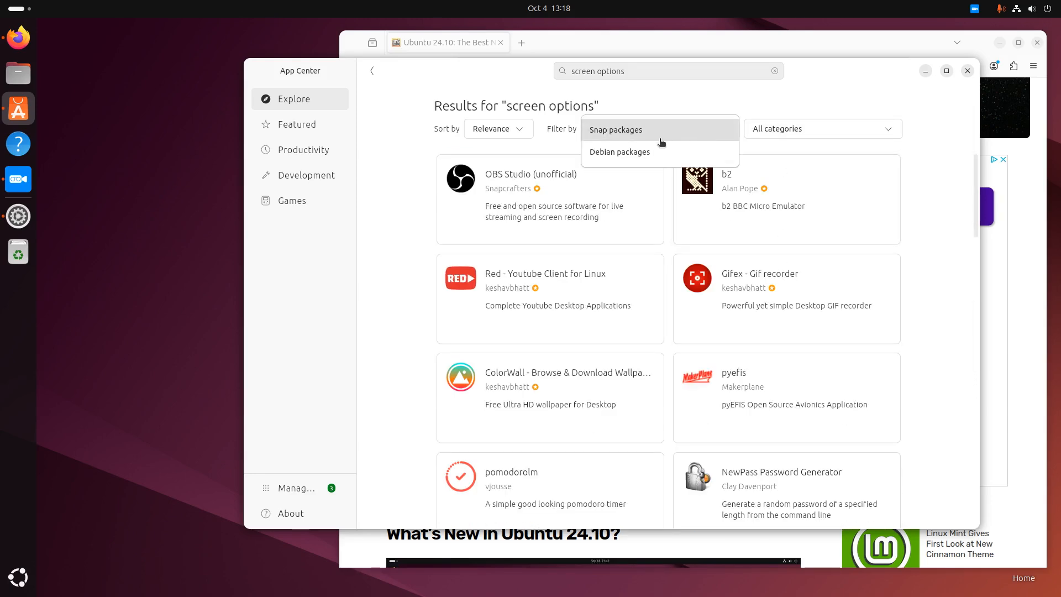
left_click(618, 151)
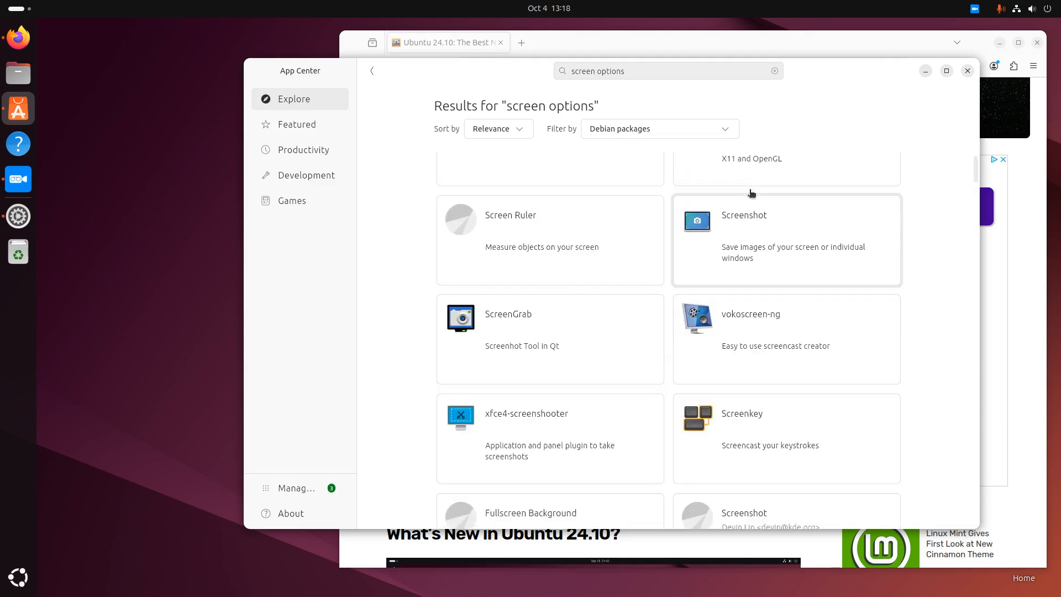
left_click(658, 129)
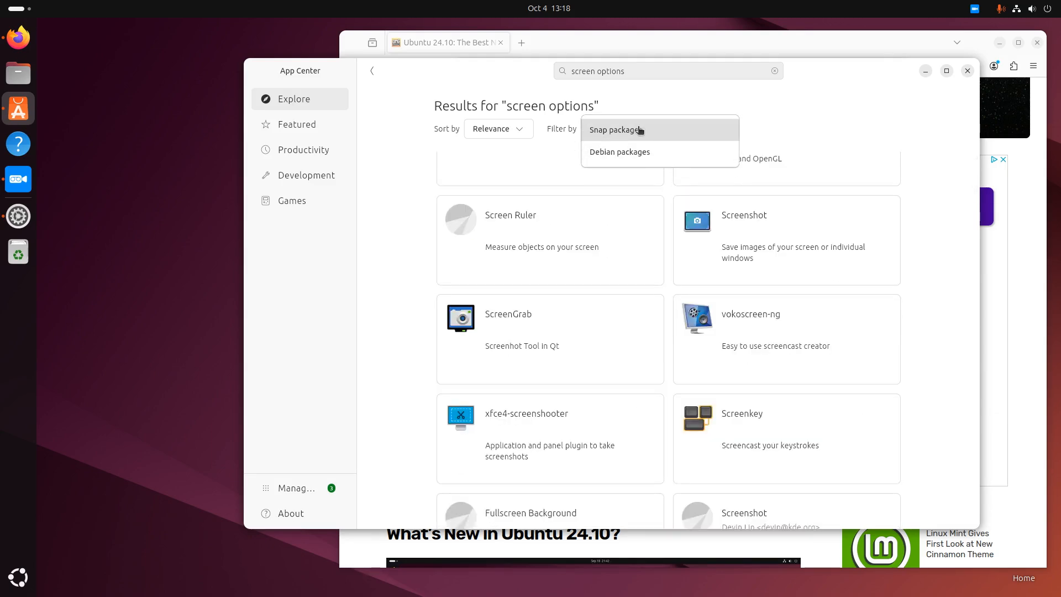
left_click(613, 129)
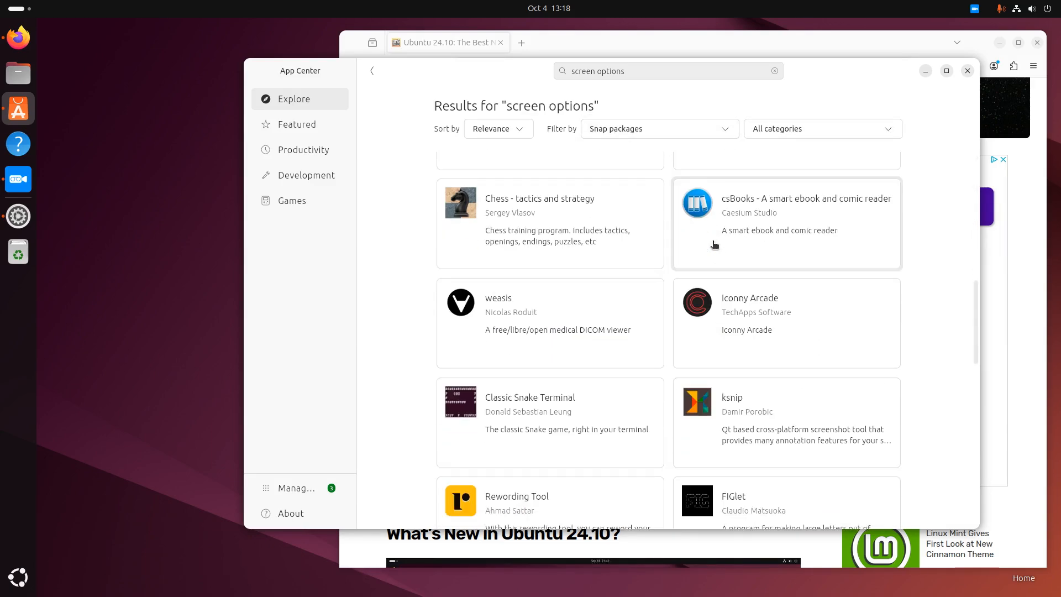
scroll("down", 3)
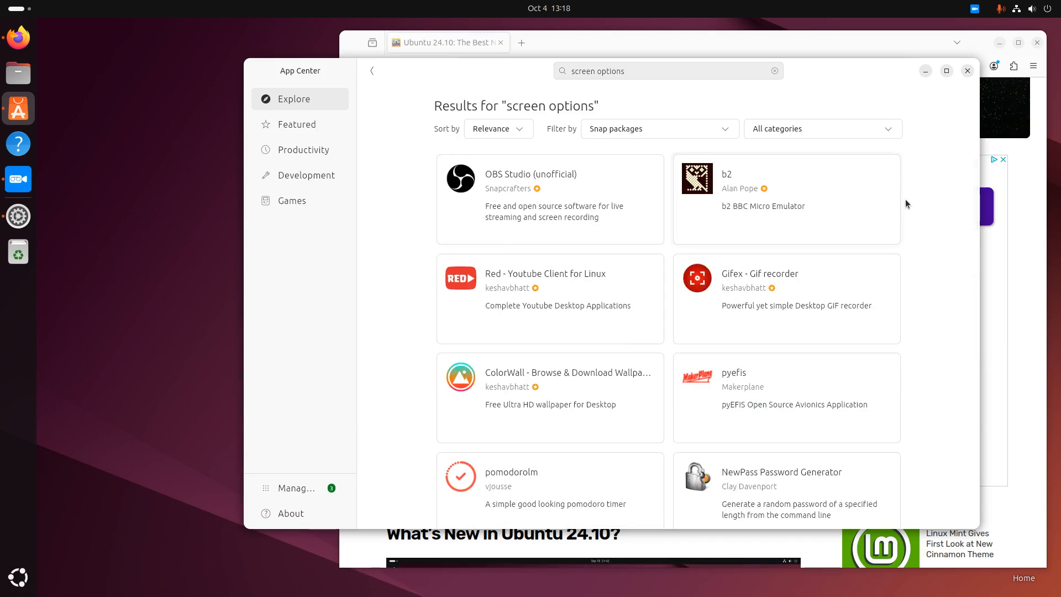
mouse_move(934, 259)
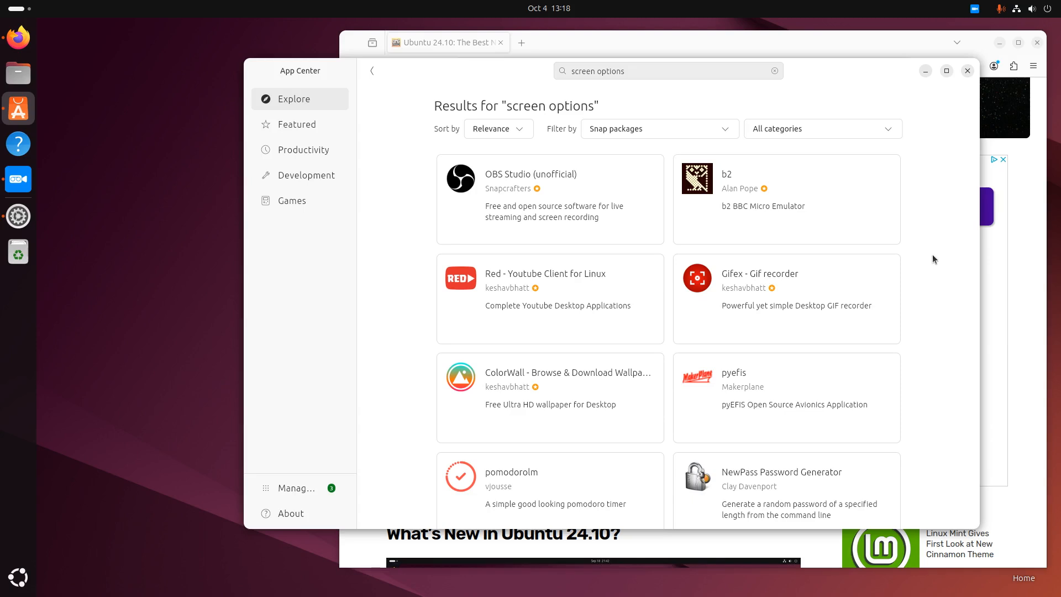
mouse_move(929, 278)
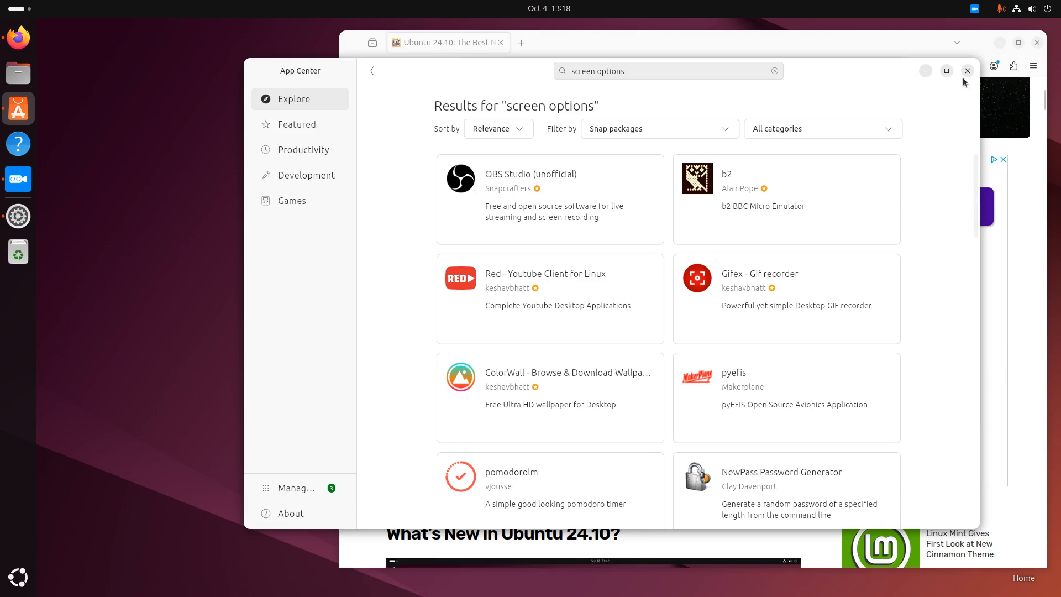
Close App Center to return to the Firefox article
left_click(967, 71)
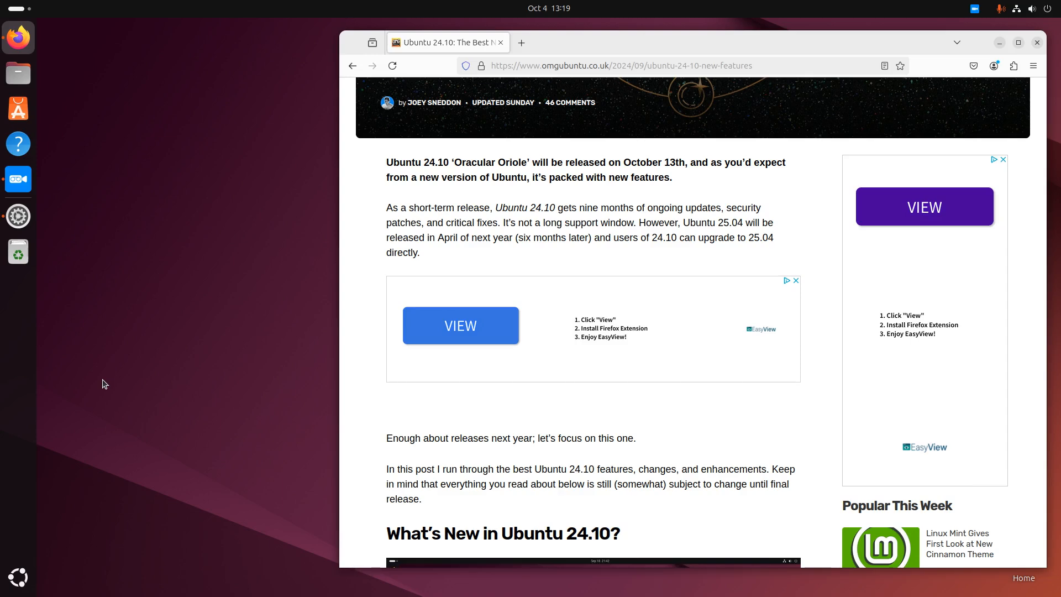
mouse_move(39, 579)
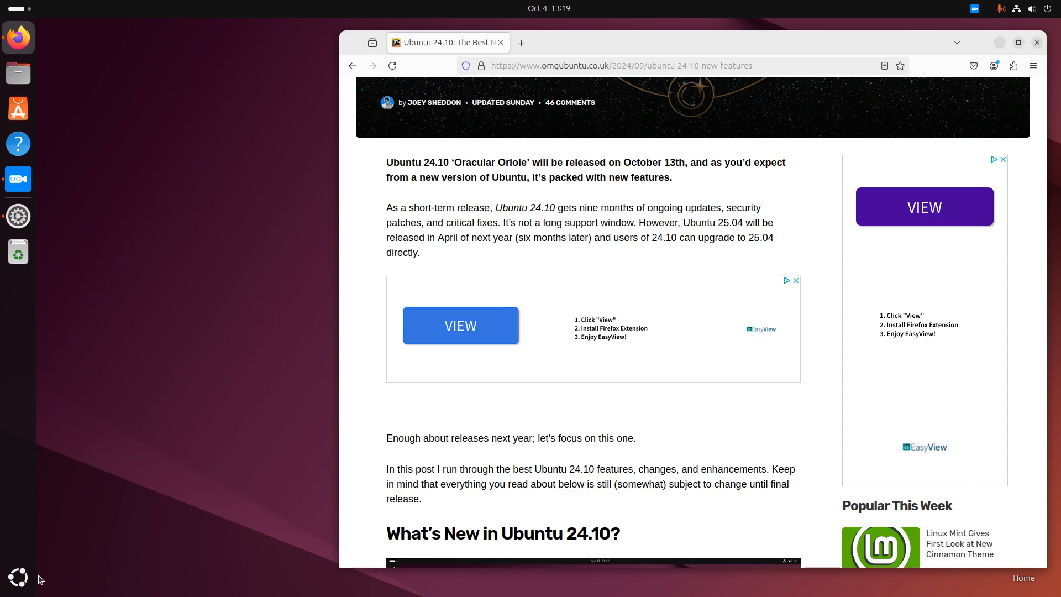
mouse_move(256, 521)
type("snap")
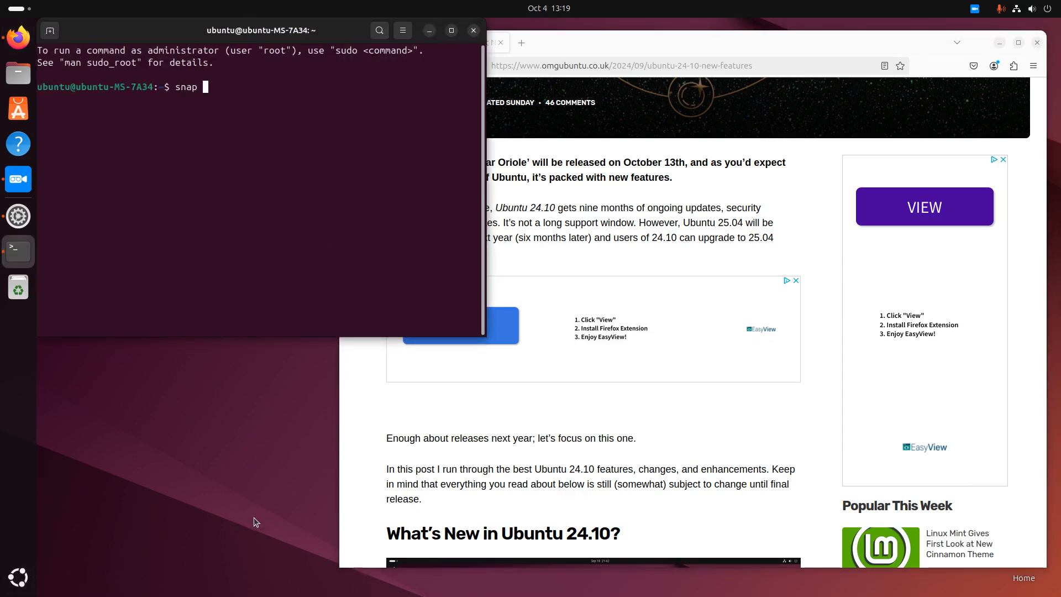
Run 'snap list' and maximize the Terminal to read the installed snaps
key("Return")
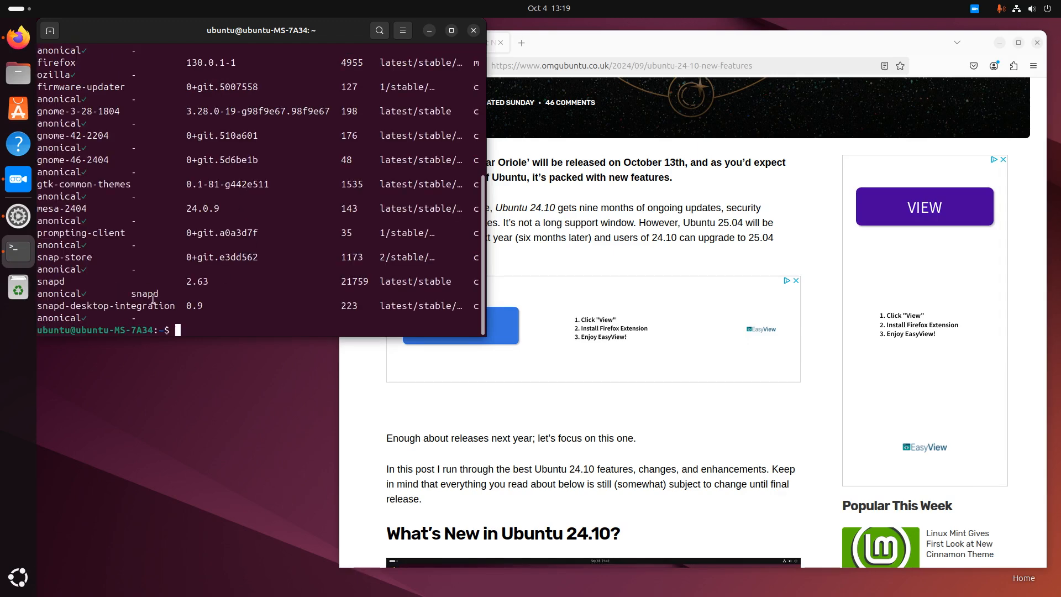
left_click(451, 29)
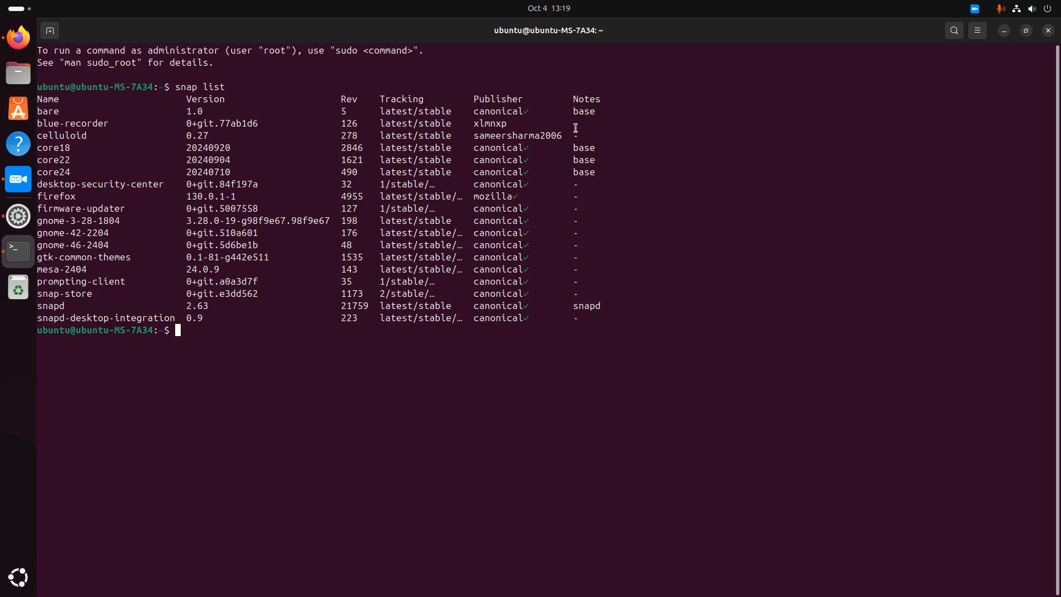
mouse_move(158, 240)
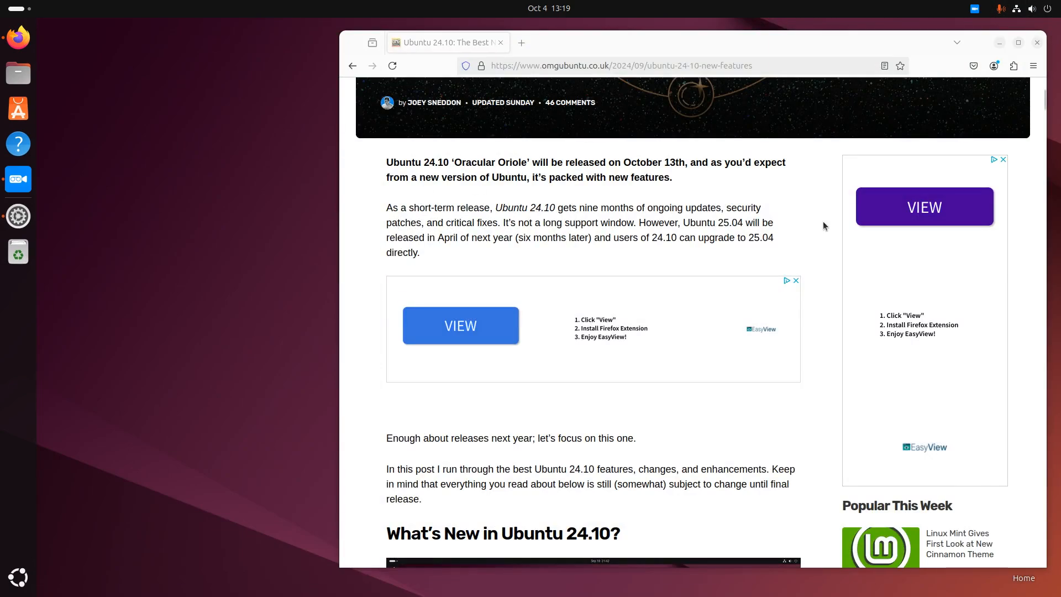
Scroll the article to the 'GNOME 47 Included' accent colour paragraph
scroll("down", 3)
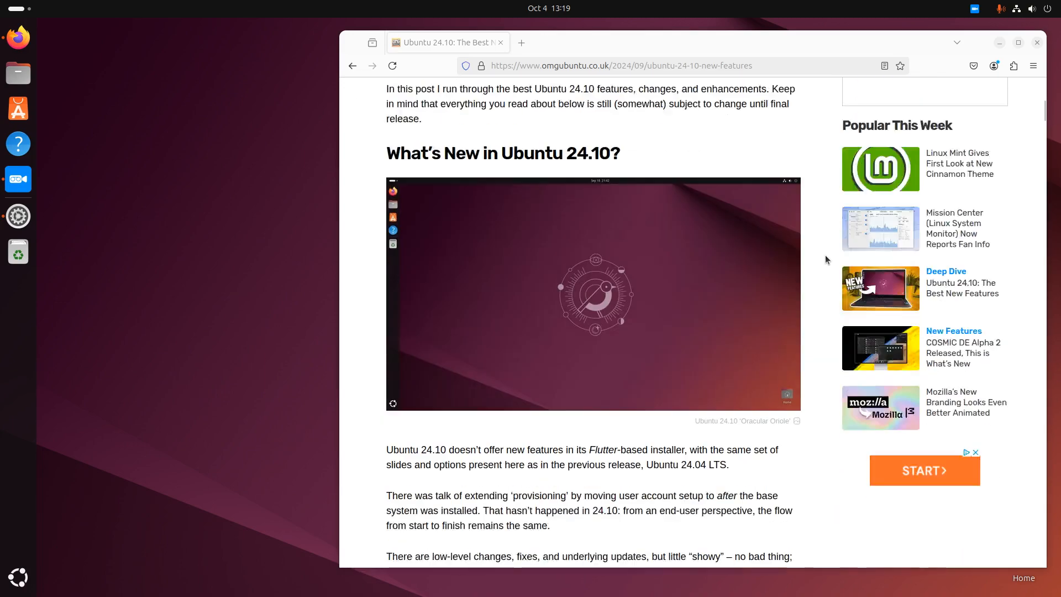
scroll("down", 3)
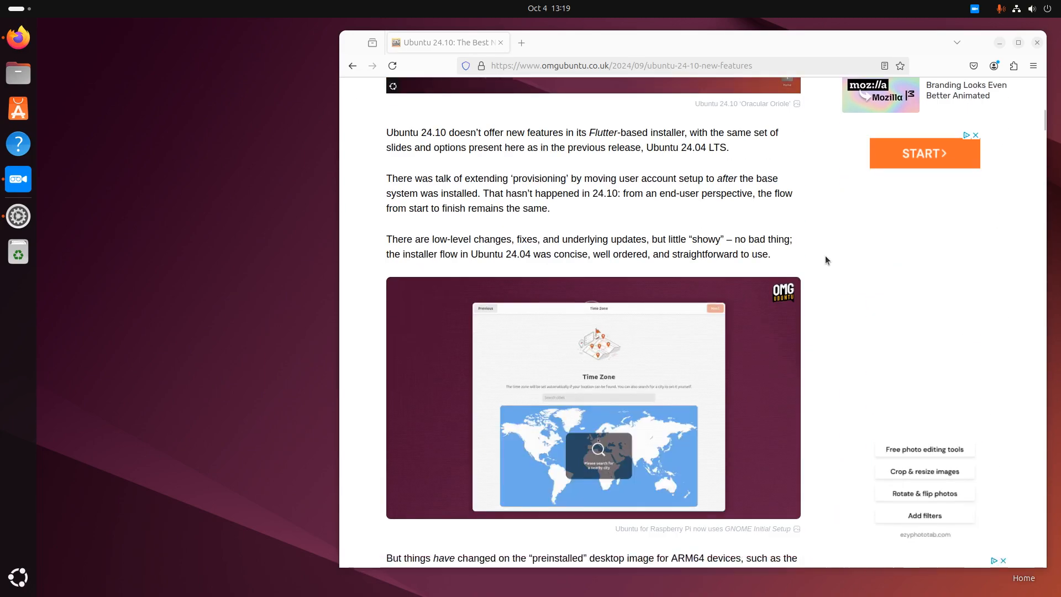
scroll("down", 3)
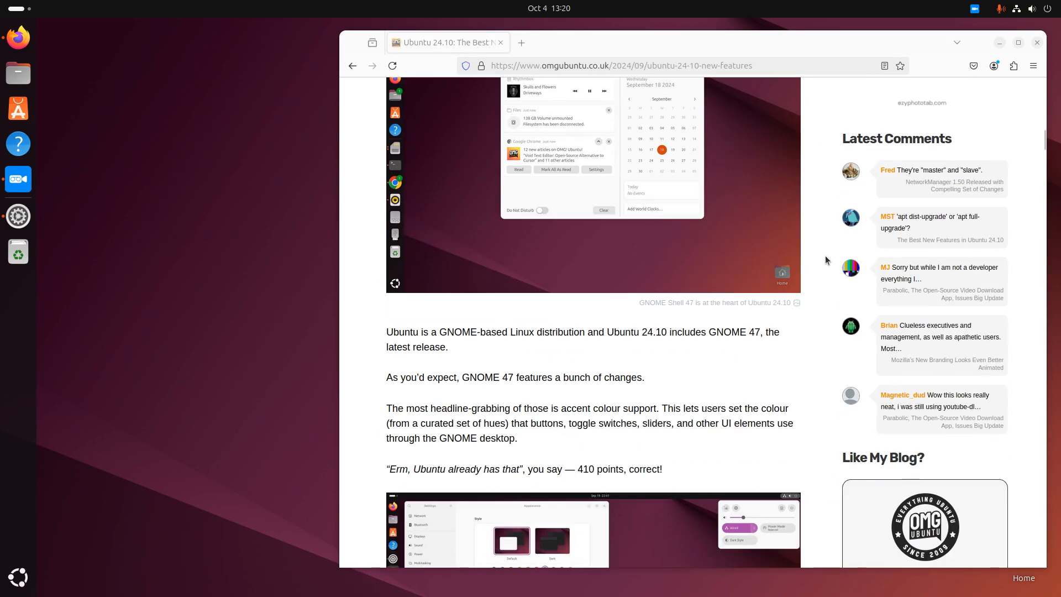
scroll("up", 3)
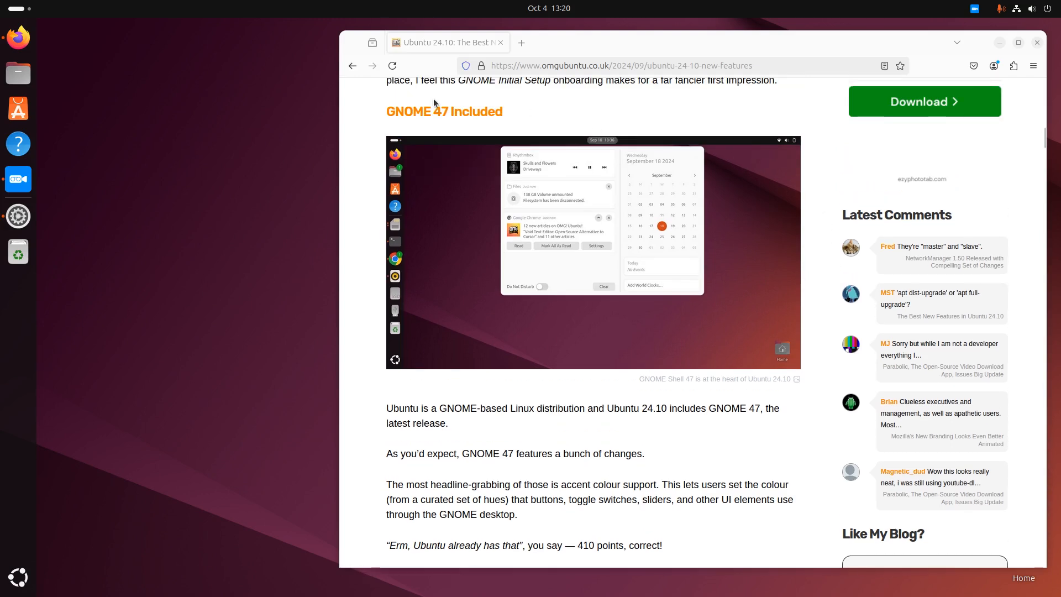
mouse_move(820, 257)
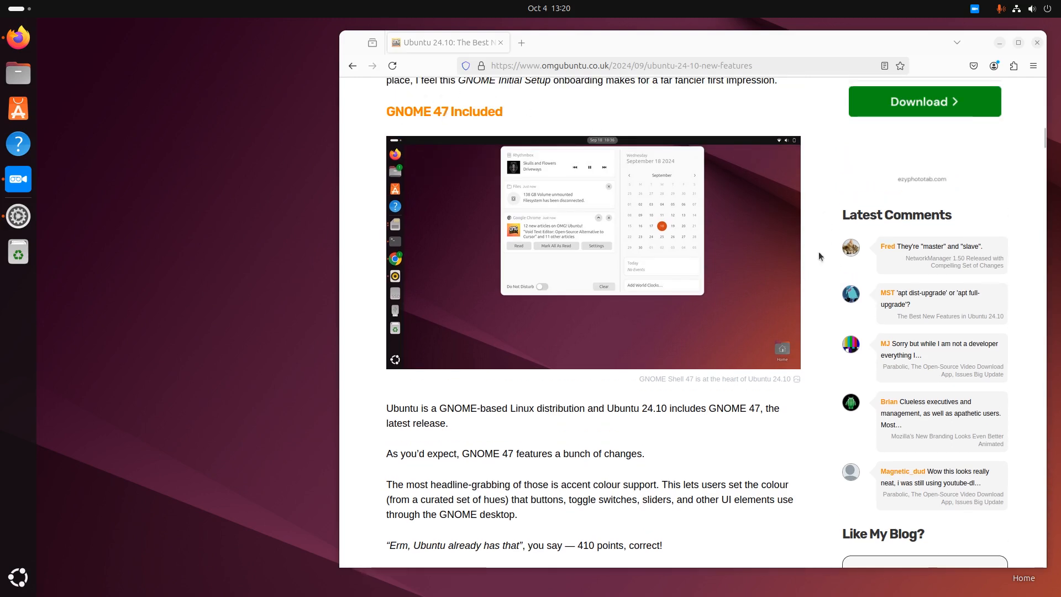
mouse_move(789, 338)
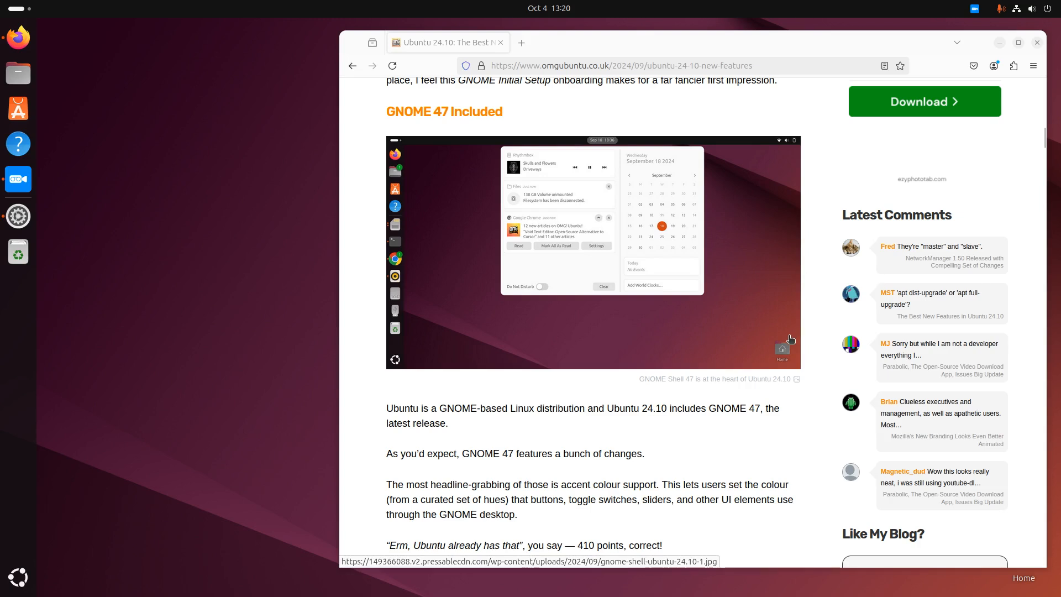
scroll("down", 3)
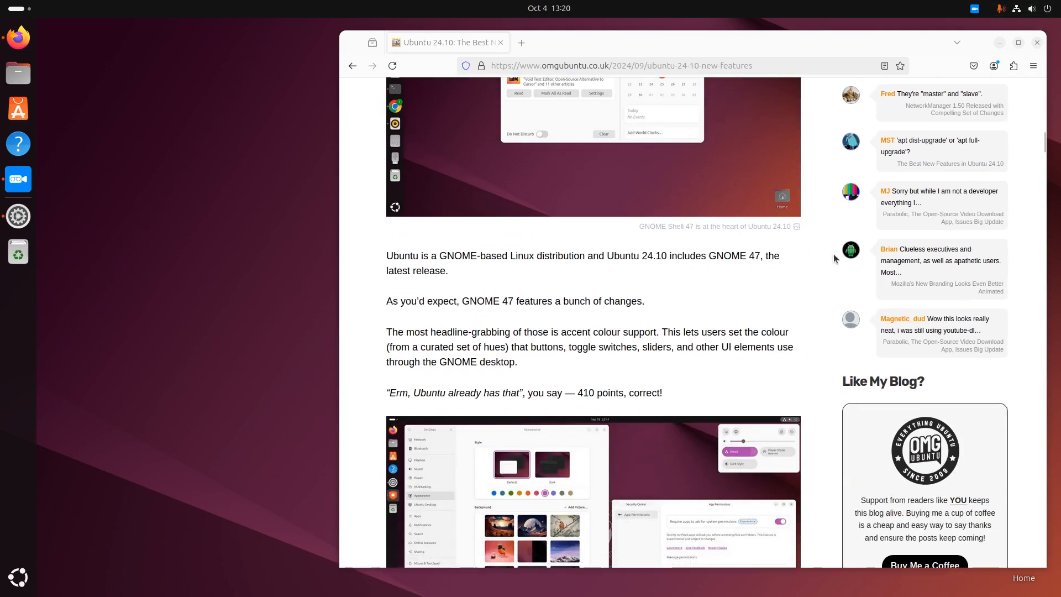
mouse_move(18, 216)
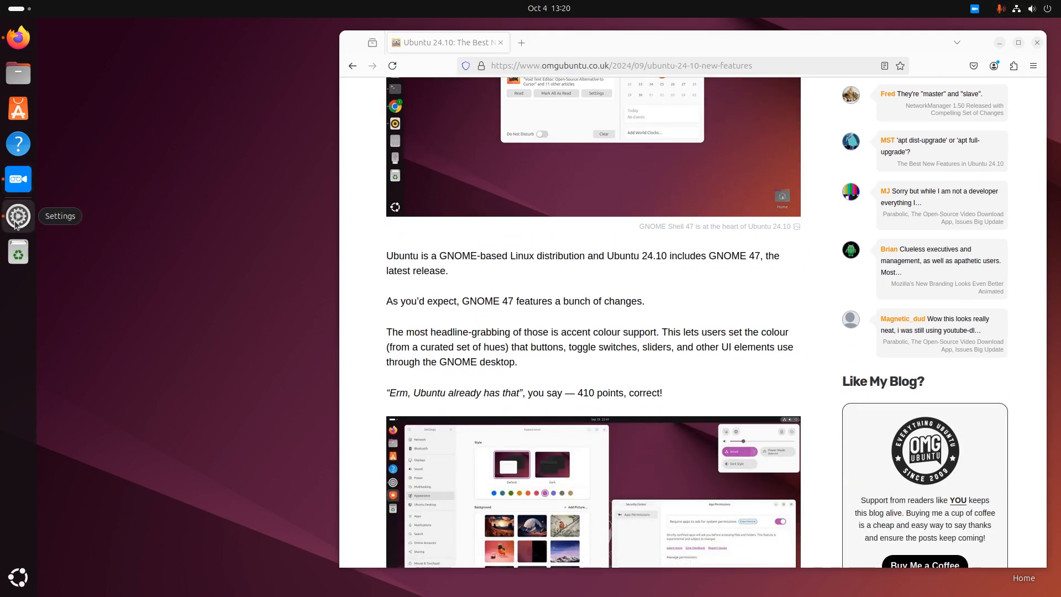
Open Settings from the dock and go to the Appearance page
left_click(17, 216)
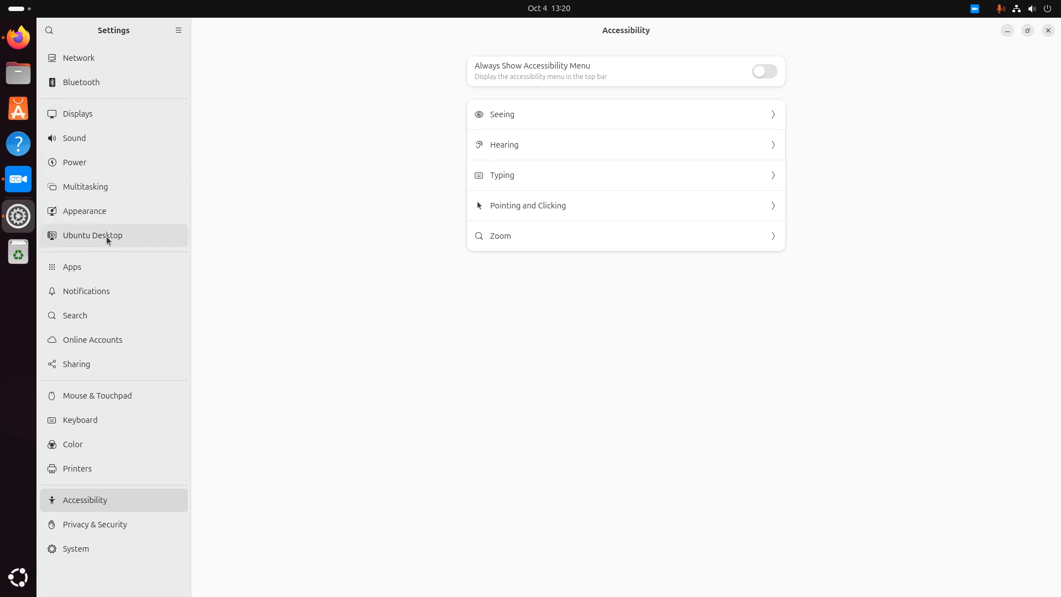
left_click(84, 210)
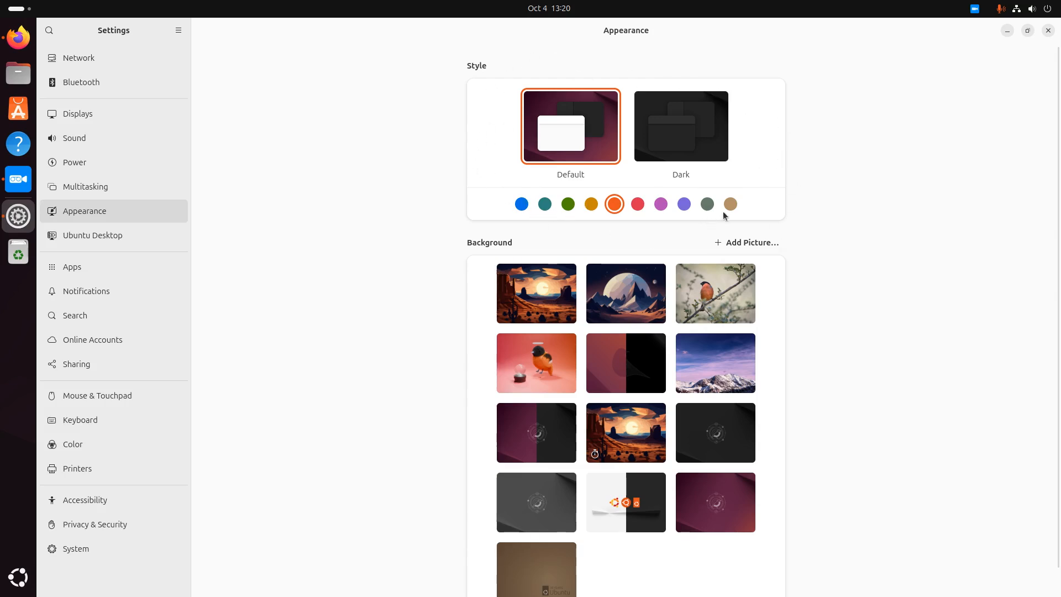
mouse_move(553, 196)
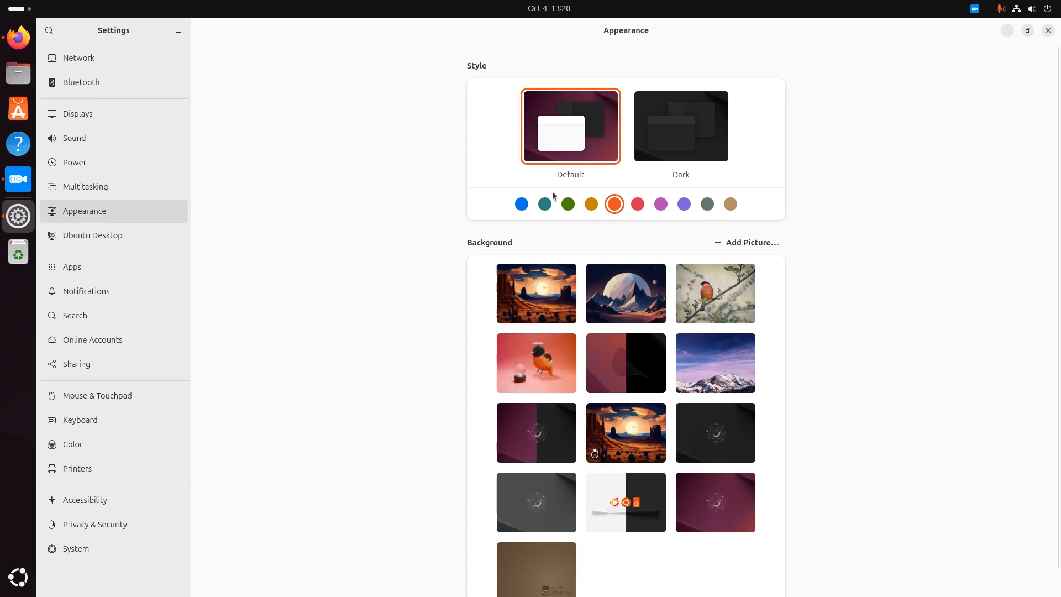
mouse_move(698, 219)
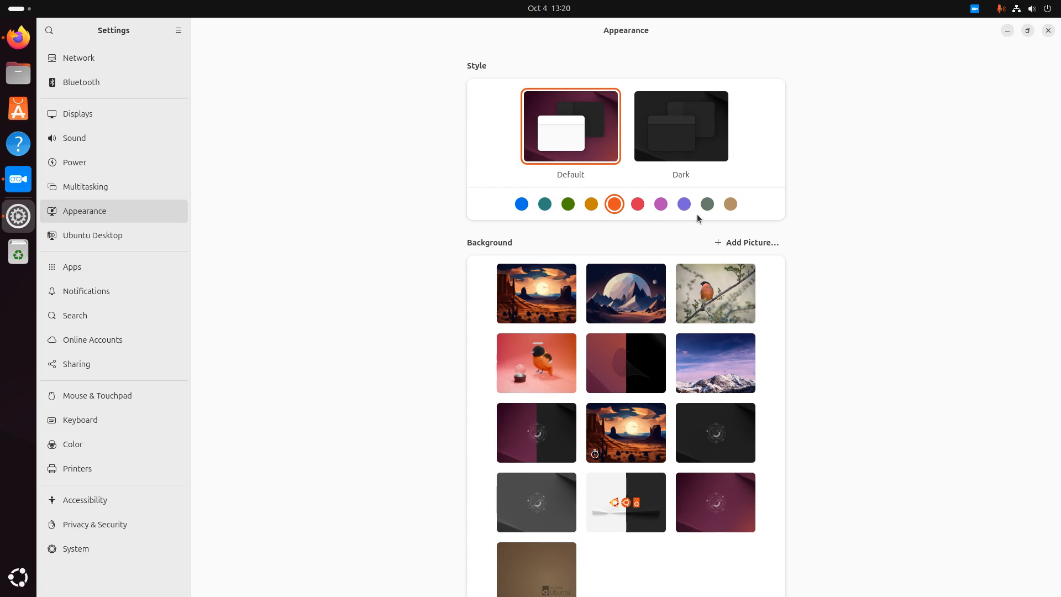
Set the desert landscape as wallpaper, then minimise Settings to show the desktop
left_click(536, 293)
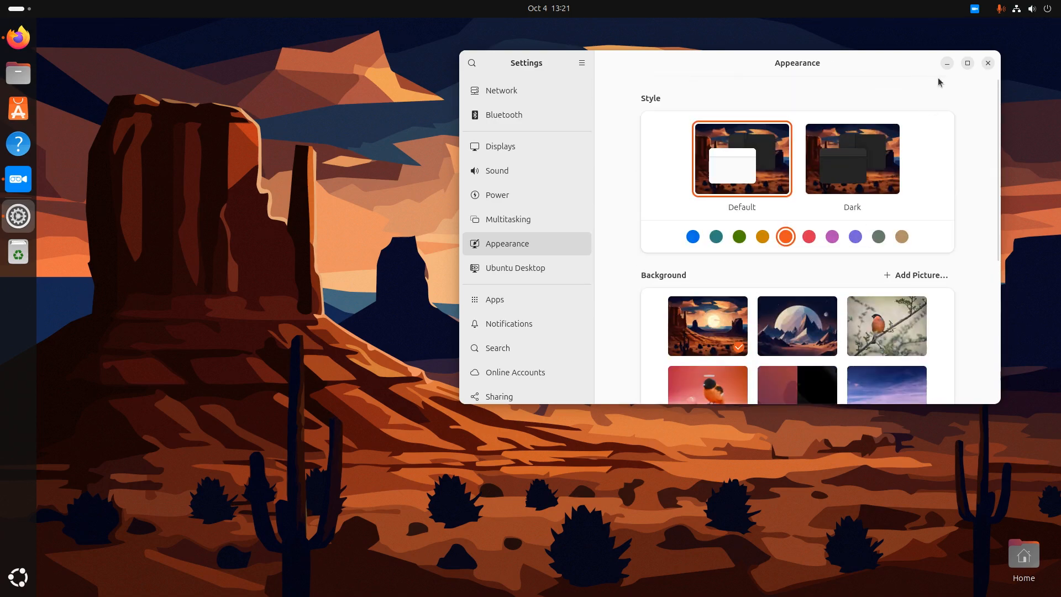
left_click(967, 63)
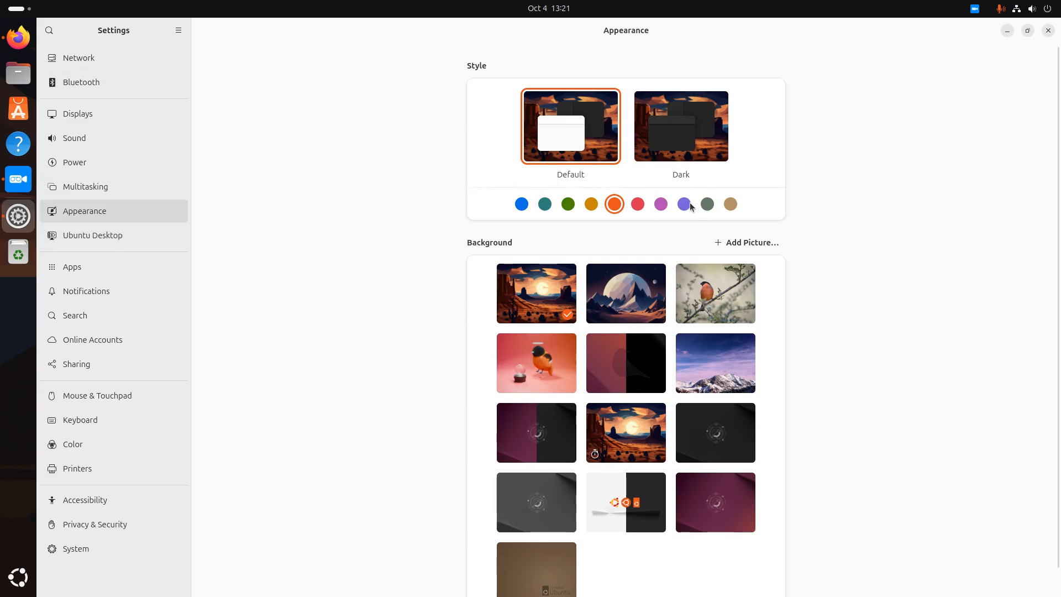
mouse_move(684, 204)
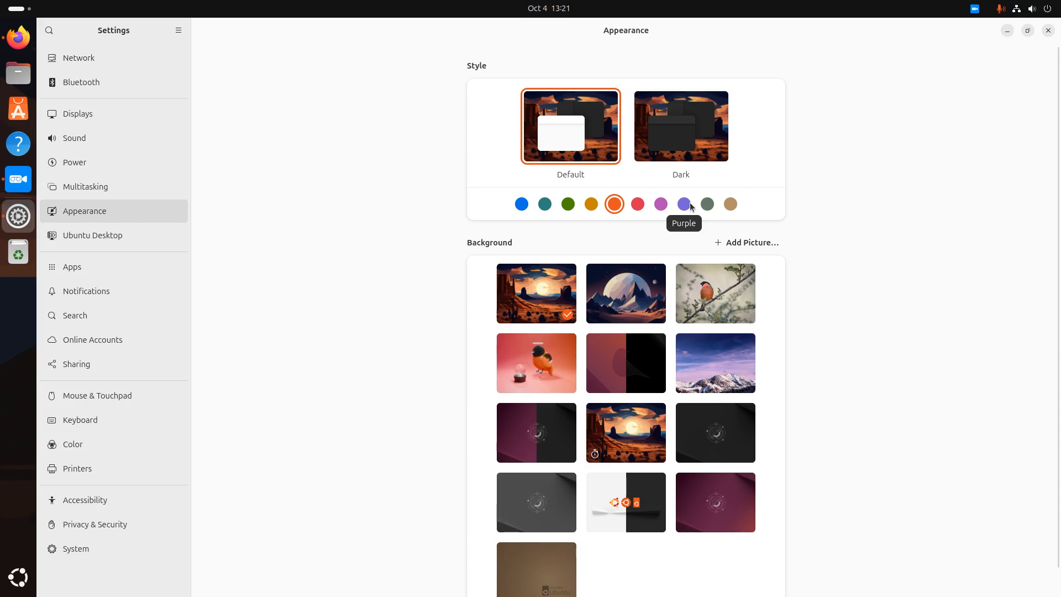
mouse_move(741, 158)
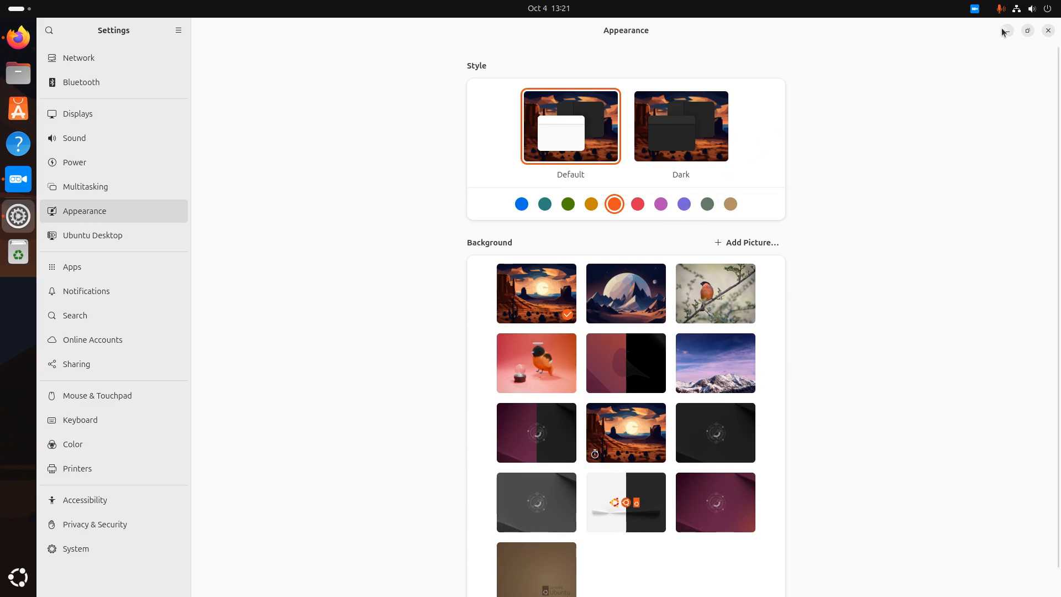
scroll("down", 3)
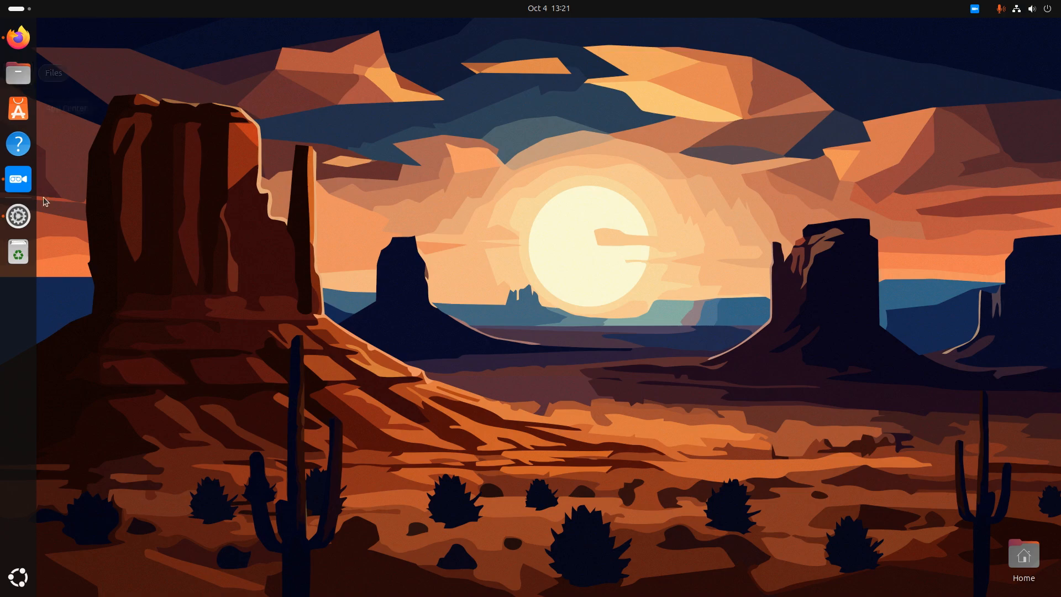
Bring Firefox forward and scroll the article to New File Manager Features
left_click(18, 37)
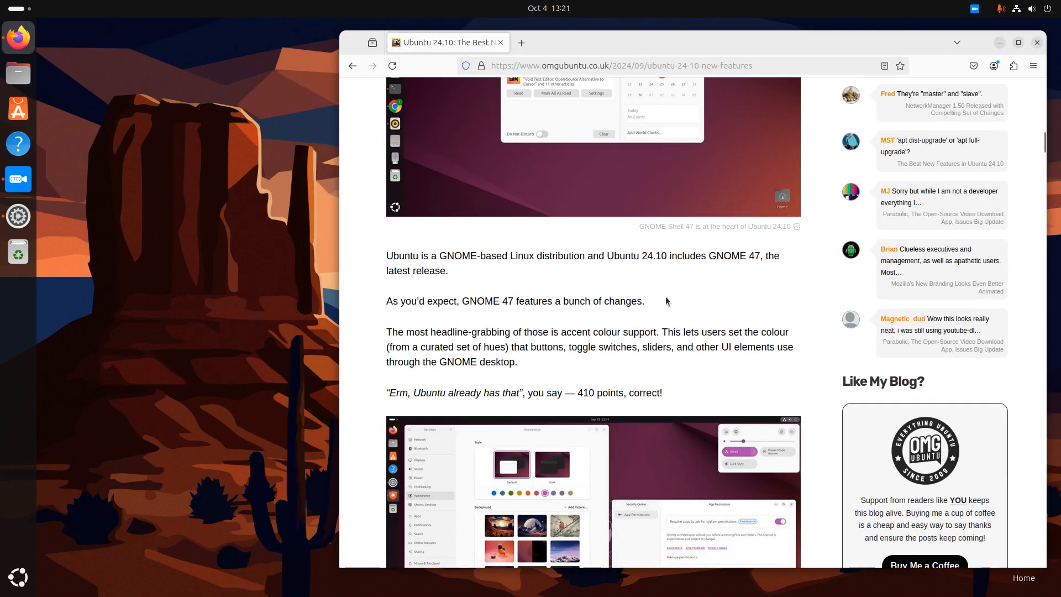
scroll("down", 3)
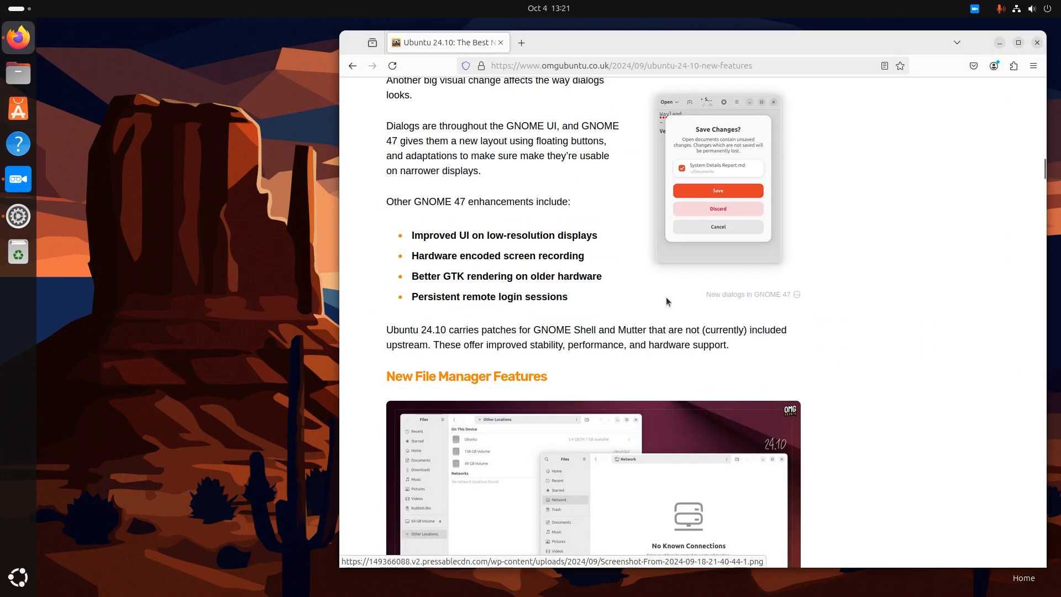
scroll("down", 3)
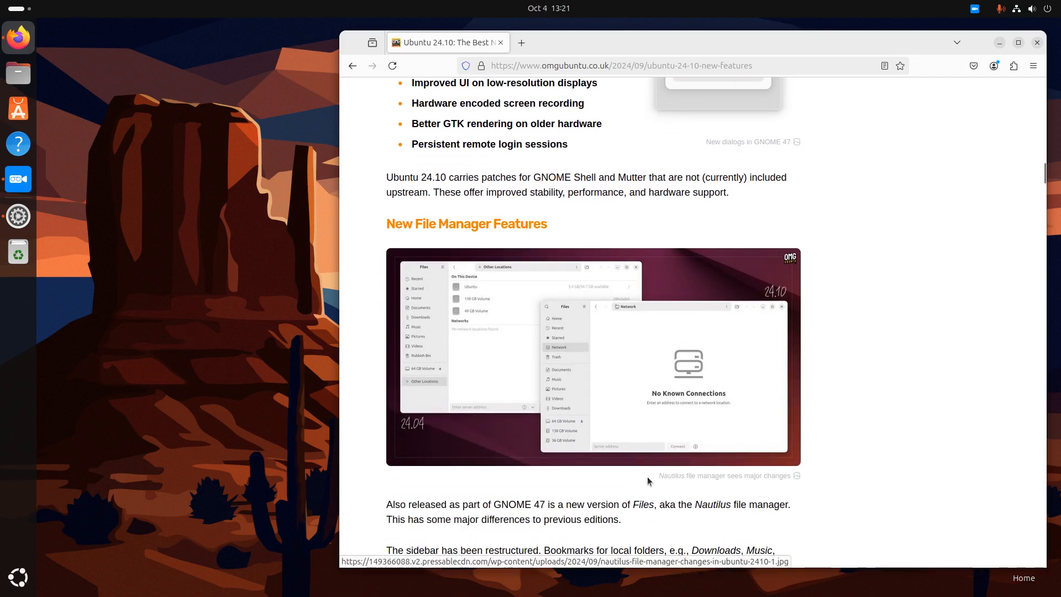
mouse_move(857, 321)
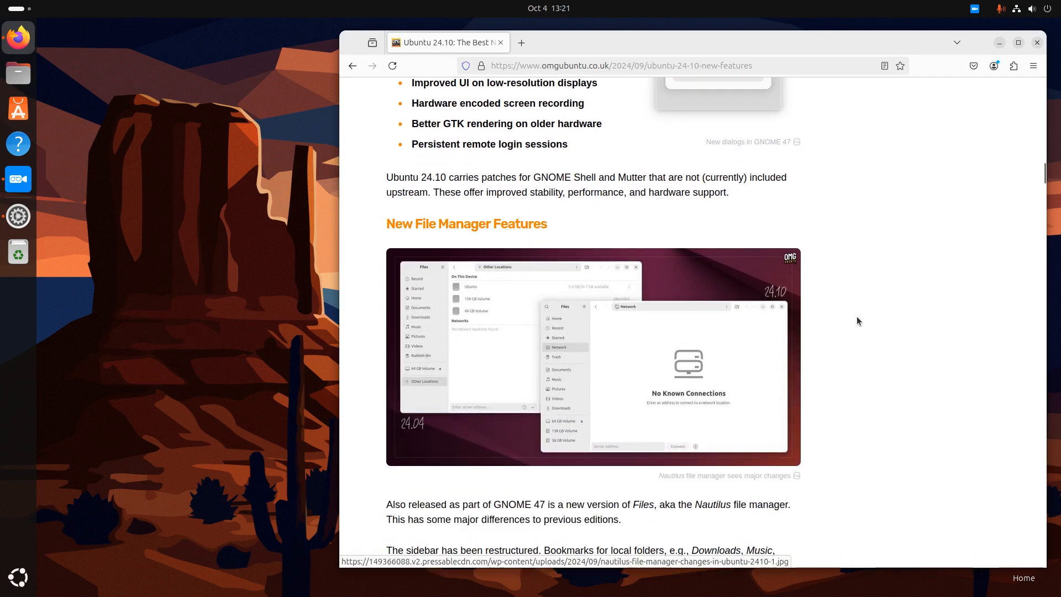
scroll("down", 3)
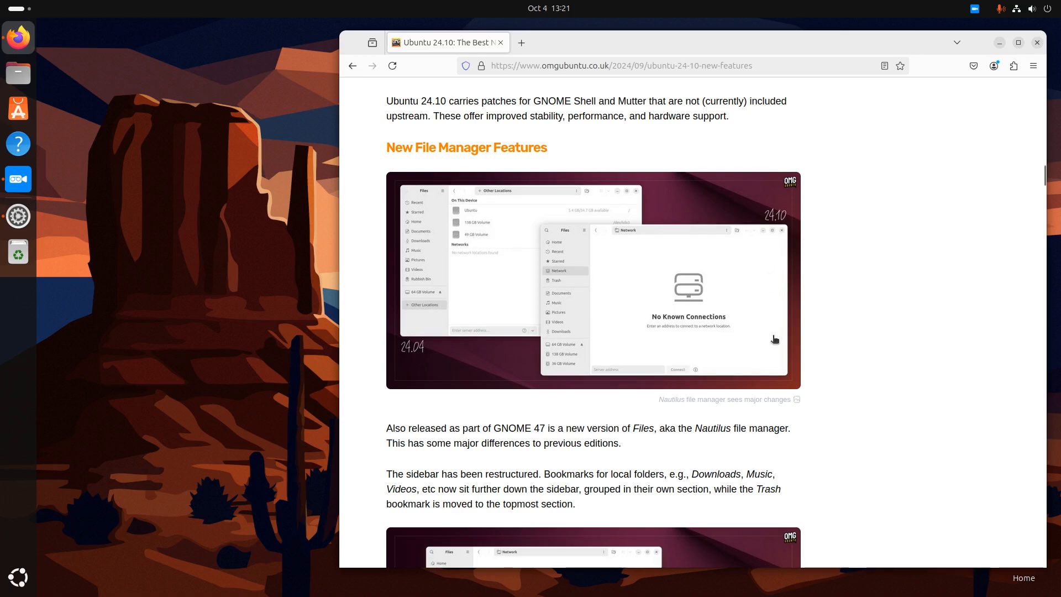
mouse_move(570, 447)
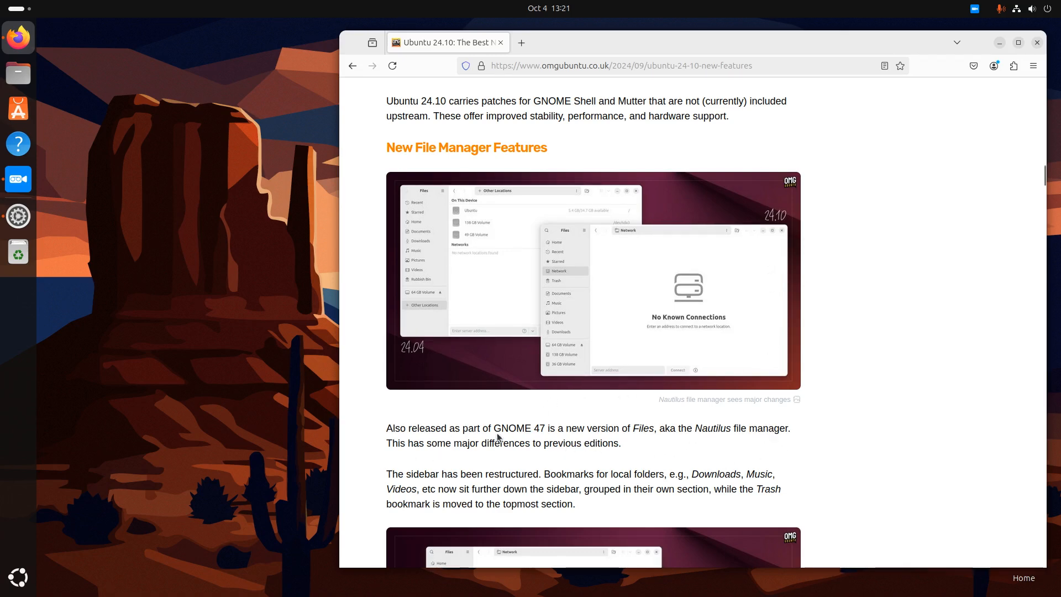
mouse_move(571, 407)
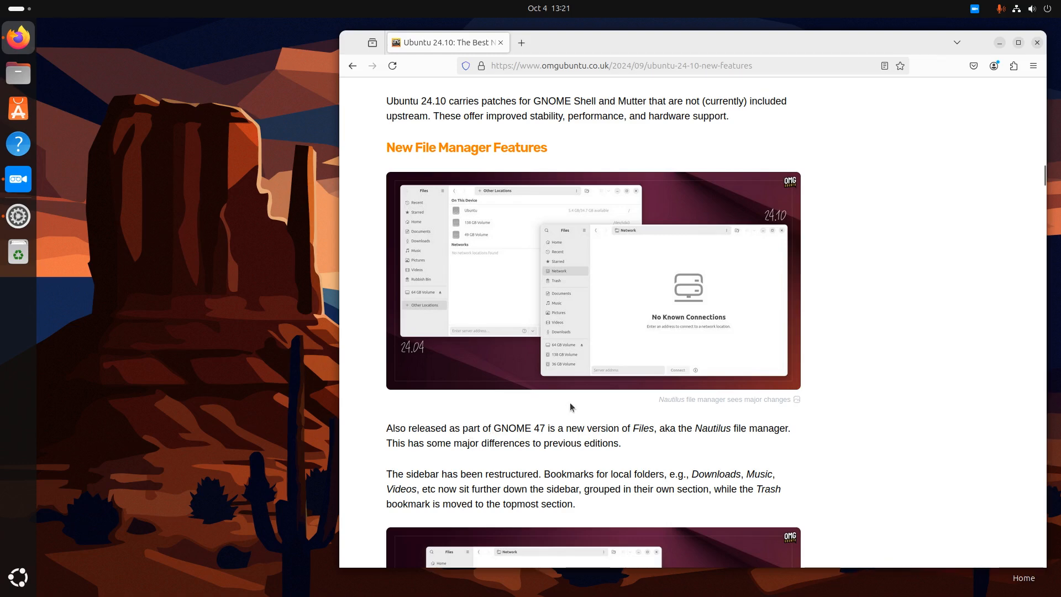
mouse_move(695, 348)
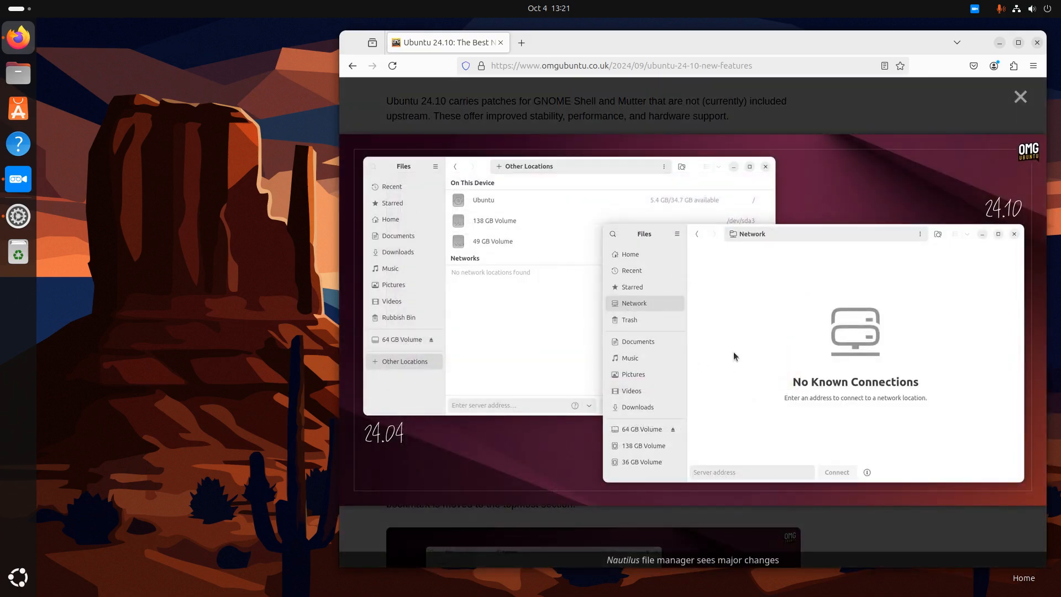
mouse_move(433, 378)
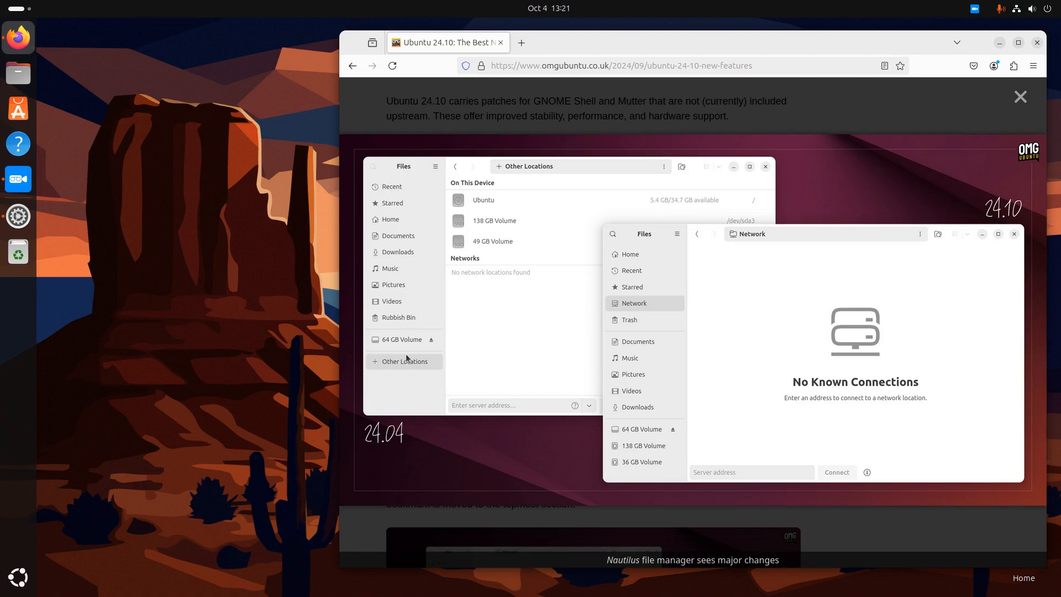
mouse_move(404, 370)
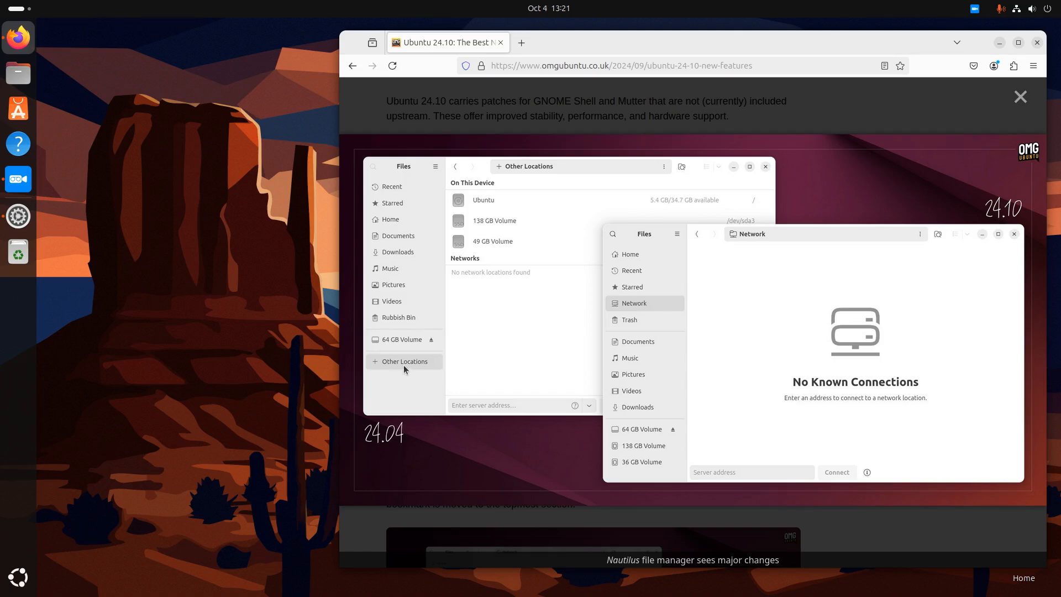
mouse_move(508, 198)
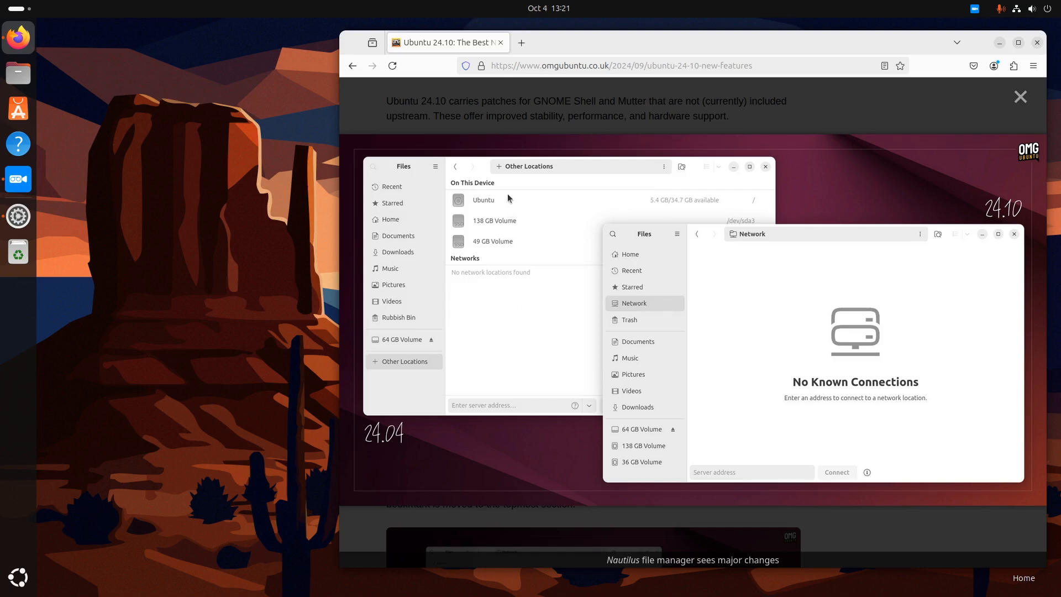
mouse_move(702, 370)
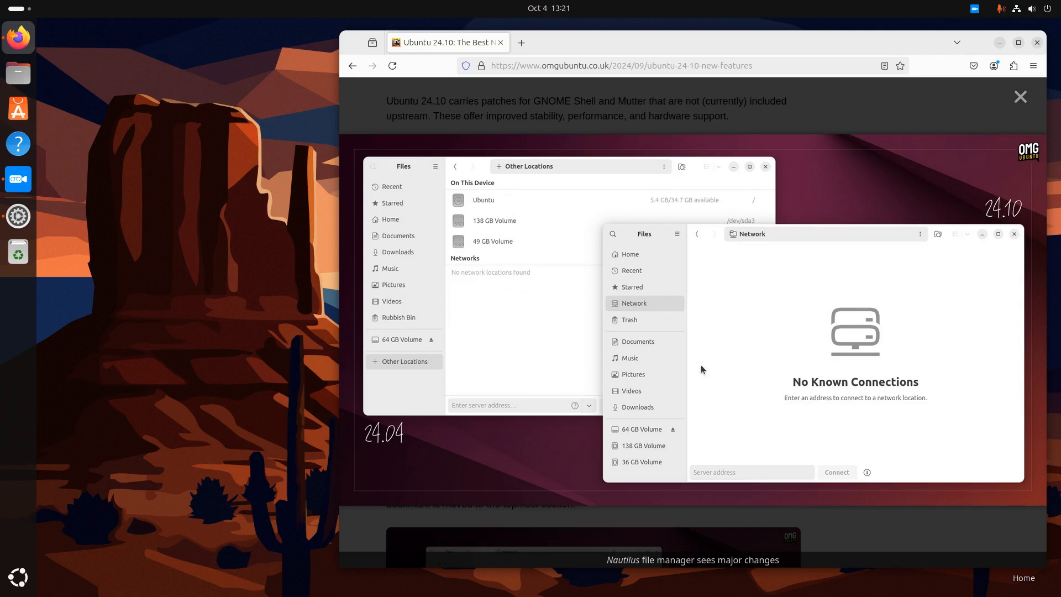
mouse_move(677, 328)
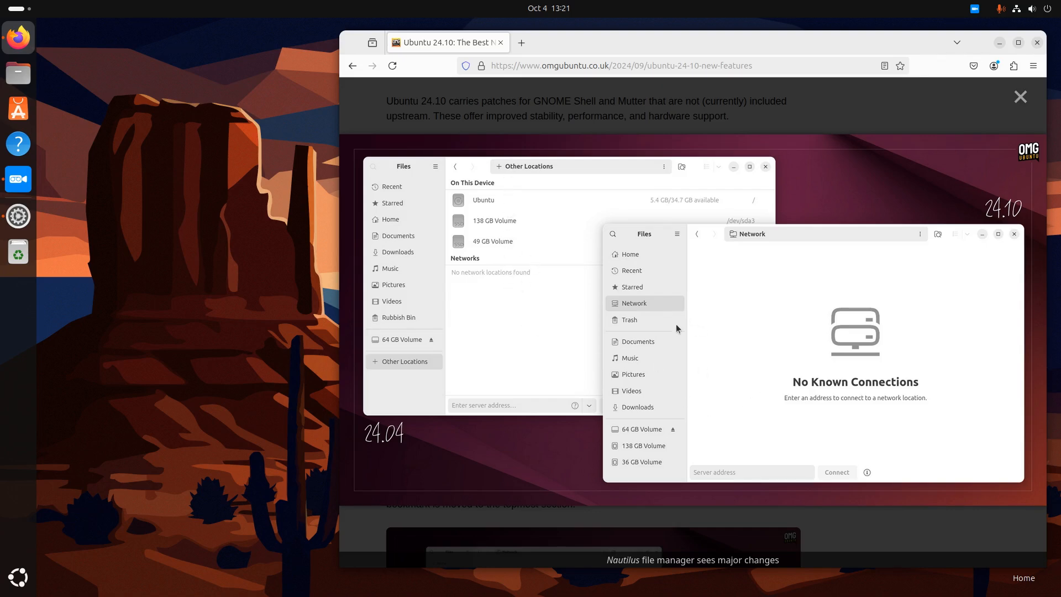
mouse_move(730, 344)
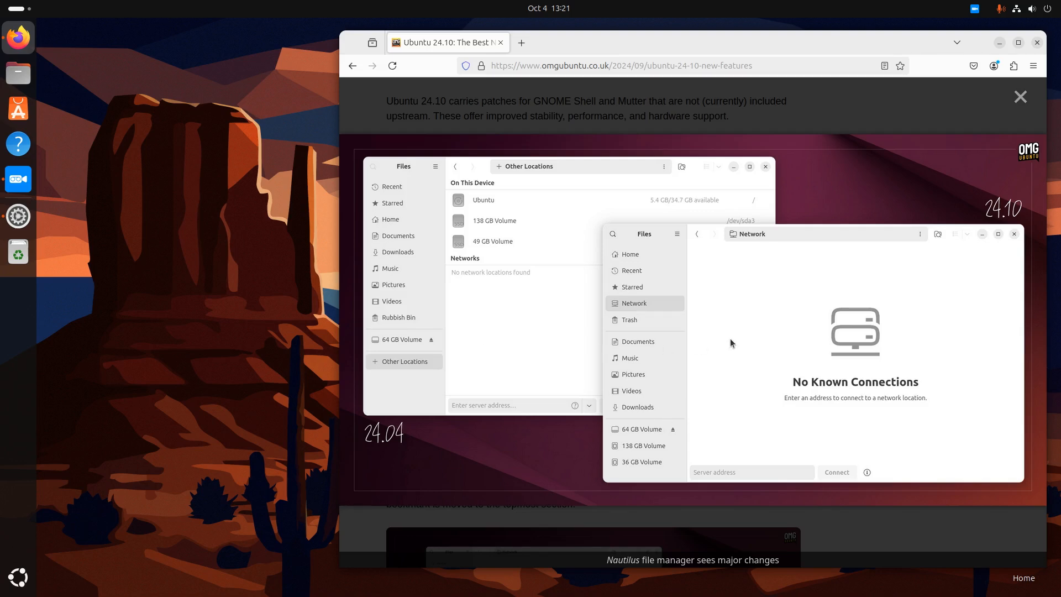
mouse_move(626, 427)
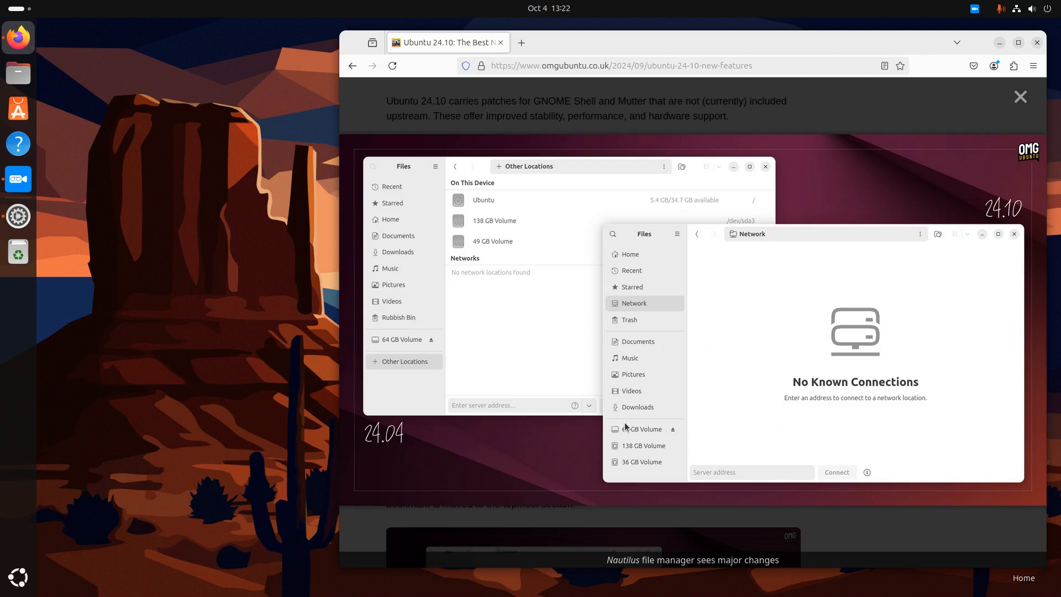
mouse_move(546, 261)
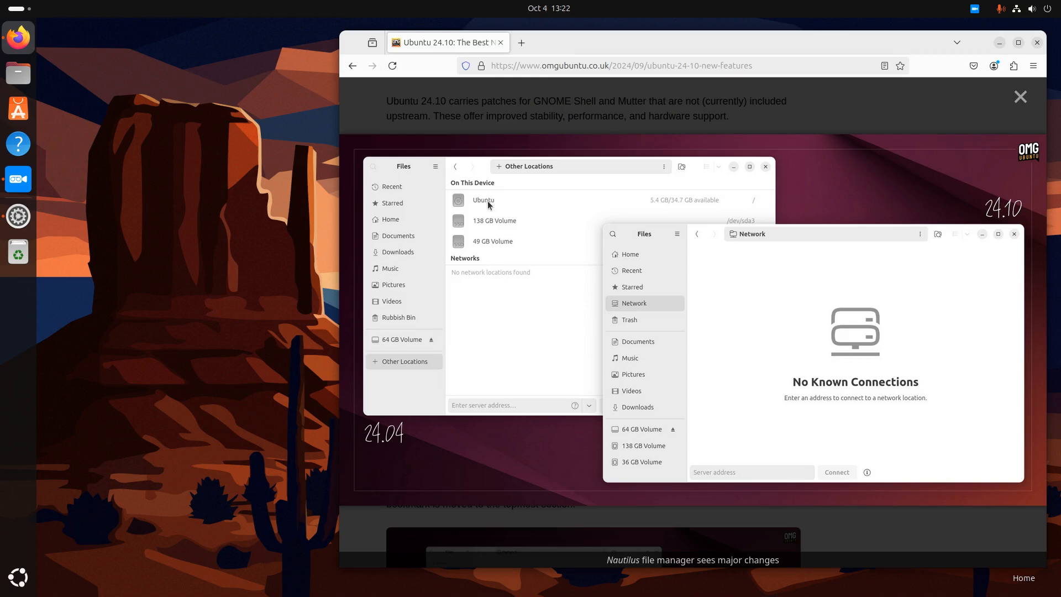
mouse_move(515, 238)
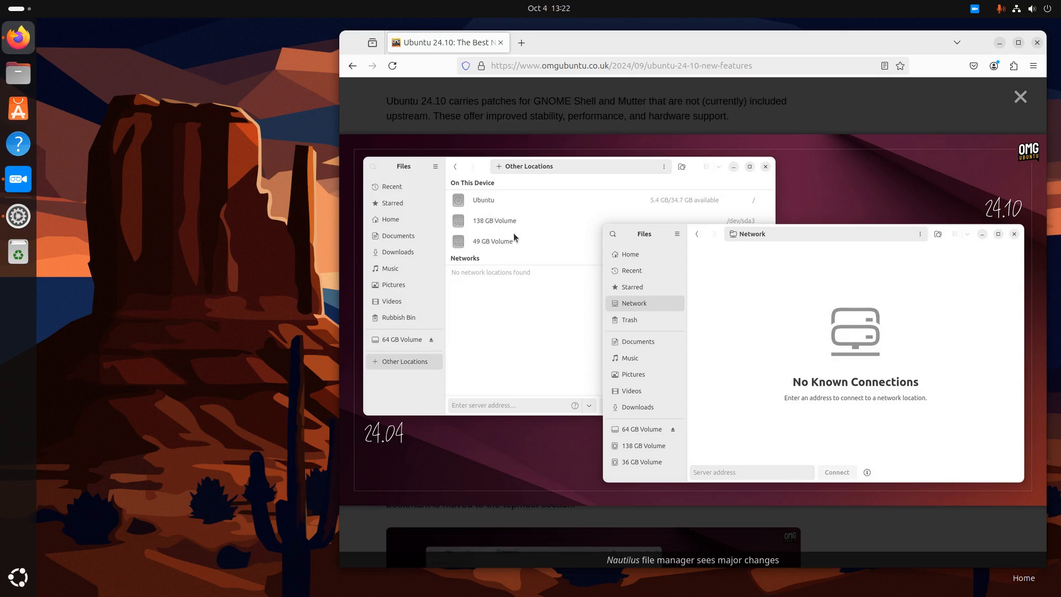
mouse_move(494, 201)
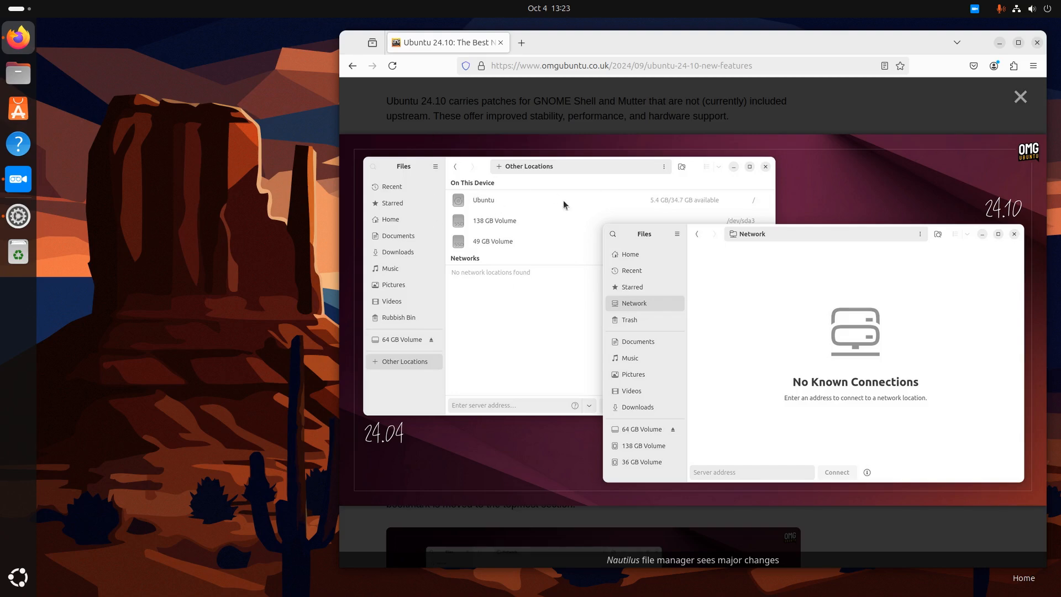
mouse_move(488, 203)
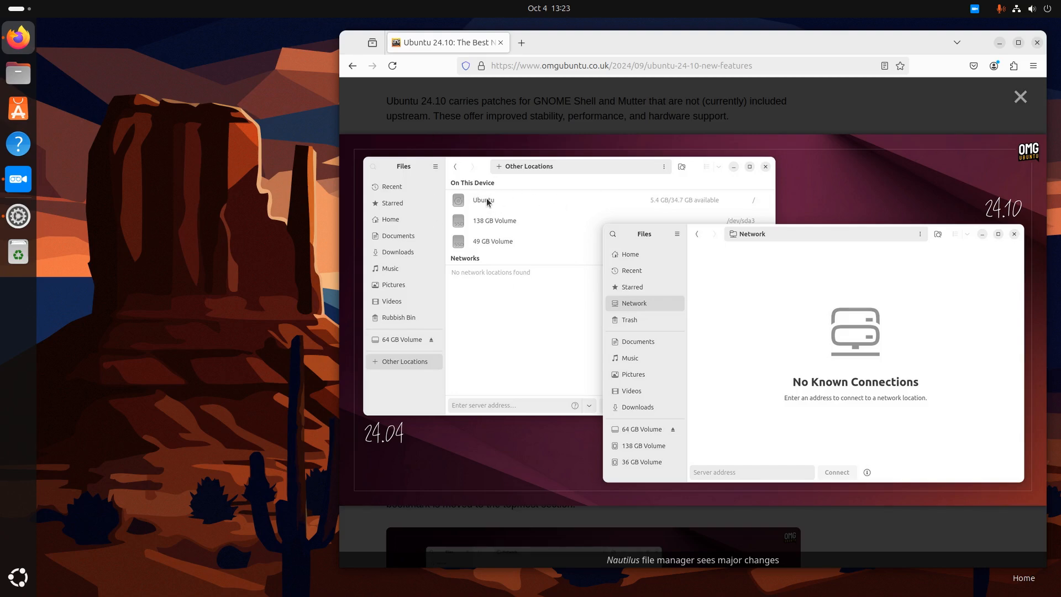
mouse_move(485, 202)
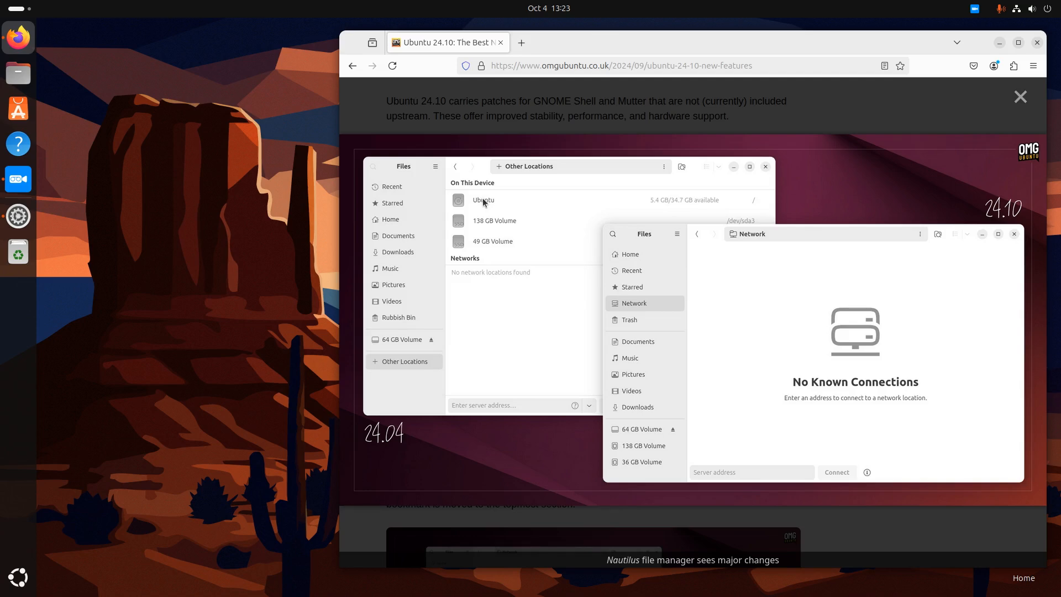
mouse_move(1007, 102)
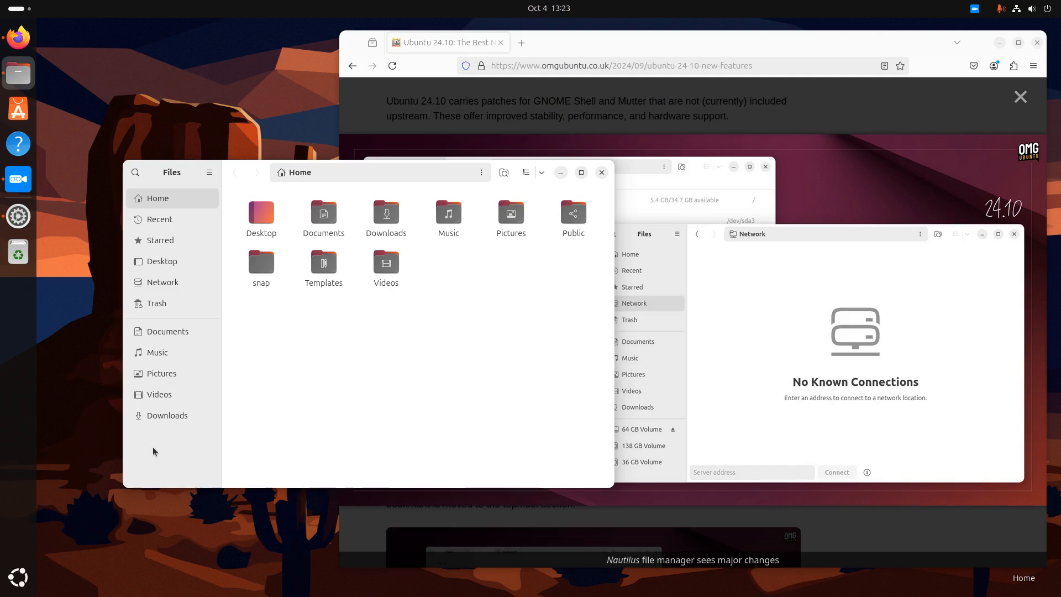
mouse_move(192, 481)
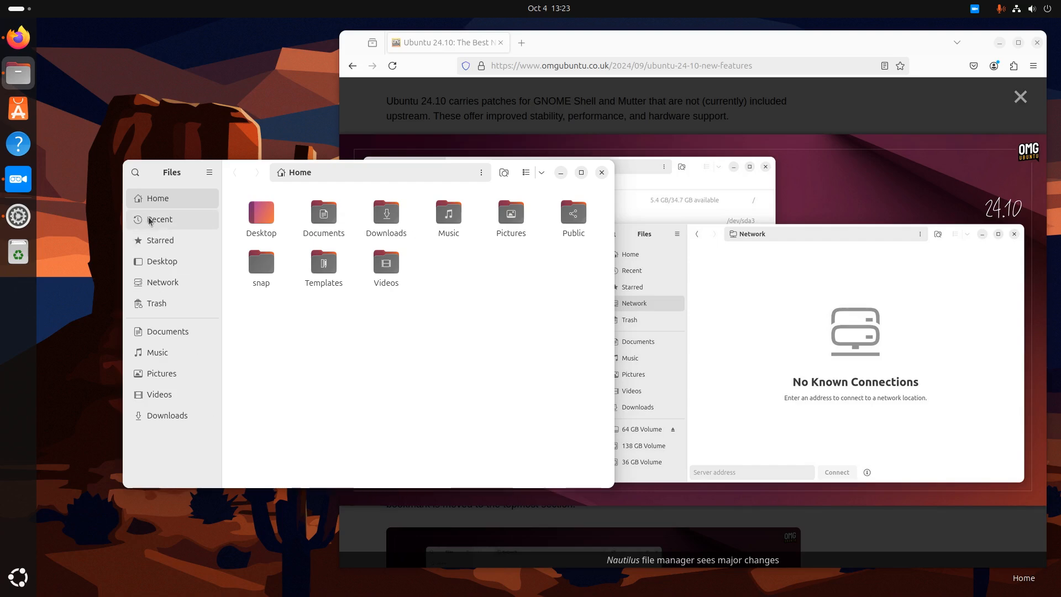
Visit the Starred and Recent views, then open the root filesystem from the location menu
left_click(160, 240)
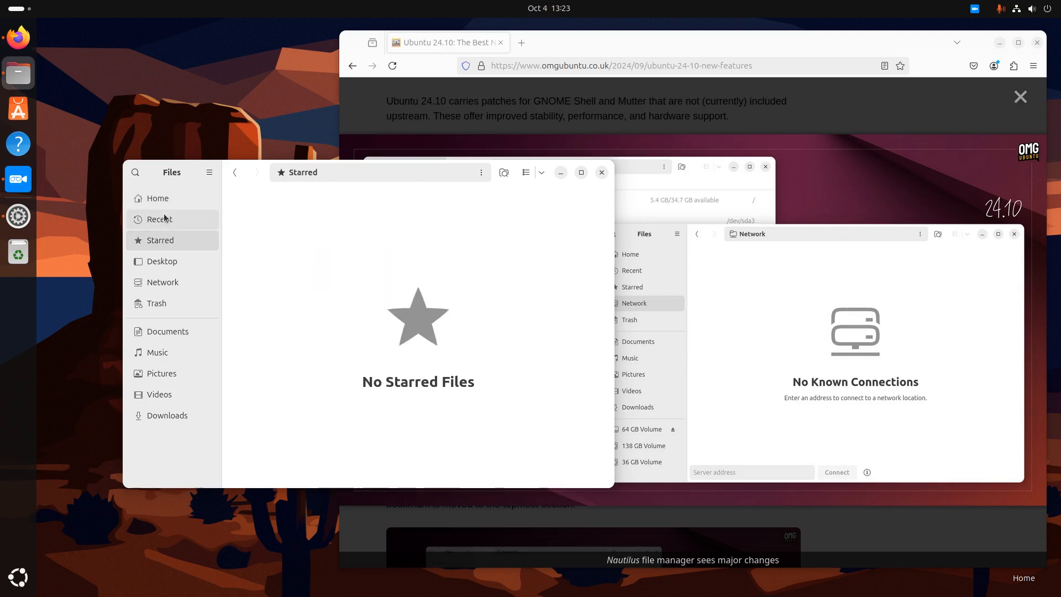
left_click(159, 219)
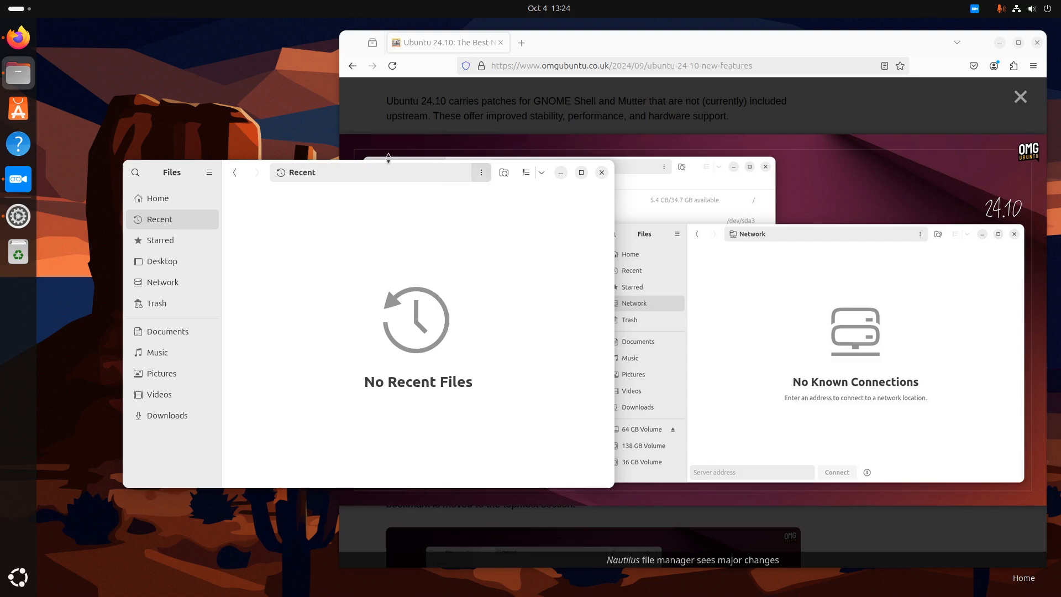
left_click(482, 172)
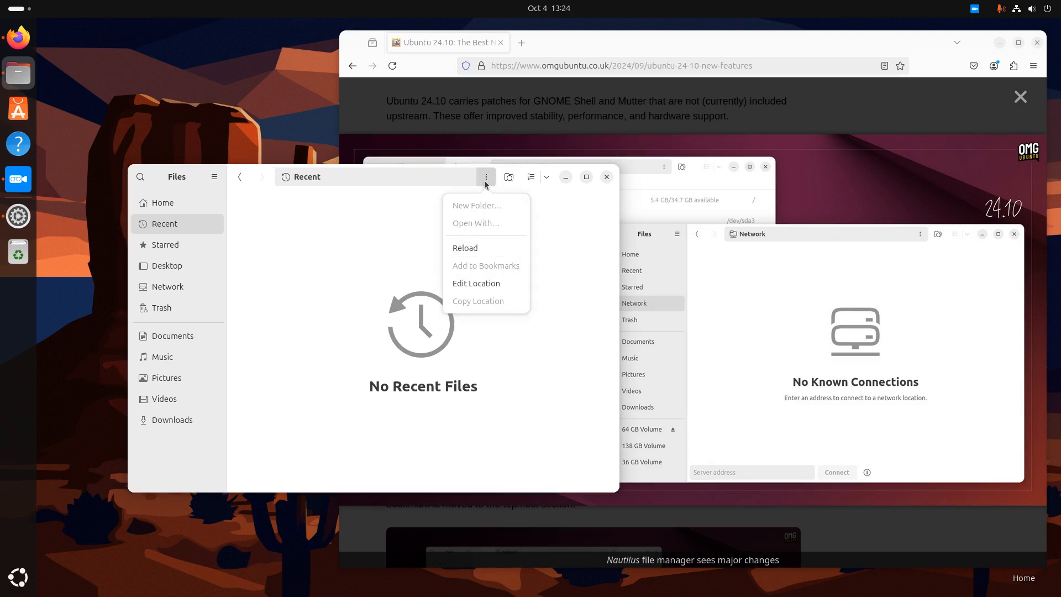
left_click(476, 283)
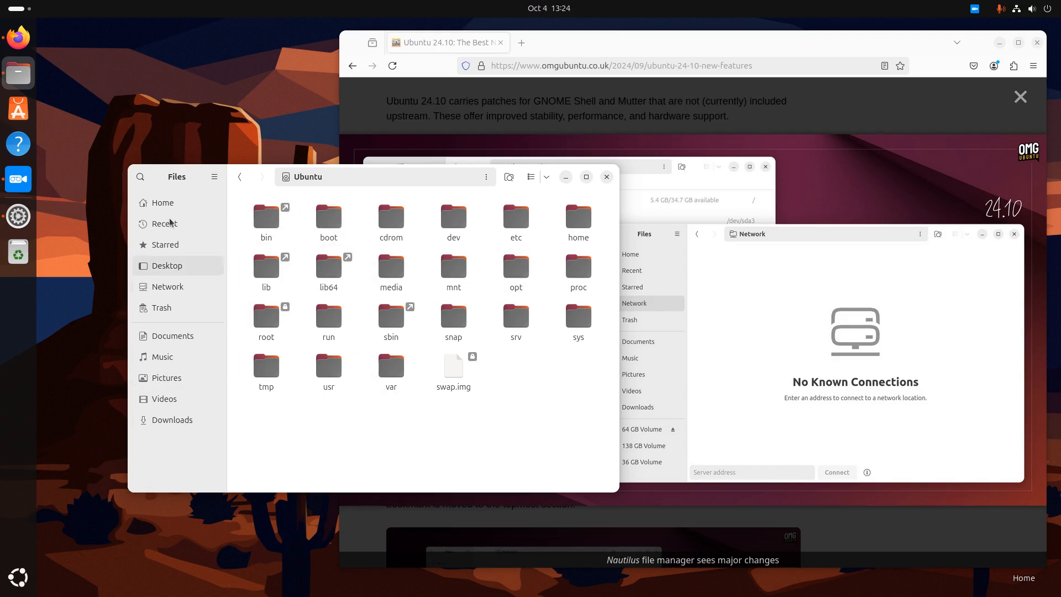
mouse_move(165, 437)
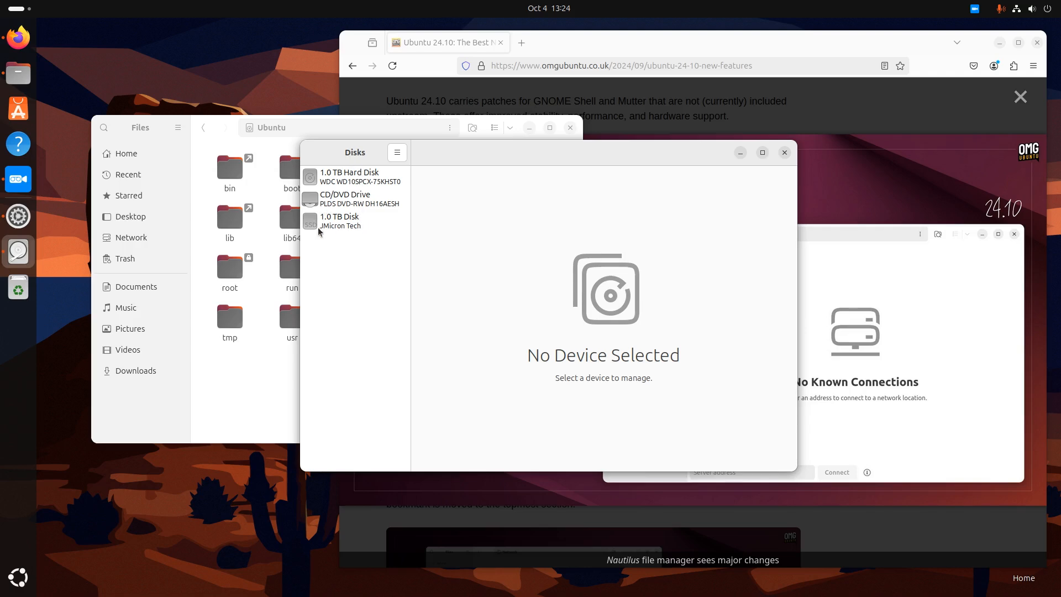
Select the 1.0 TB Hard Disk in the Disks device list
left_click(350, 175)
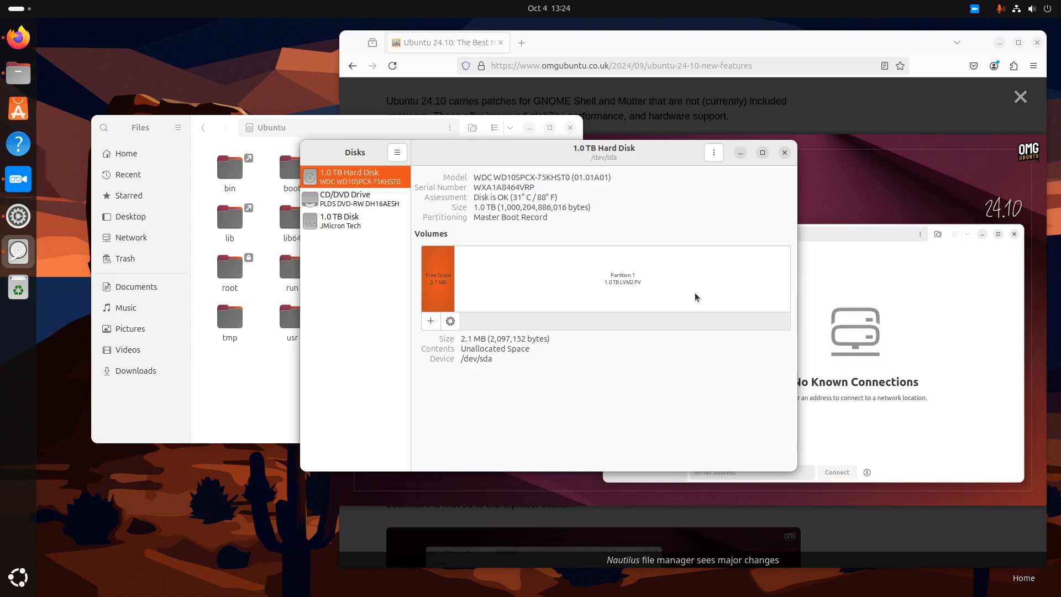
mouse_move(700, 300)
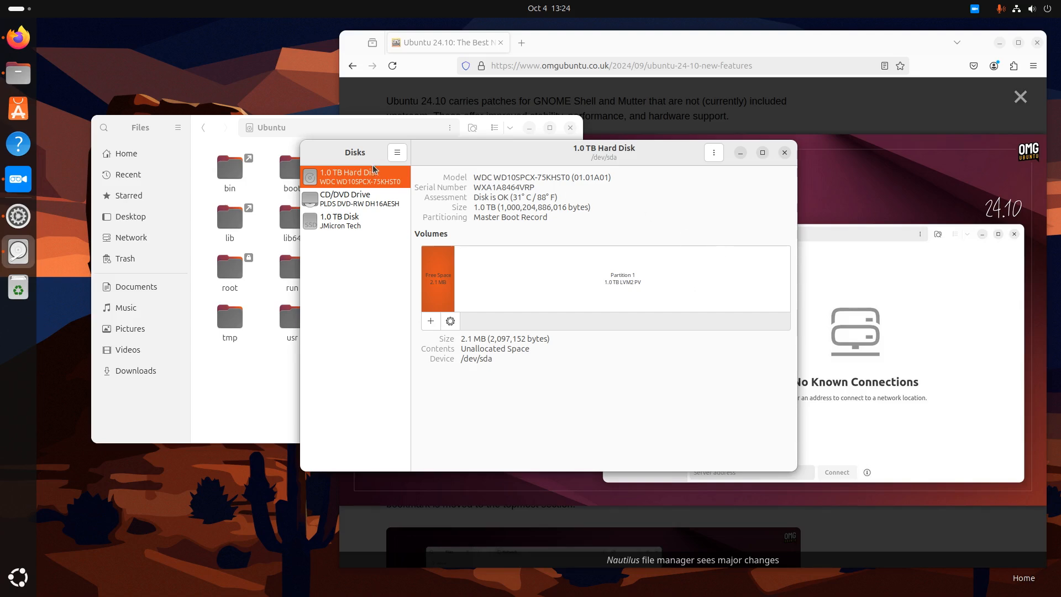
mouse_move(469, 196)
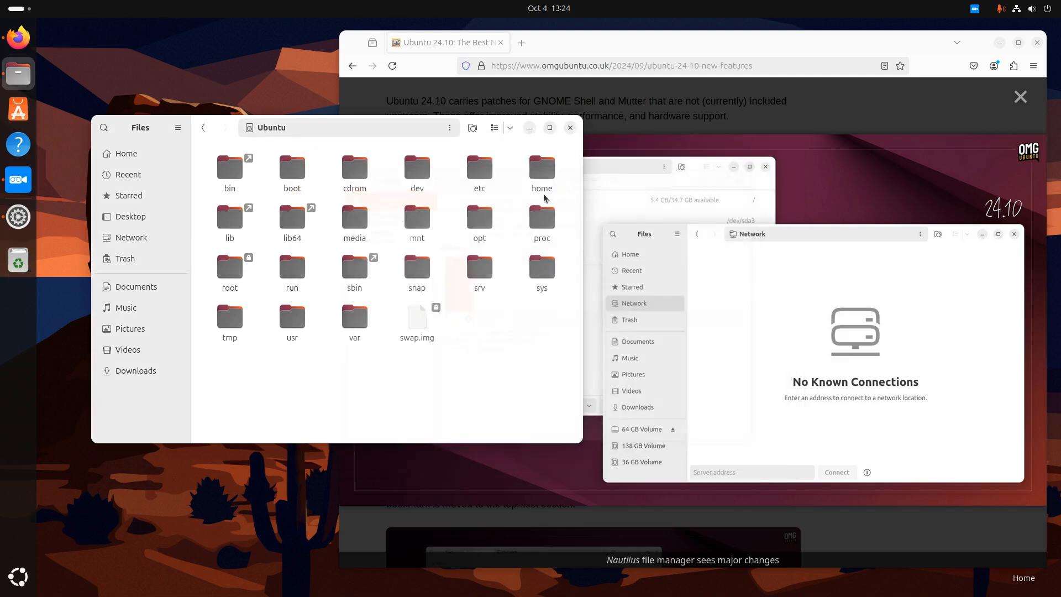
mouse_move(156, 399)
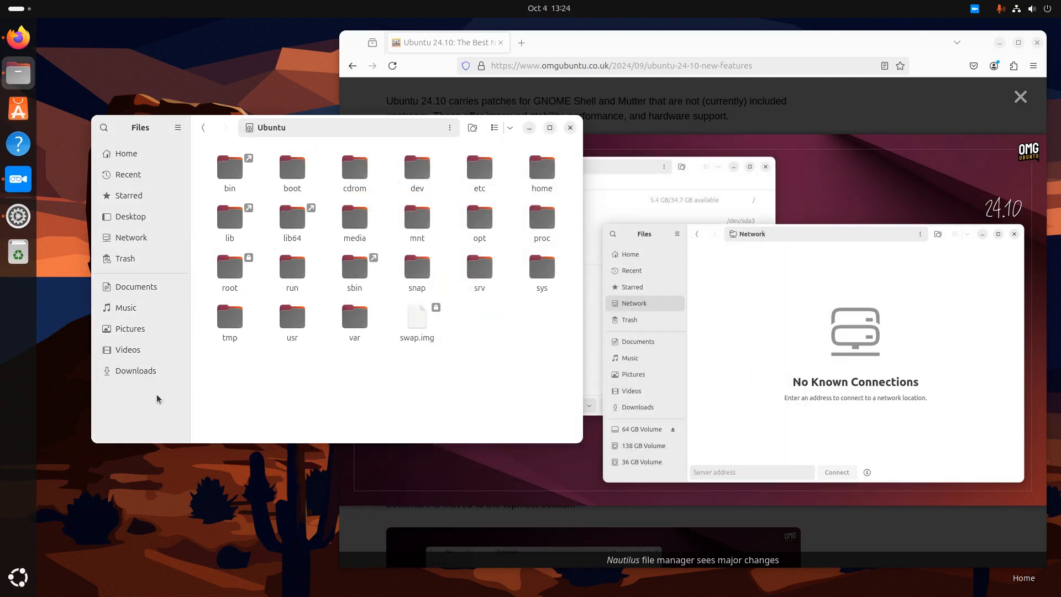
mouse_move(194, 372)
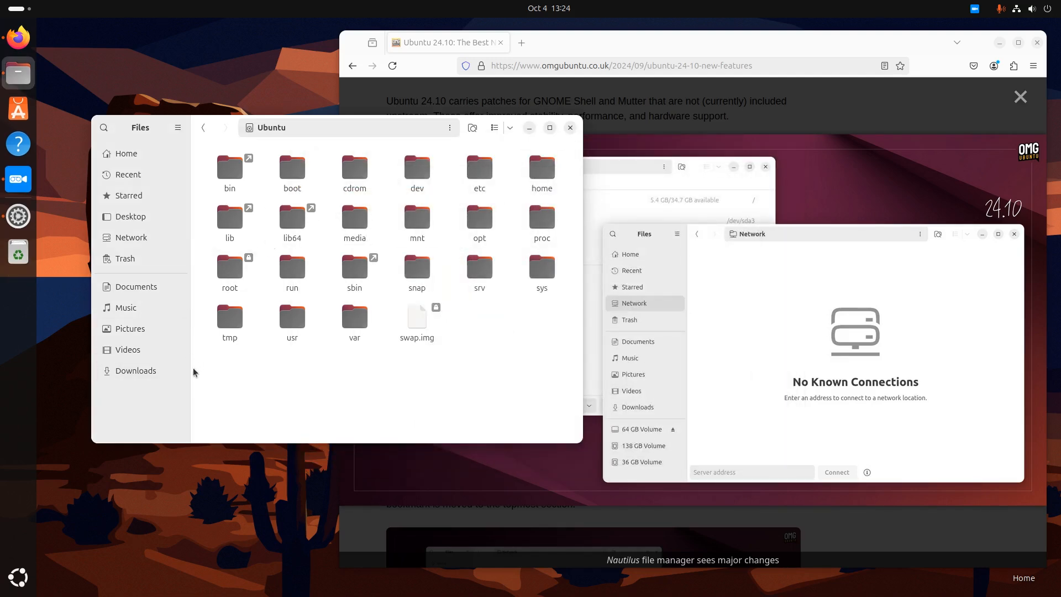
mouse_move(174, 404)
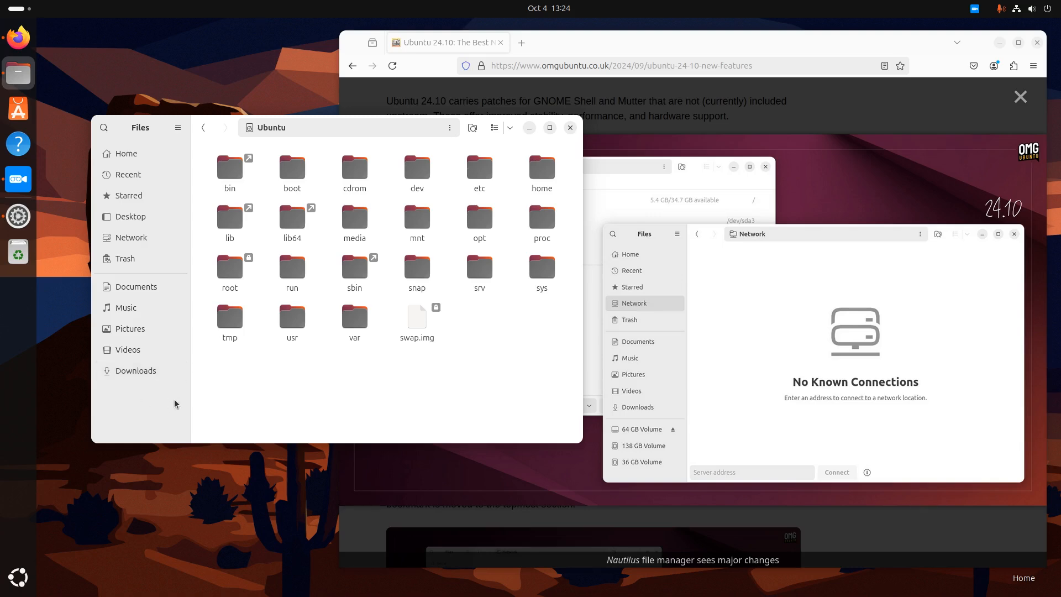
mouse_move(135, 370)
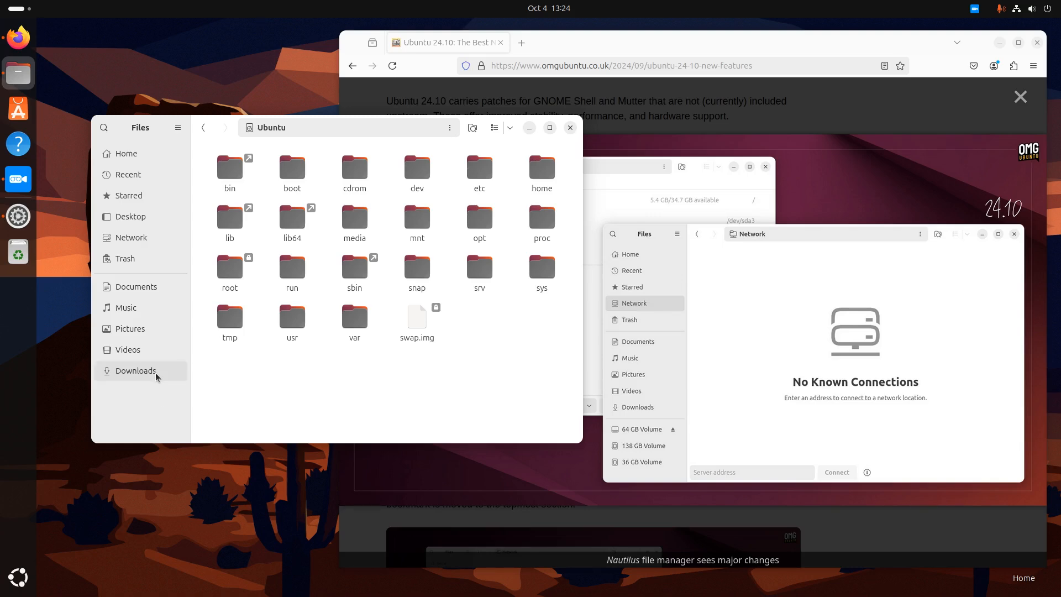
mouse_move(588, 123)
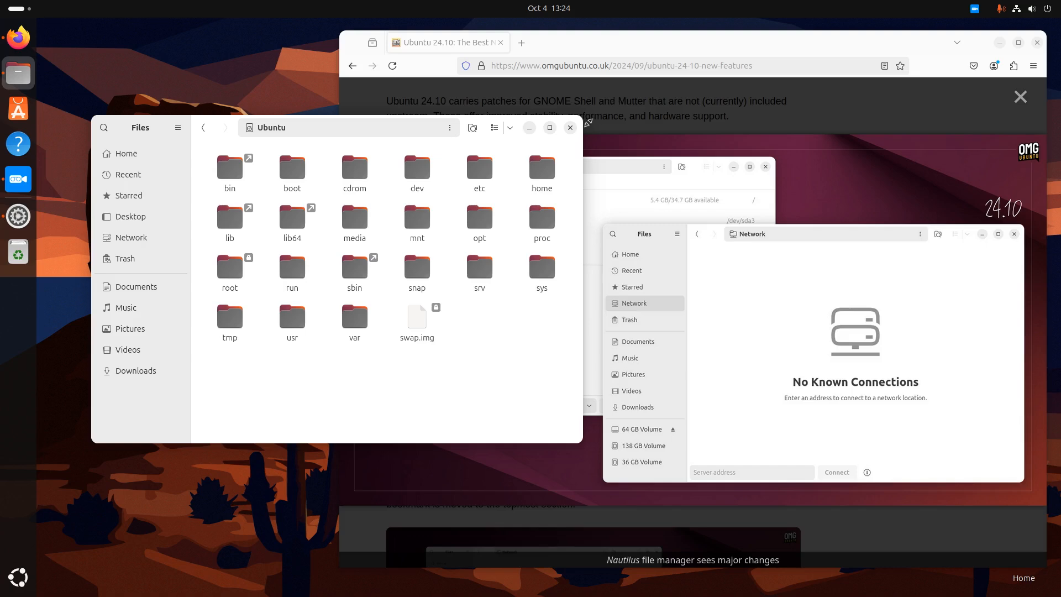
mouse_move(571, 129)
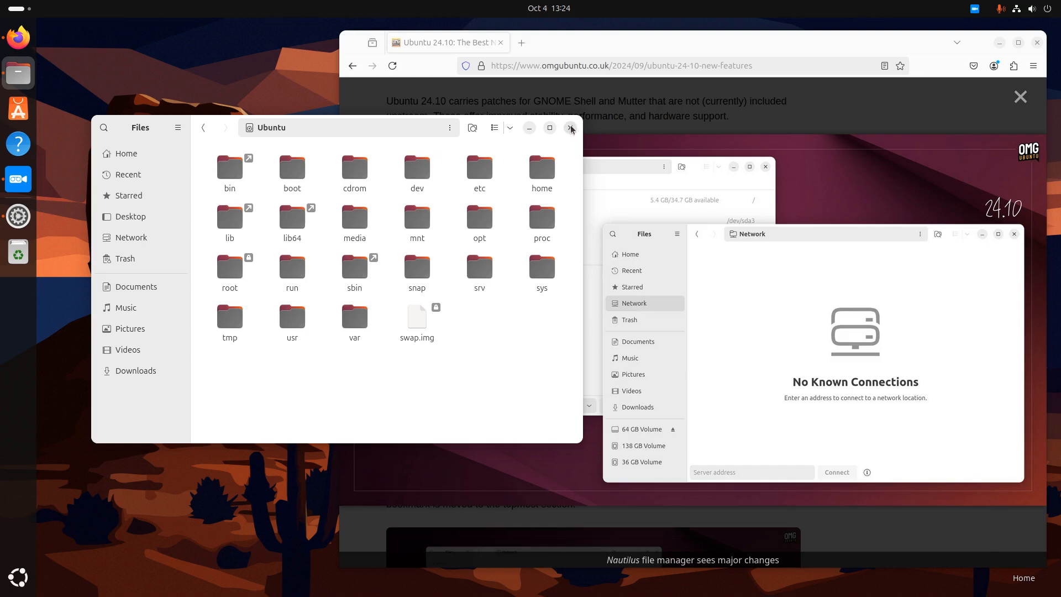
Close the Files window, revealing Firefox's New File Manager Features section
left_click(571, 128)
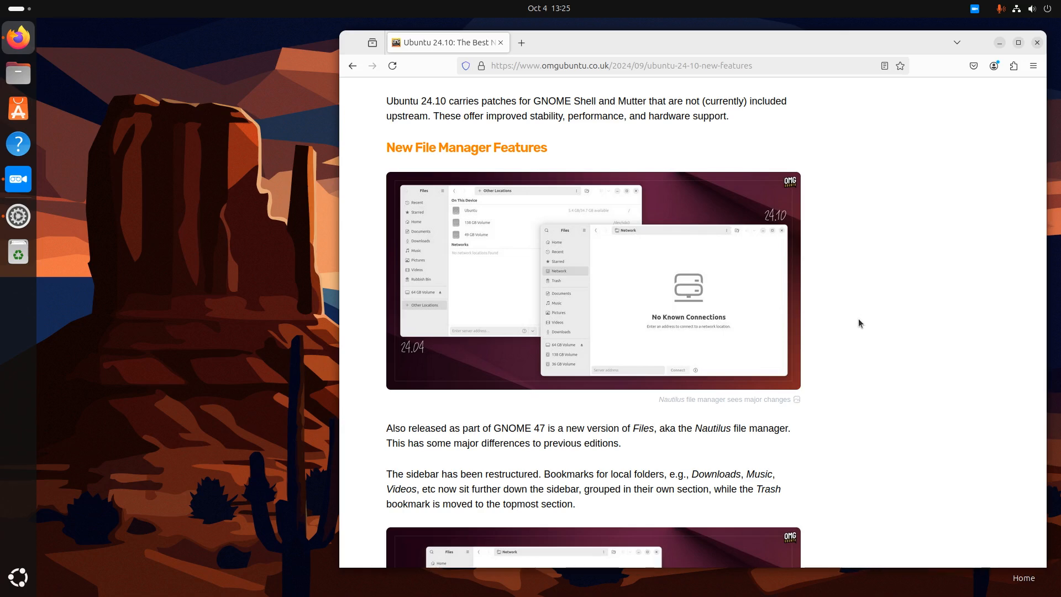
Scroll past Disk Usage Analyser to the GNOME 47 Settings and Online Accounts section
scroll("down", 3)
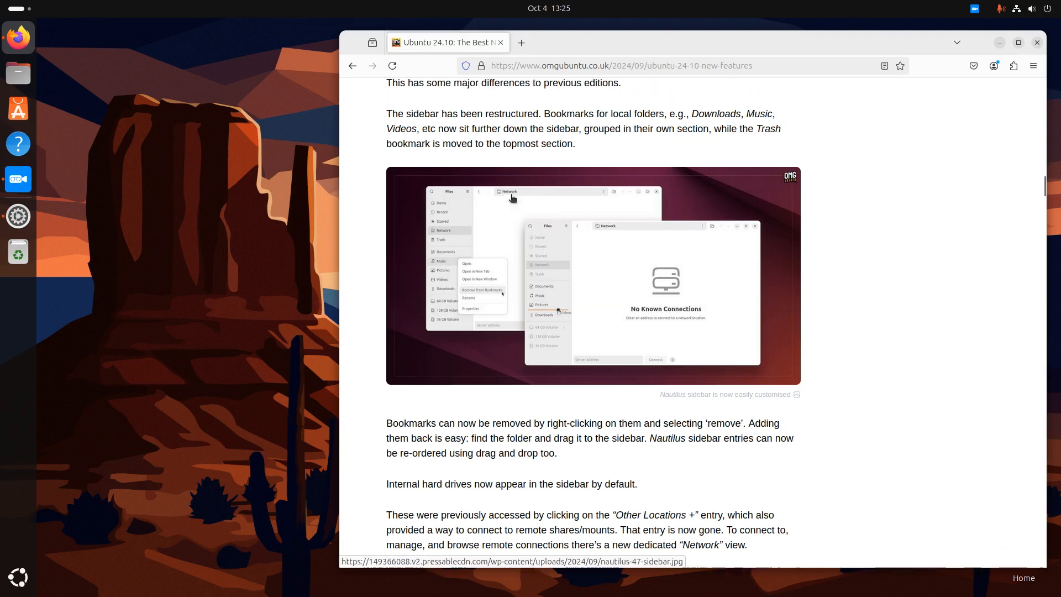
scroll("down", 3)
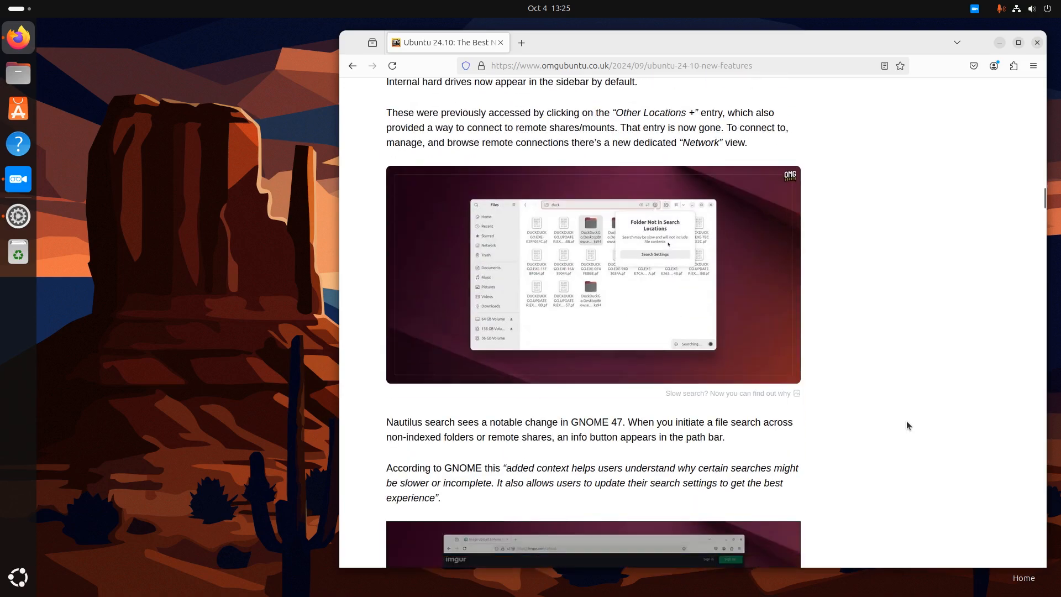
scroll("down", 3)
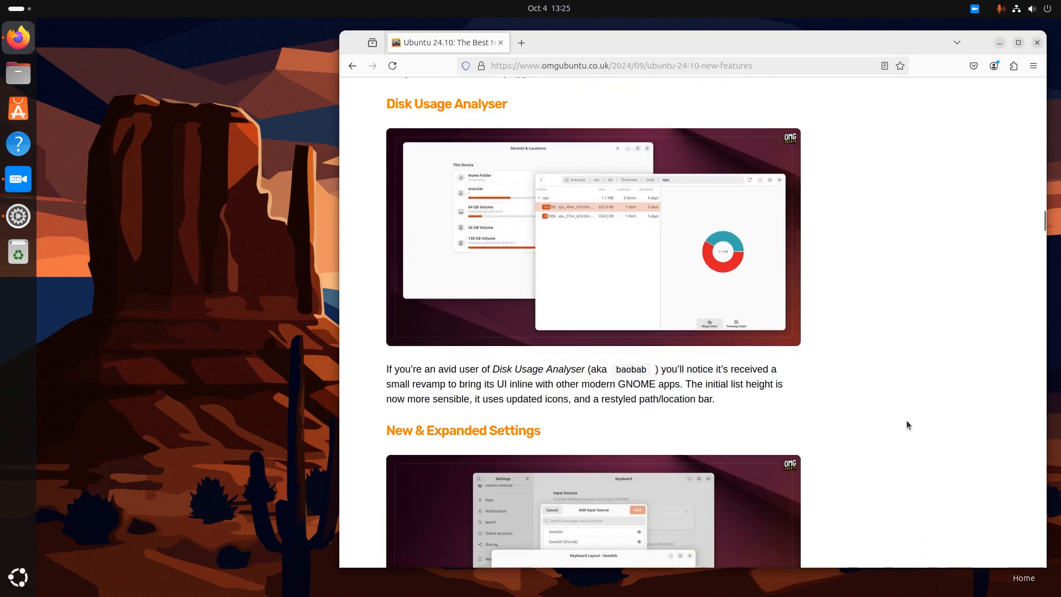
scroll("down", 3)
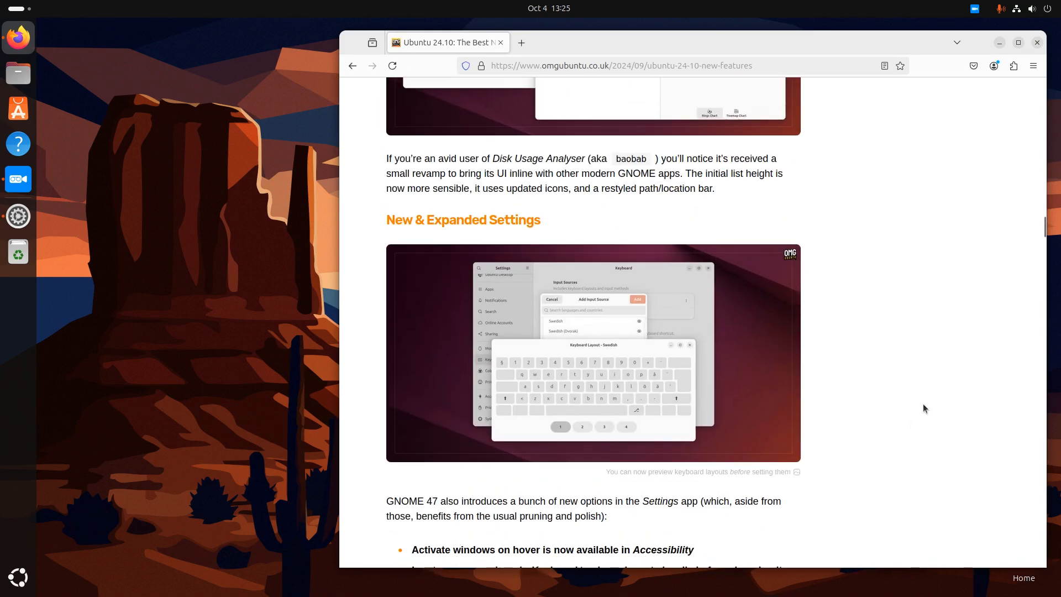
scroll("down", 3)
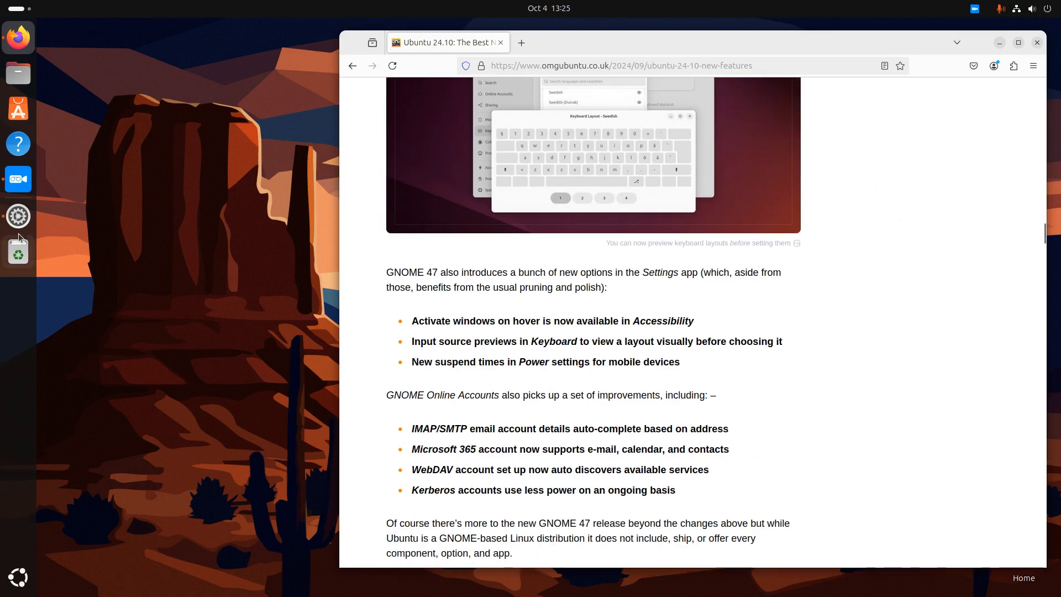
mouse_move(18, 216)
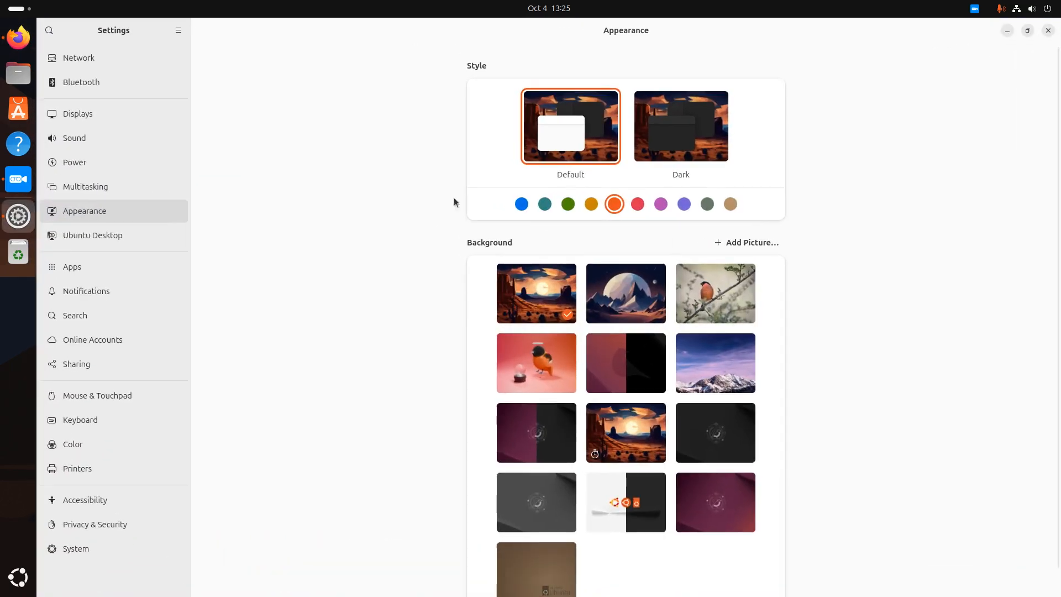
Open Online Accounts, preview the Microsoft and Microsoft 365 sign-in dialogs, then dismiss them
left_click(93, 339)
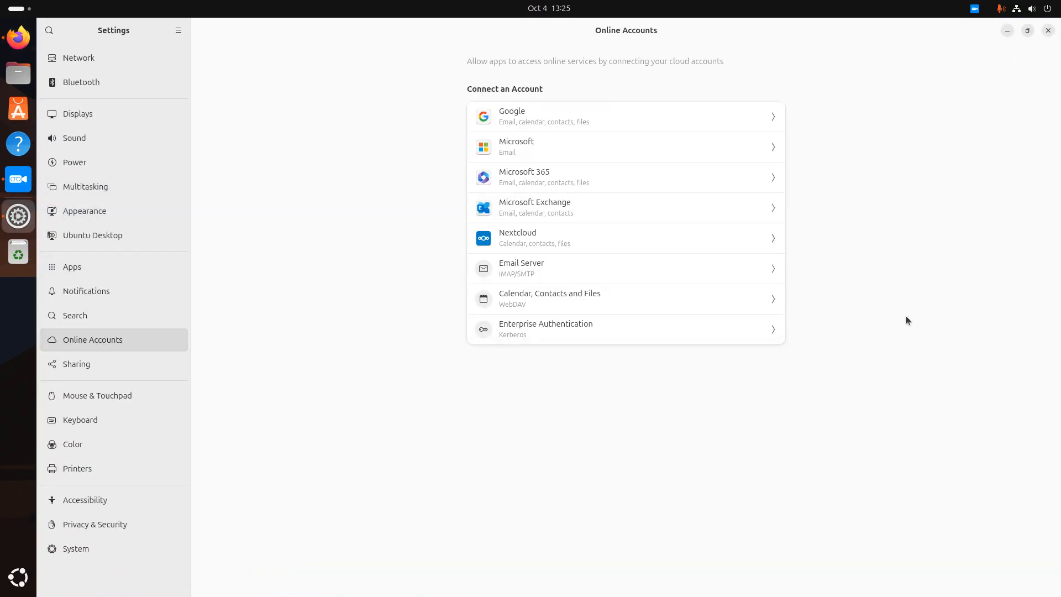
left_click(623, 147)
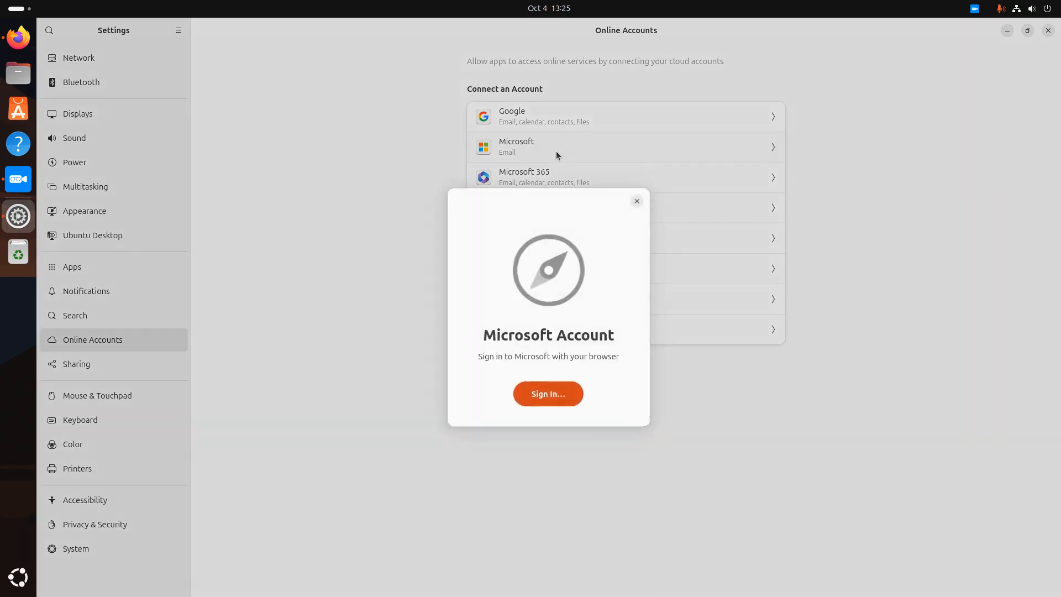
left_click(636, 202)
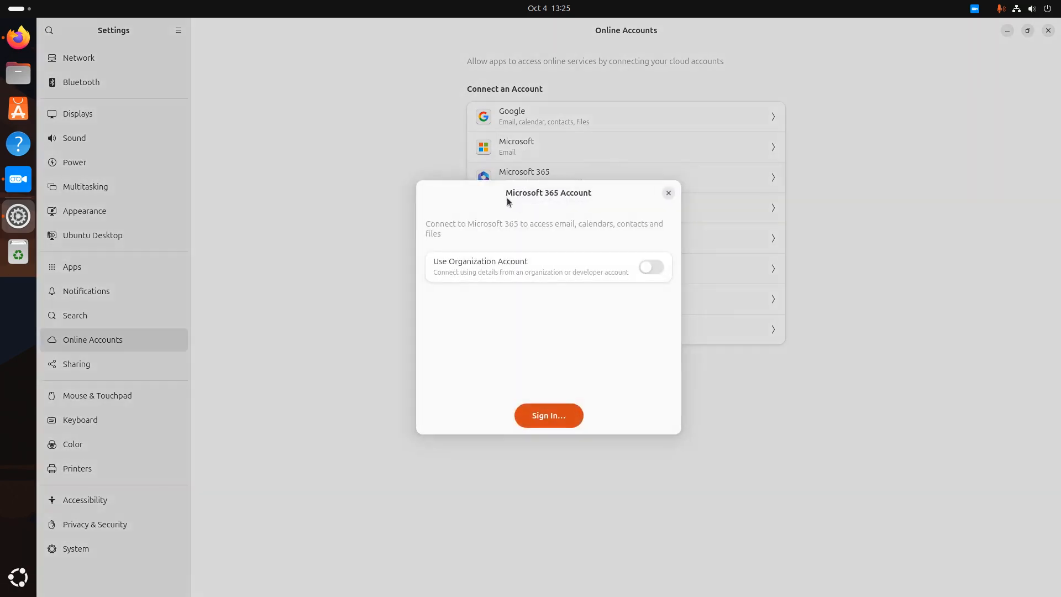
left_click(667, 193)
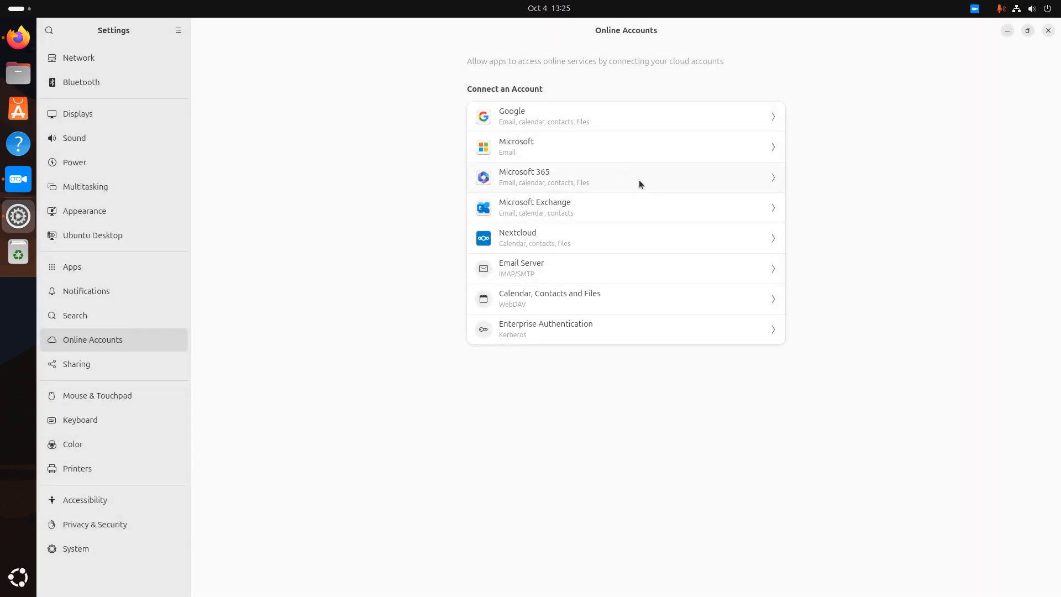
mouse_move(516, 187)
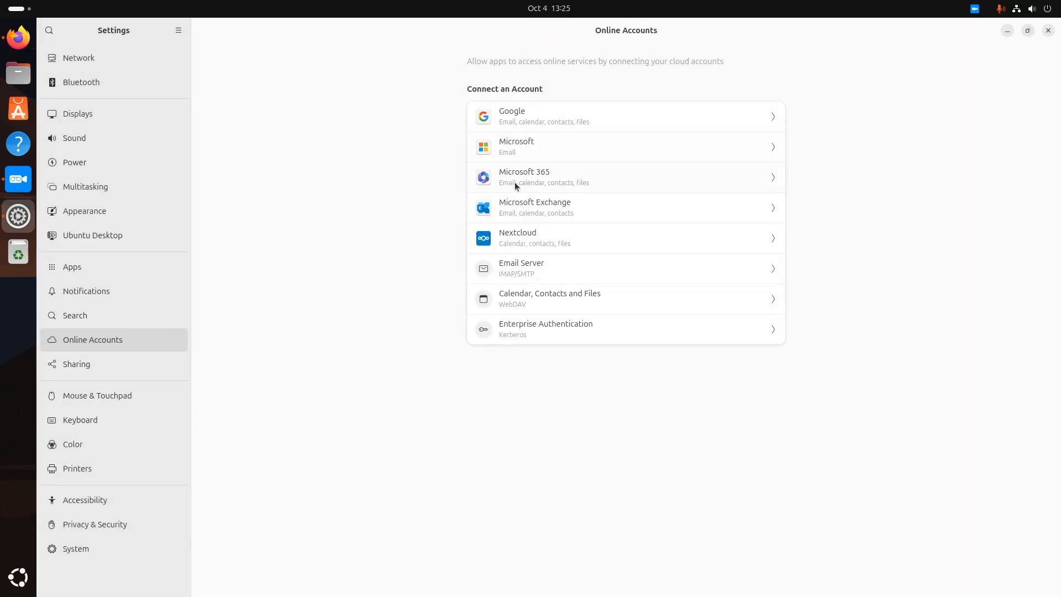
mouse_move(497, 174)
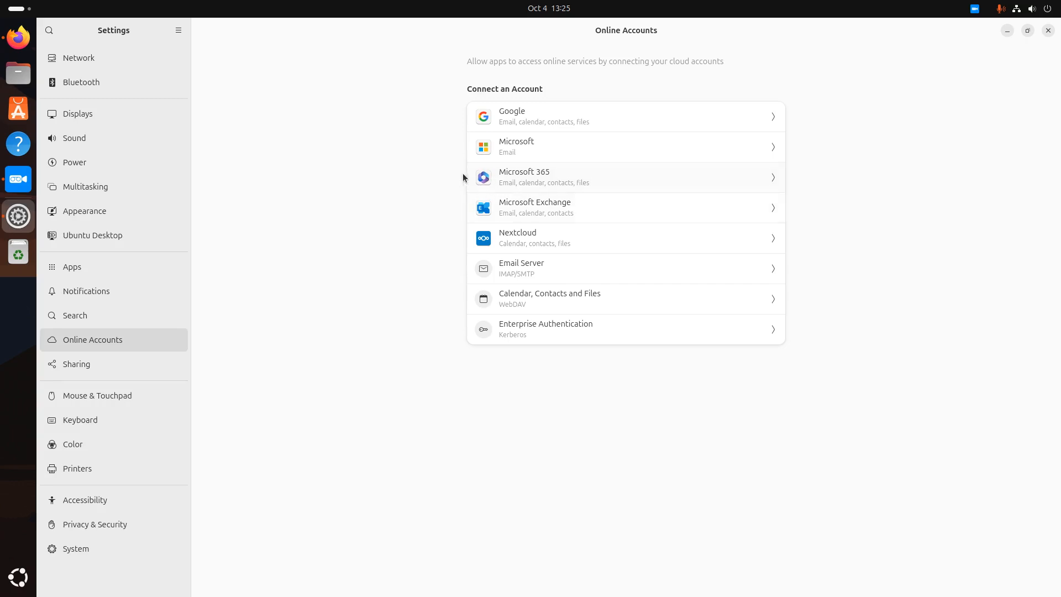
mouse_move(506, 152)
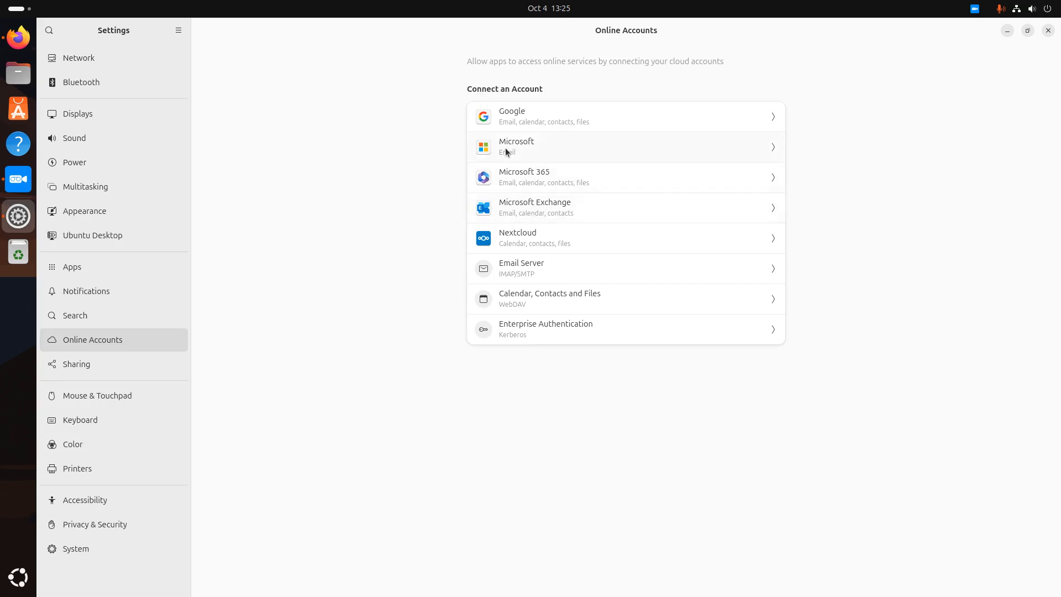
mouse_move(582, 155)
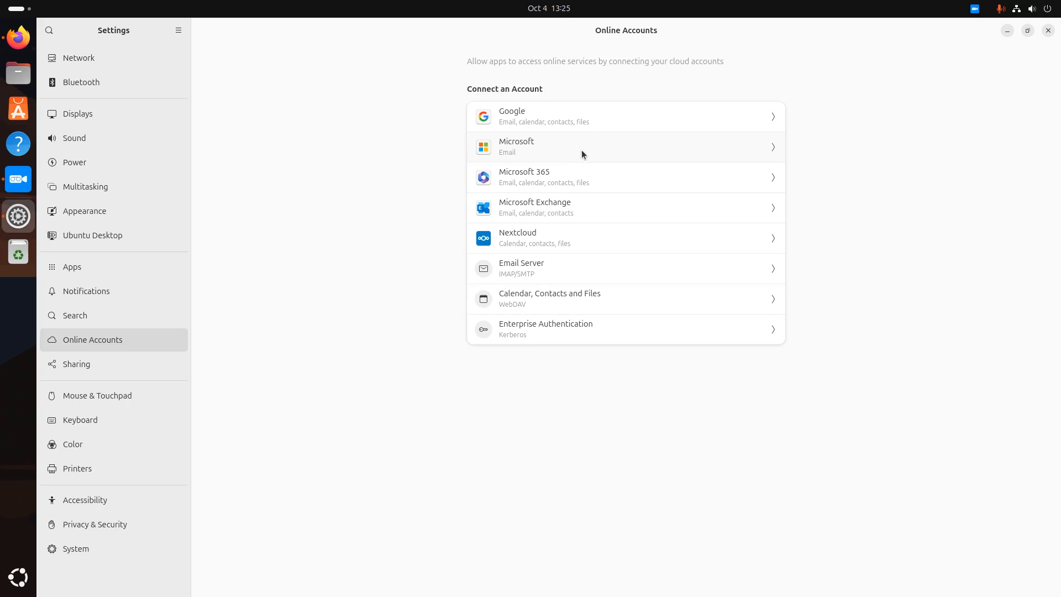
mouse_move(538, 228)
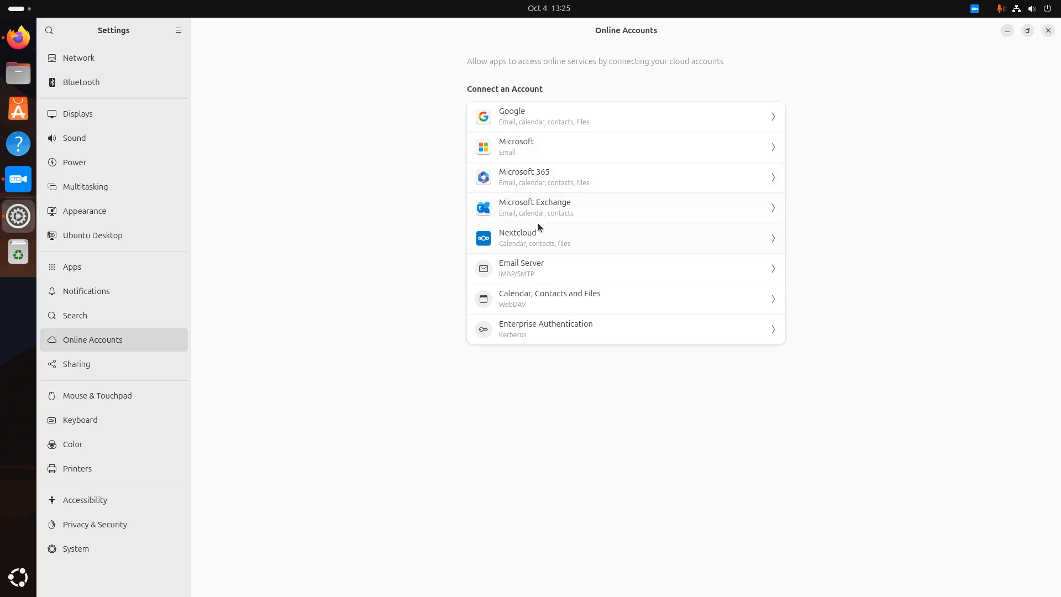
mouse_move(601, 211)
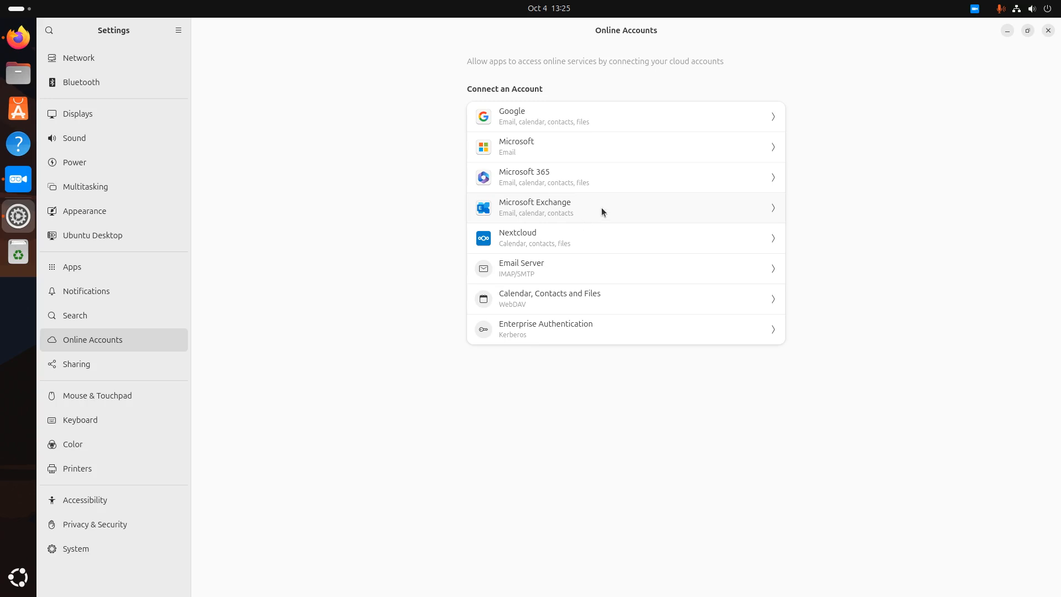
mouse_move(595, 195)
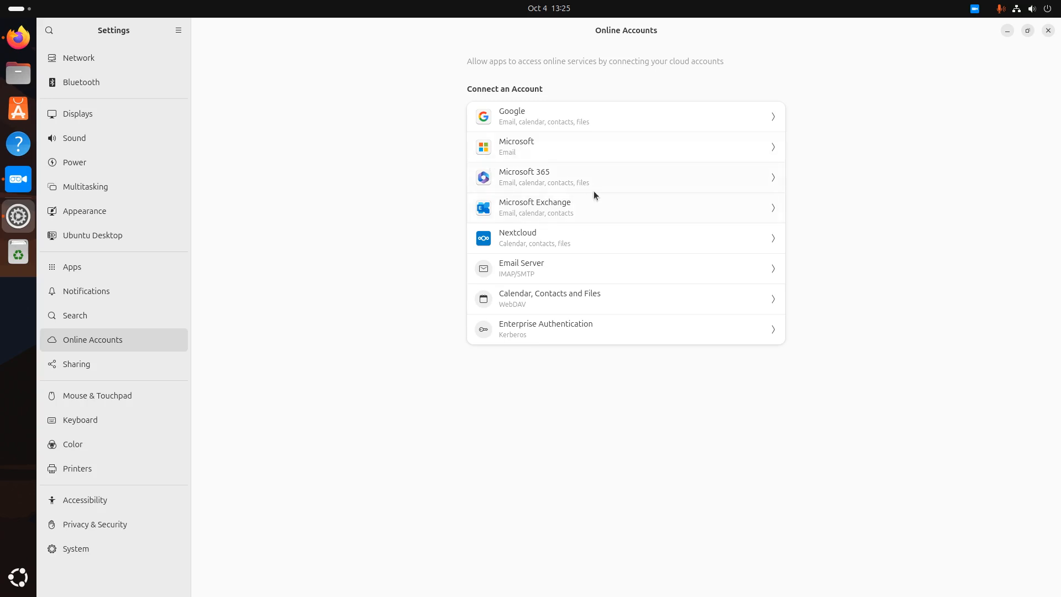
mouse_move(529, 184)
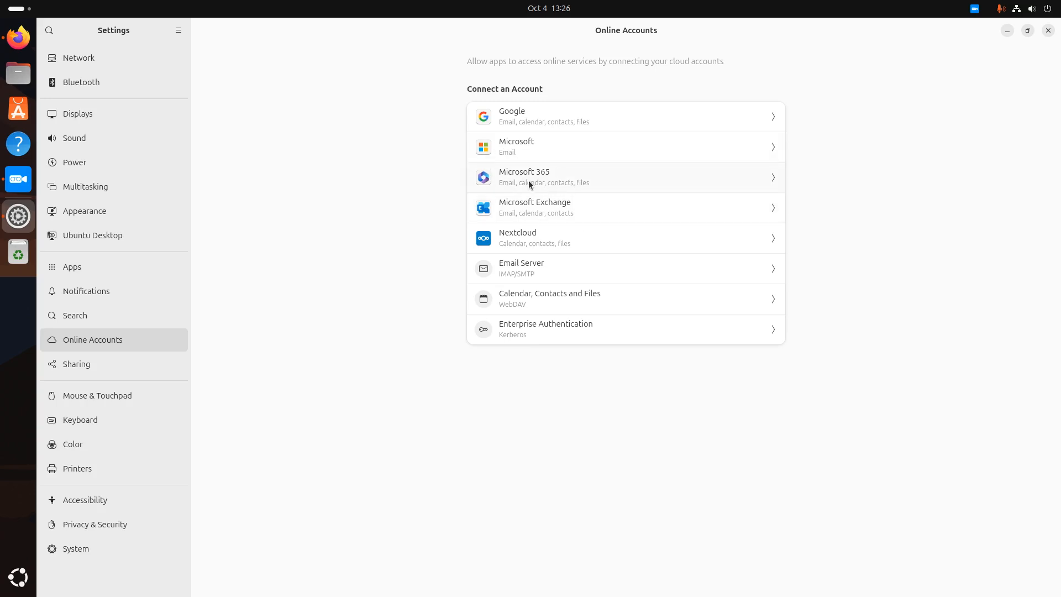
mouse_move(651, 186)
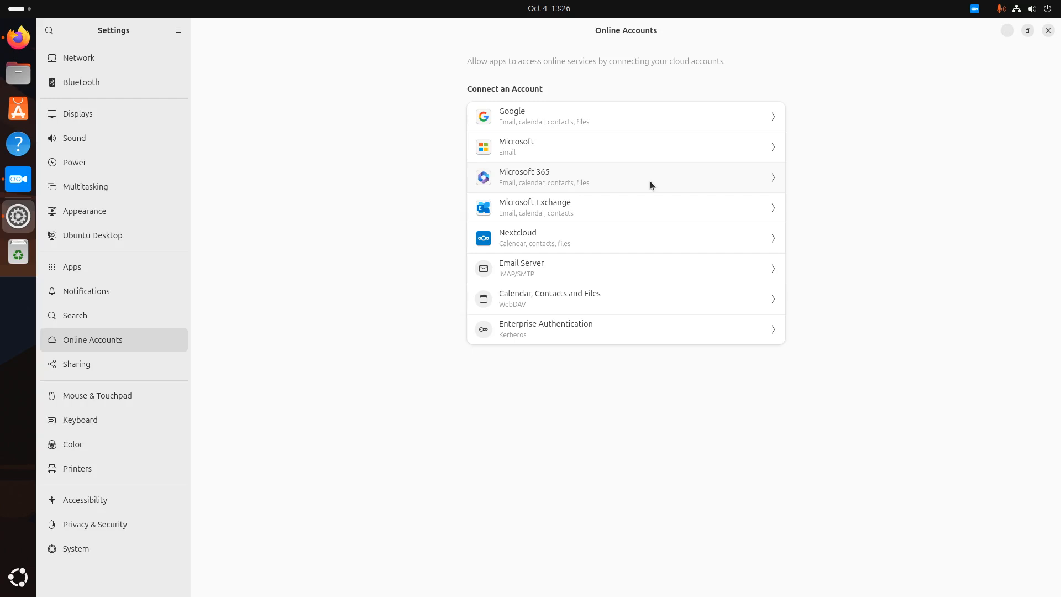
mouse_move(590, 338)
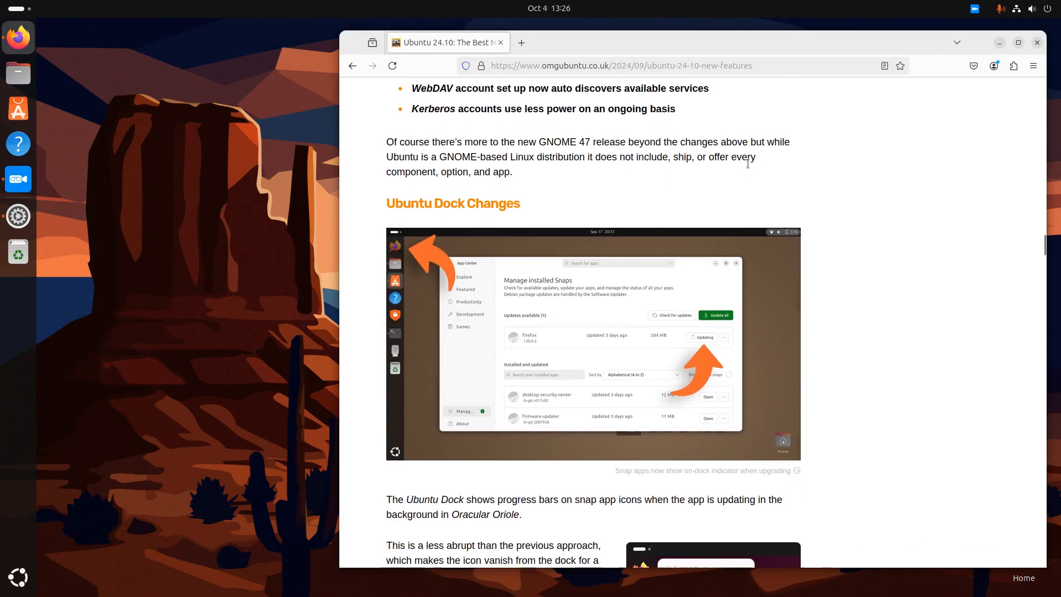
Scroll the OMG! Ubuntu article down to Ubuntu Dock Changes
scroll("down", 3)
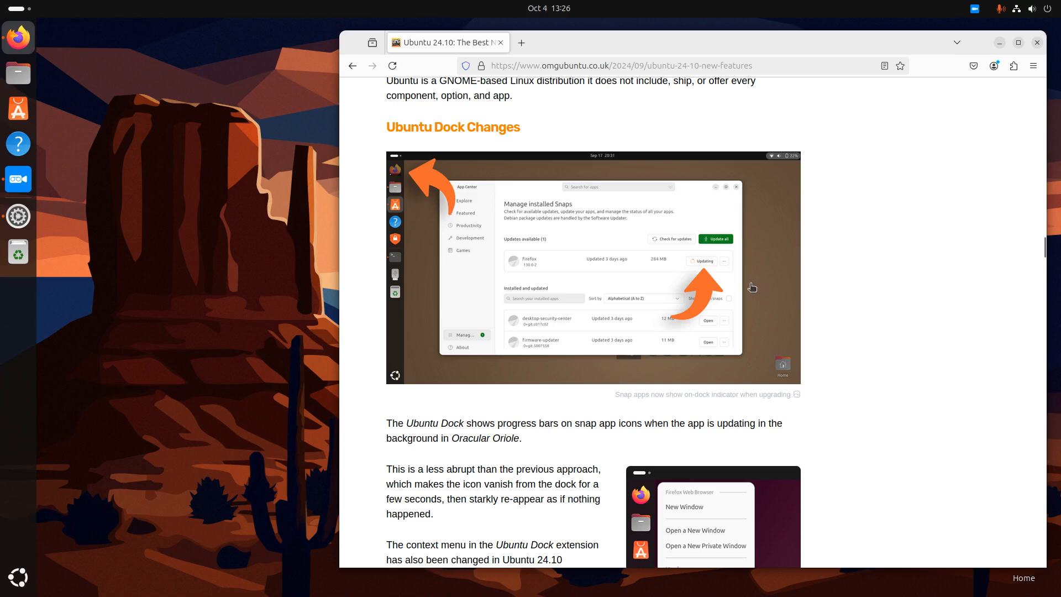
mouse_move(454, 142)
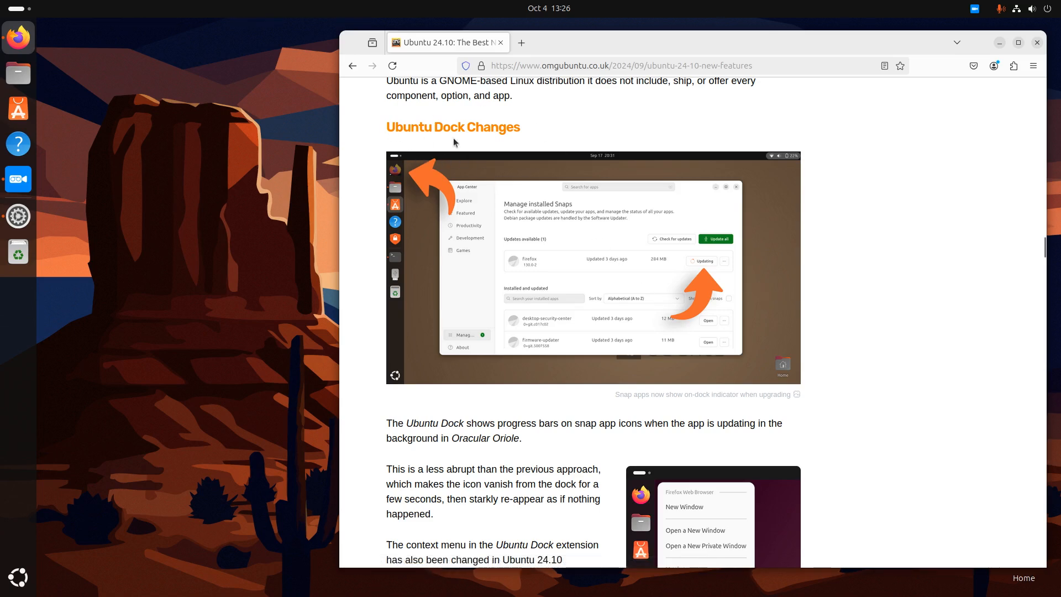
mouse_move(698, 277)
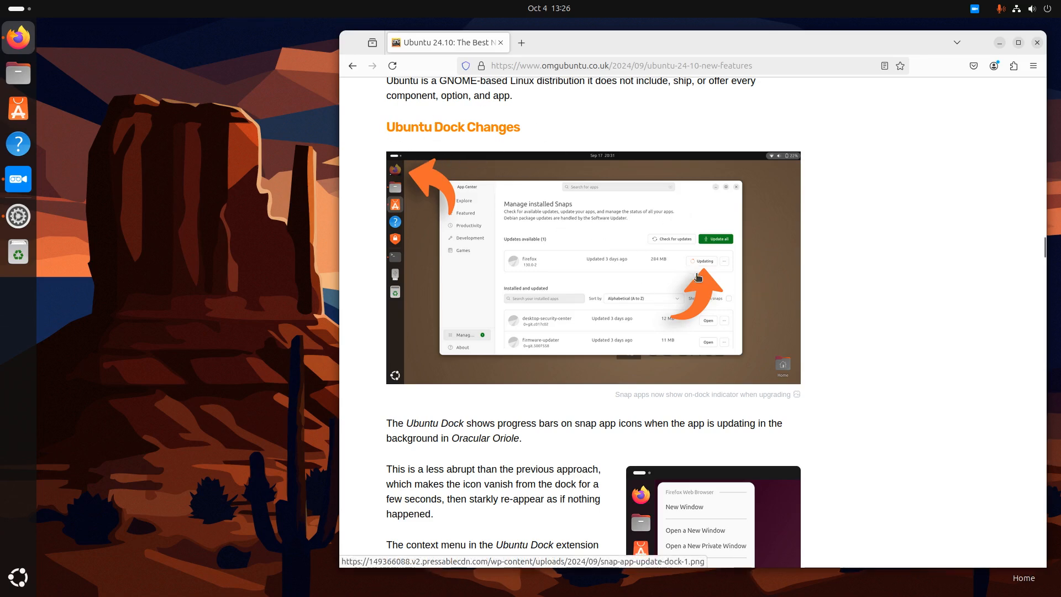
mouse_move(18, 37)
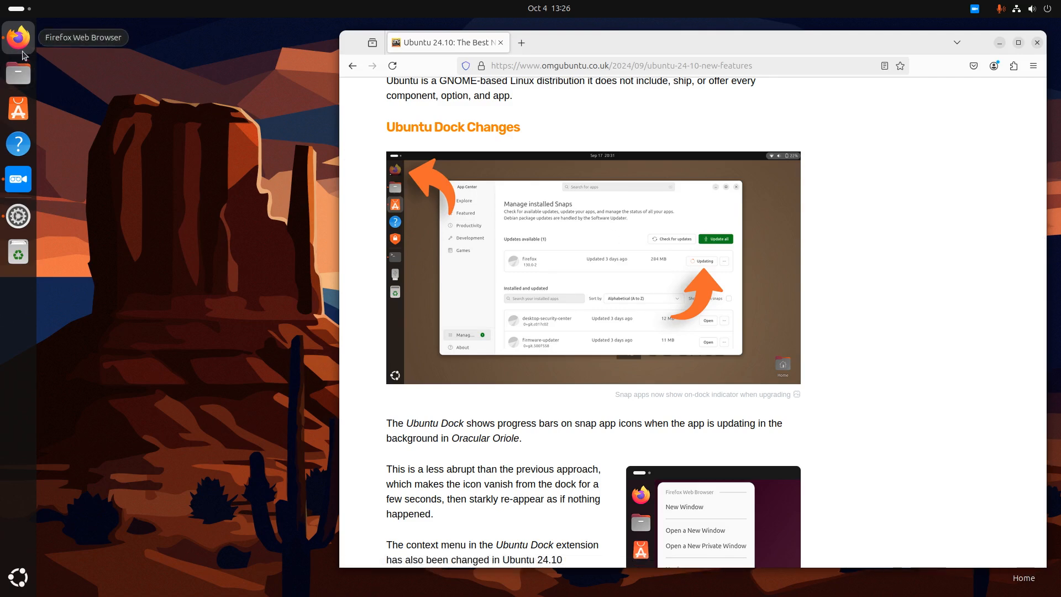
mouse_move(587, 270)
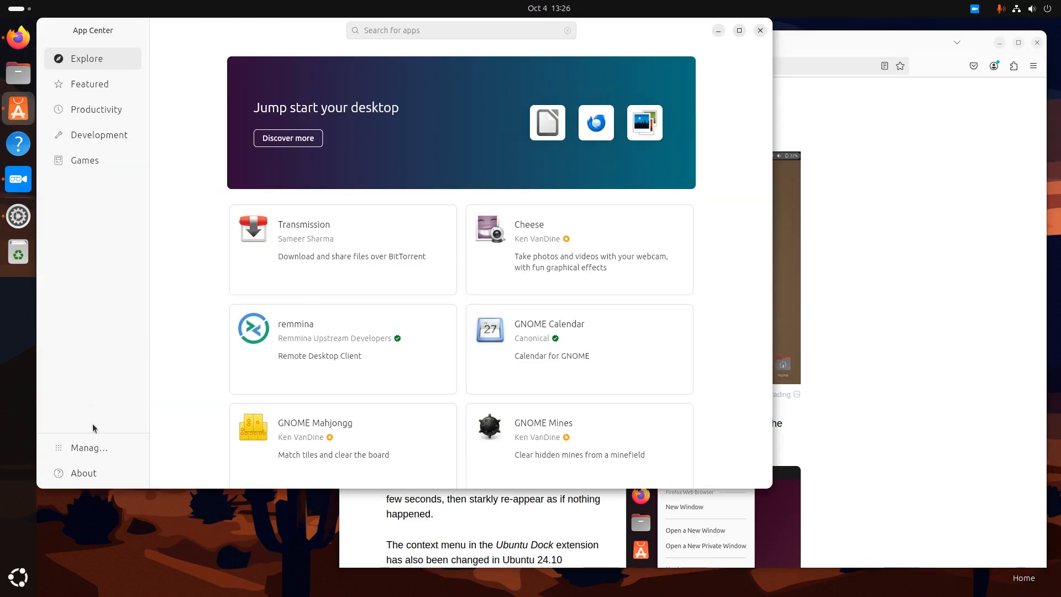
View the Manage page's three pending updates and installed snaps like Blue Recorder and Celluloid
left_click(89, 447)
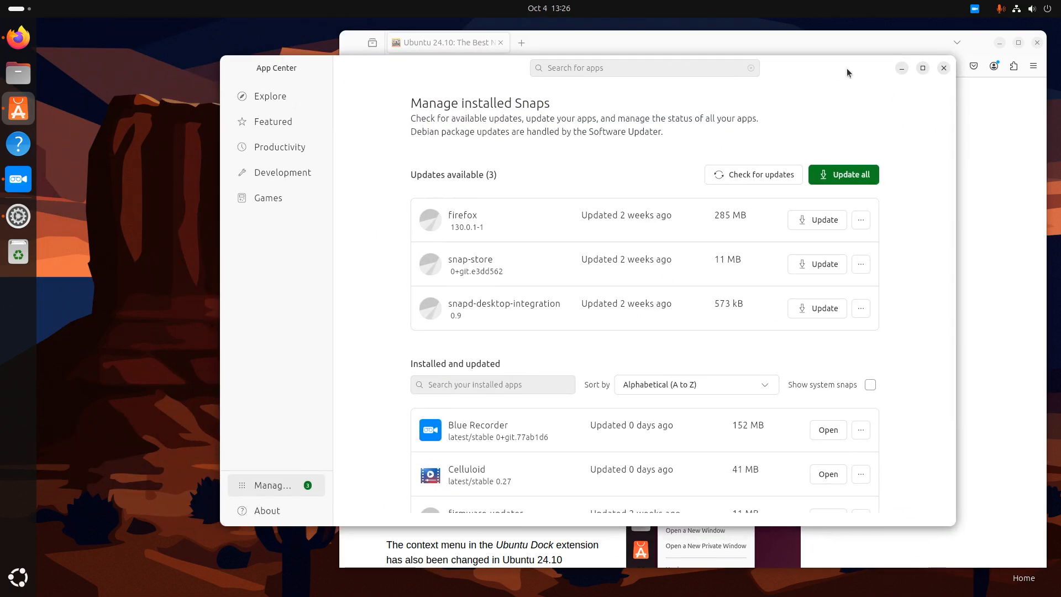
mouse_move(844, 168)
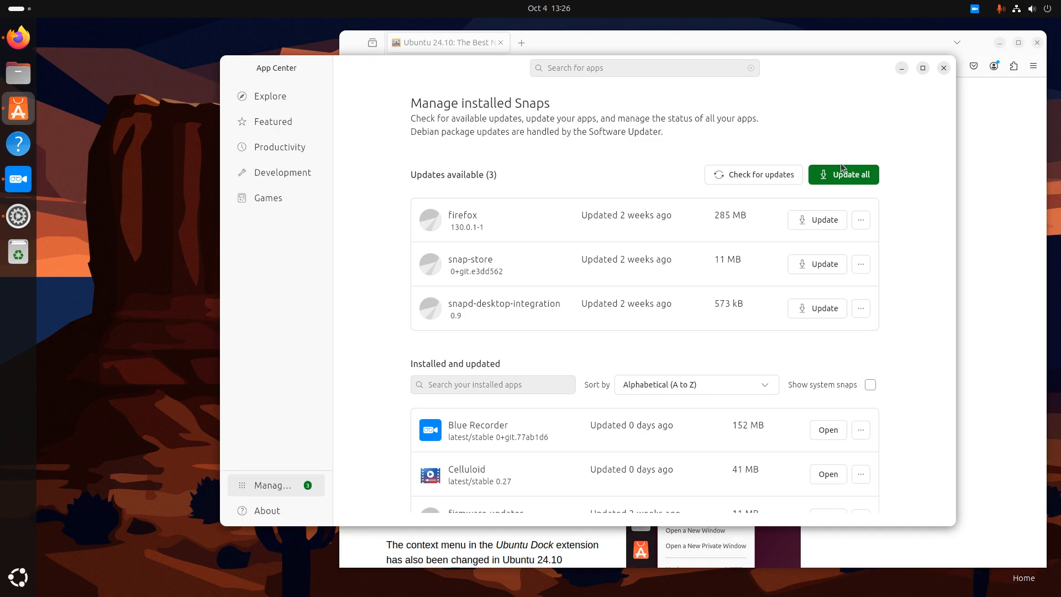
mouse_move(810, 127)
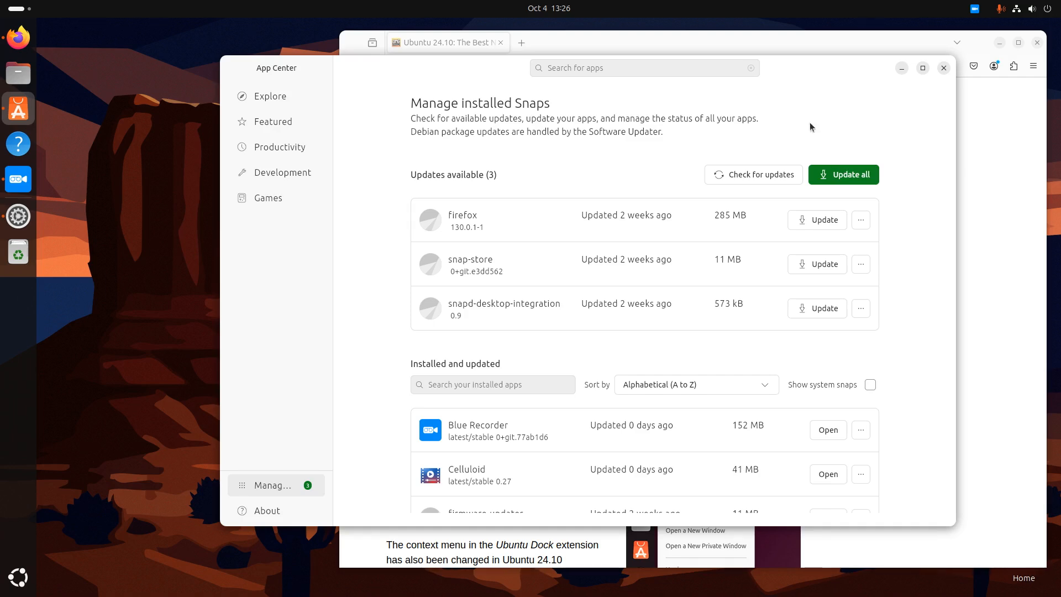
scroll("down", 3)
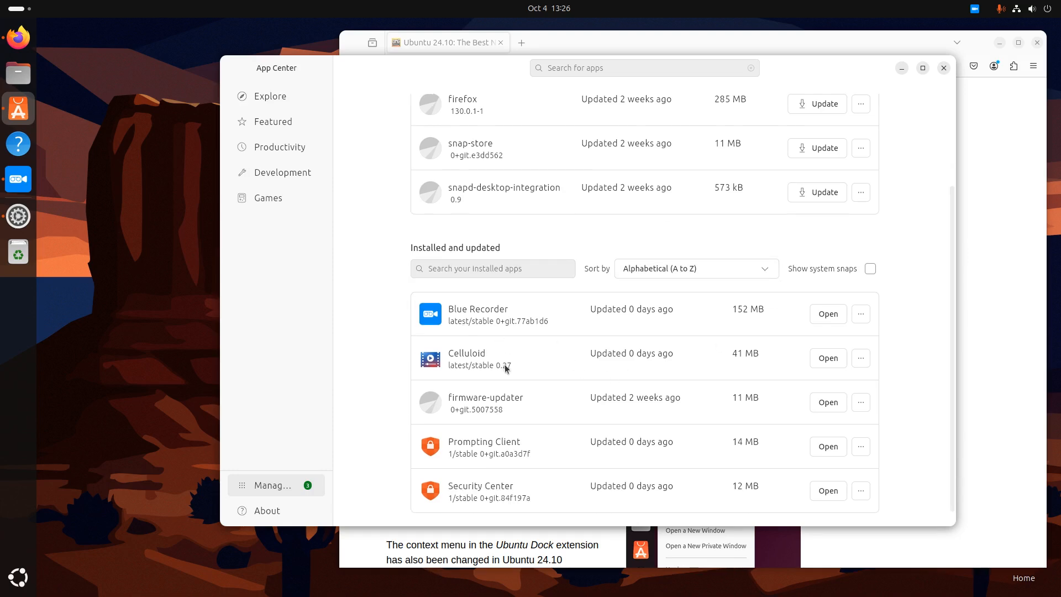
mouse_move(678, 408)
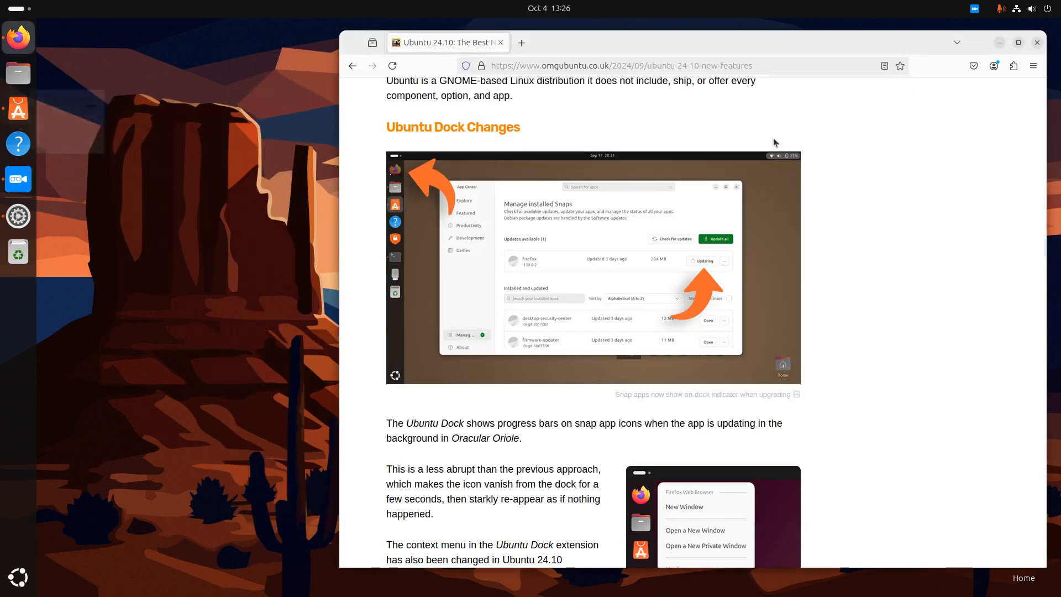
mouse_move(143, 407)
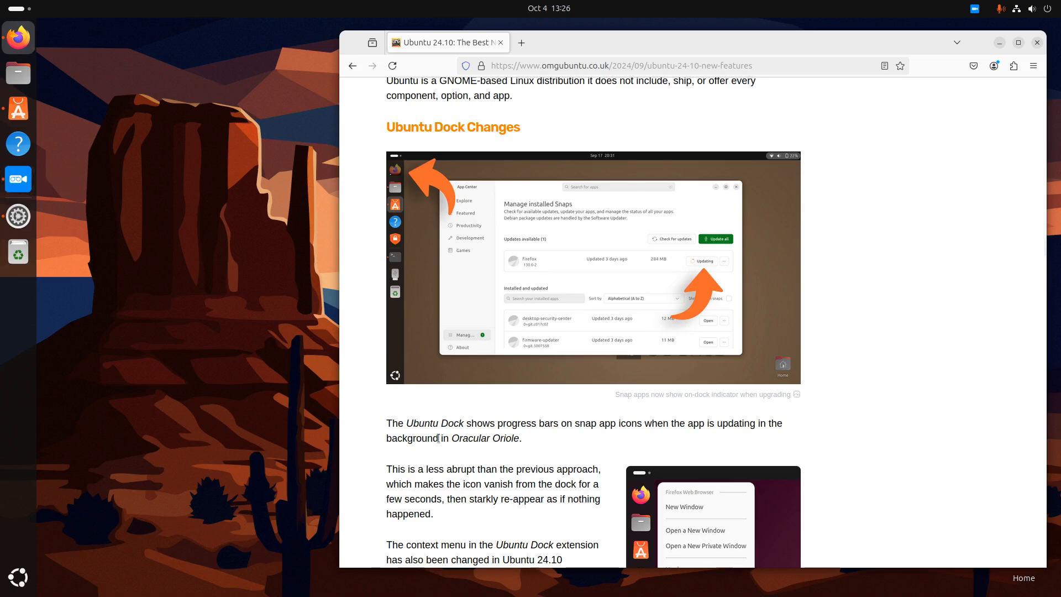
Scroll the OMG! Ubuntu article down to its App Center heading
scroll("down", 3)
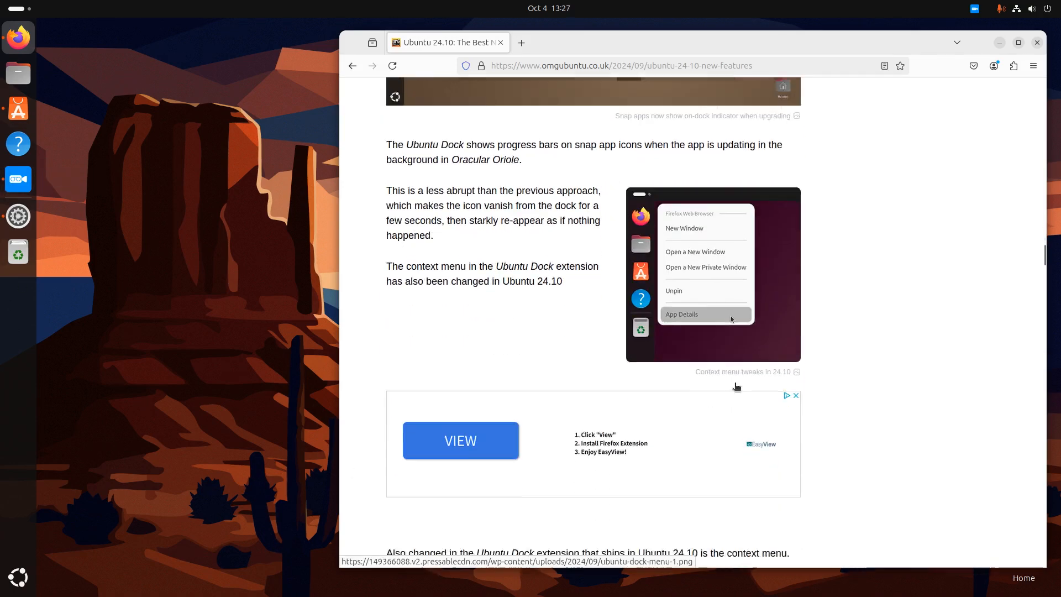
scroll("down", 3)
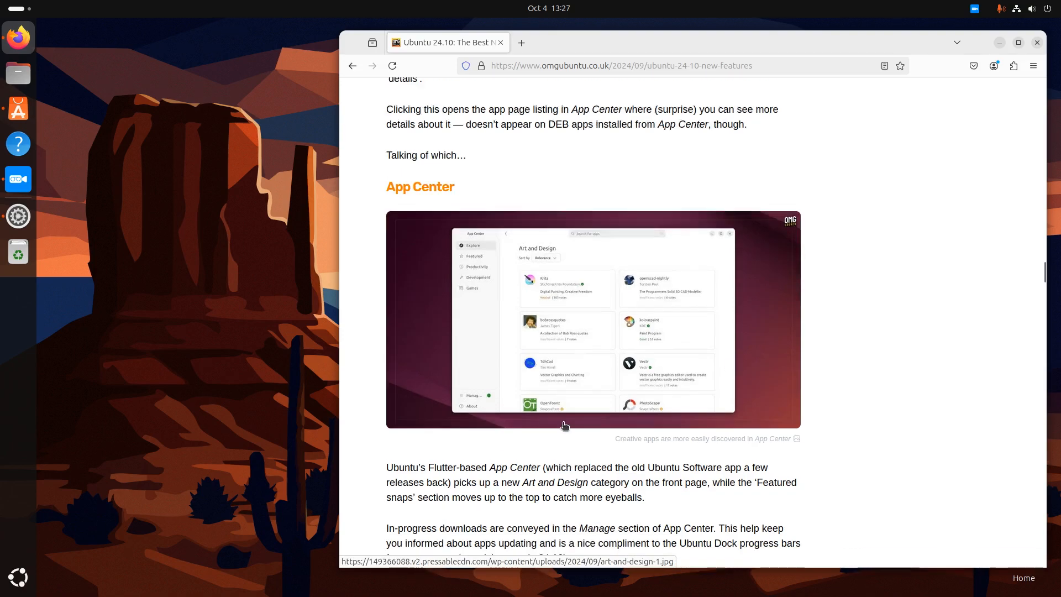
scroll("down", 3)
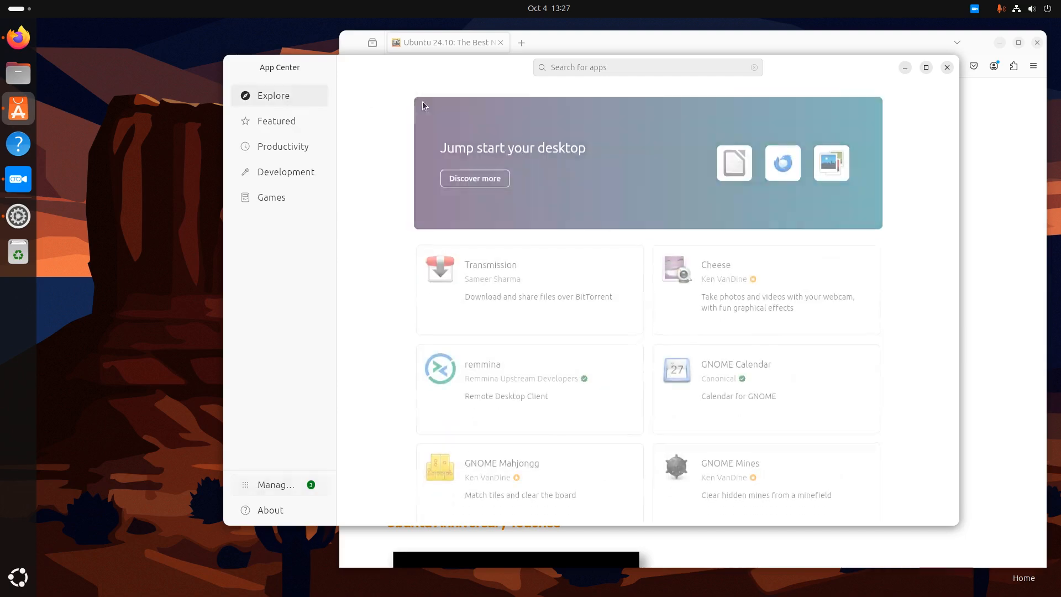
Search App Center for 'audacity'
left_click(647, 67)
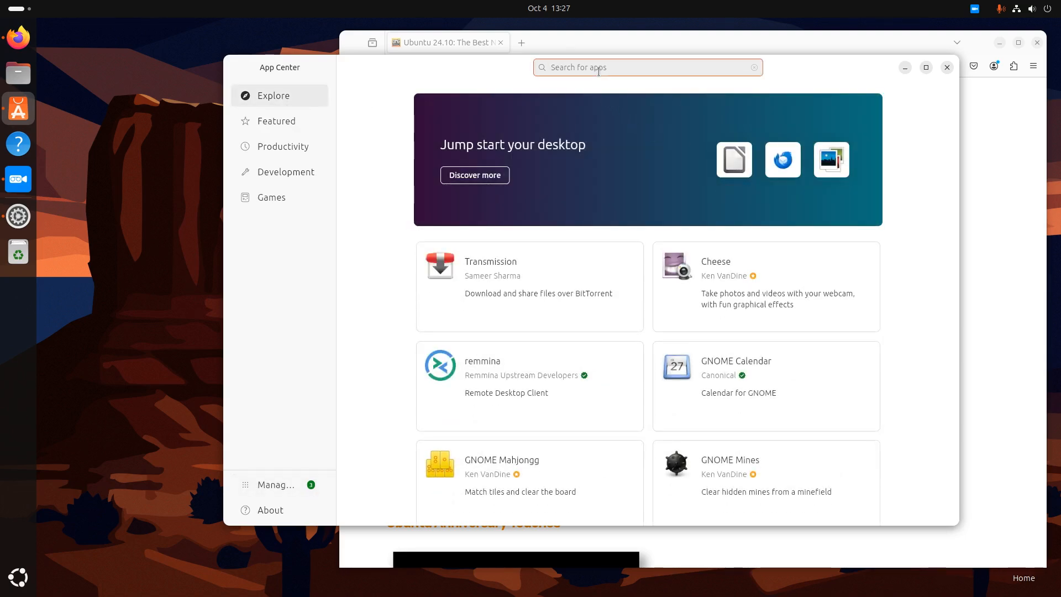
type("audacity")
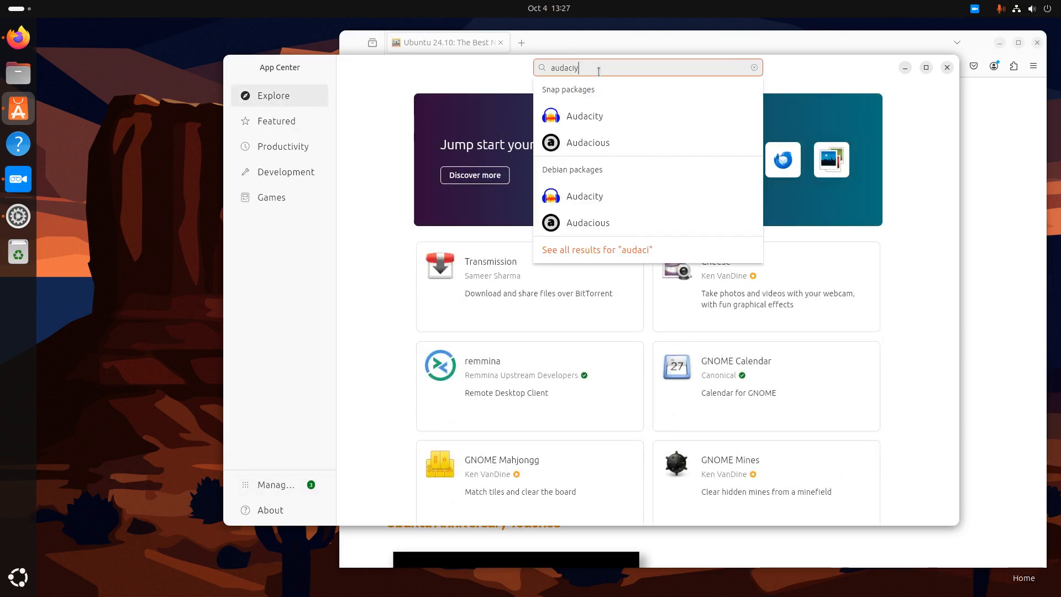
key("BackSpace")
type("t")
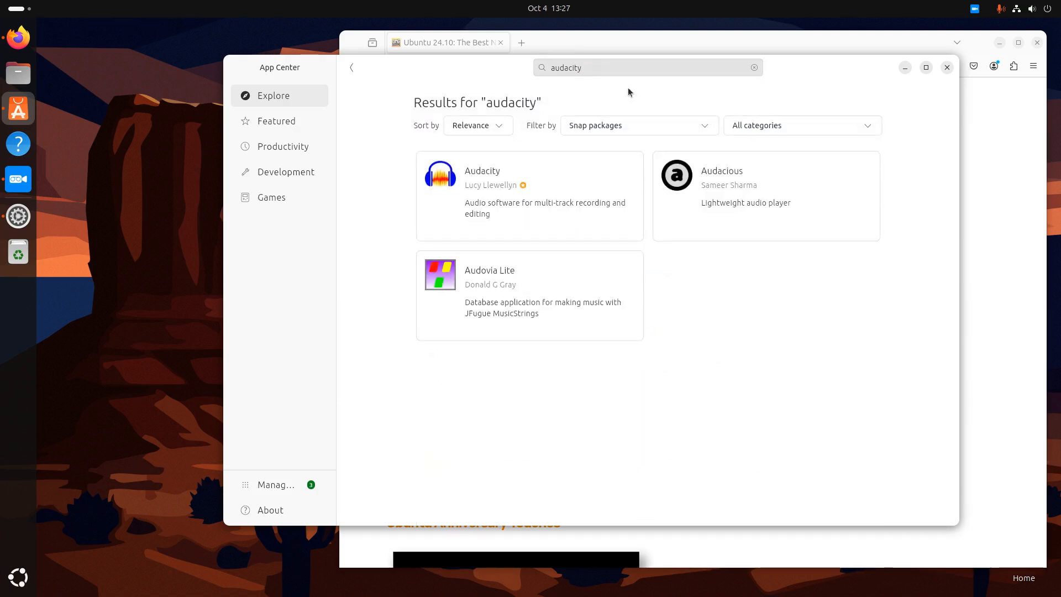
Filter the results to Debian packages, then back to Snap packages
left_click(637, 126)
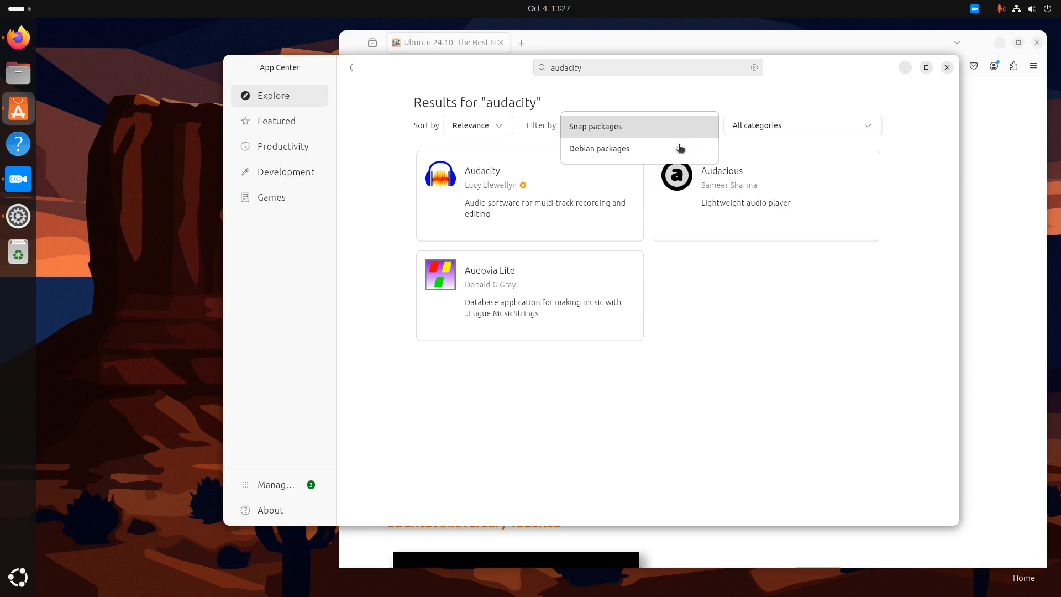
left_click(598, 148)
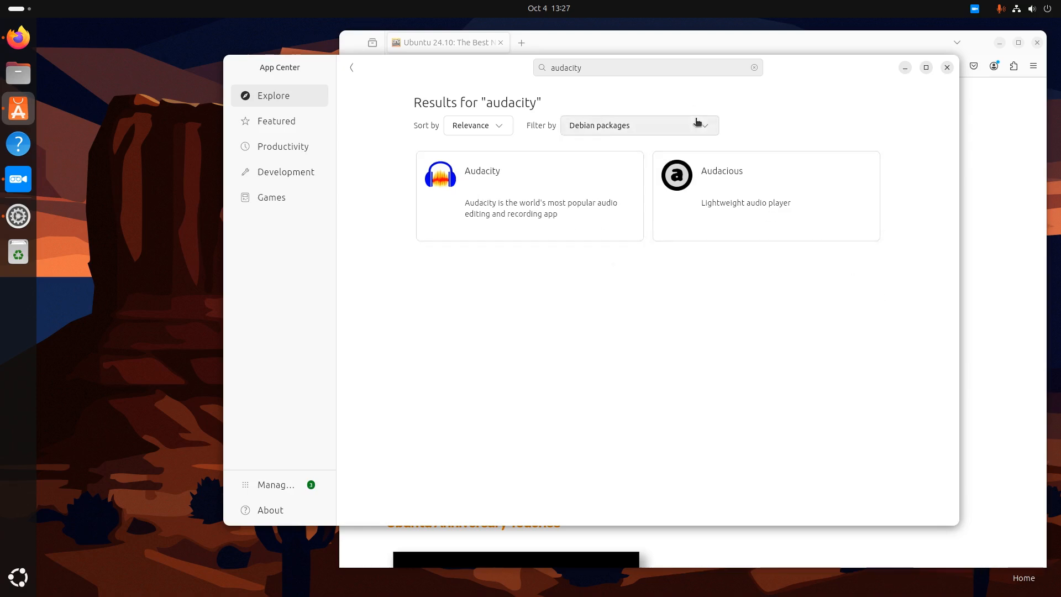
left_click(638, 126)
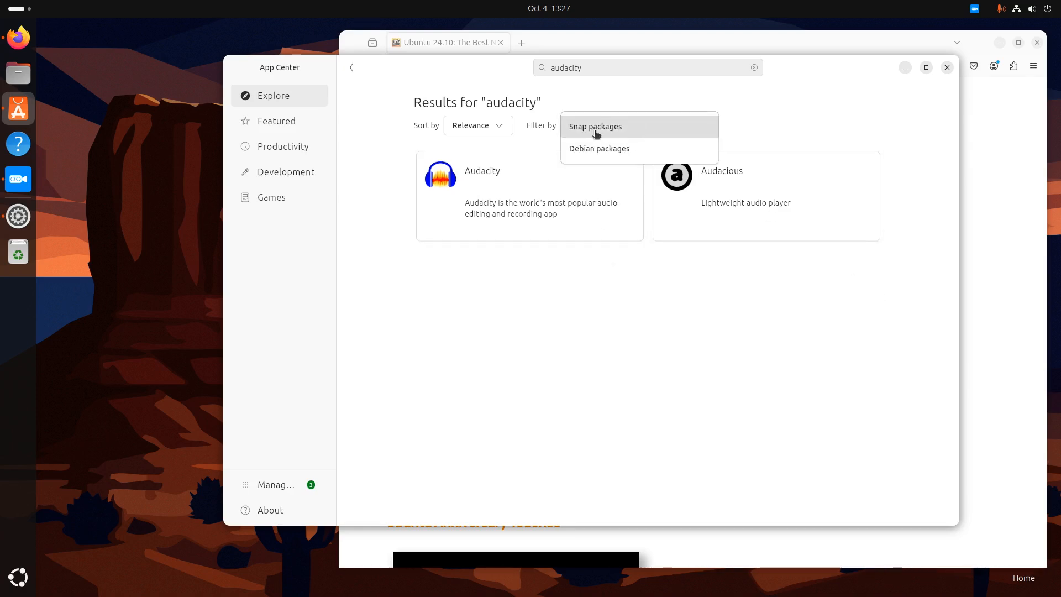
left_click(595, 127)
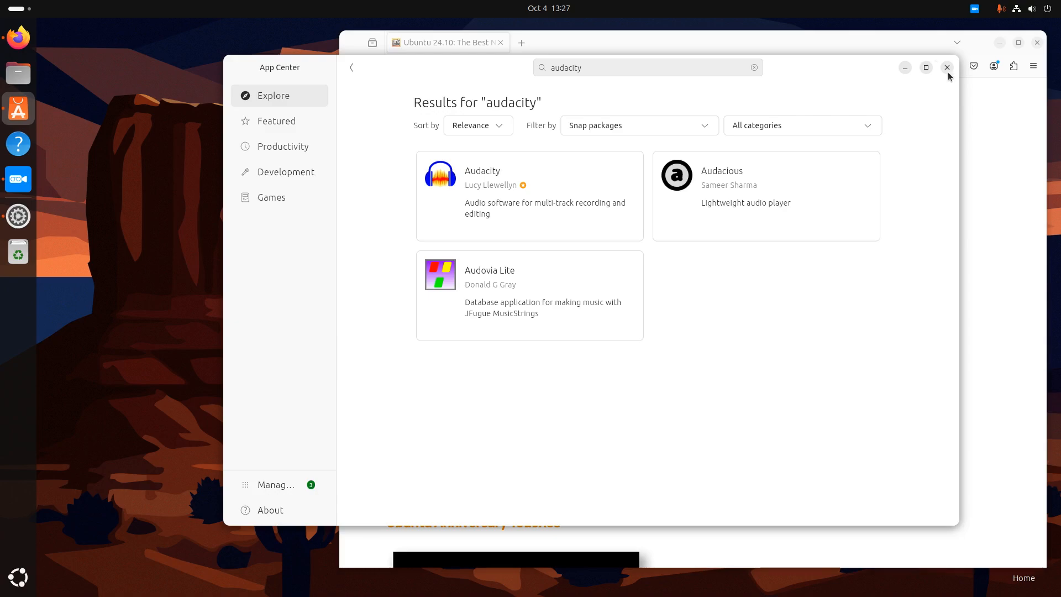
Close App Center, scroll to the article's New Security Center App section, and launch Security Center
left_click(946, 68)
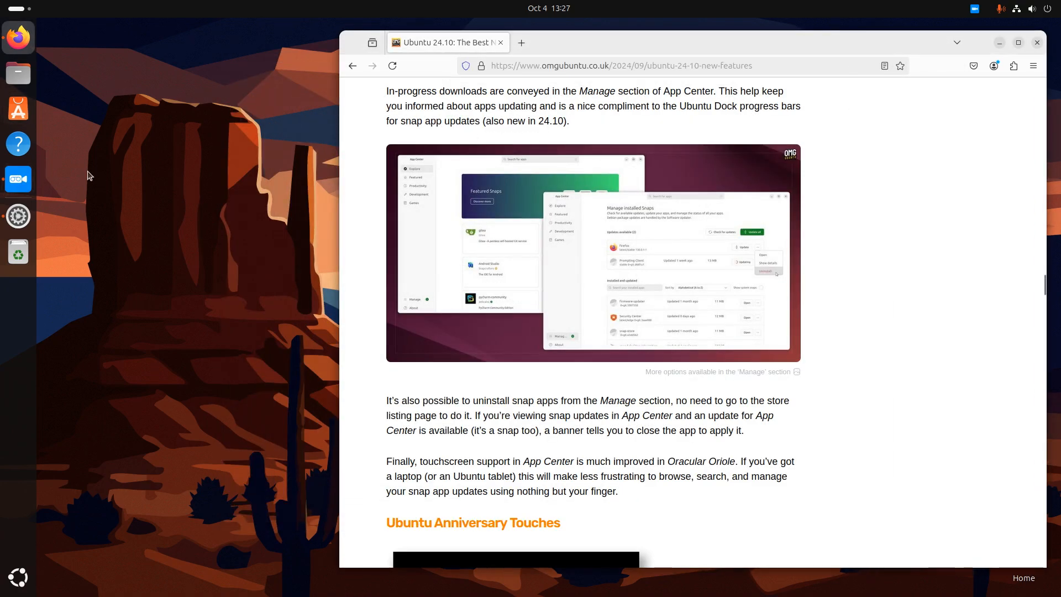
scroll("down", 3)
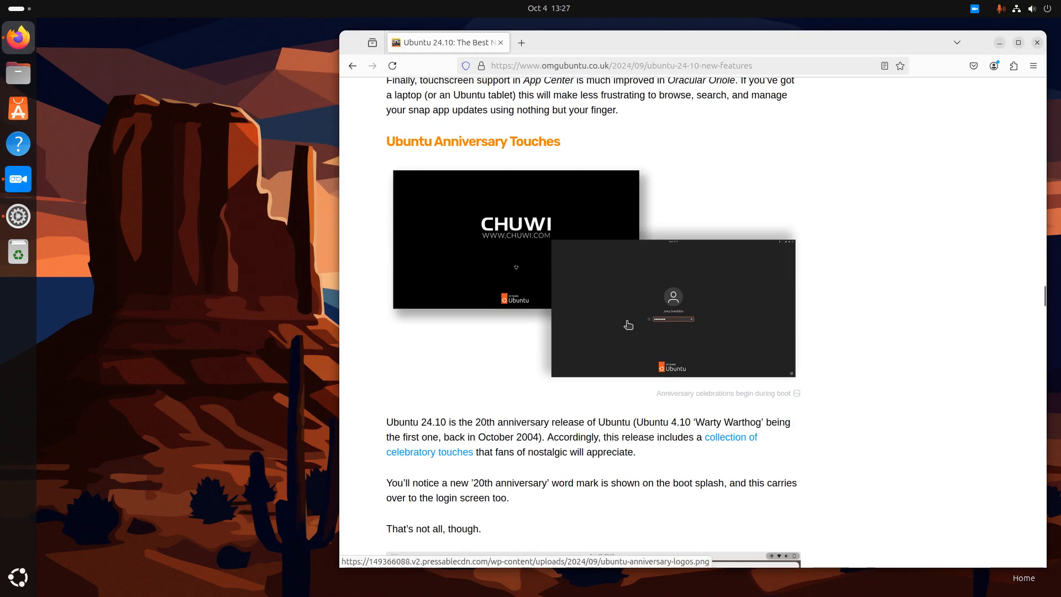
mouse_move(569, 265)
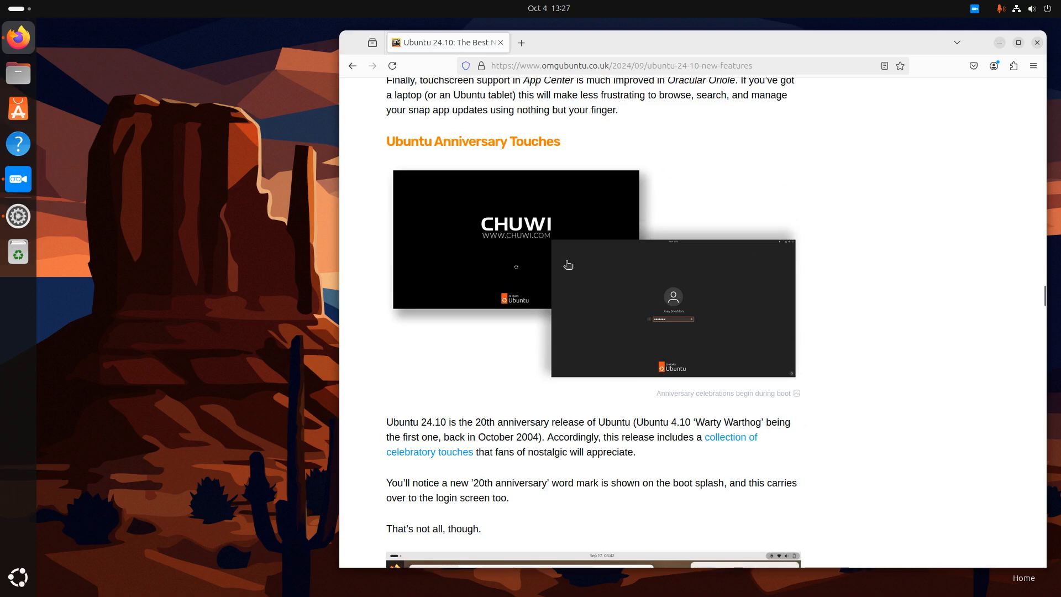
mouse_move(679, 383)
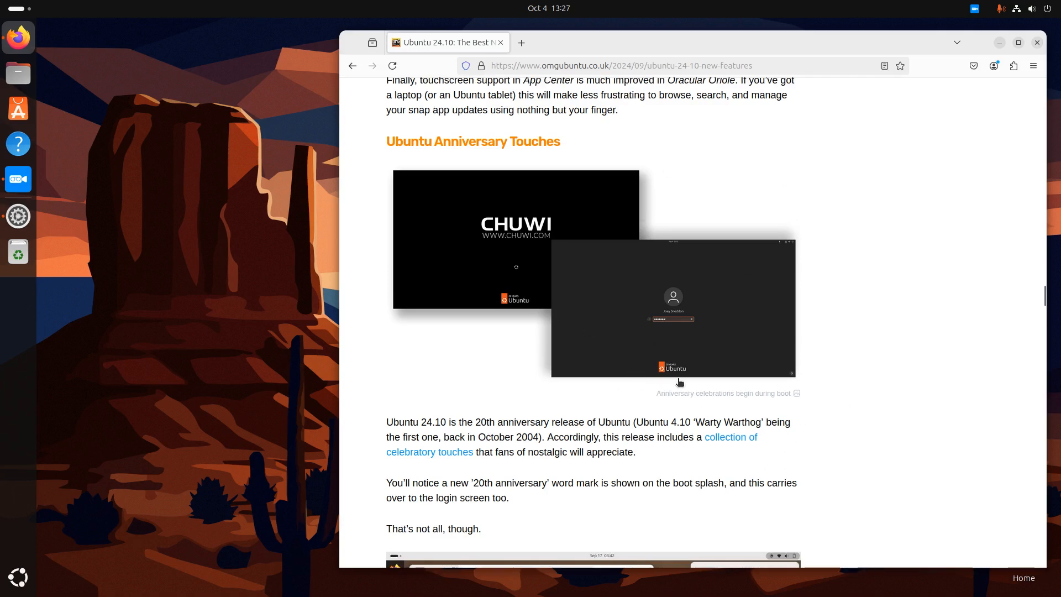
scroll("down", 3)
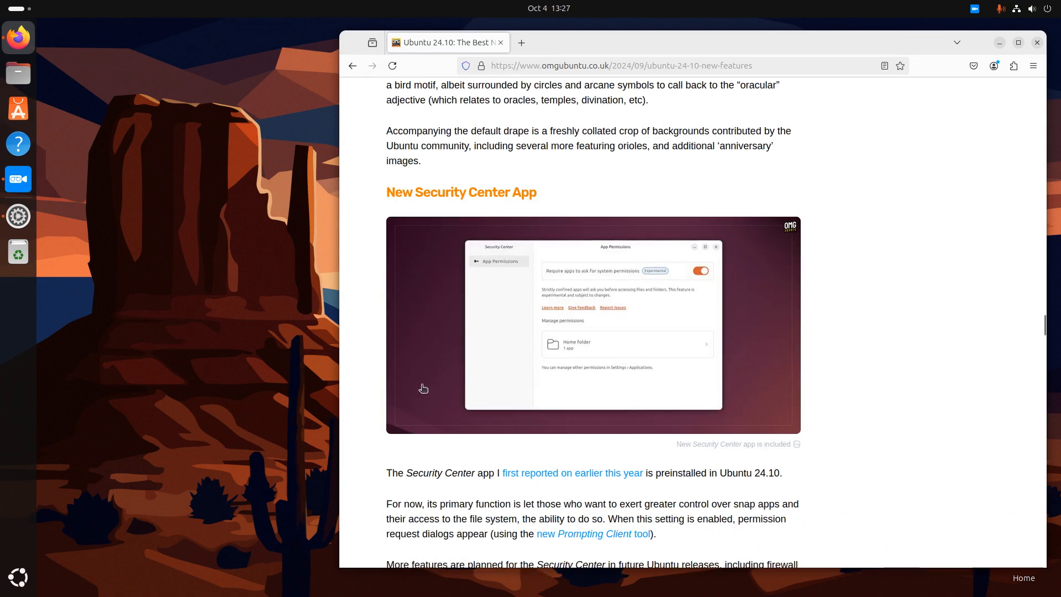
left_click(18, 576)
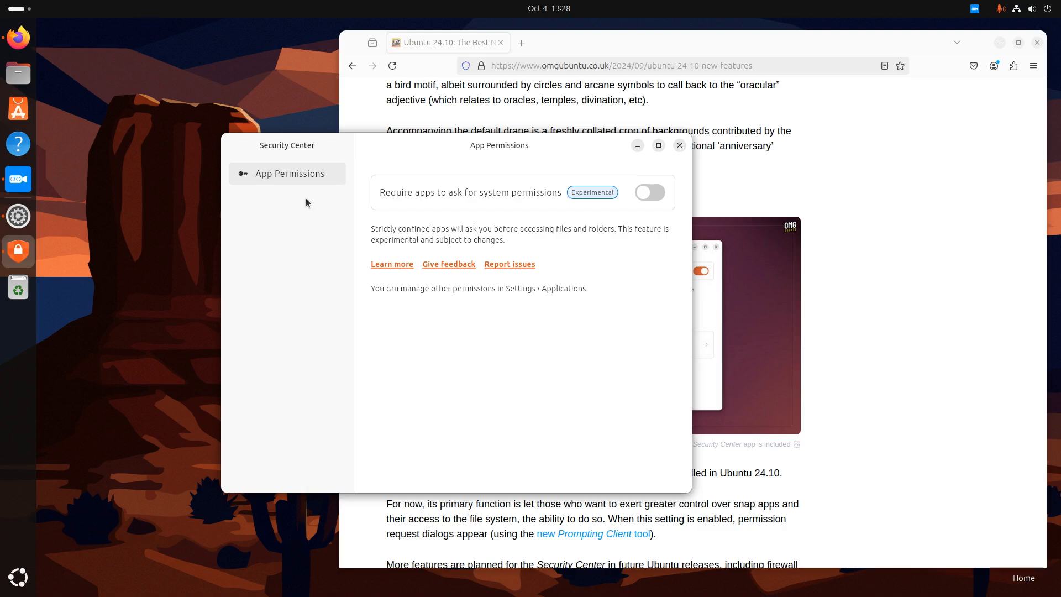
Turn on 'Require apps to ask for system permissions' and authenticate the change
left_click(649, 192)
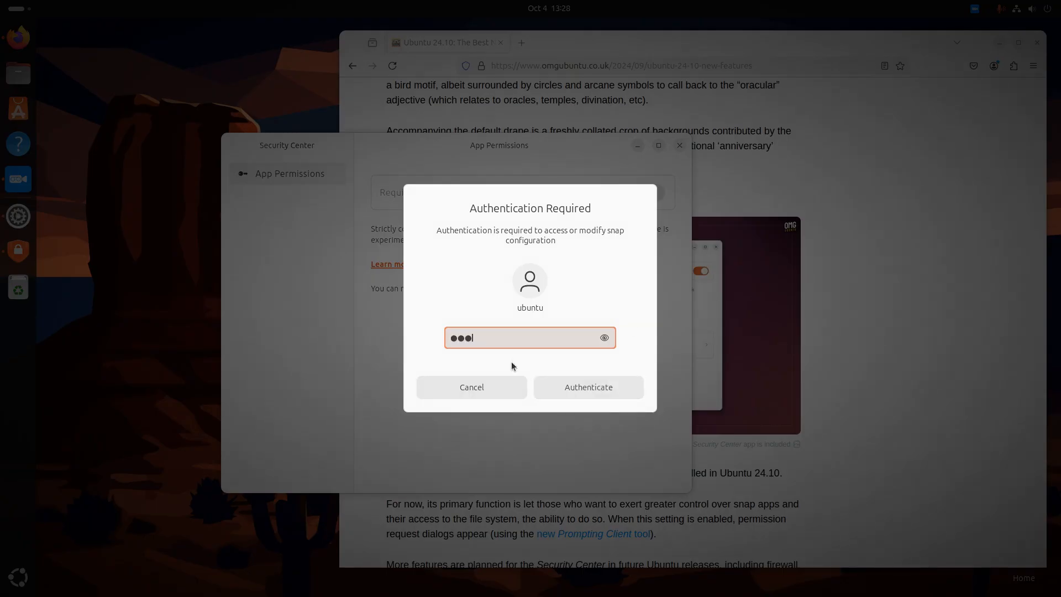
left_click(587, 387)
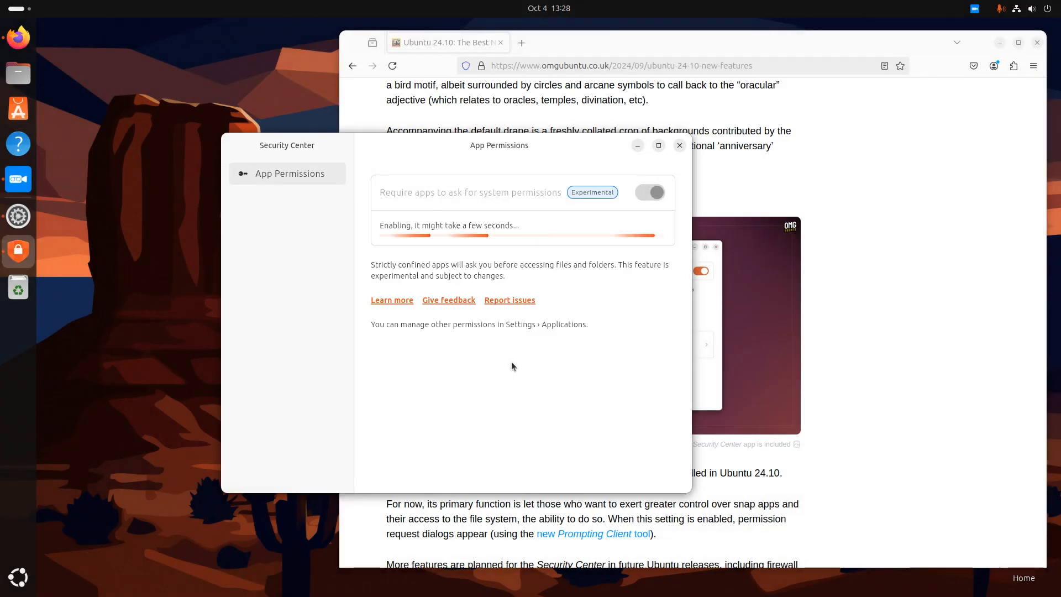
mouse_move(561, 164)
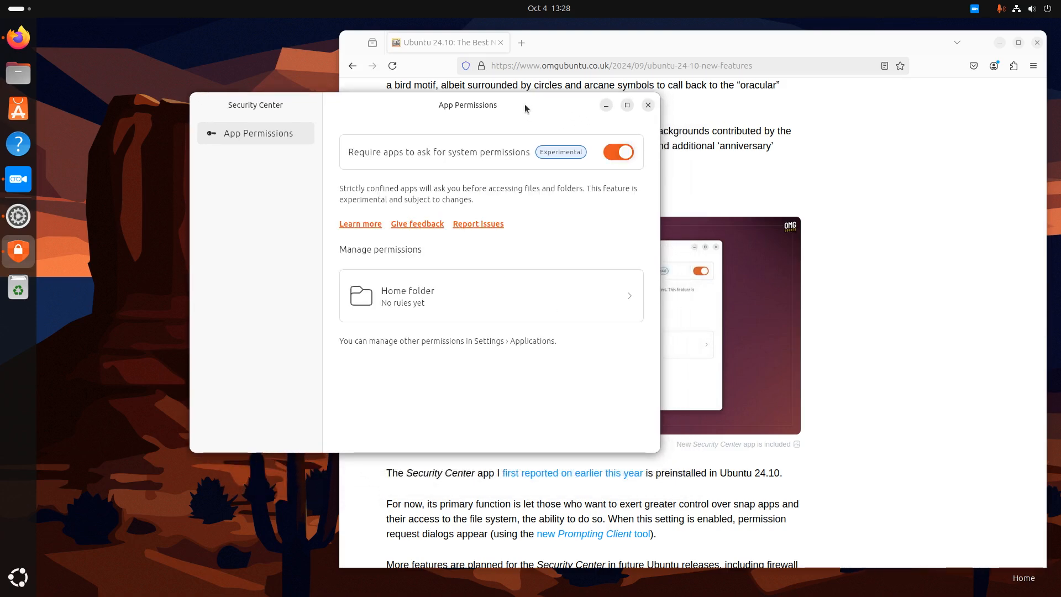
mouse_move(493, 269)
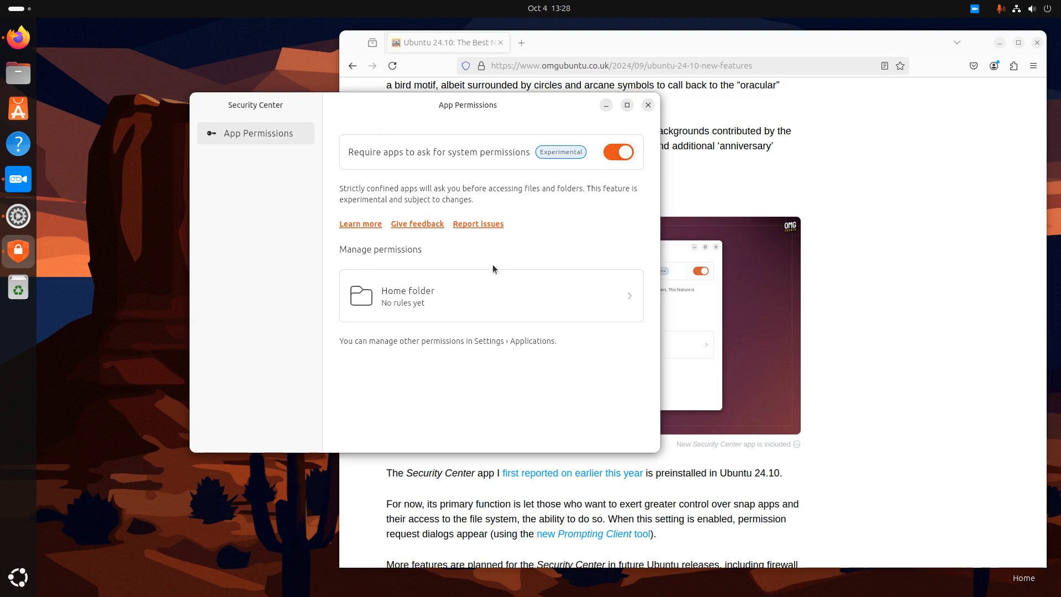
mouse_move(612, 298)
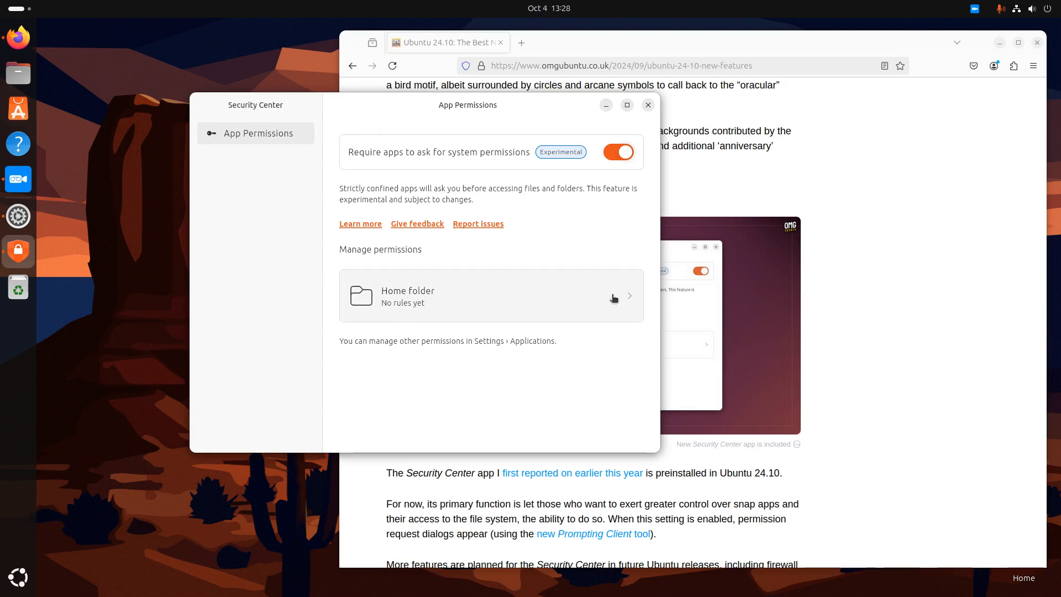
View the empty Home folder permission rules, go back, and close Security Center
left_click(490, 296)
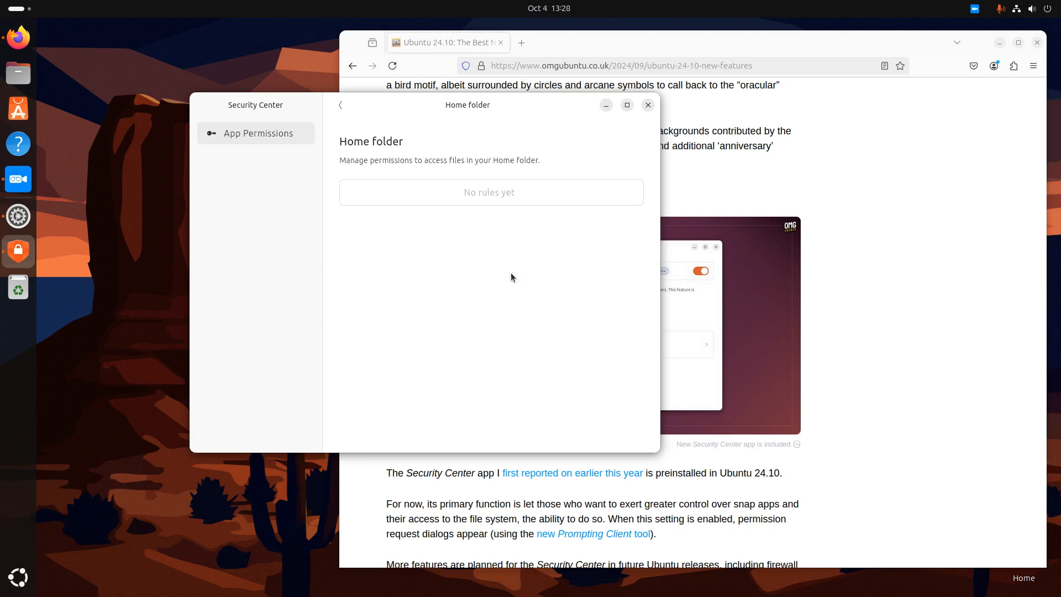
mouse_move(488, 188)
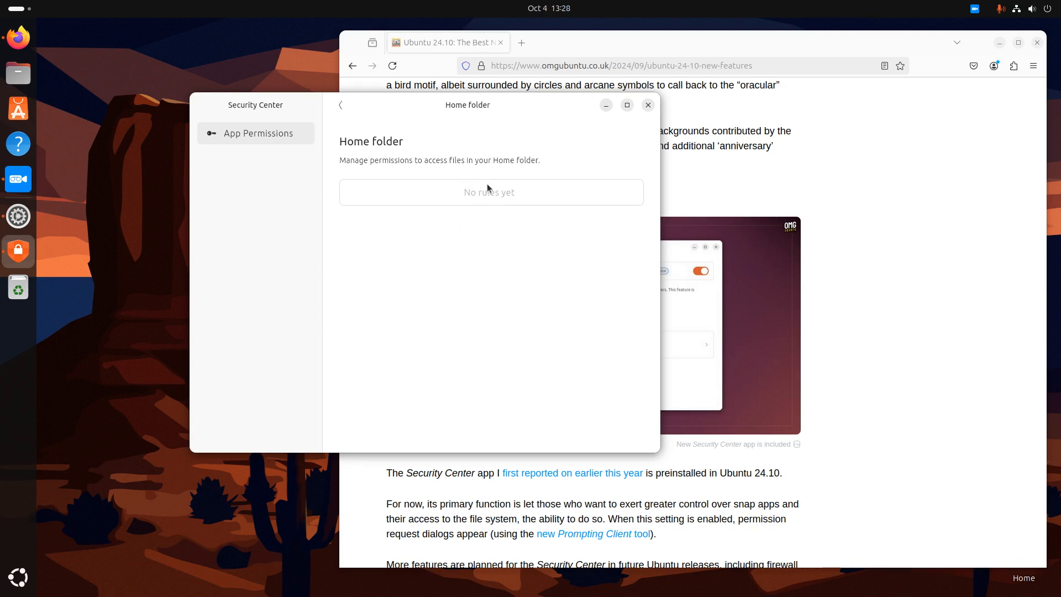
left_click(341, 105)
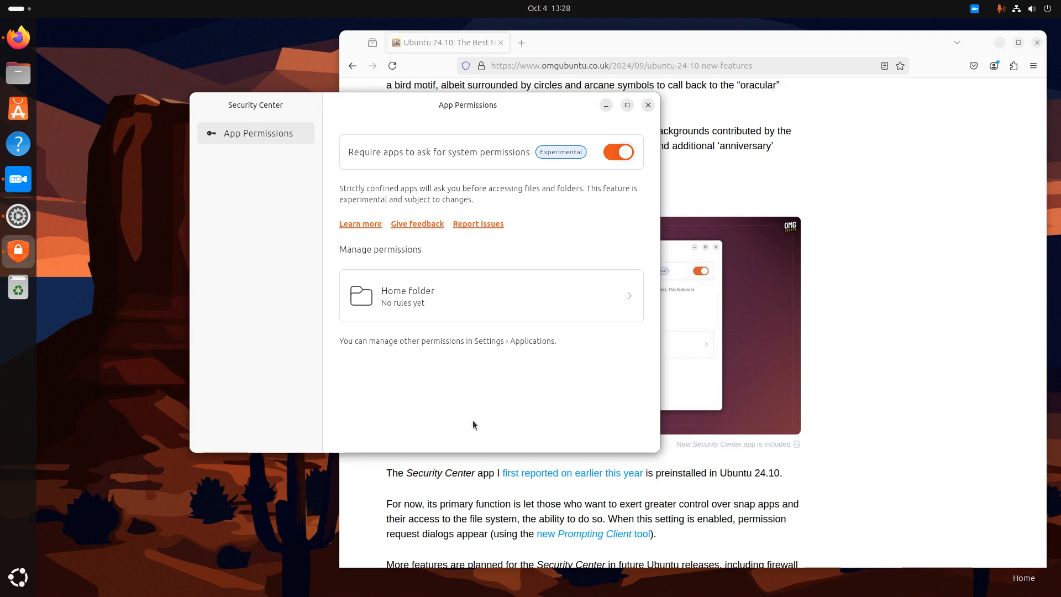
mouse_move(651, 79)
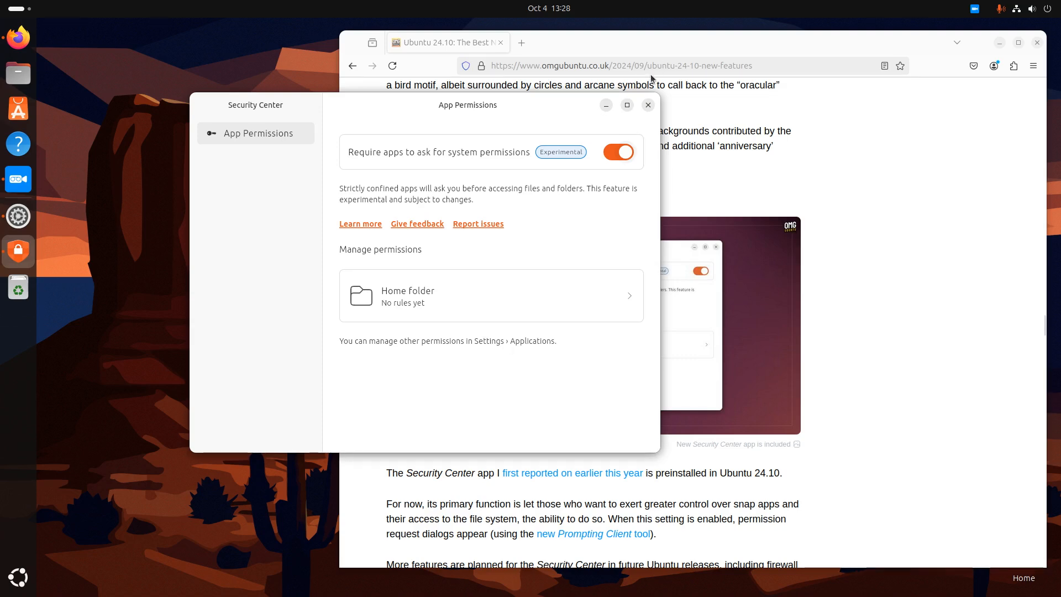
left_click(647, 105)
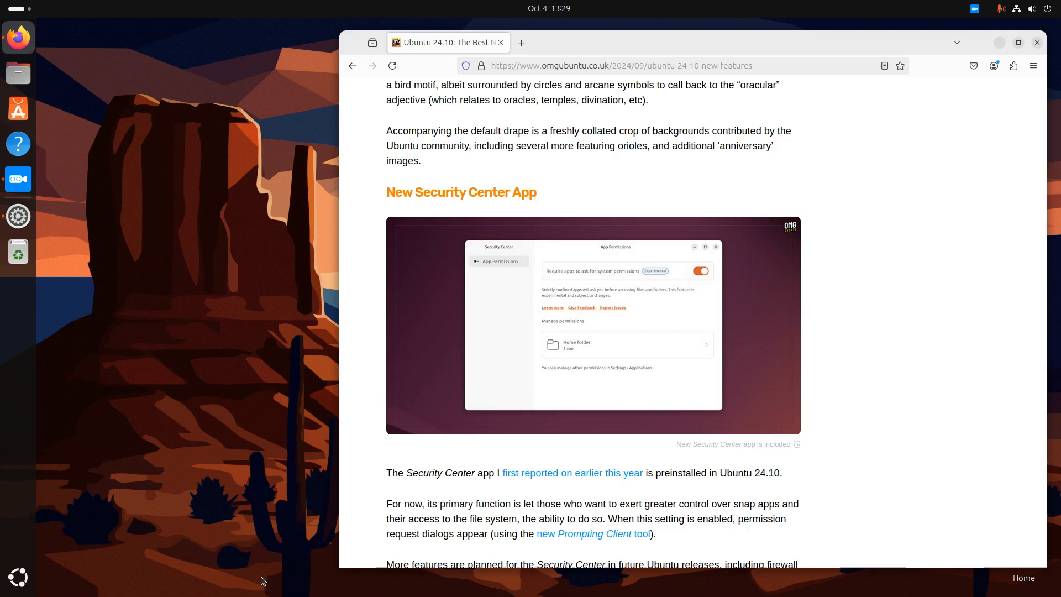
Scroll the article past the fingerprint and SysProf sections to 'New Look APT'
scroll("down", 3)
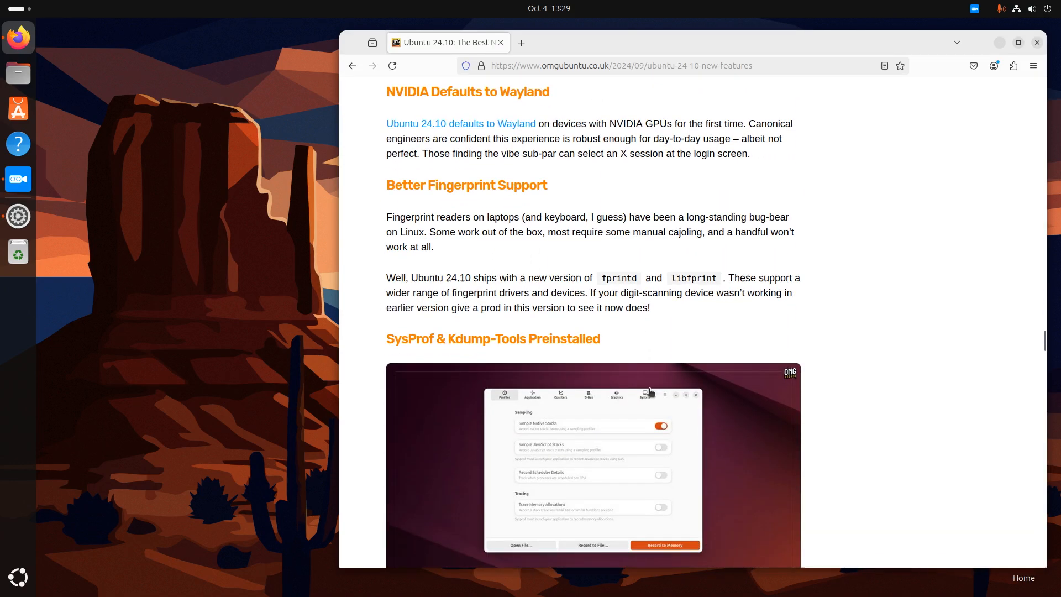
scroll("up", 3)
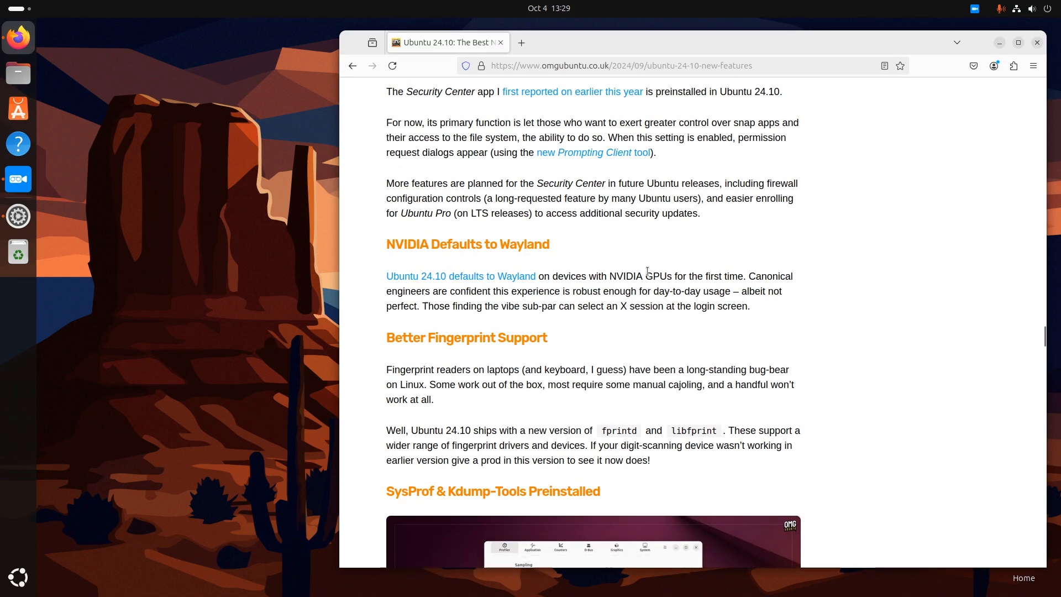
mouse_move(708, 389)
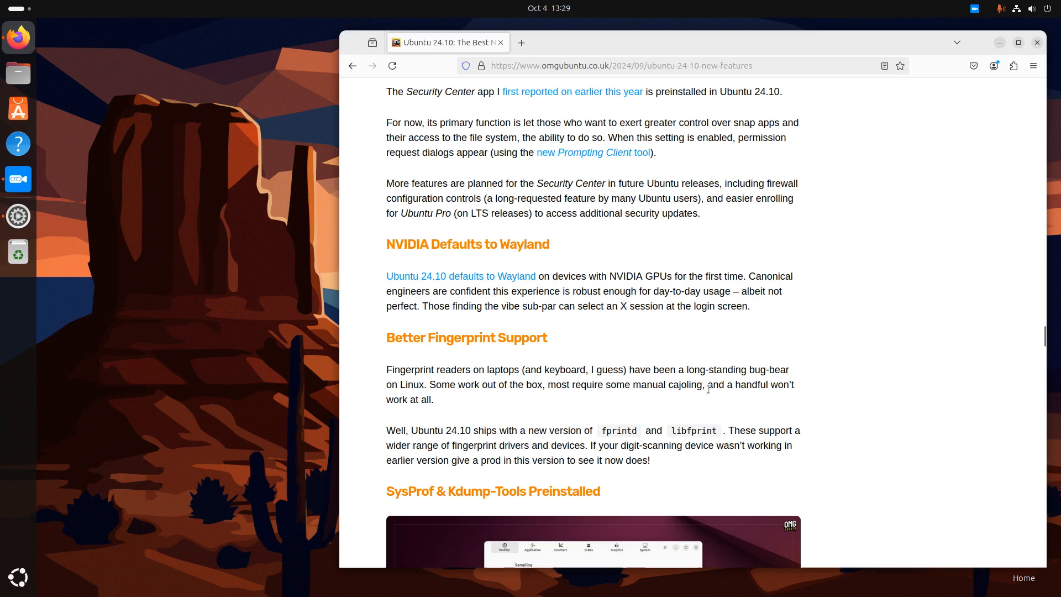
scroll("down", 3)
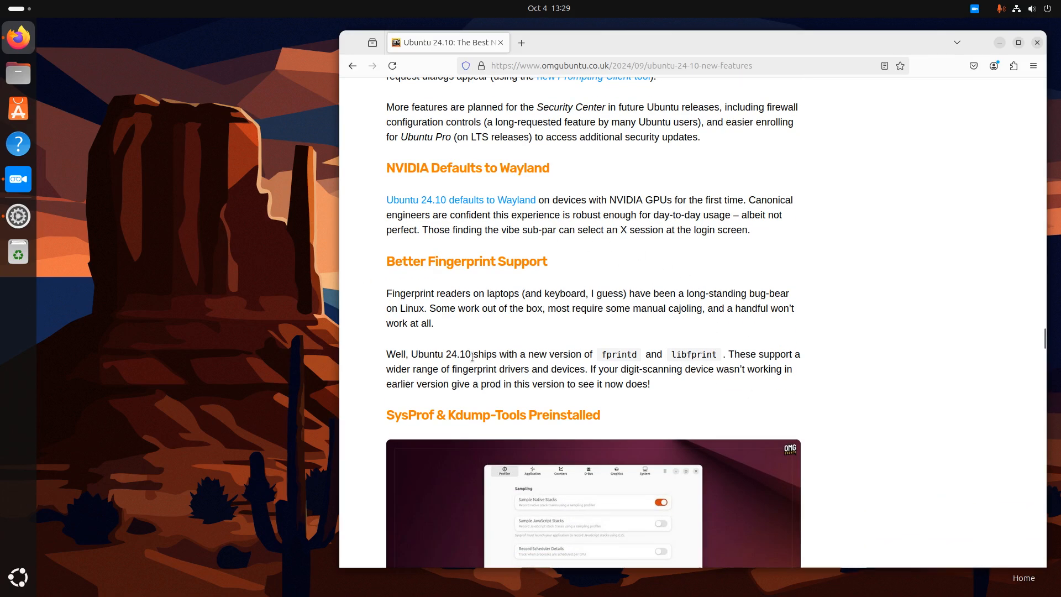
scroll("down", 3)
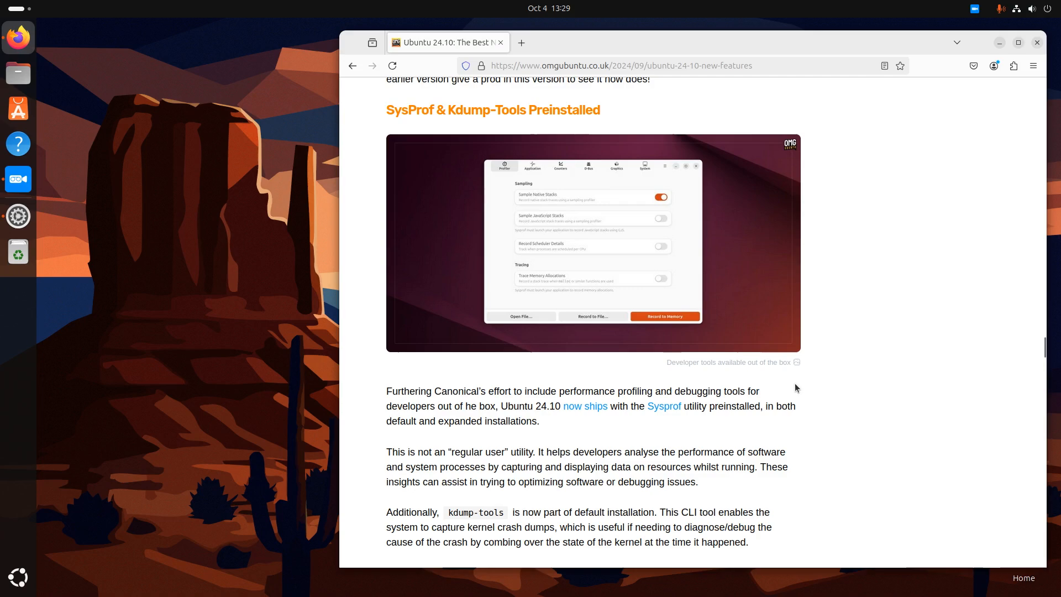
scroll("down", 3)
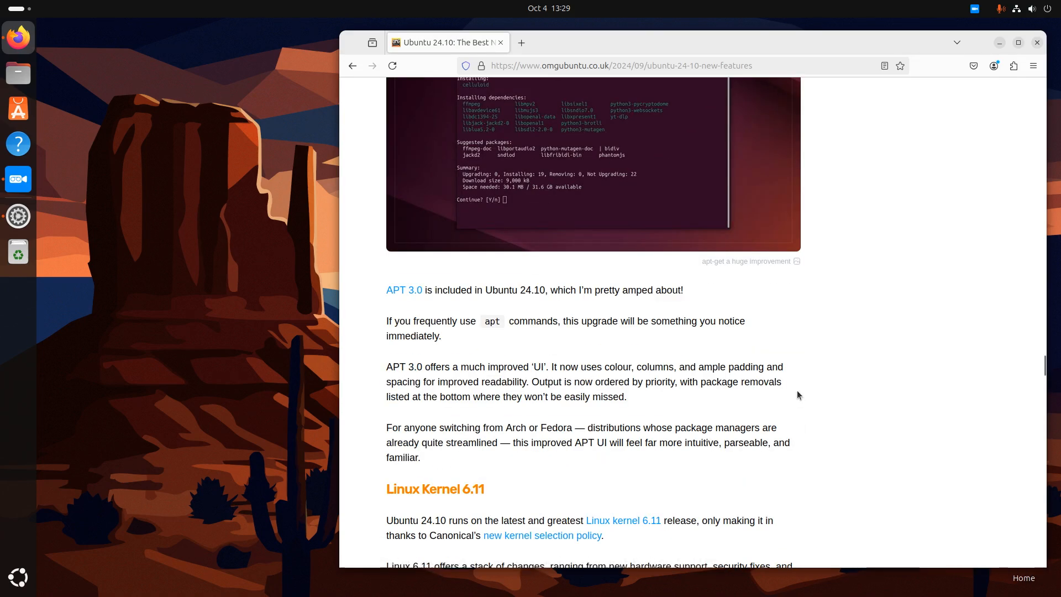
scroll("up", 3)
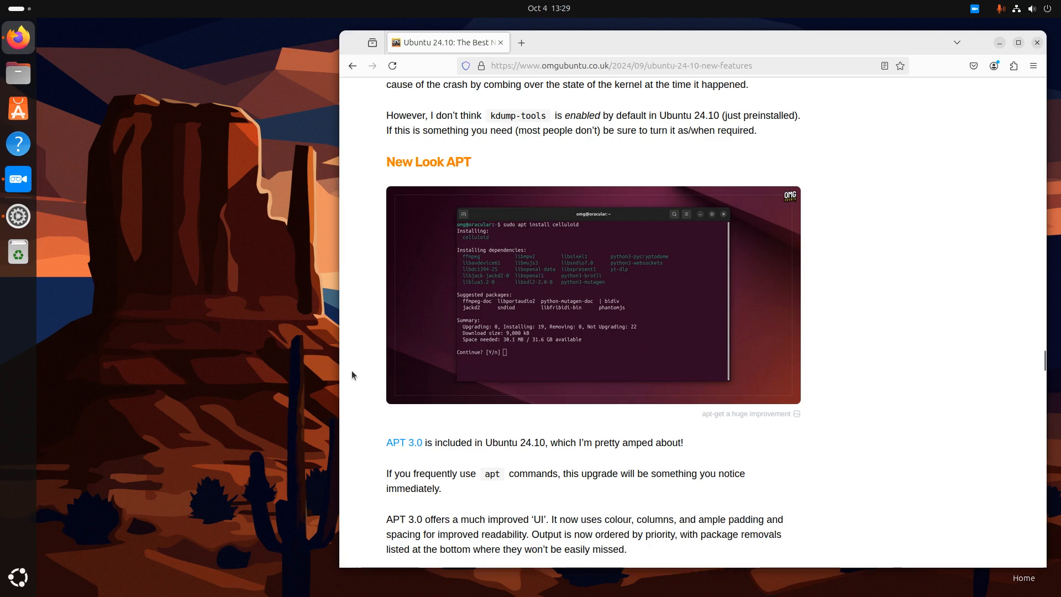
Open a terminal and run sudo apt update to refresh the package lists
left_click(18, 251)
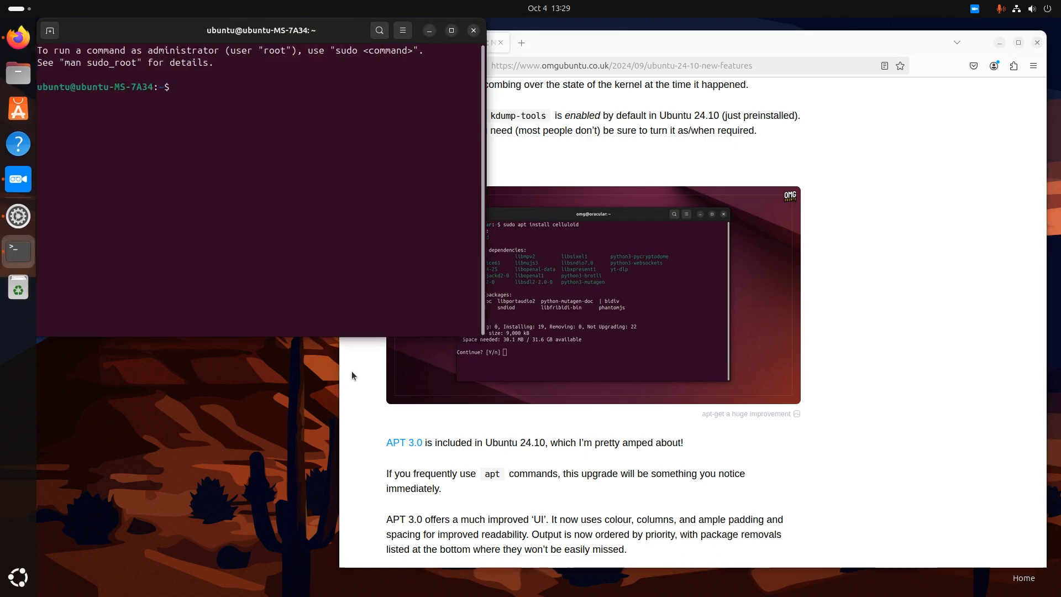
type("sudo apt update")
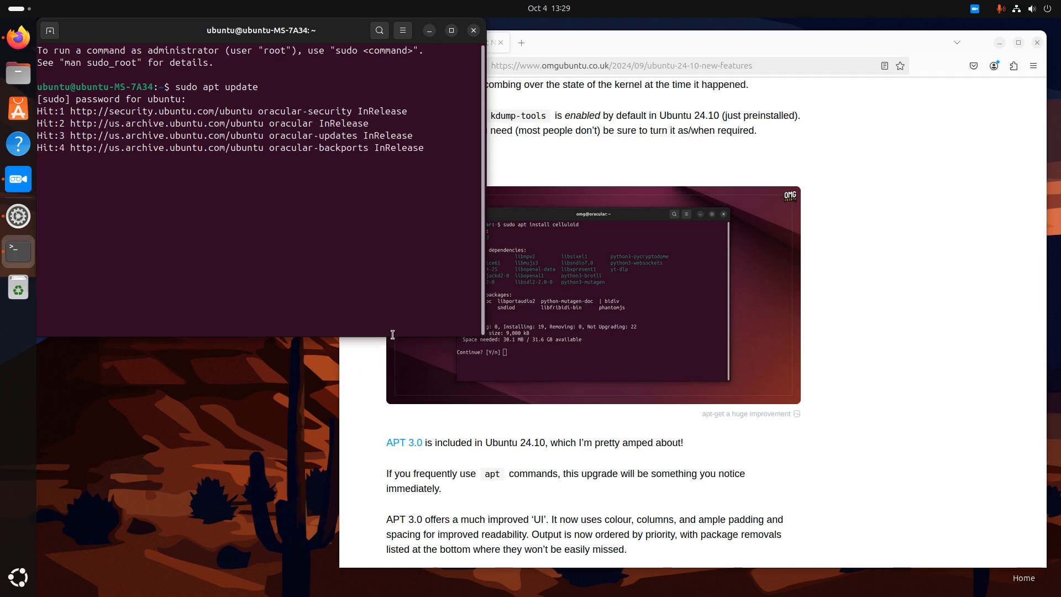
key("Return")
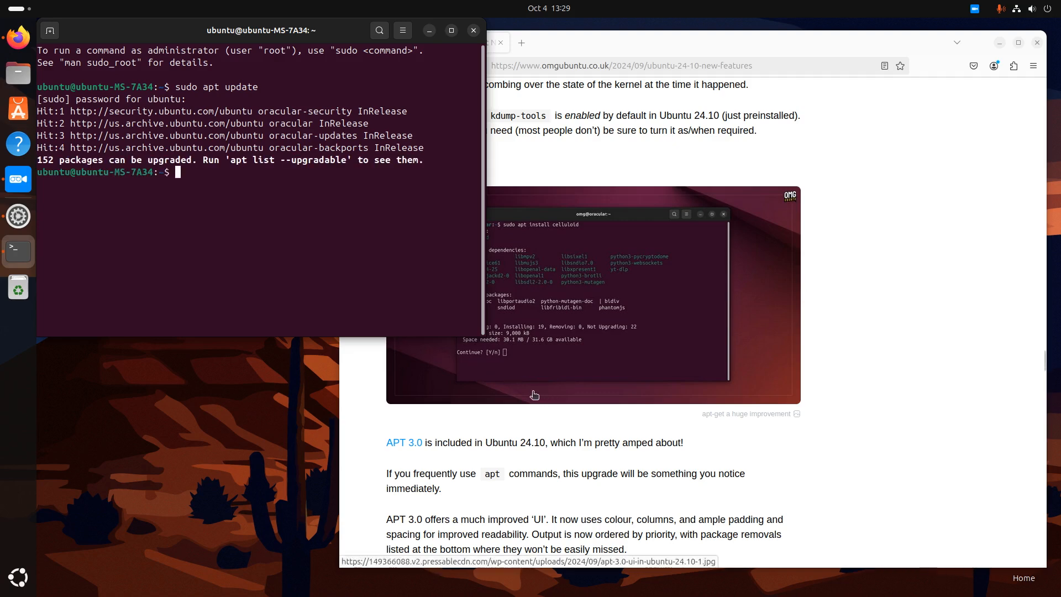
Preview the 152-package sudo apt upgrade, decline it with n, and exit
type("sudo apt update")
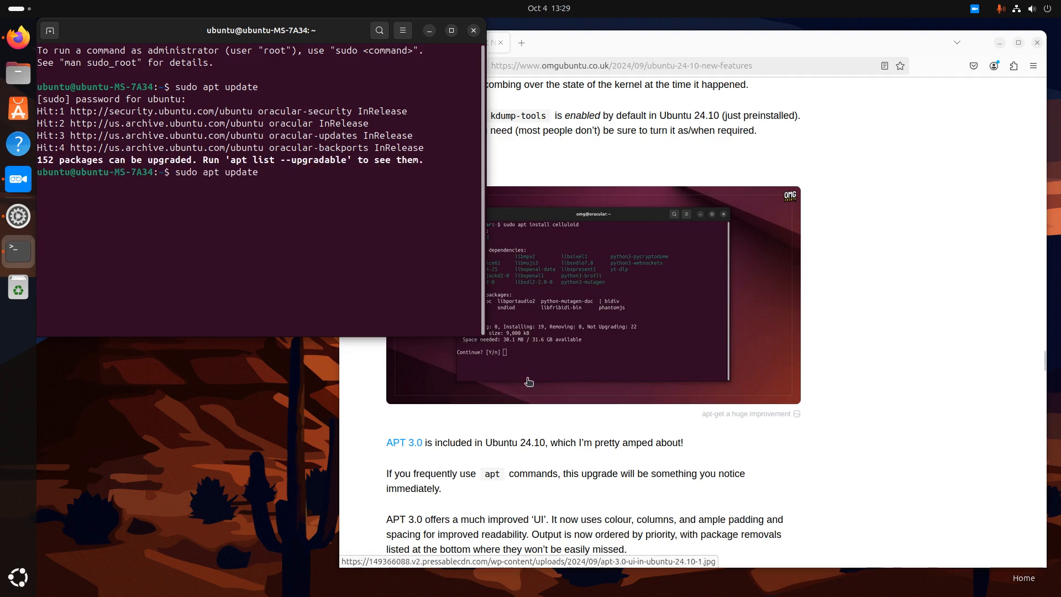
key("Return")
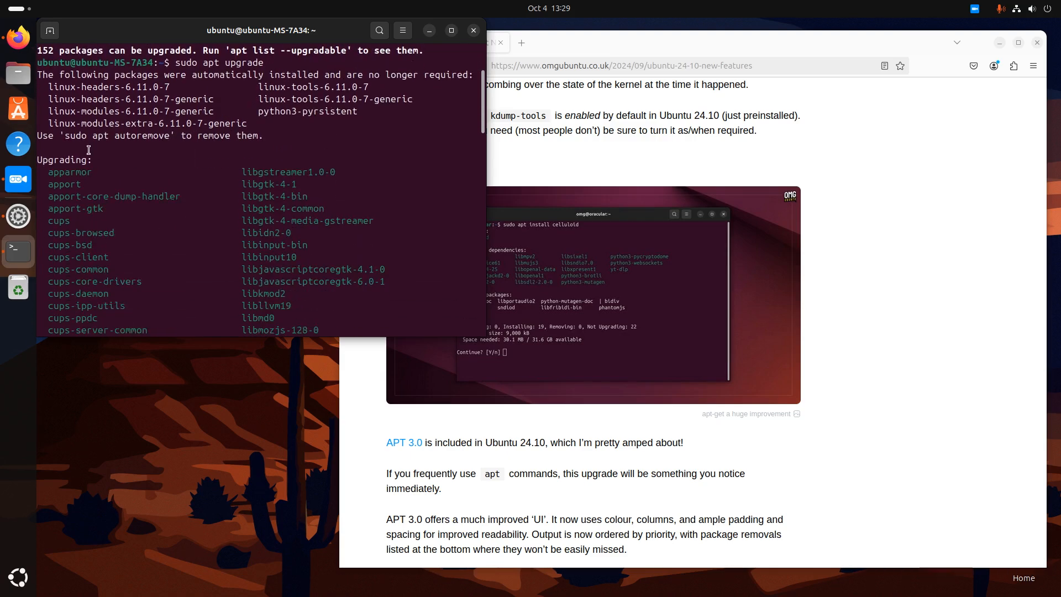
scroll("down", 3)
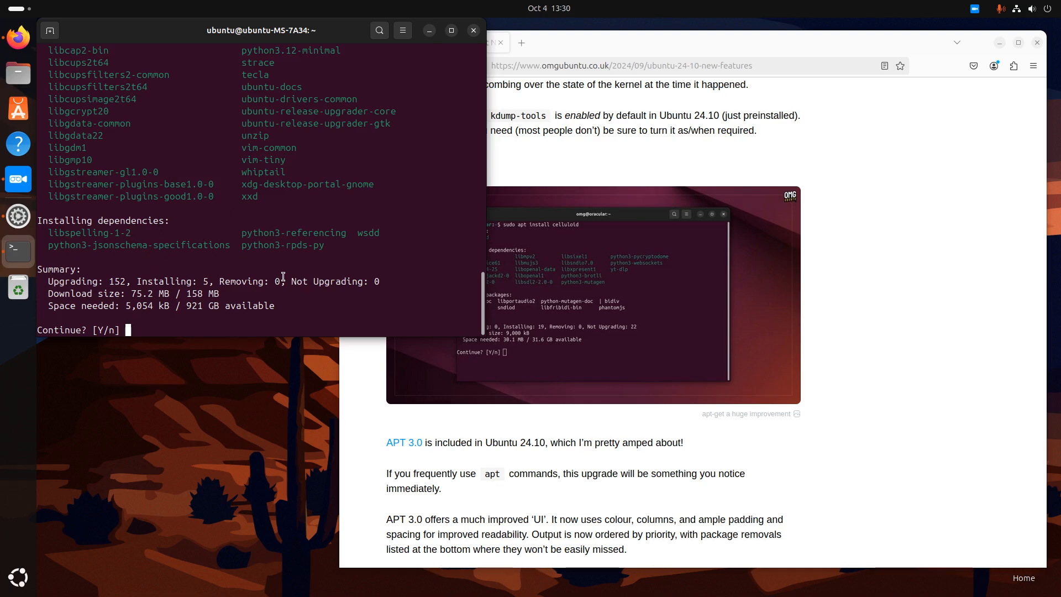
mouse_move(310, 284)
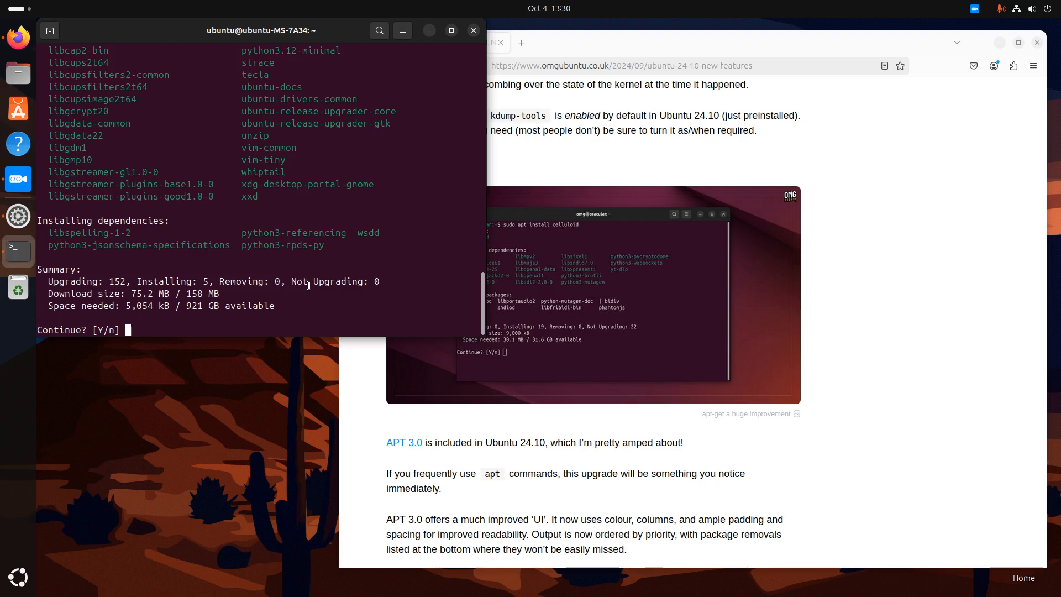
mouse_move(248, 221)
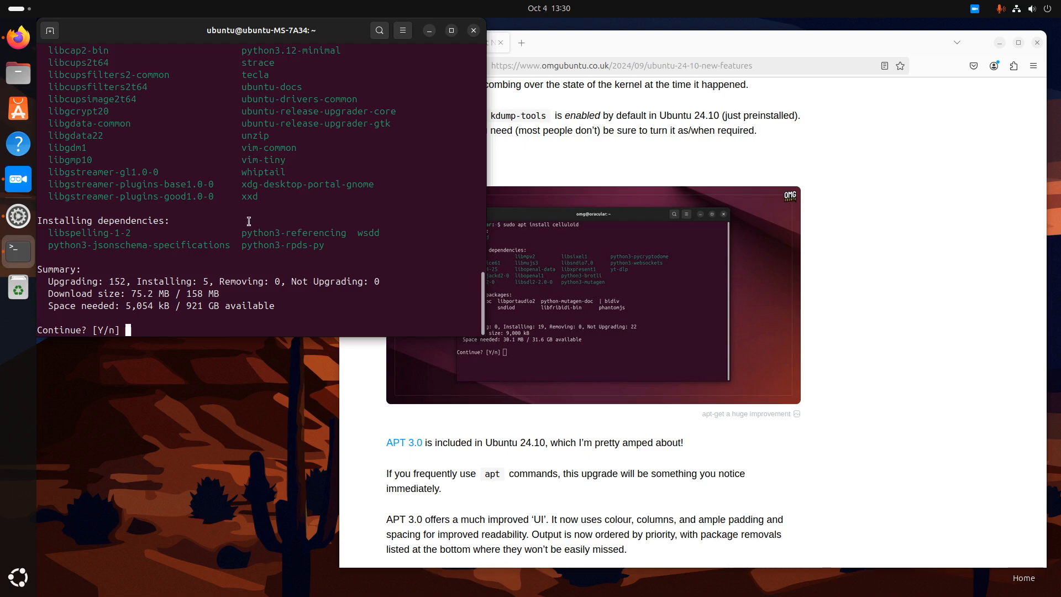
mouse_move(313, 298)
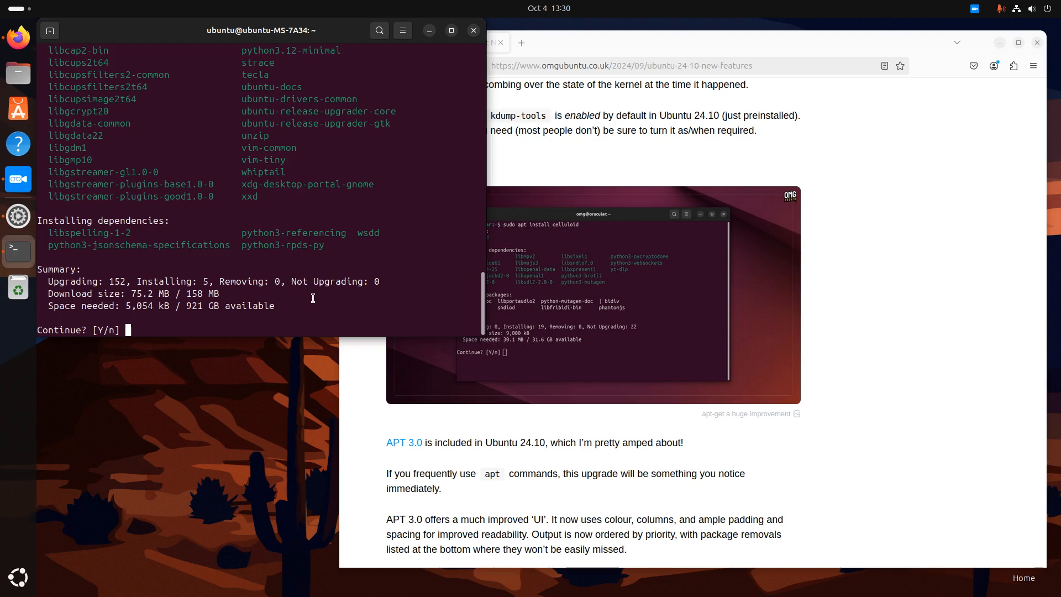
type("n")
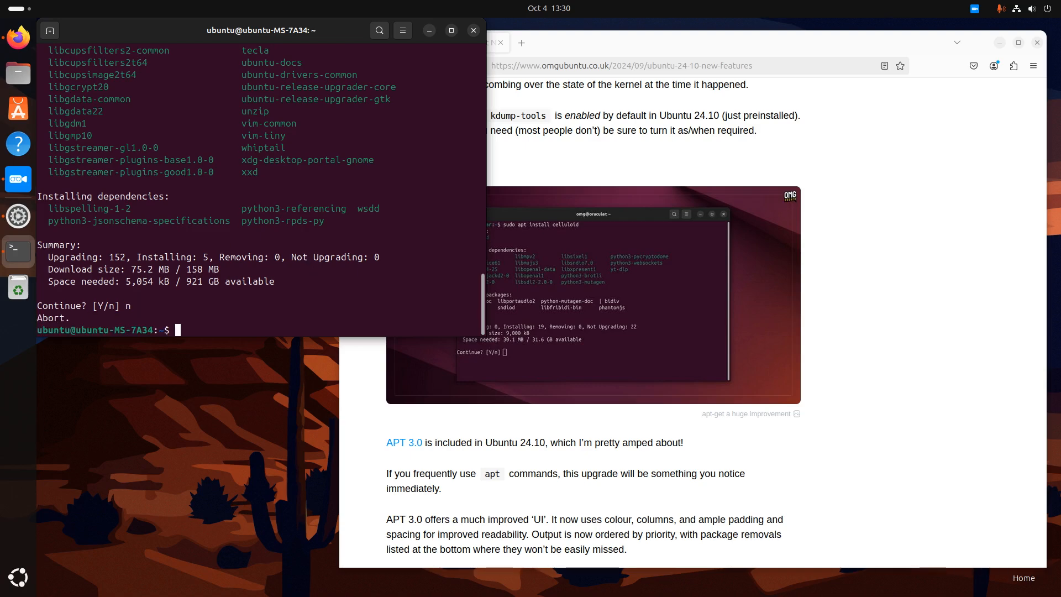
type("exit")
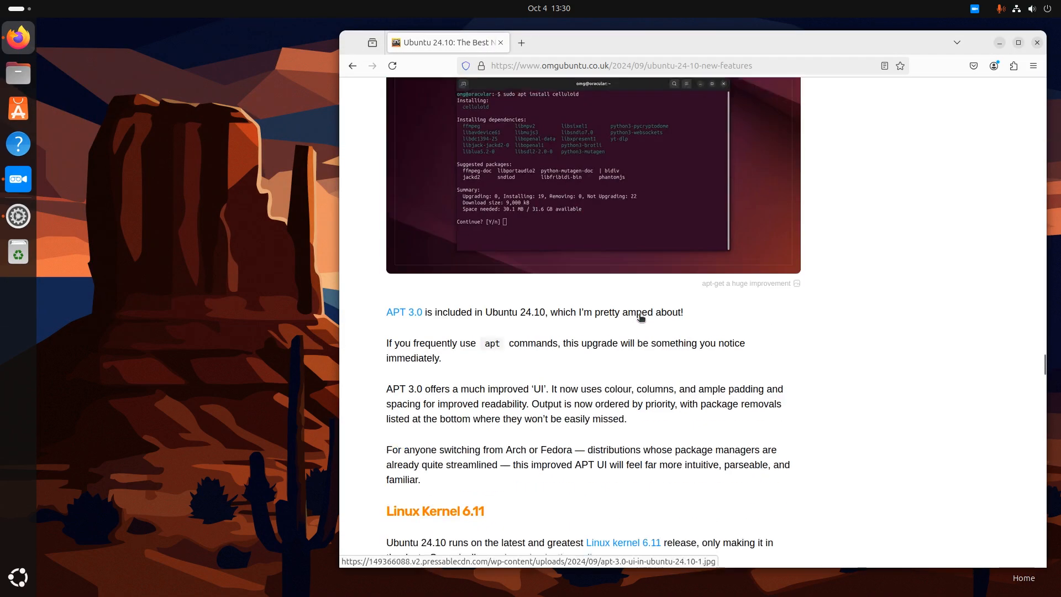
Scroll the article to 'Updated Software & Tooling' and close the terminal window
scroll("down", 3)
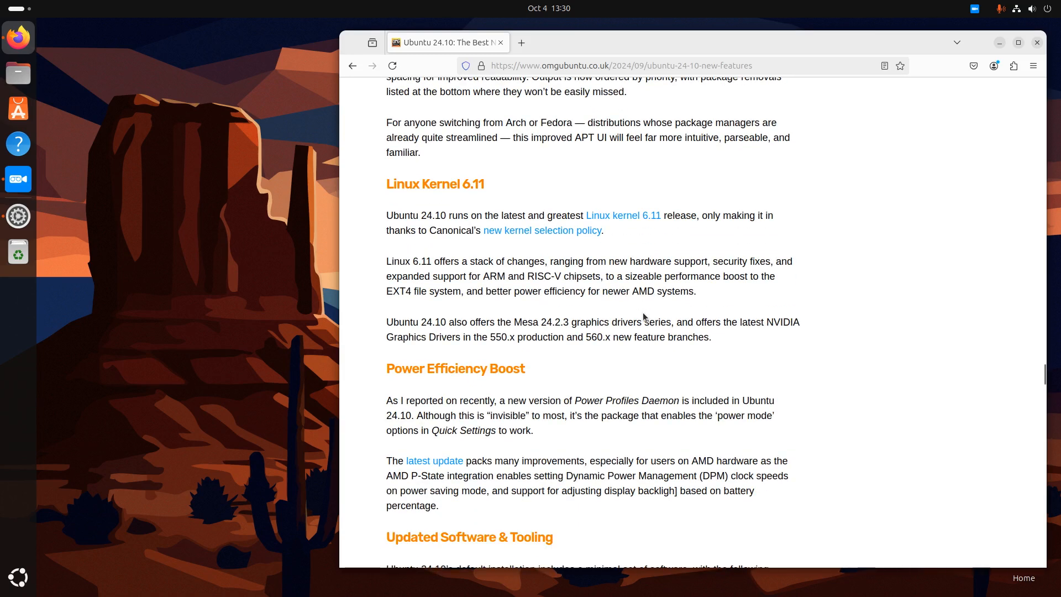
mouse_move(666, 399)
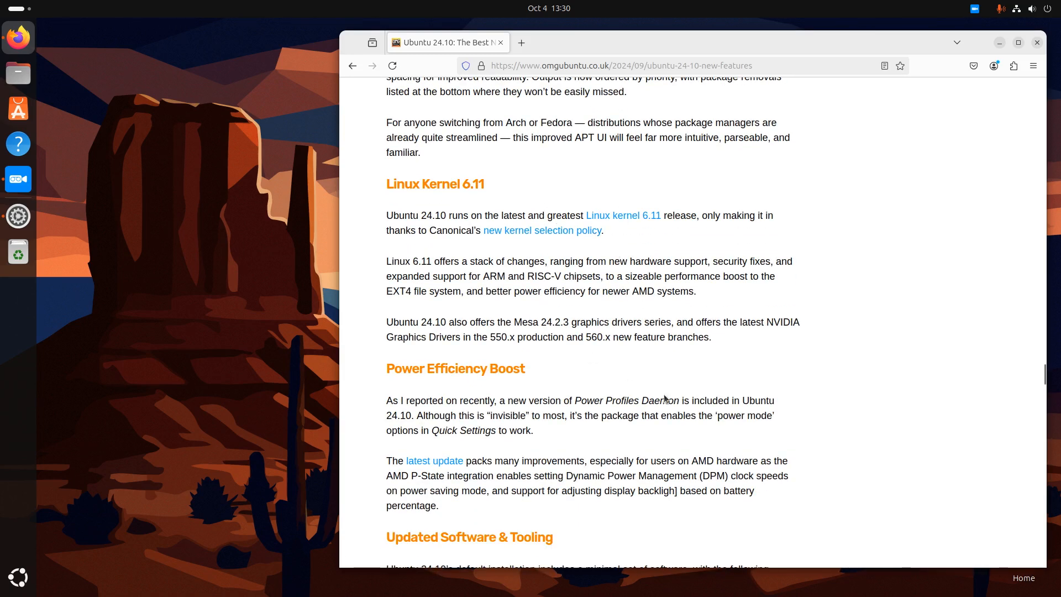
mouse_move(694, 419)
type("una")
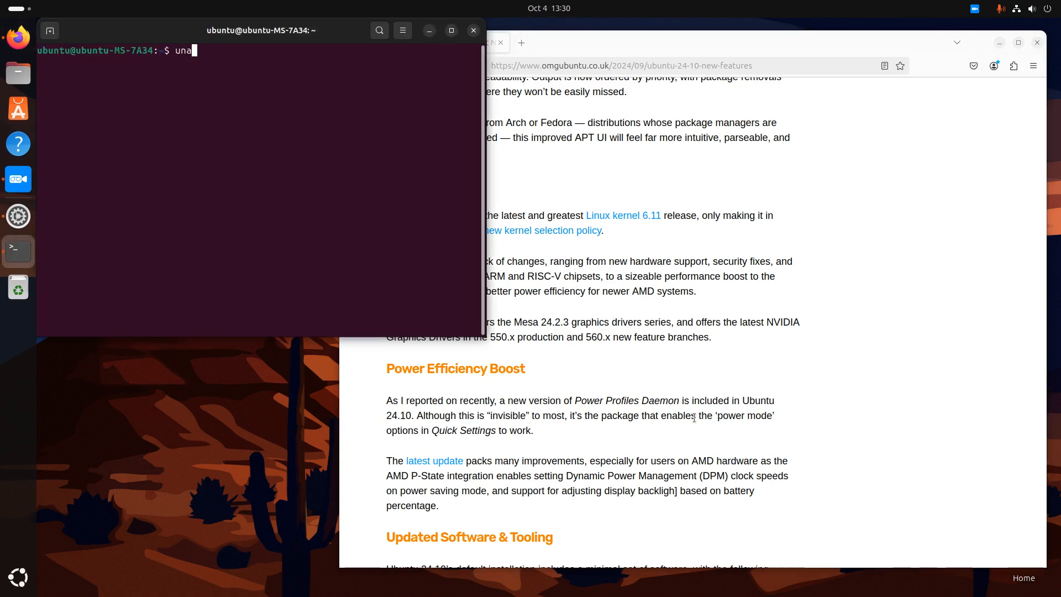
key("Return")
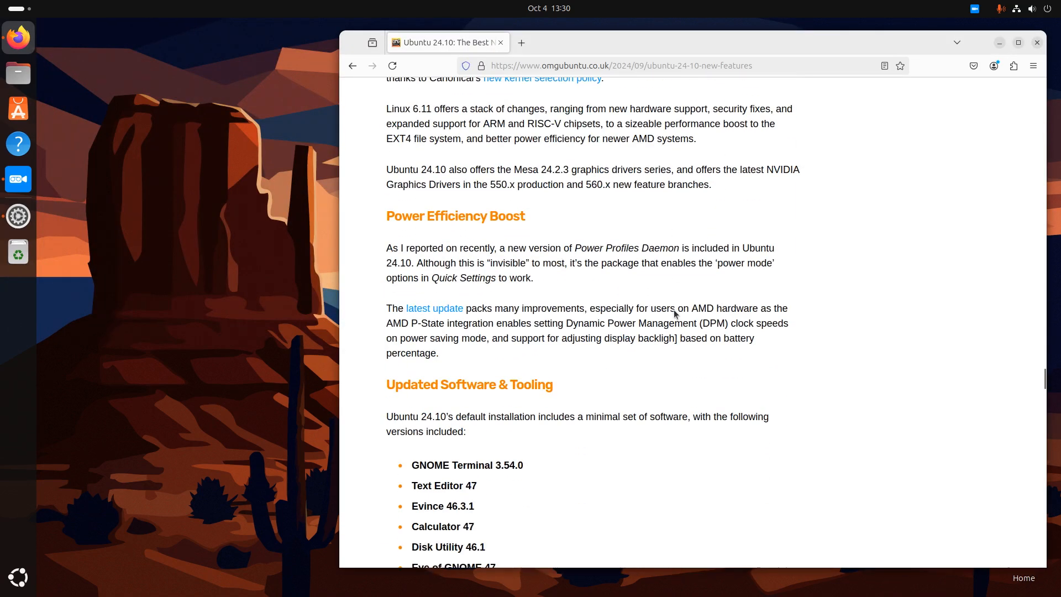
mouse_move(521, 228)
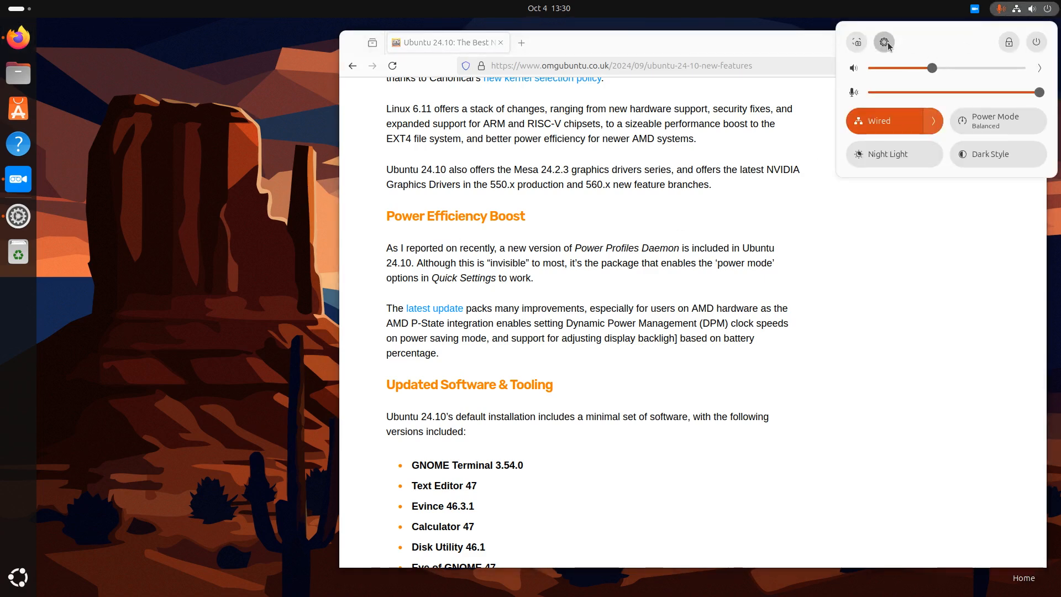
Open the Settings Power page and change the power mode from Balanced to Power Saver
left_click(884, 42)
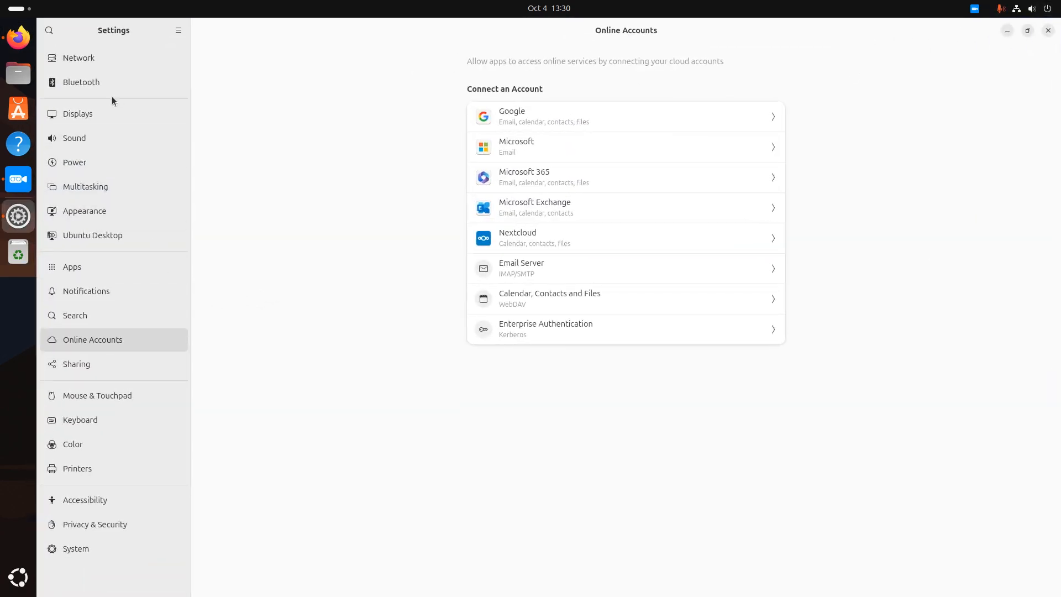
left_click(74, 162)
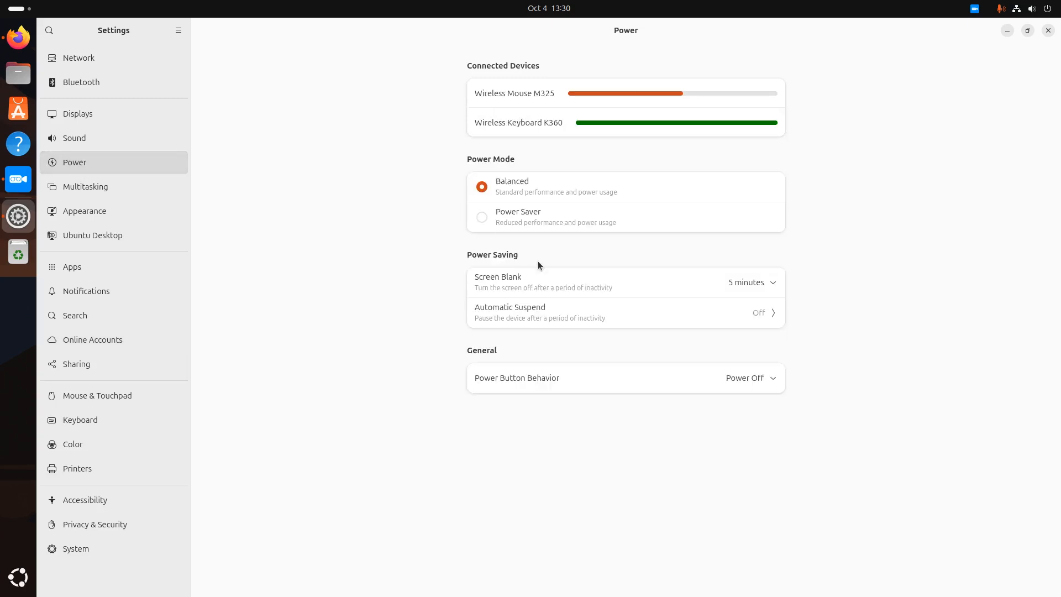
left_click(481, 216)
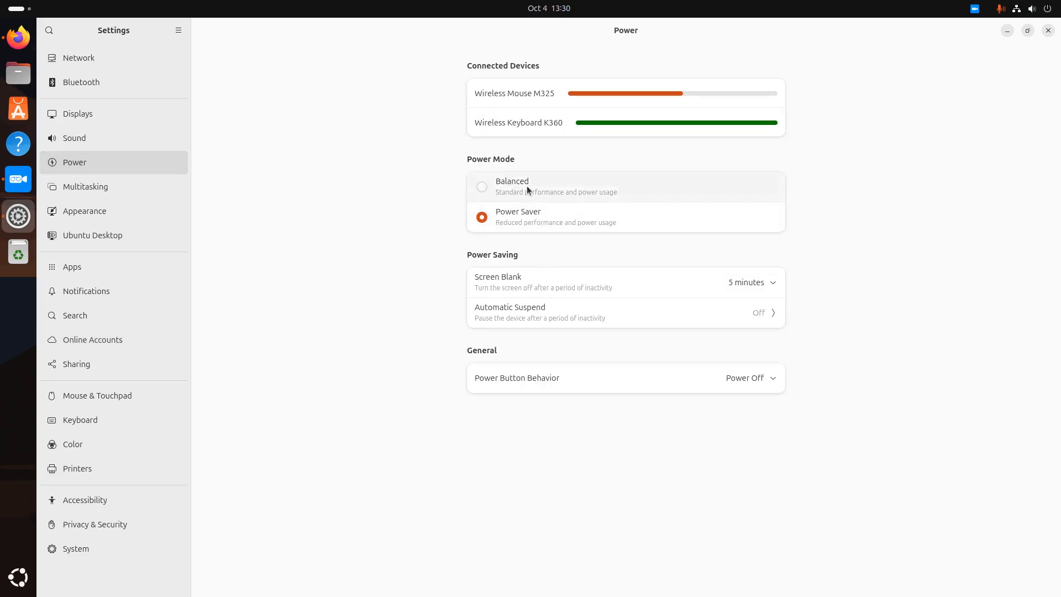
mouse_move(609, 216)
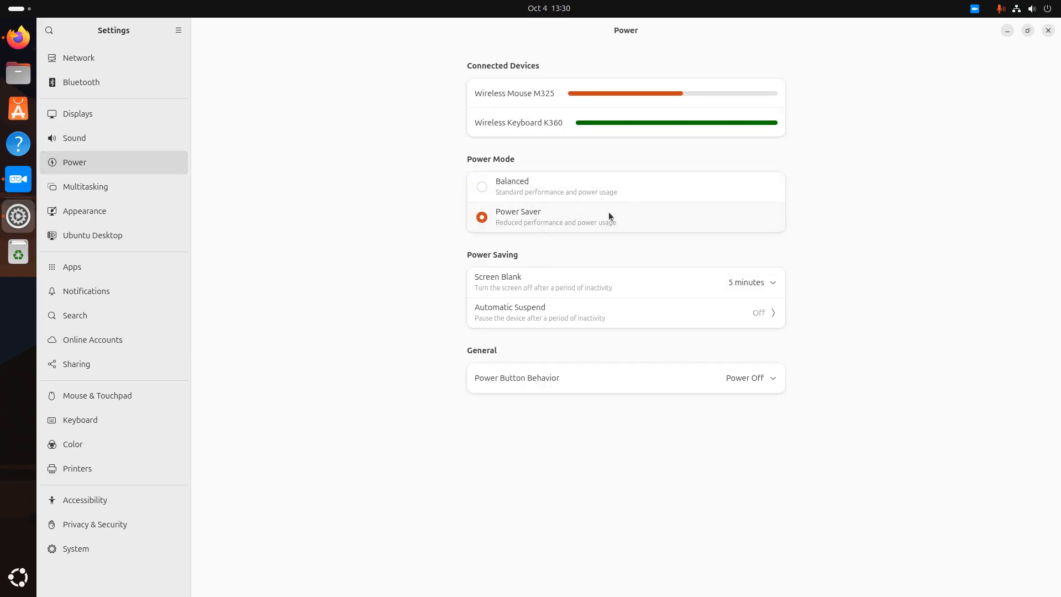
mouse_move(913, 345)
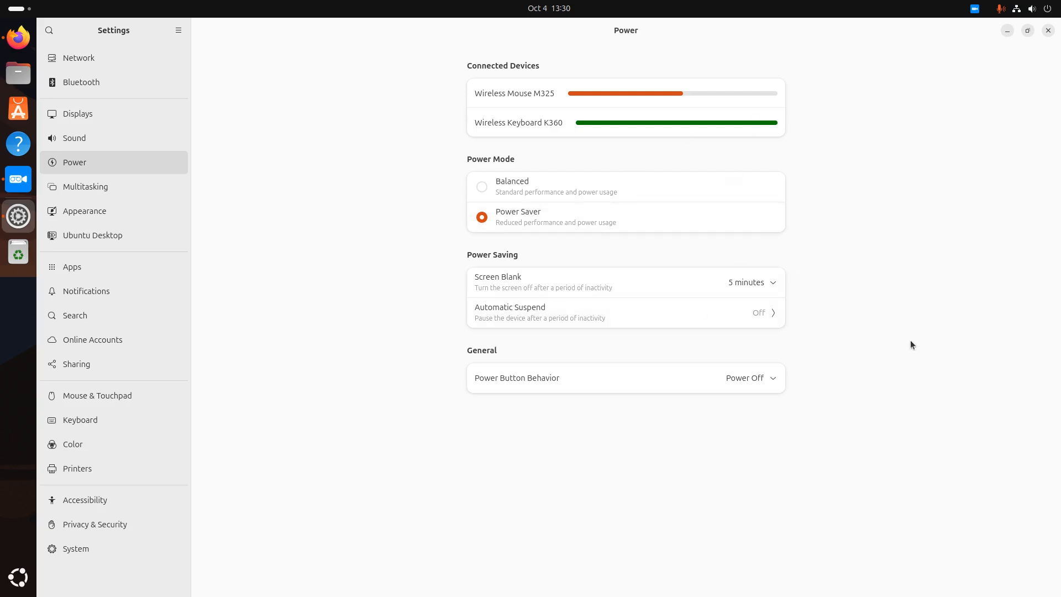
mouse_move(985, 200)
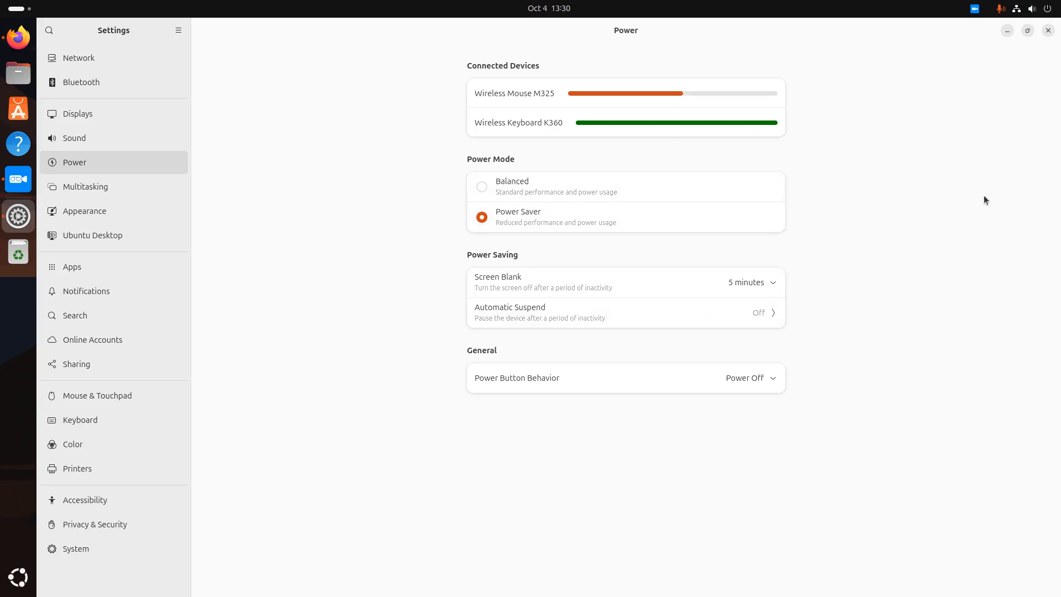
mouse_move(604, 107)
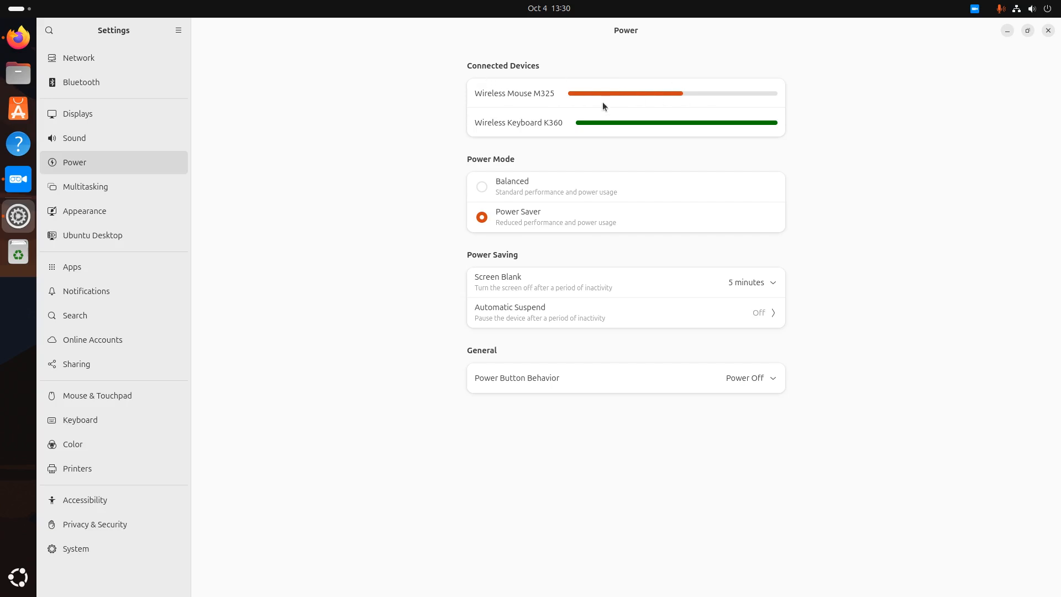
mouse_move(744, 138)
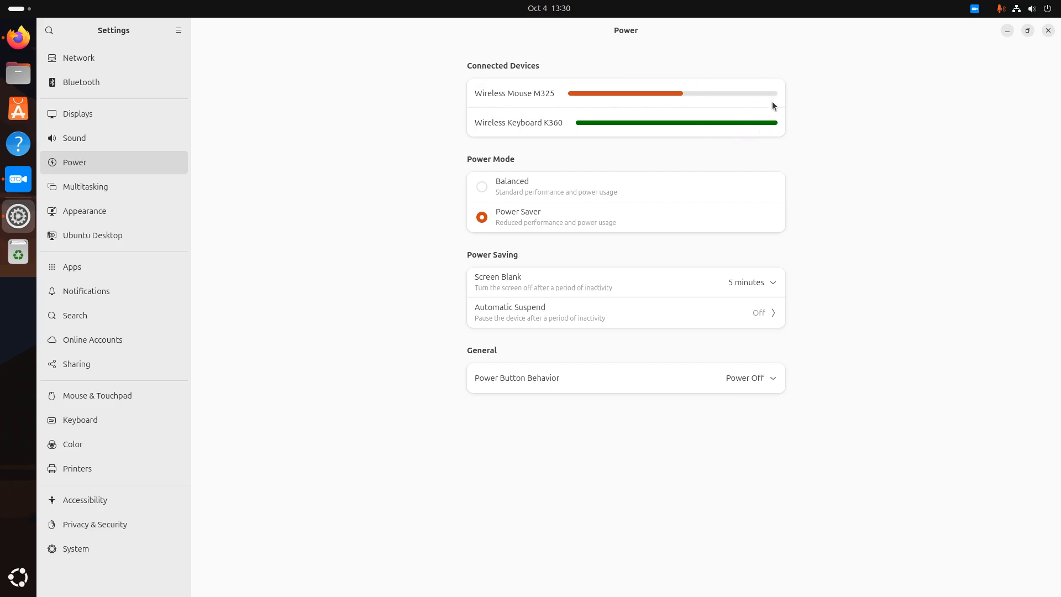
mouse_move(638, 318)
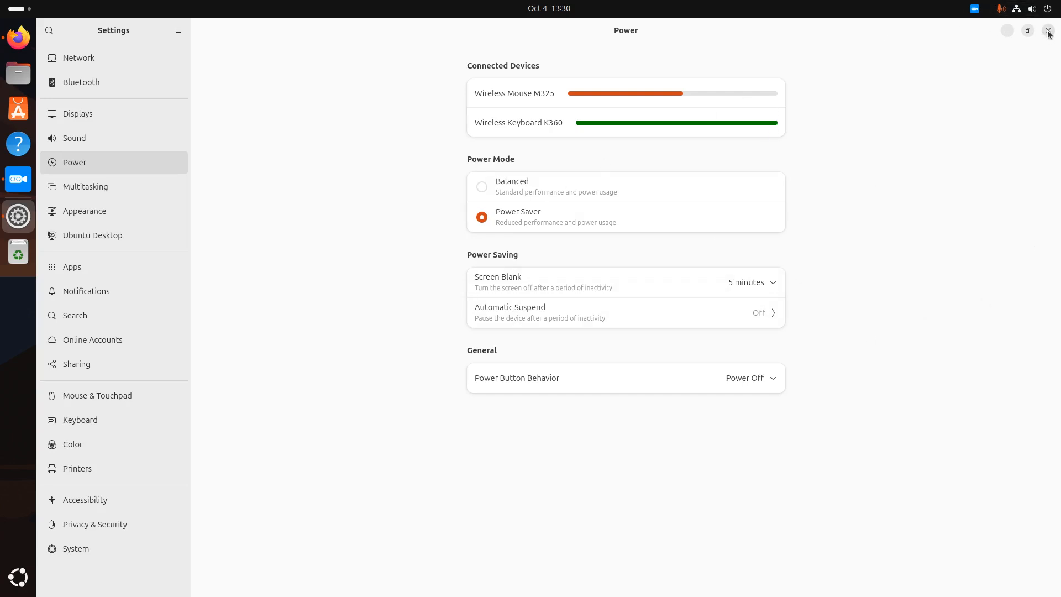
mouse_move(1009, 33)
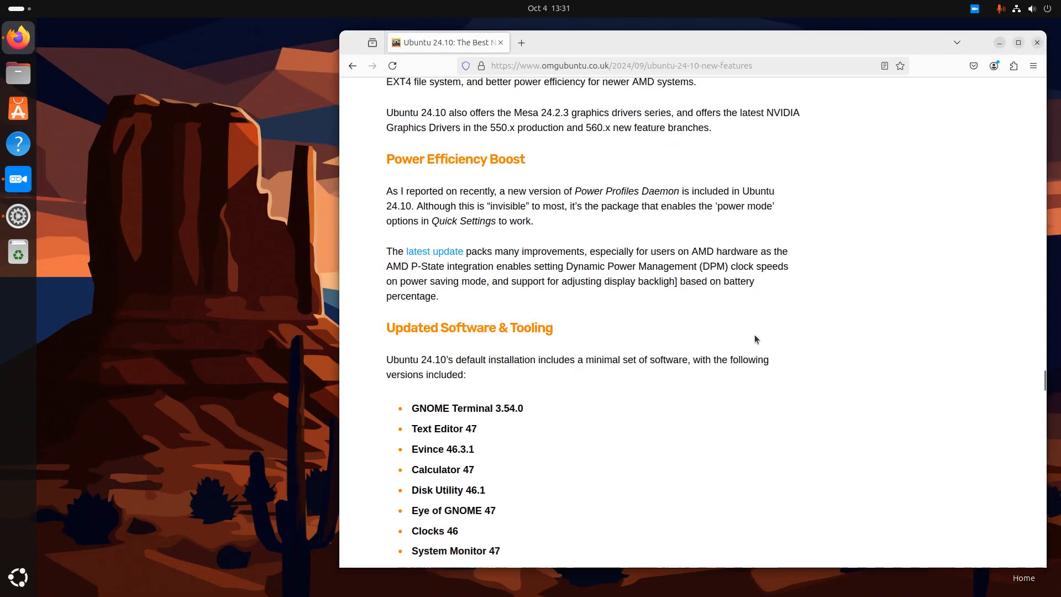
Scroll the article past the package lists to the closing Download Ubuntu 24.10 section
scroll("down", 3)
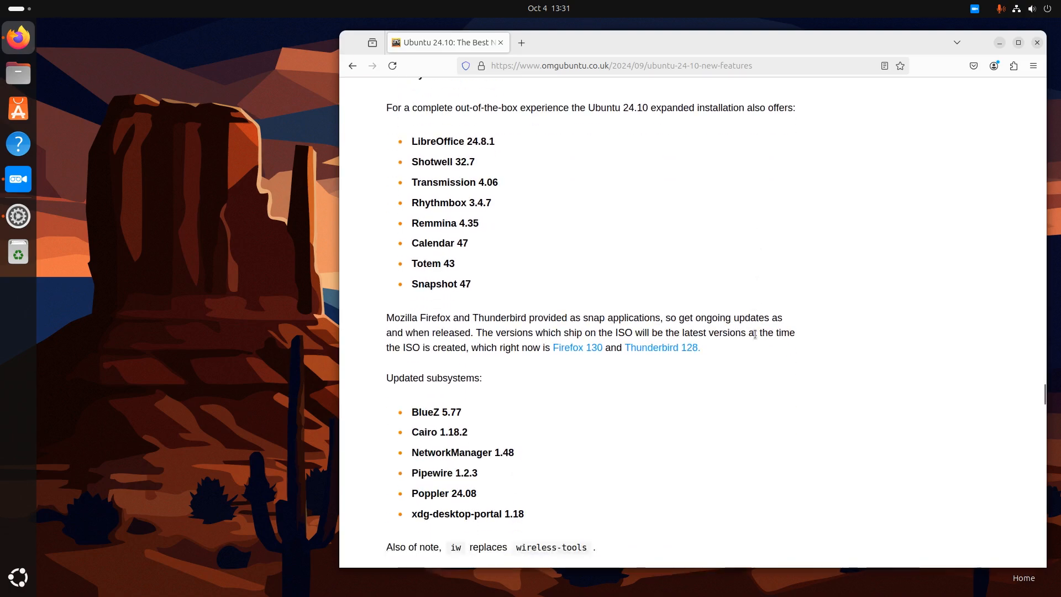
scroll("down", 3)
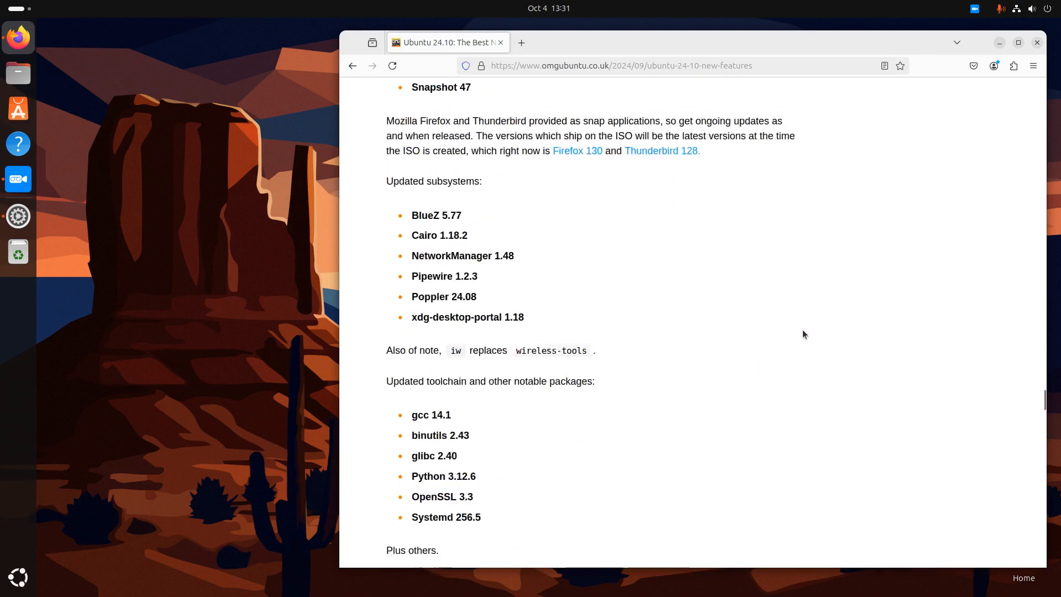
scroll("down", 3)
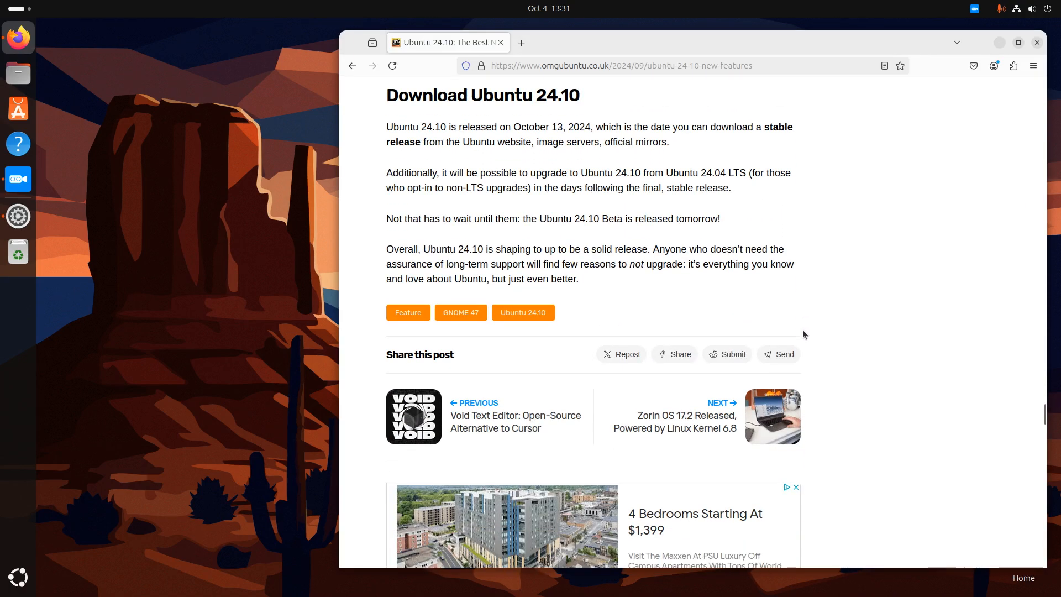
scroll("down", 3)
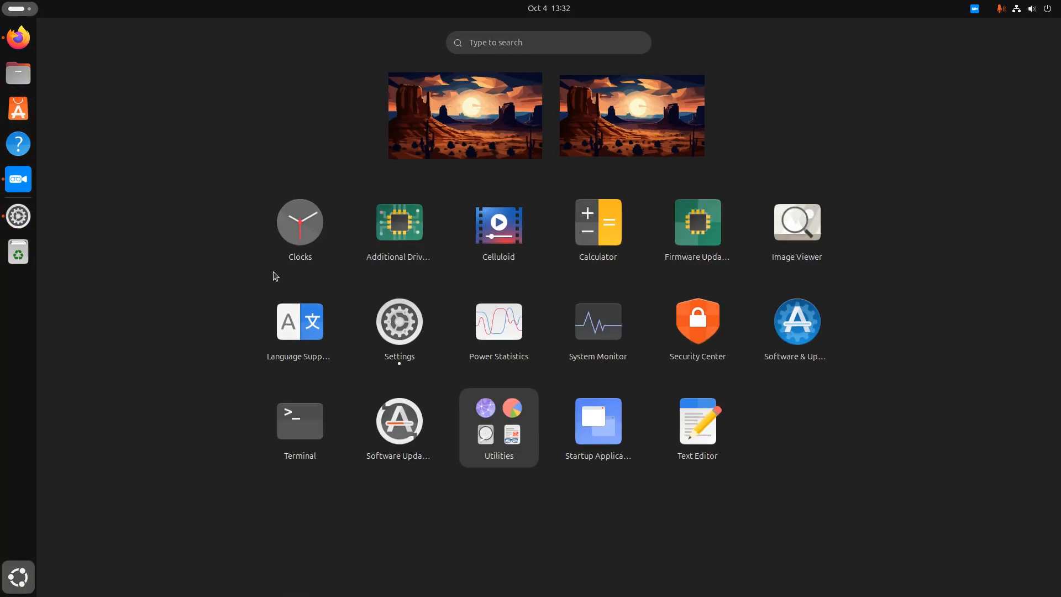
mouse_move(399, 223)
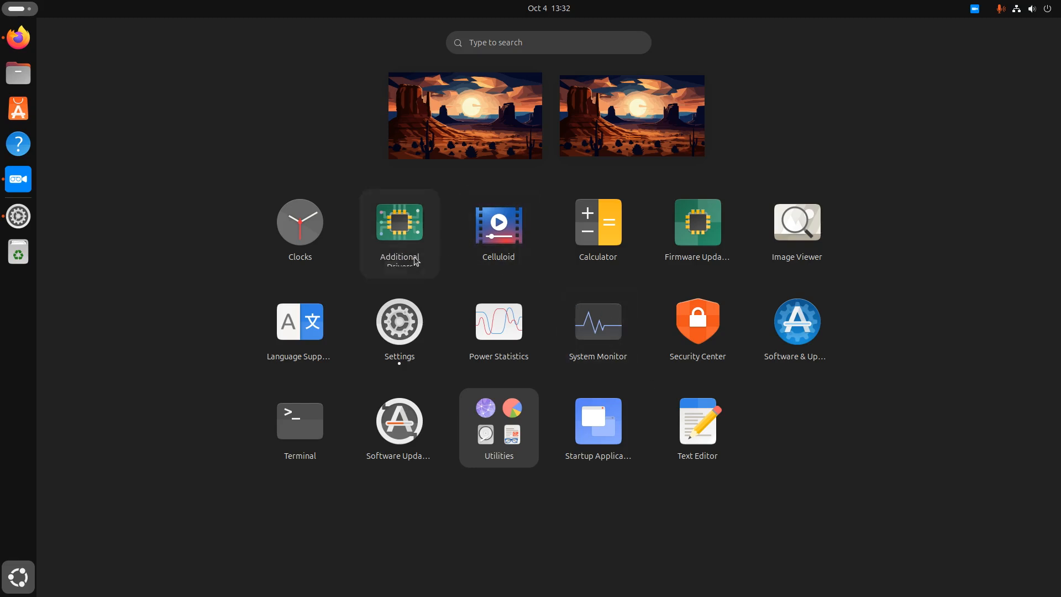
mouse_move(498, 229)
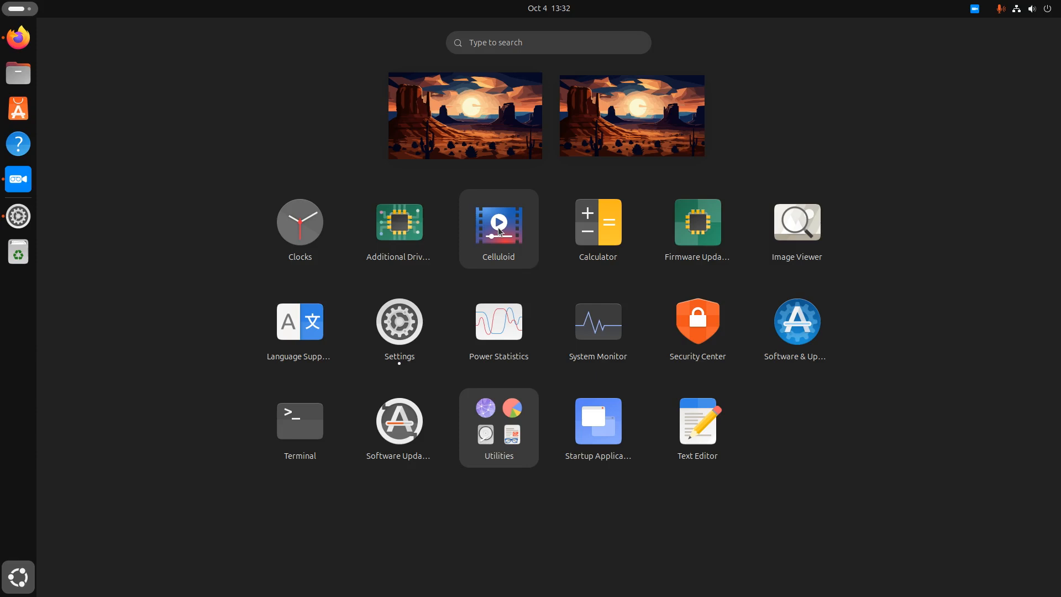
mouse_move(399, 227)
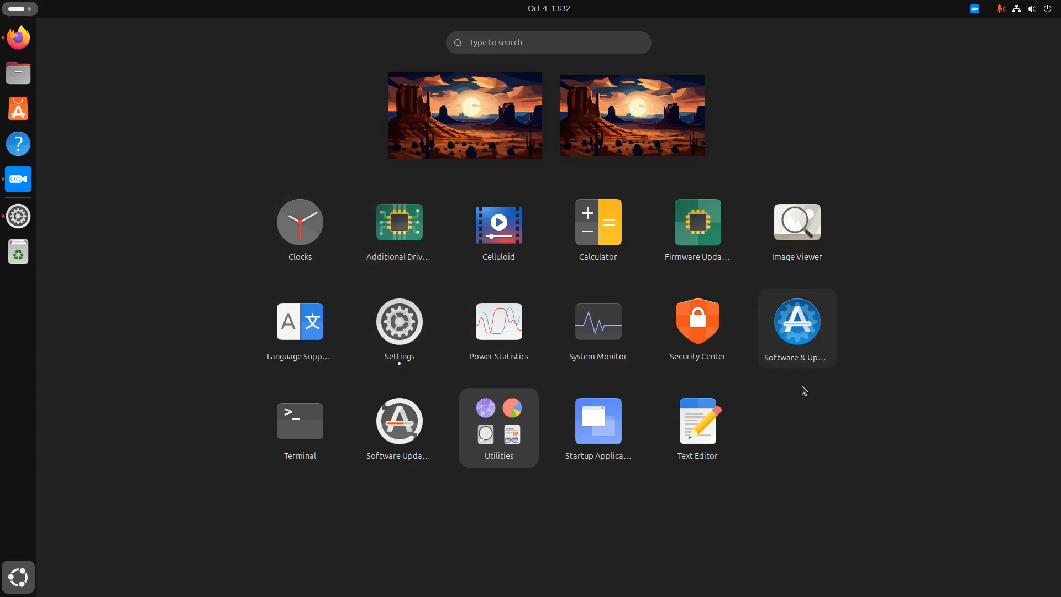
Open the Utilities folder listing Disks, Characters, Sysprof and Fonts
left_click(498, 426)
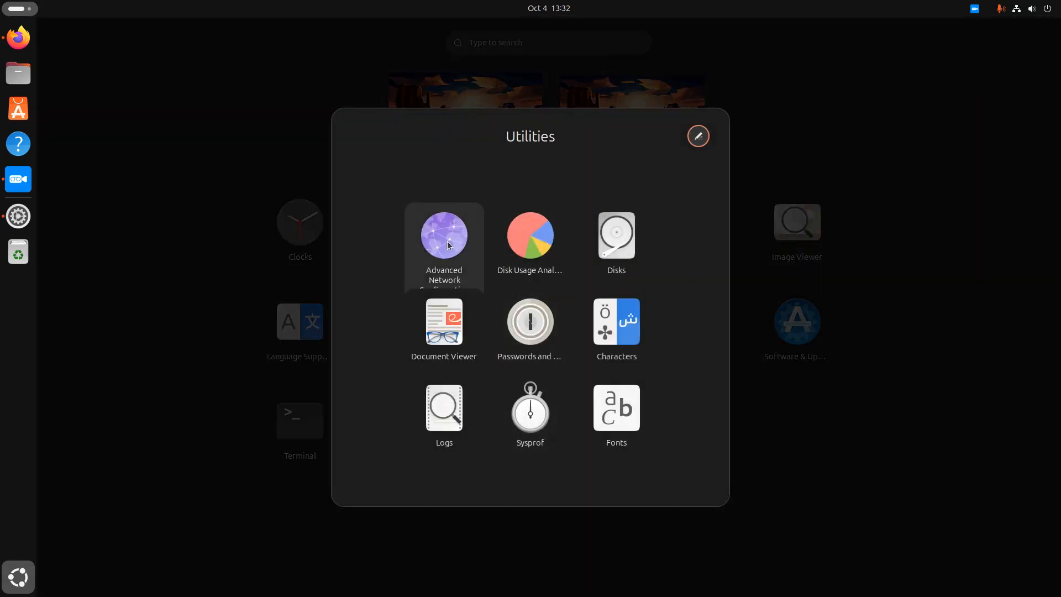
mouse_move(682, 156)
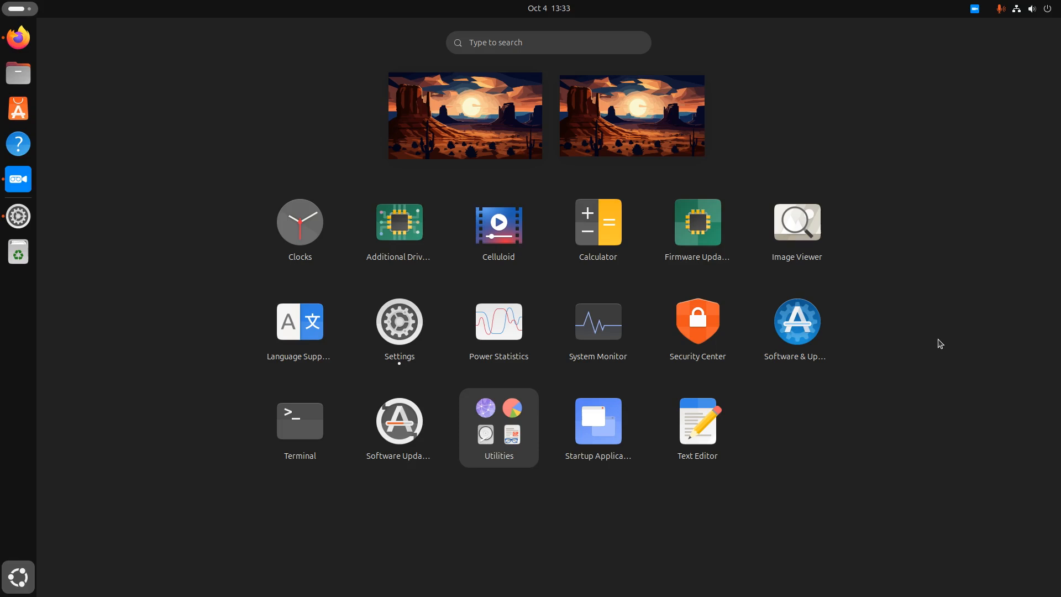
mouse_move(804, 73)
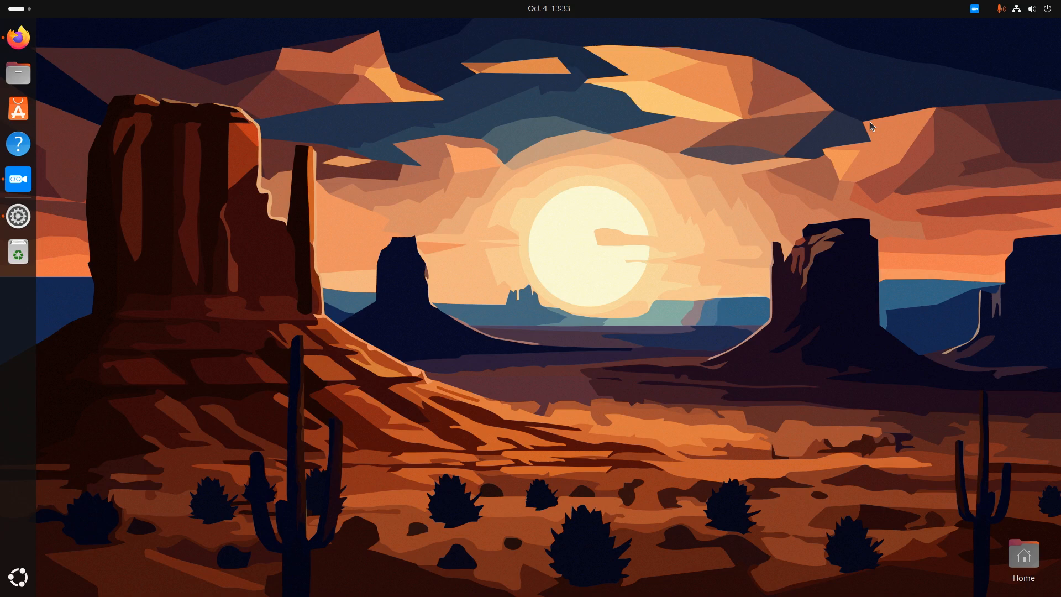
mouse_move(841, 77)
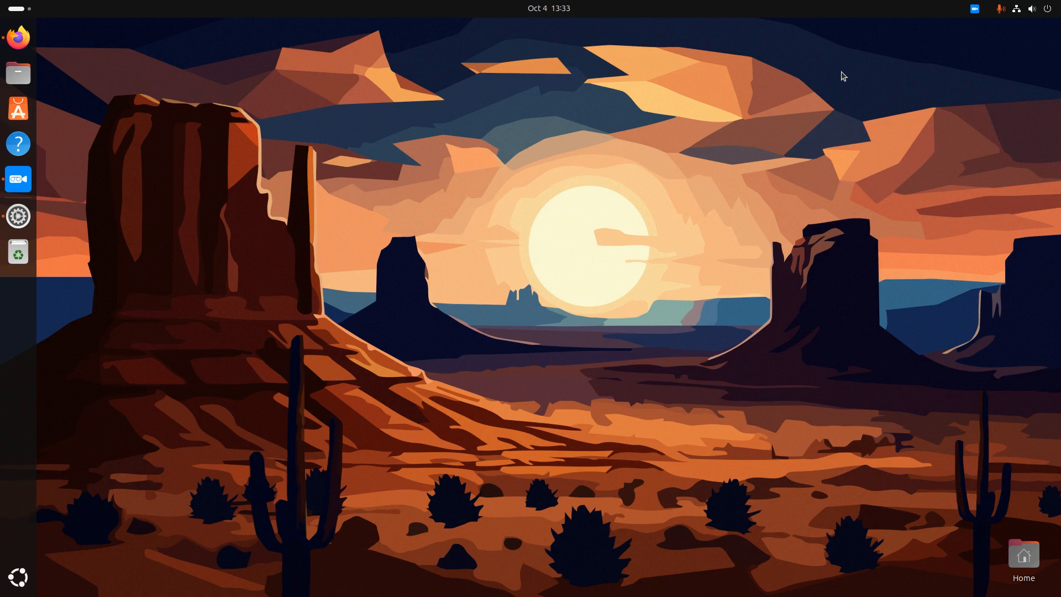
mouse_move(878, 60)
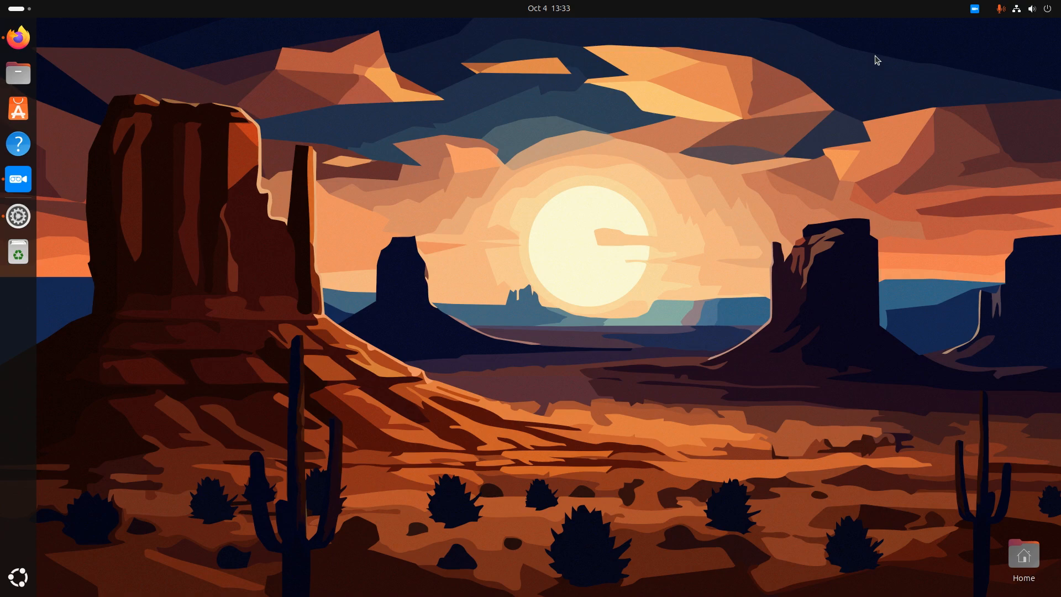
mouse_move(434, 23)
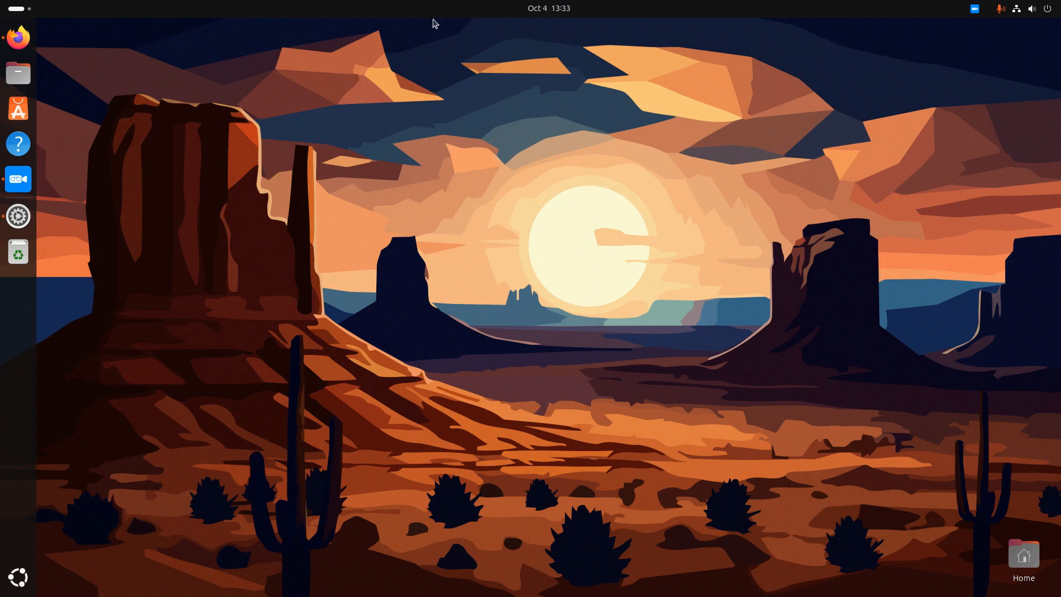
mouse_move(103, 176)
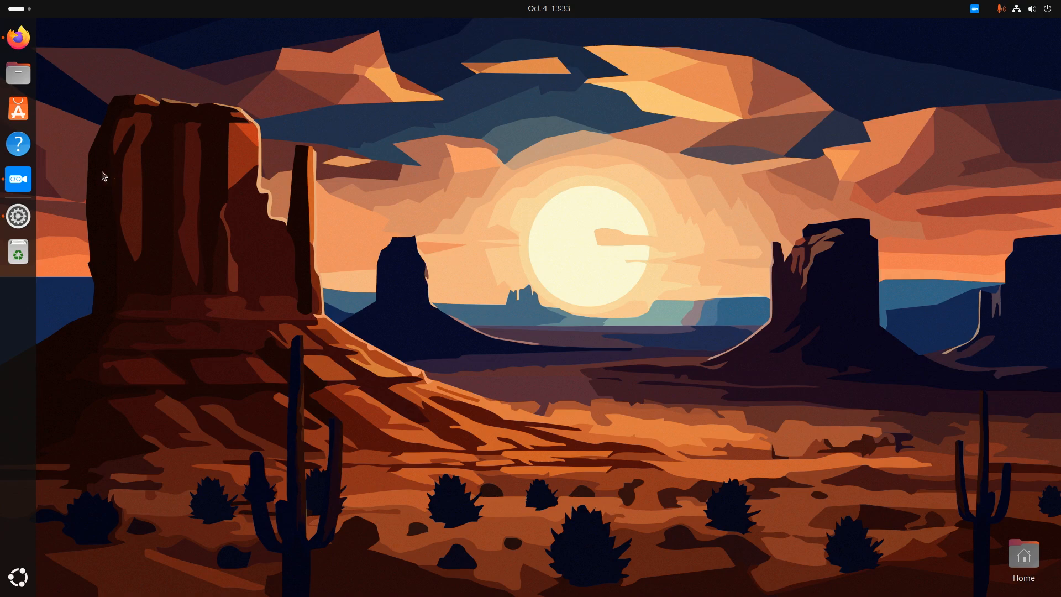